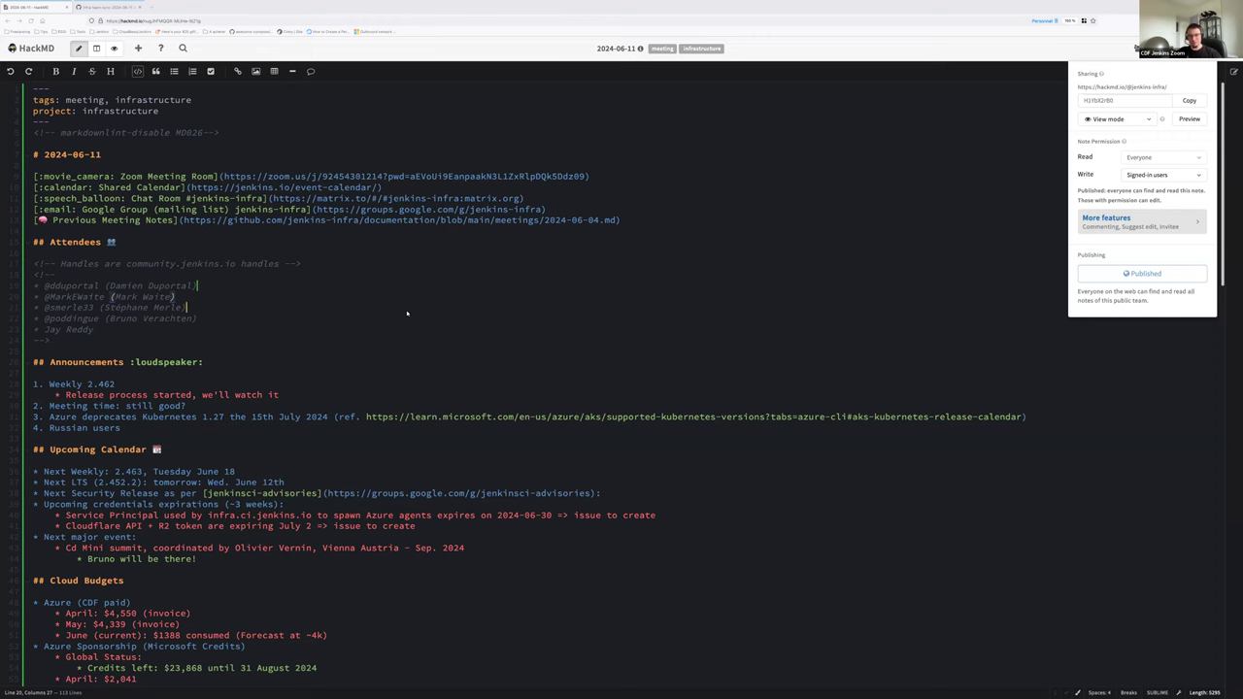
pyautogui.moveTo(569, 227)
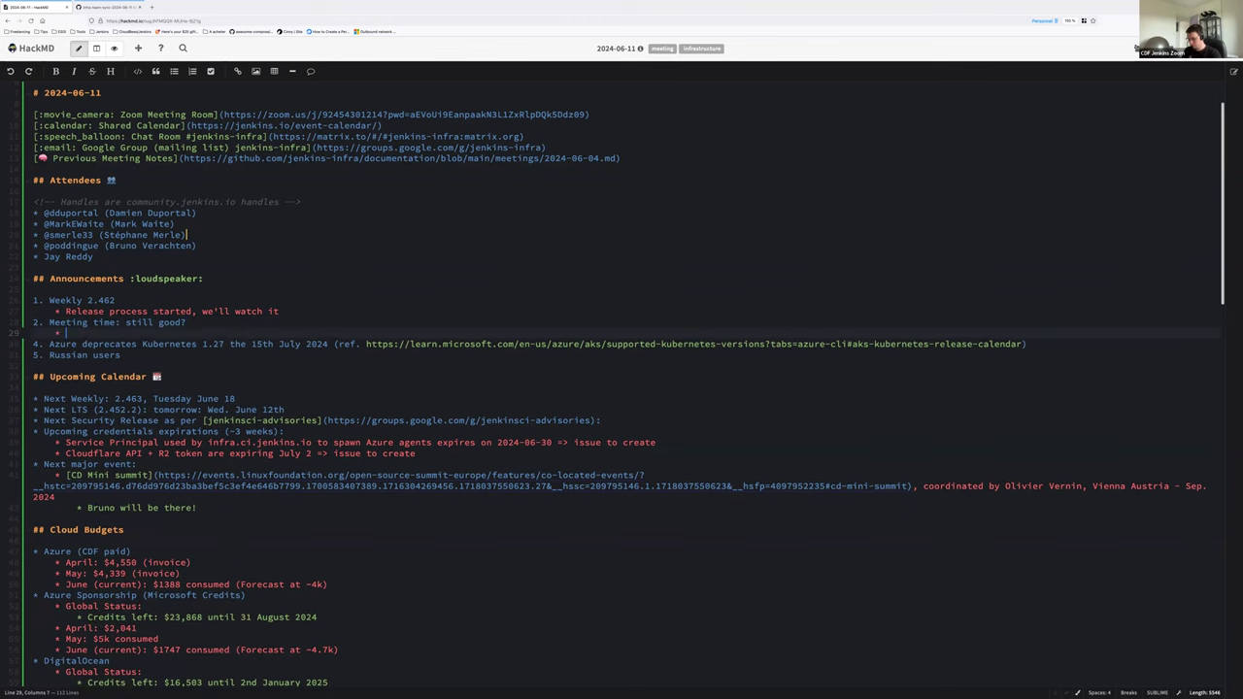
# Write 'LGTM for everyone: we keep it like this', a linked 'Part of Open Source Summit Europe' bullet, and 'Issue to open' under Azure.
pyautogui.write('LGTM for everyone: we keep it like this')
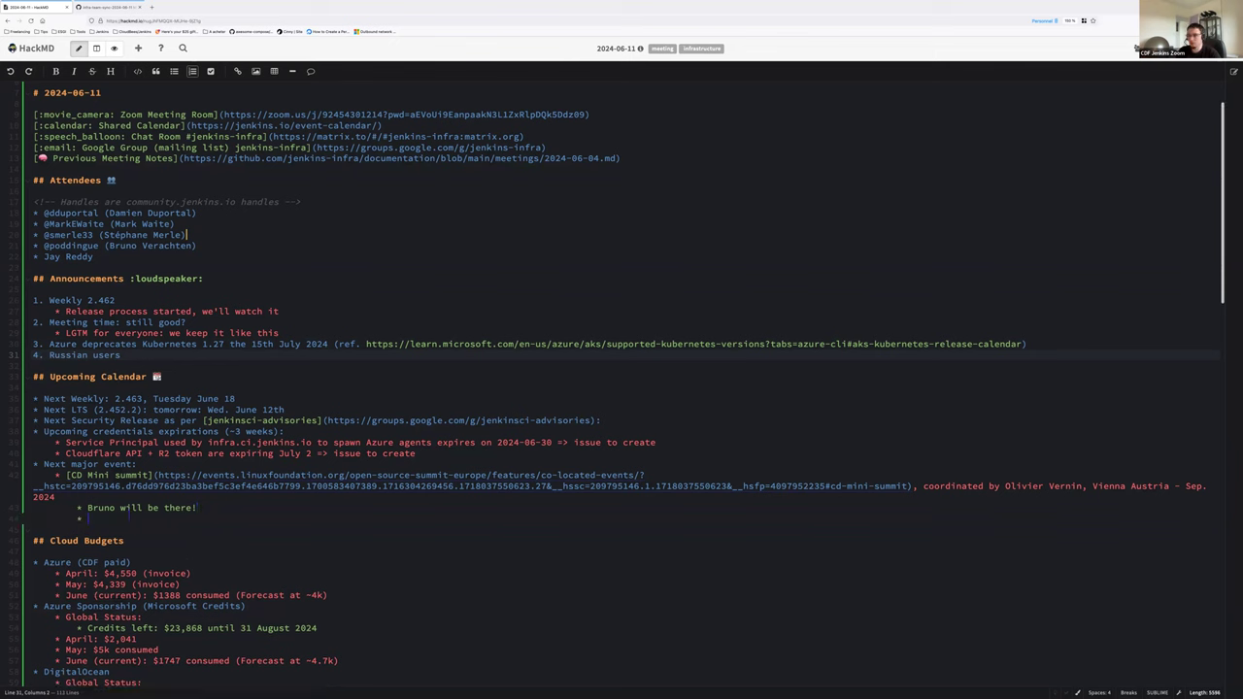
pyautogui.write('Part')
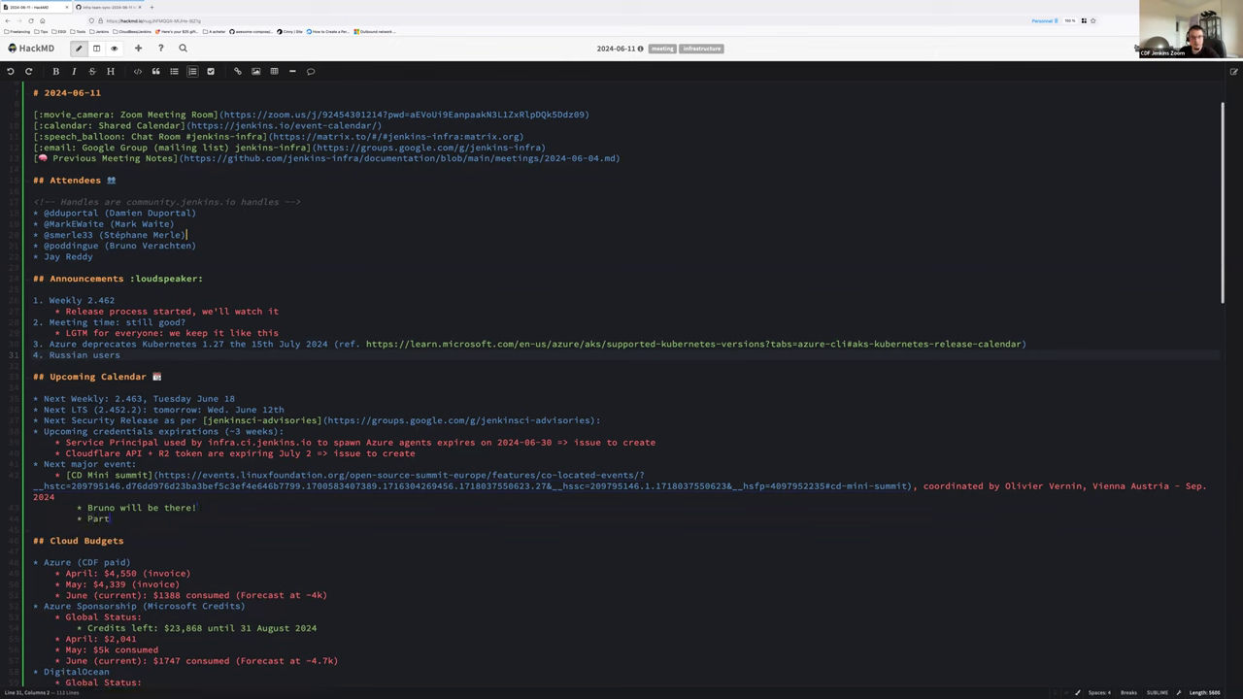
pyautogui.write('of Open Source Summit Eu')
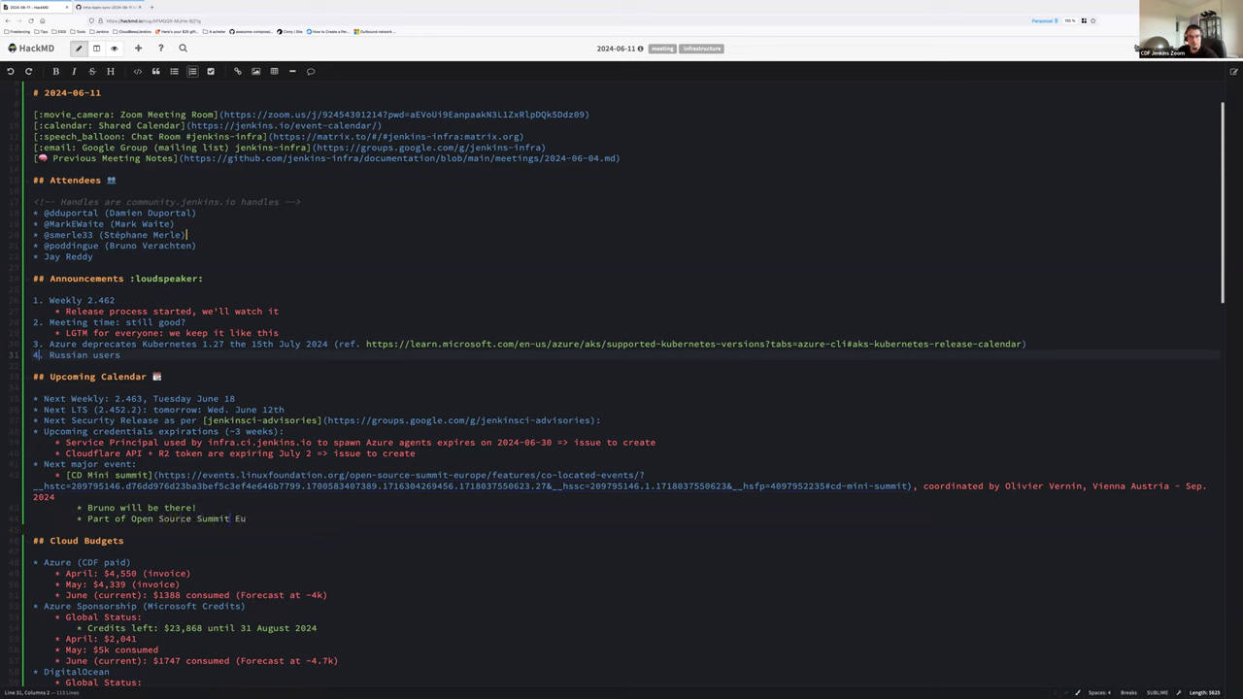
pyautogui.write('rope]')
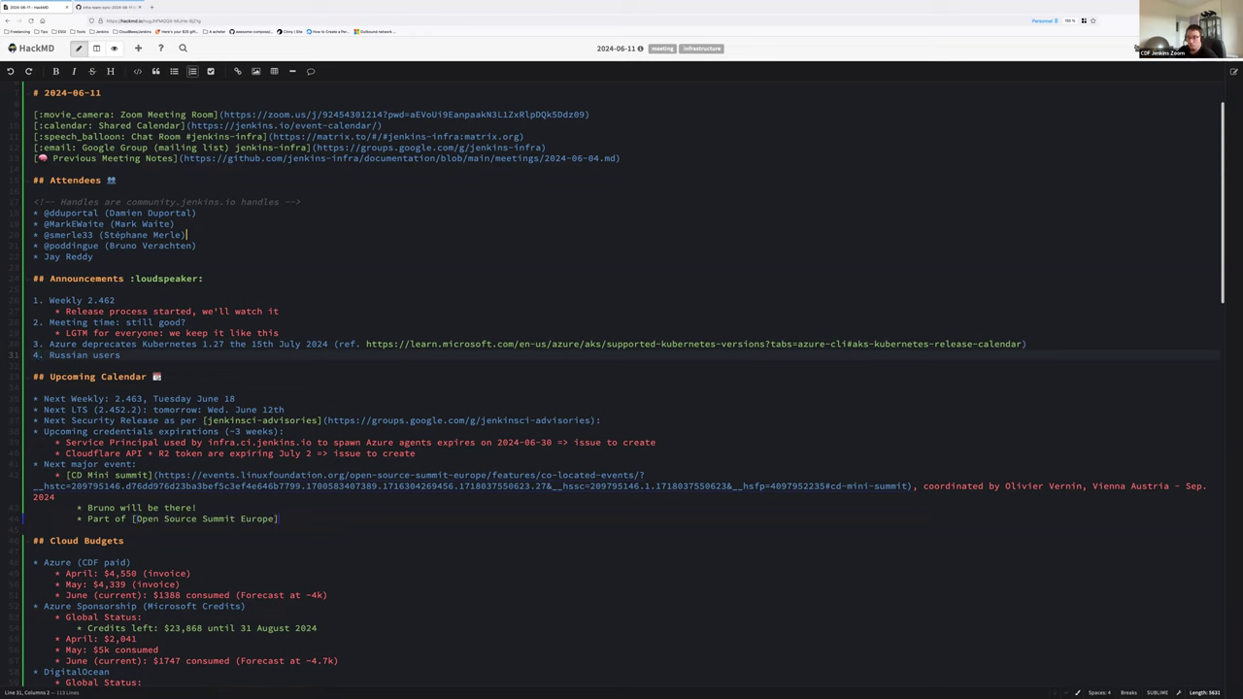
pyautogui.write('()')
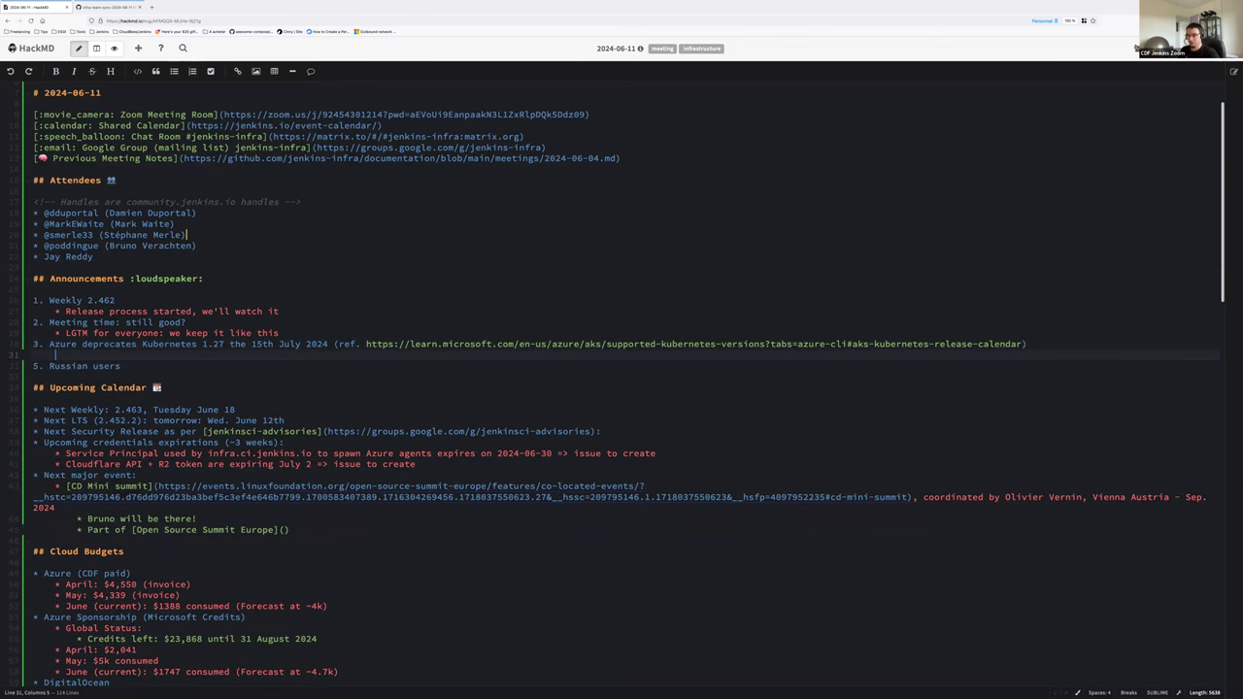
pyautogui.write('Issue to open')
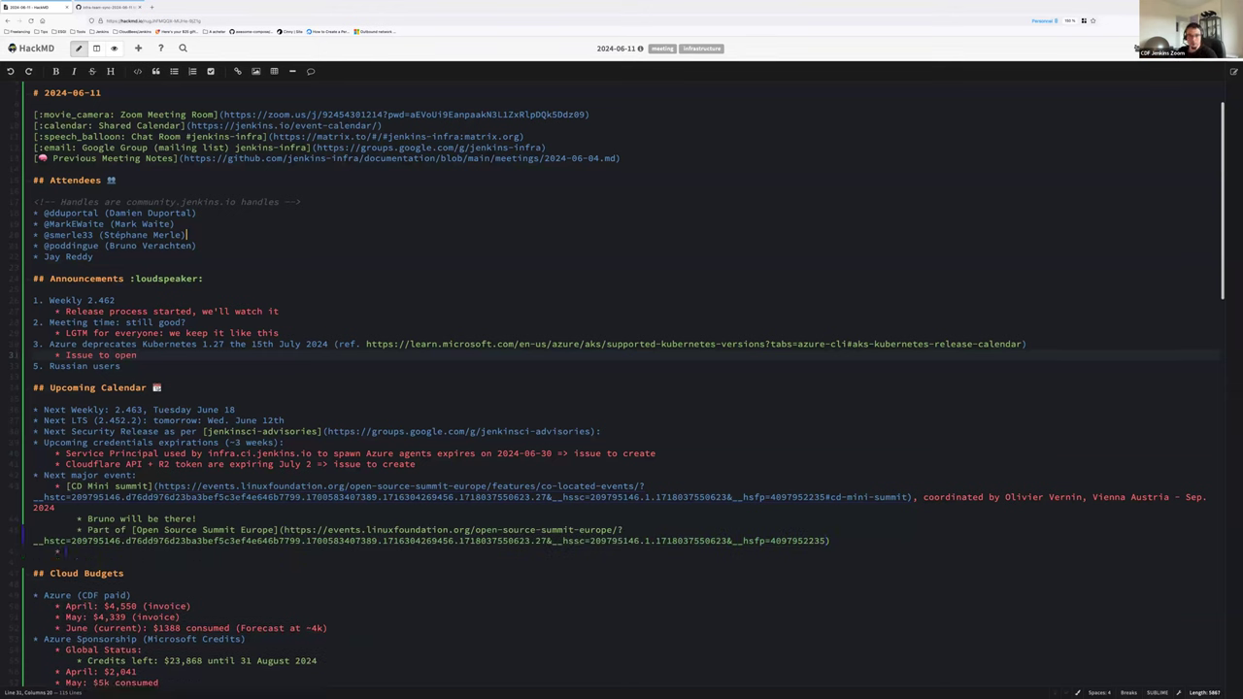
# Add 'DevOps World 2024' with sub-bullet 'Register at the [site] to be informed of dates and details as available'.
pyautogui.write('DevOps')
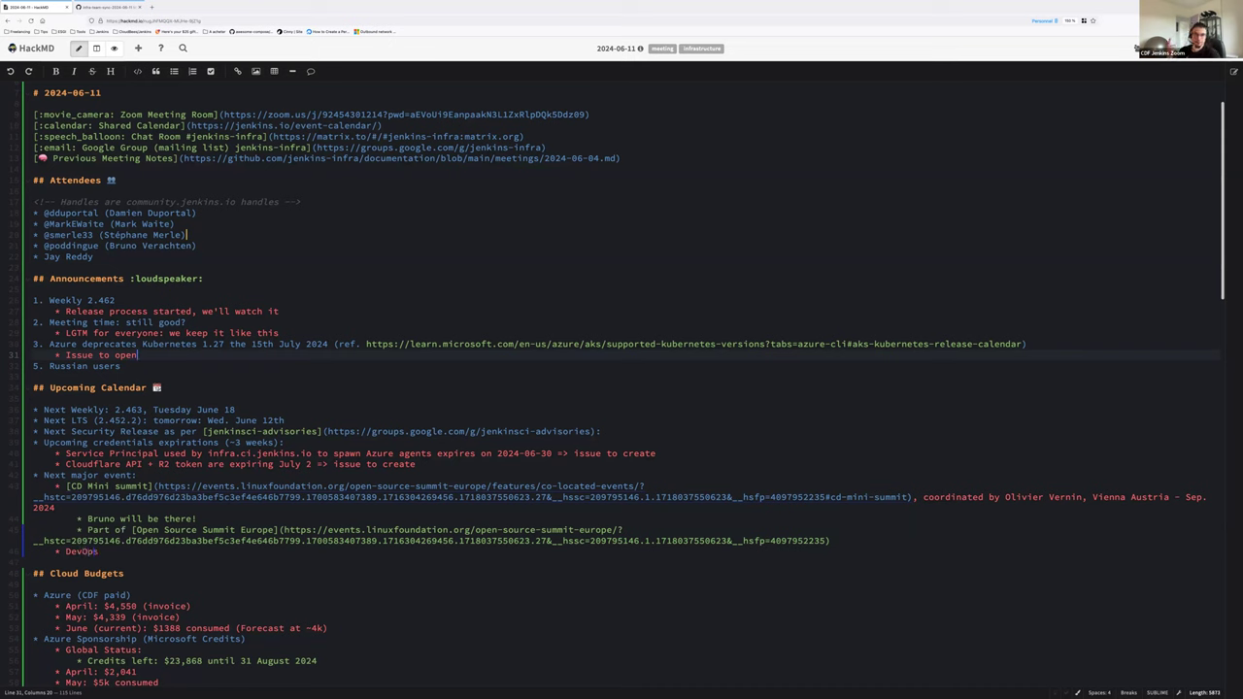
pyautogui.write('World 2024')
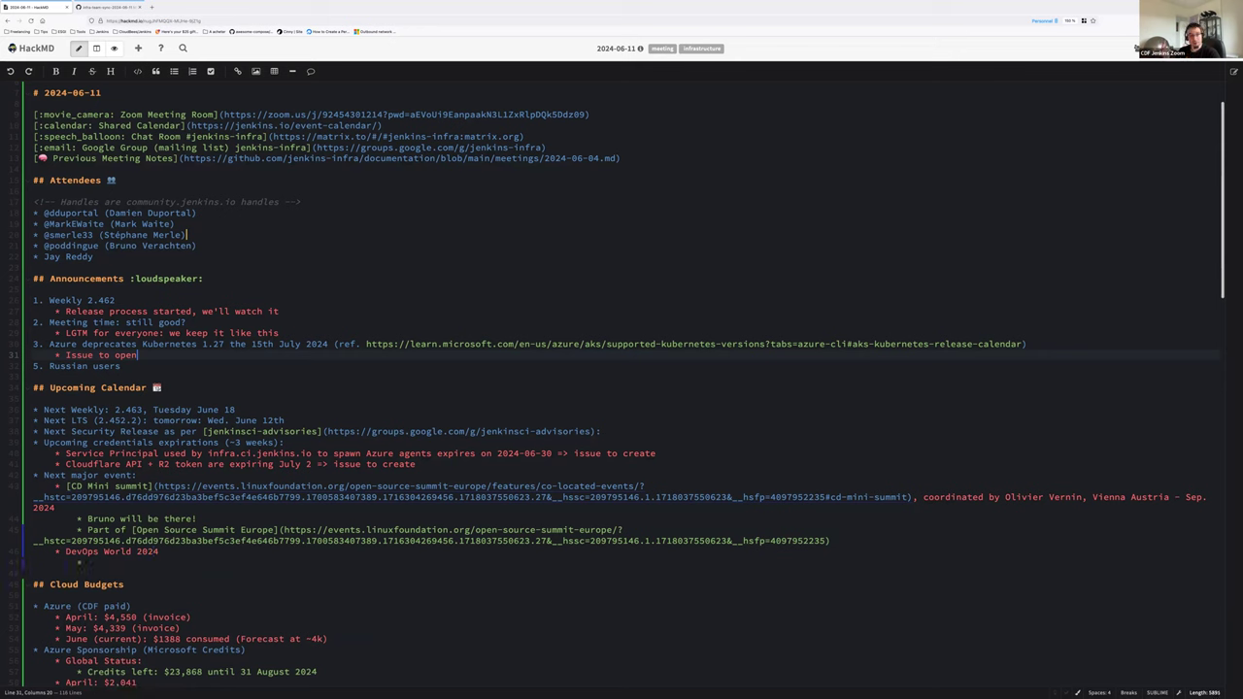
pyautogui.write('Register at the site')
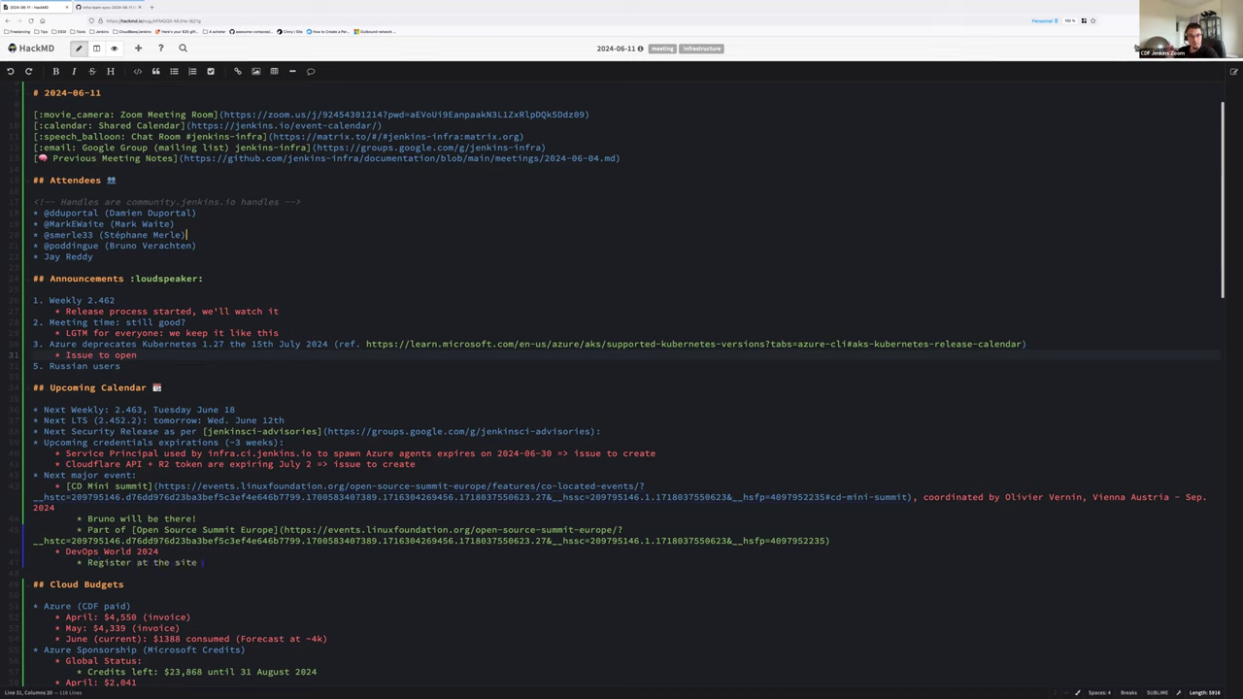
pyautogui.write('to be informed')
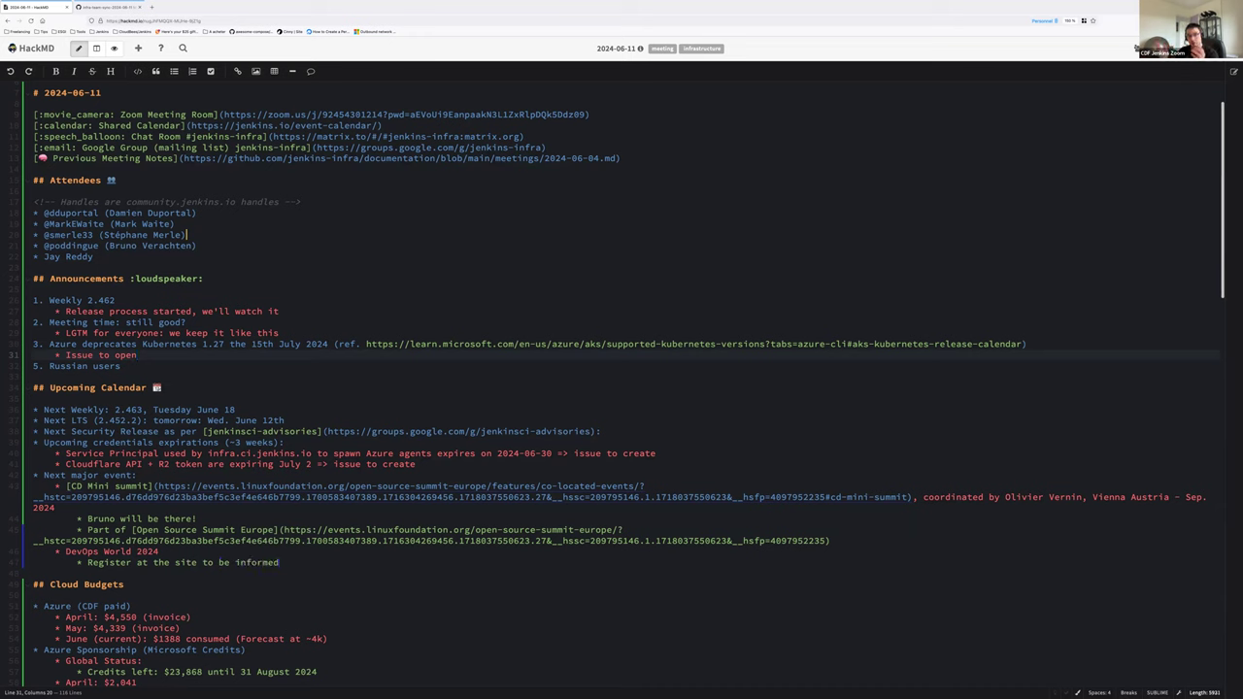
pyautogui.write('of dates and')
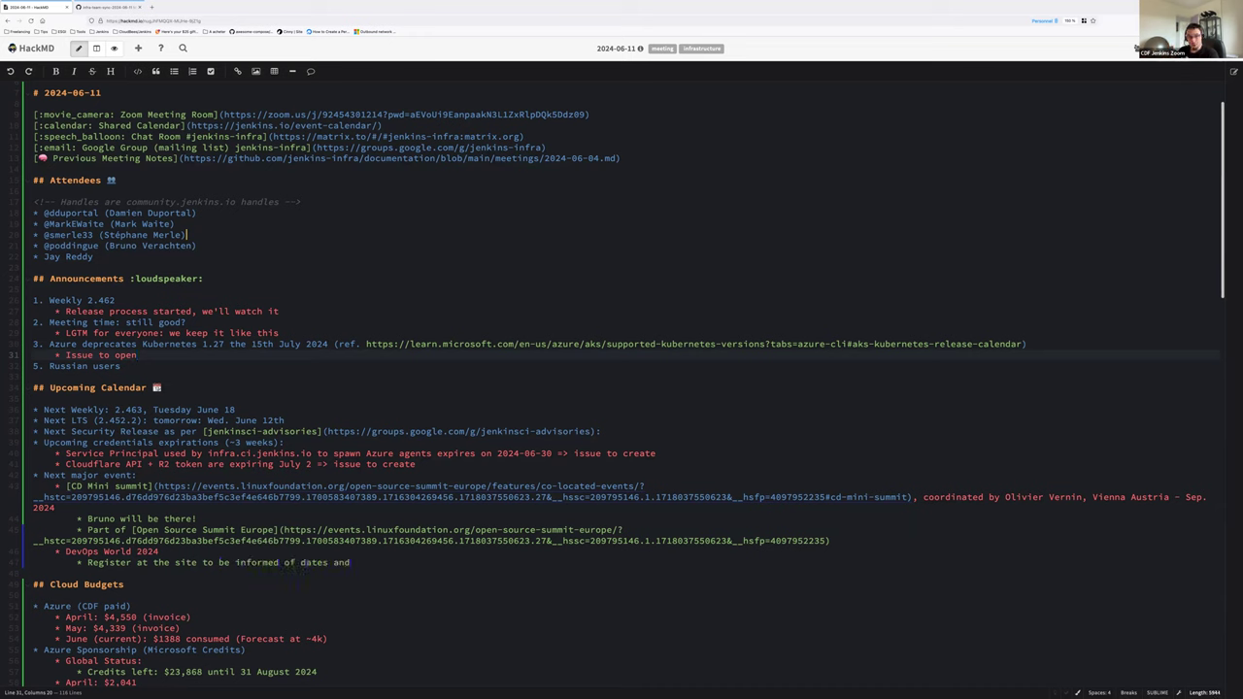
pyautogui.write('details')
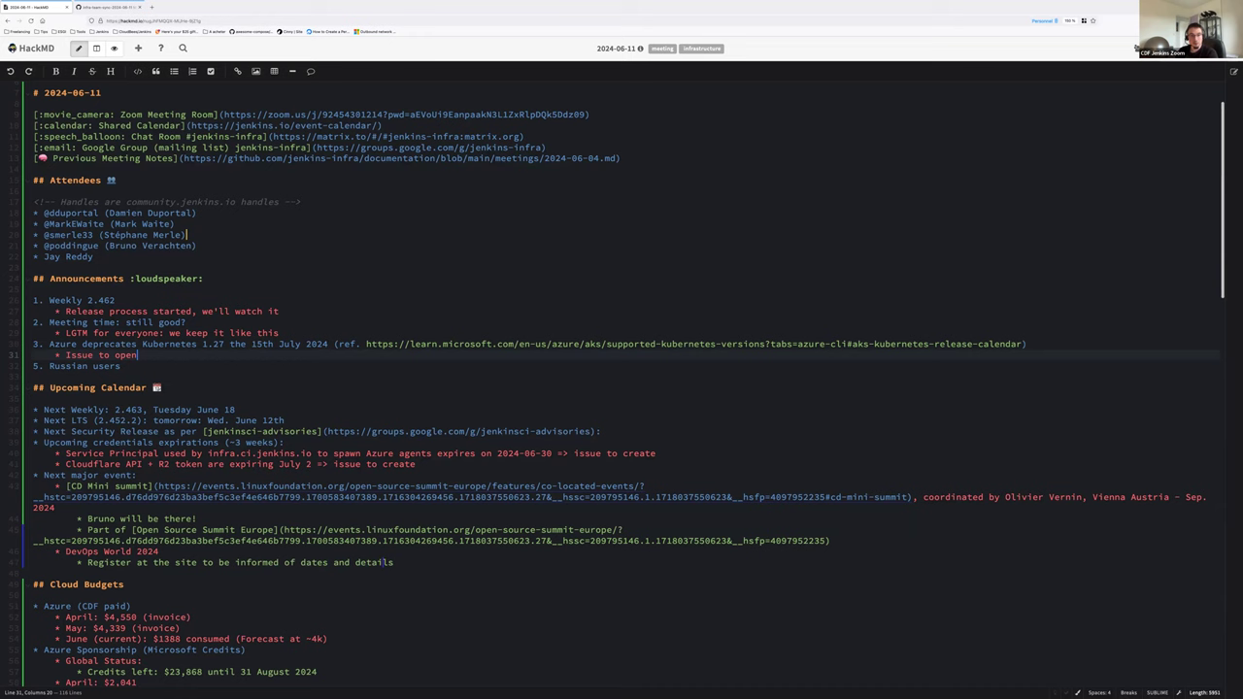
pyautogui.write('as')
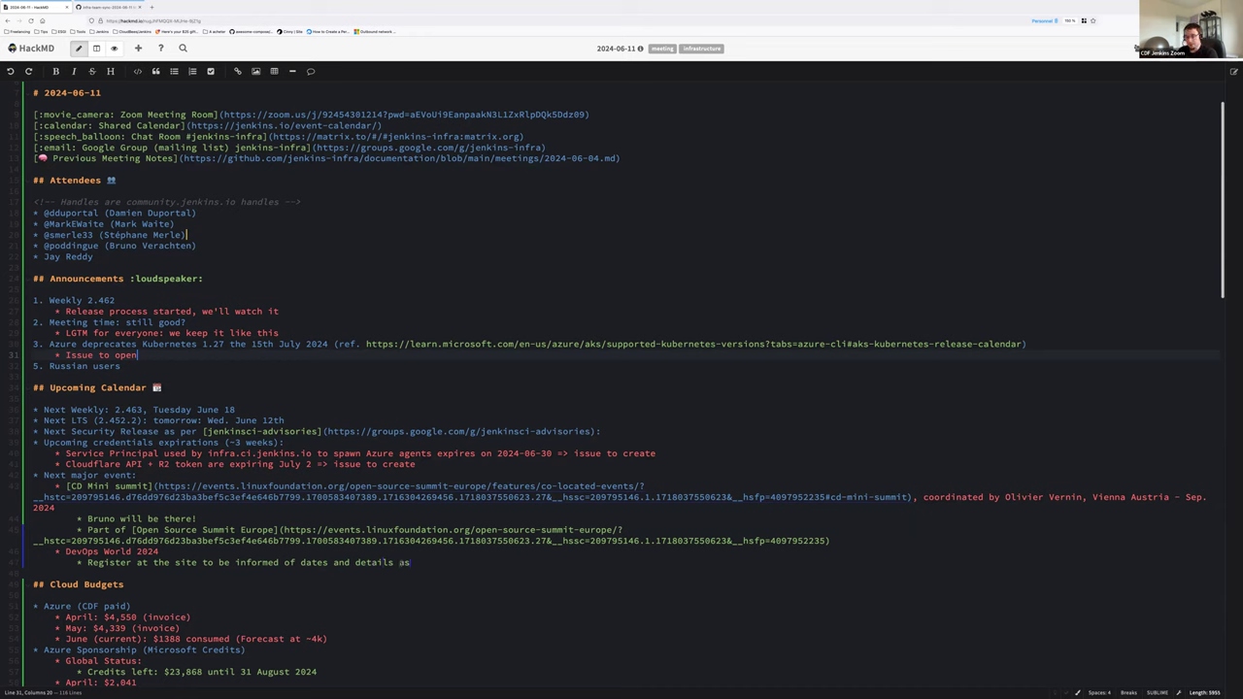
pyautogui.write('availa')
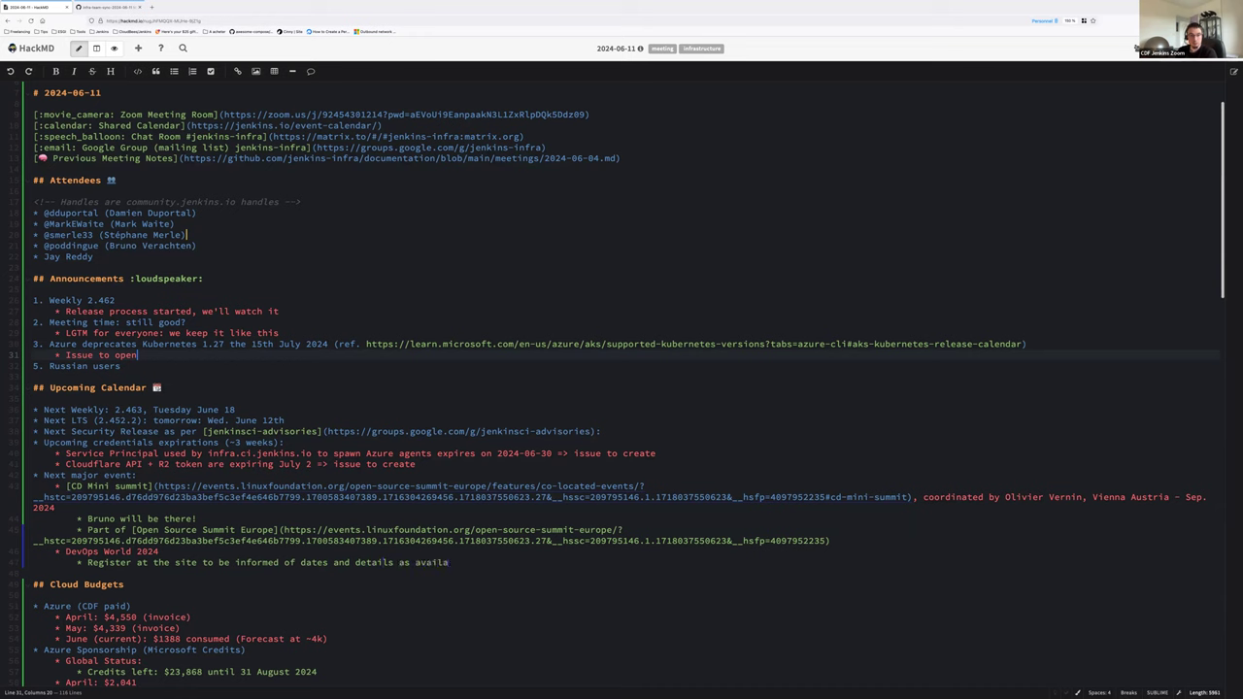
pyautogui.write('ble')
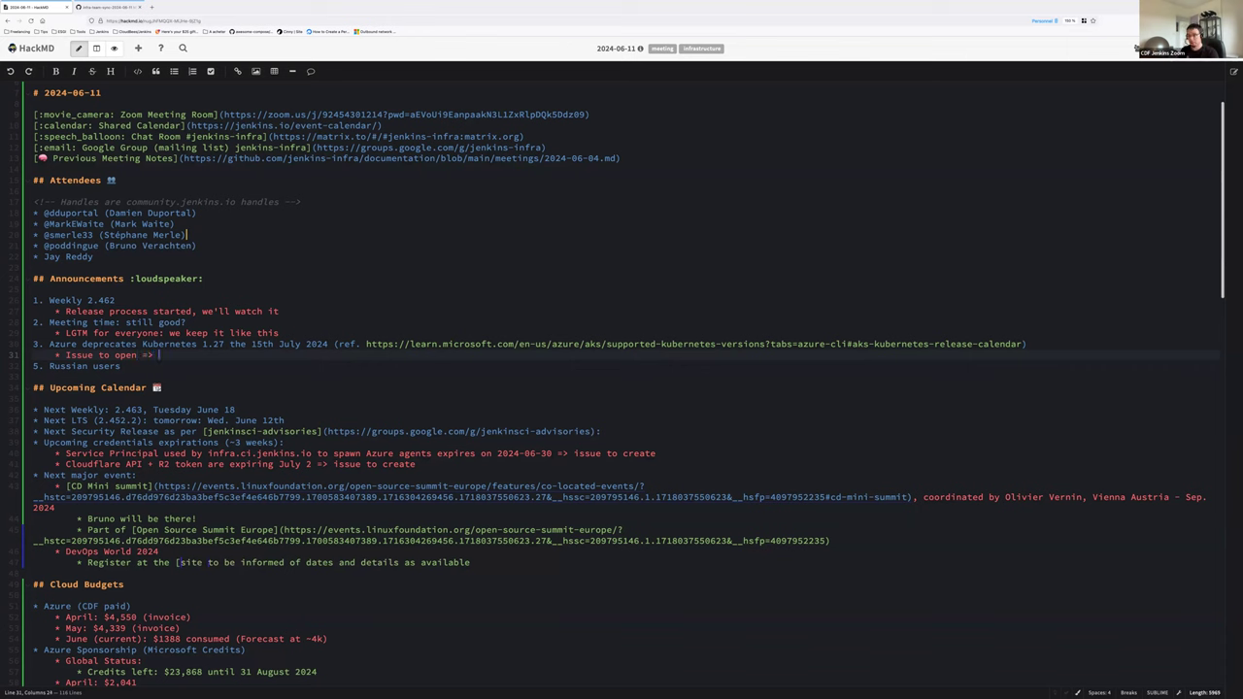
pyautogui.write('@dd')
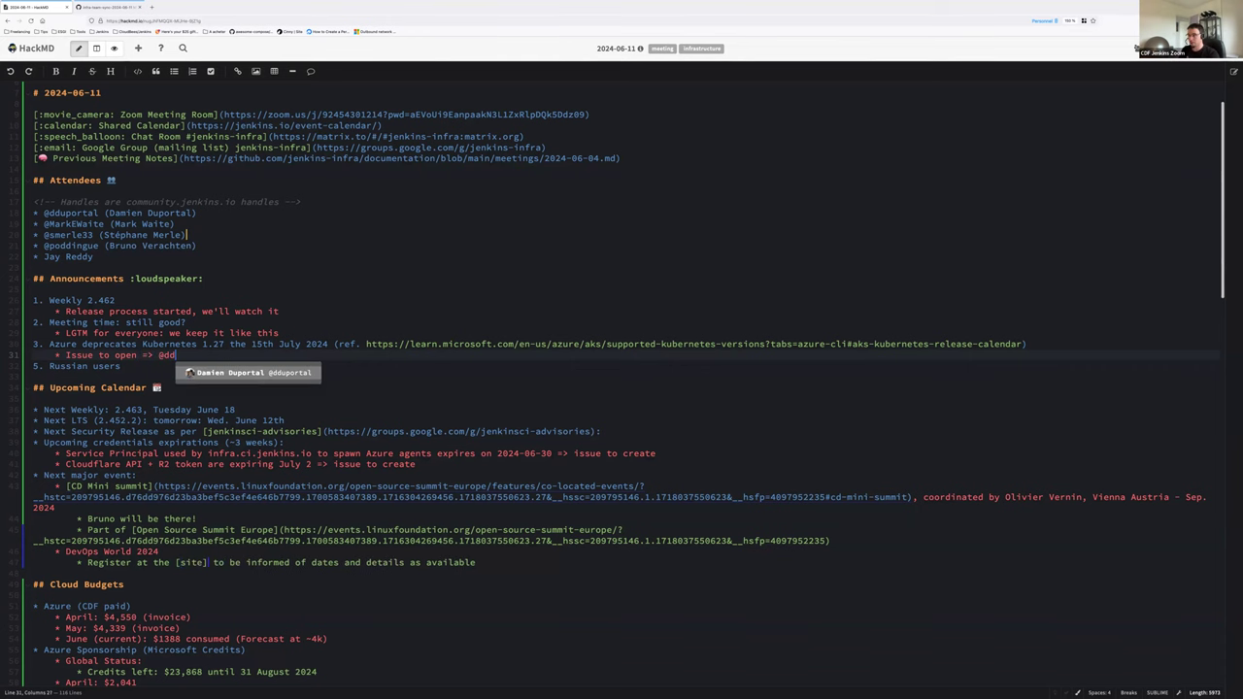
pyautogui.write('()')
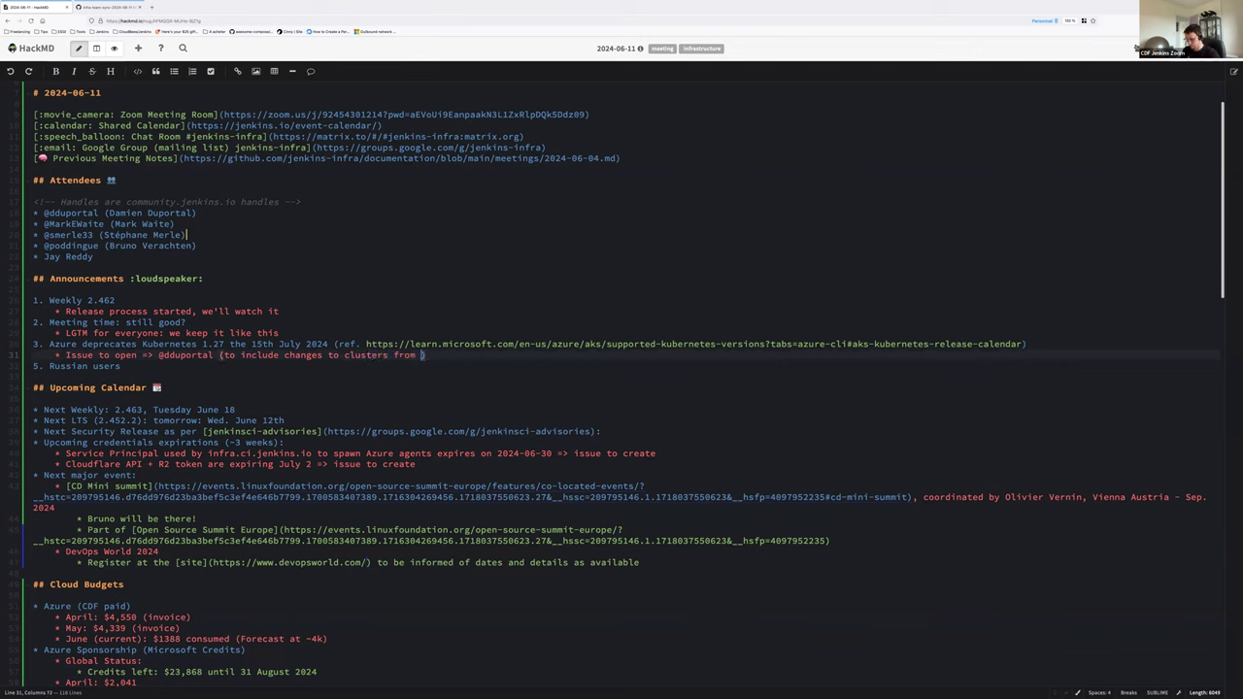
pyautogui.write('last month')
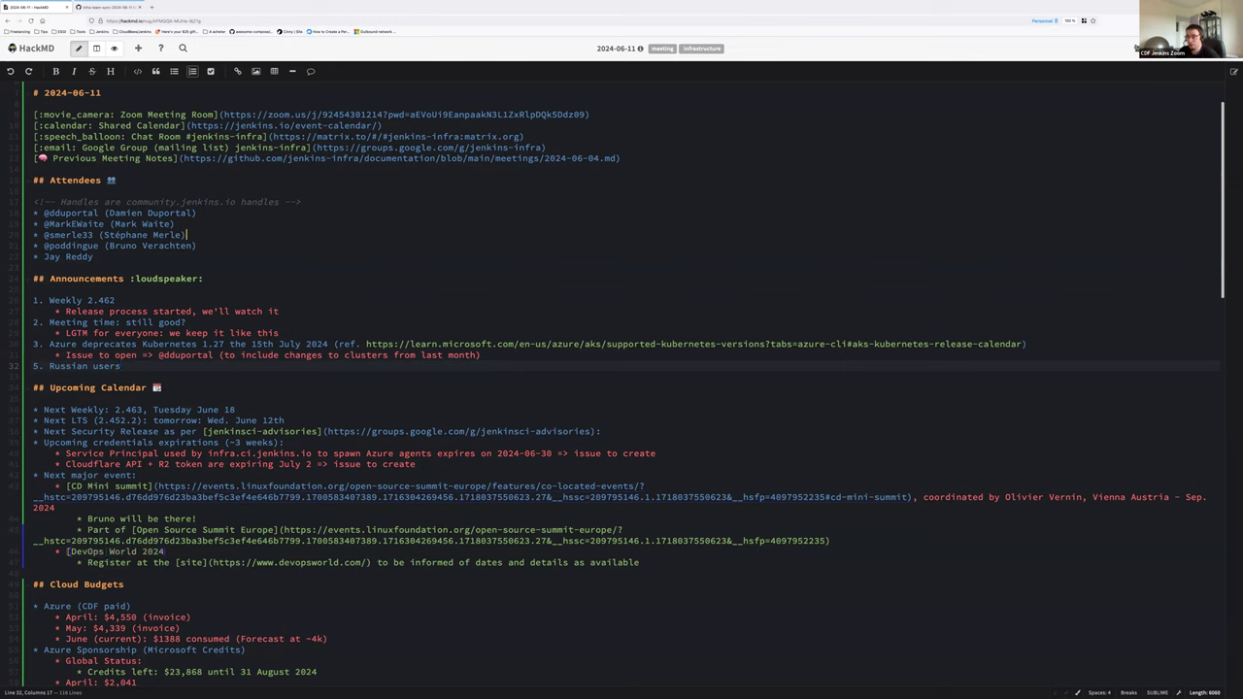
# Turn the 'DevOps World 2024' title into a markdown link to devopsworld.com and start the Azure sub-note.
pyautogui.write('()')
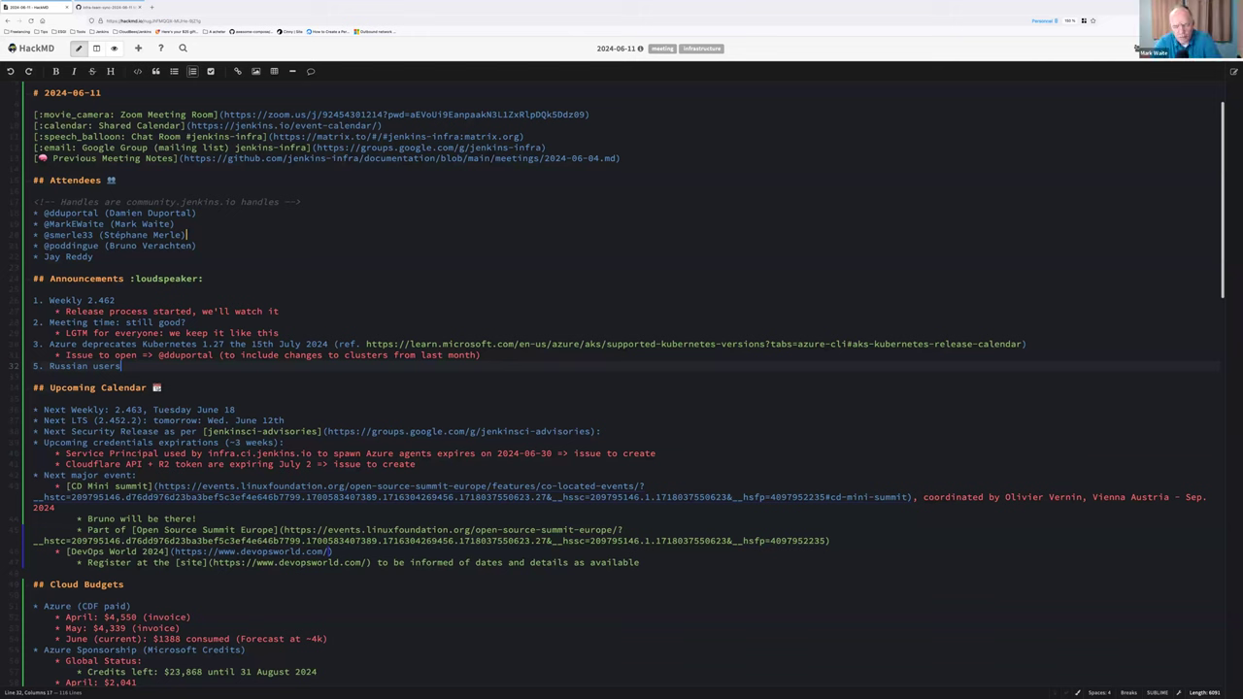
pyautogui.click(476, 354)
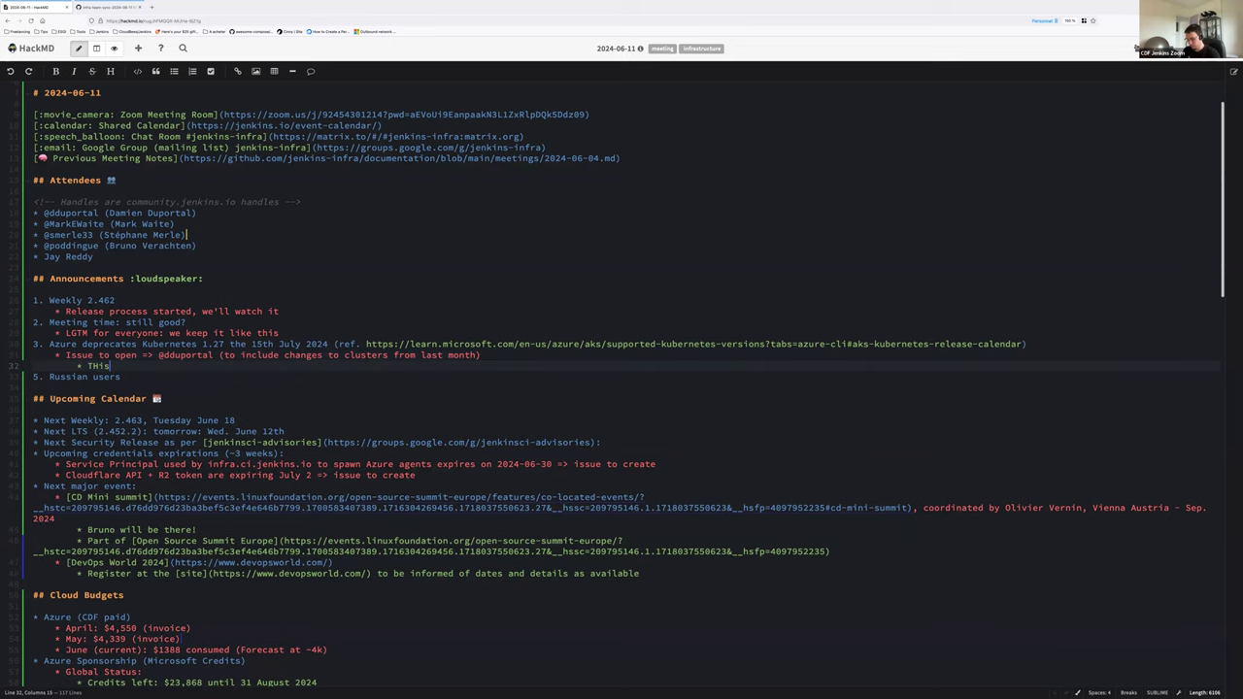
# Scope the Azure next milestone as issue, changelog review and proposed timeline, then start 'Will require Java'.
pyautogui.write('milestone:')
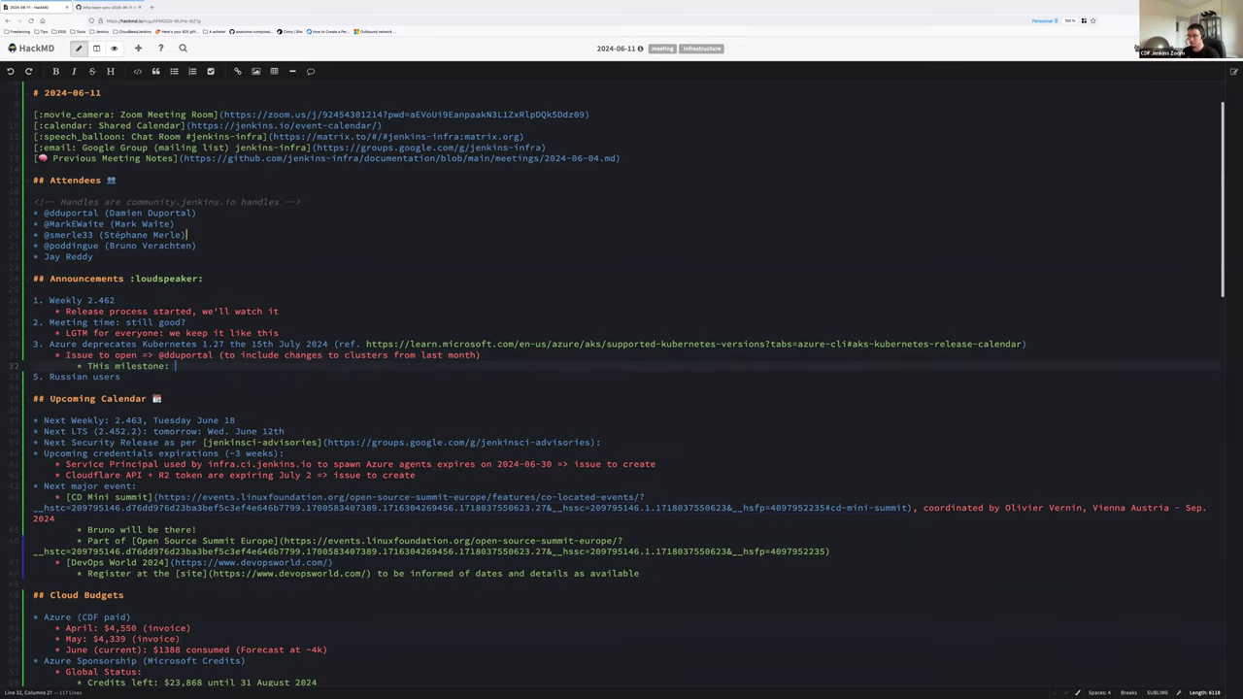
pyautogui.write('issue, tim')
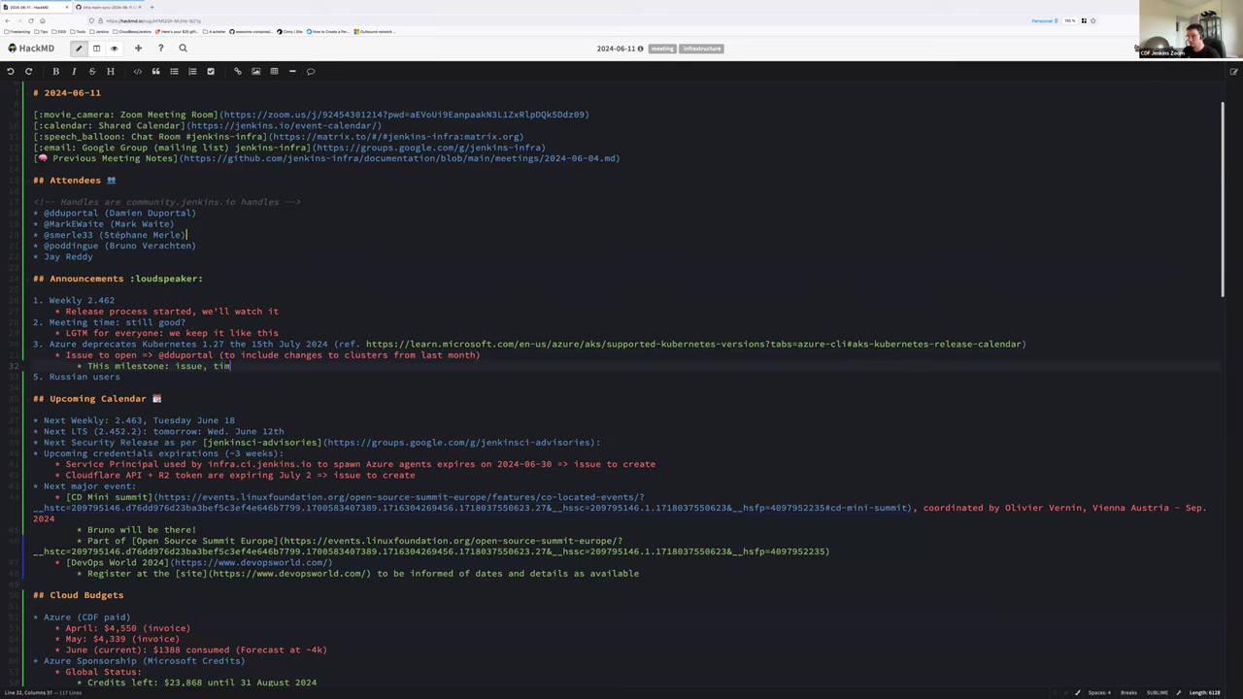
pyautogui.write('proposed timelin')
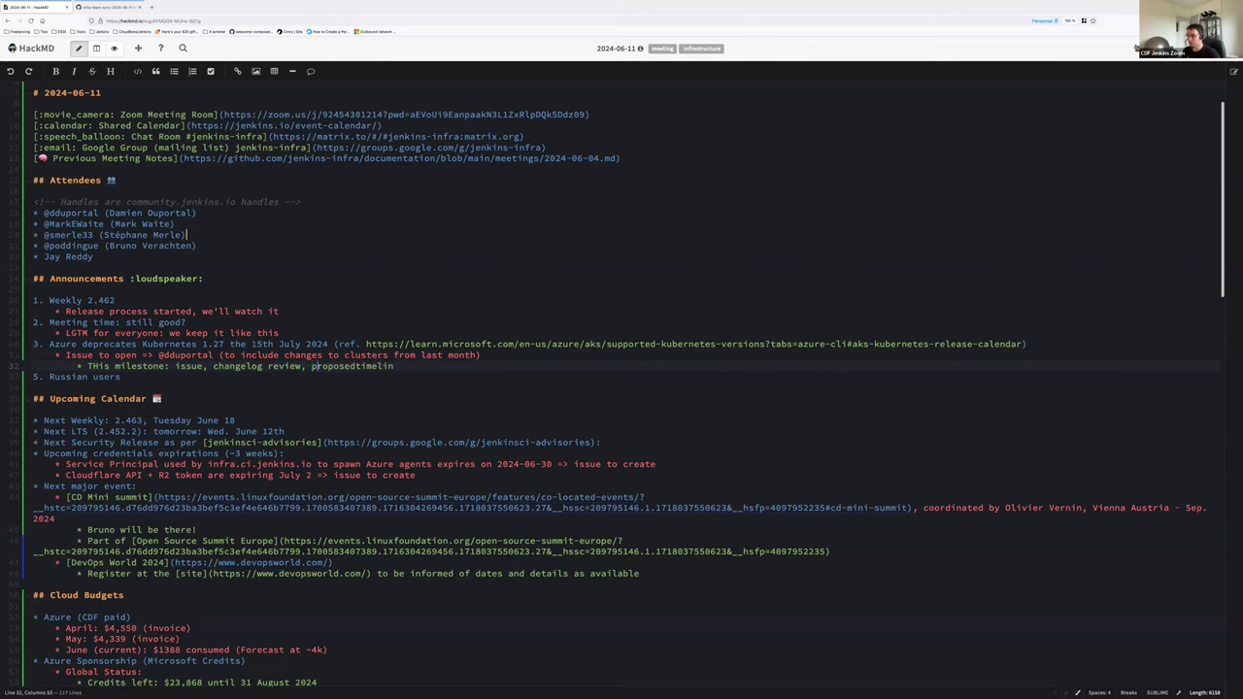
pyautogui.write('" timeline "')
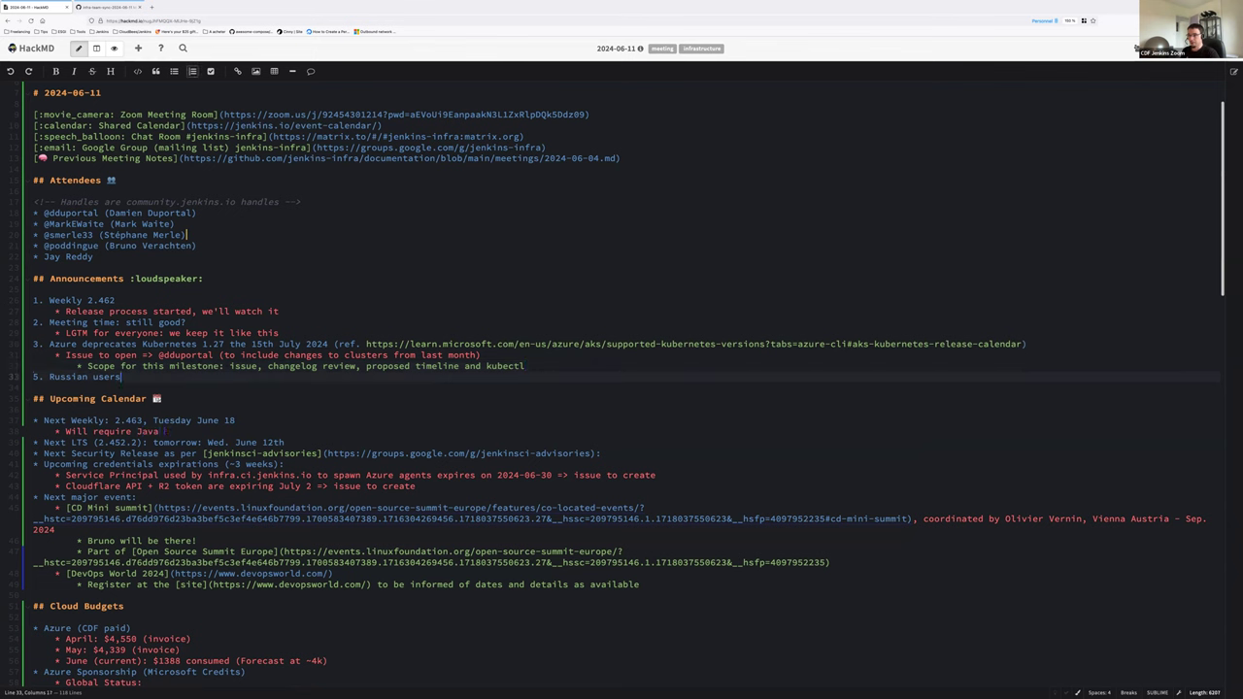
# Complete the note as 'Will require Java 17 or newer (see [blog post]())' and return to the Russian users line.
pyautogui.write('17 or newer (s')
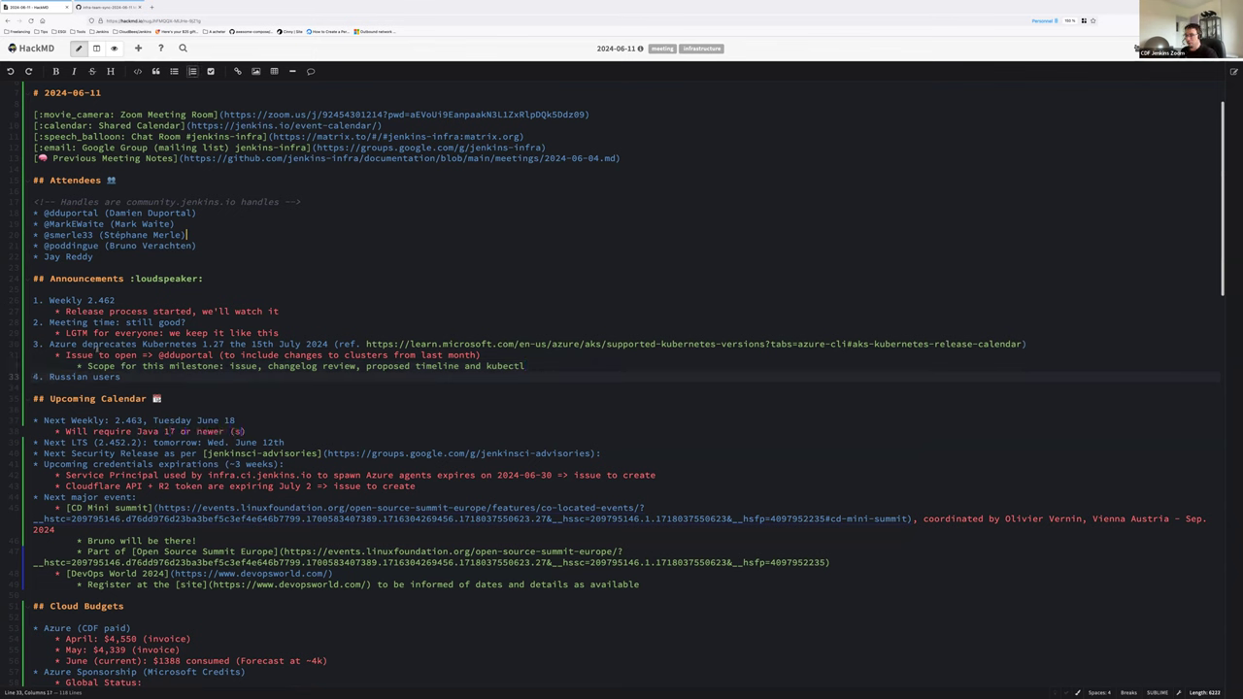
pyautogui.write('(see blog post)')
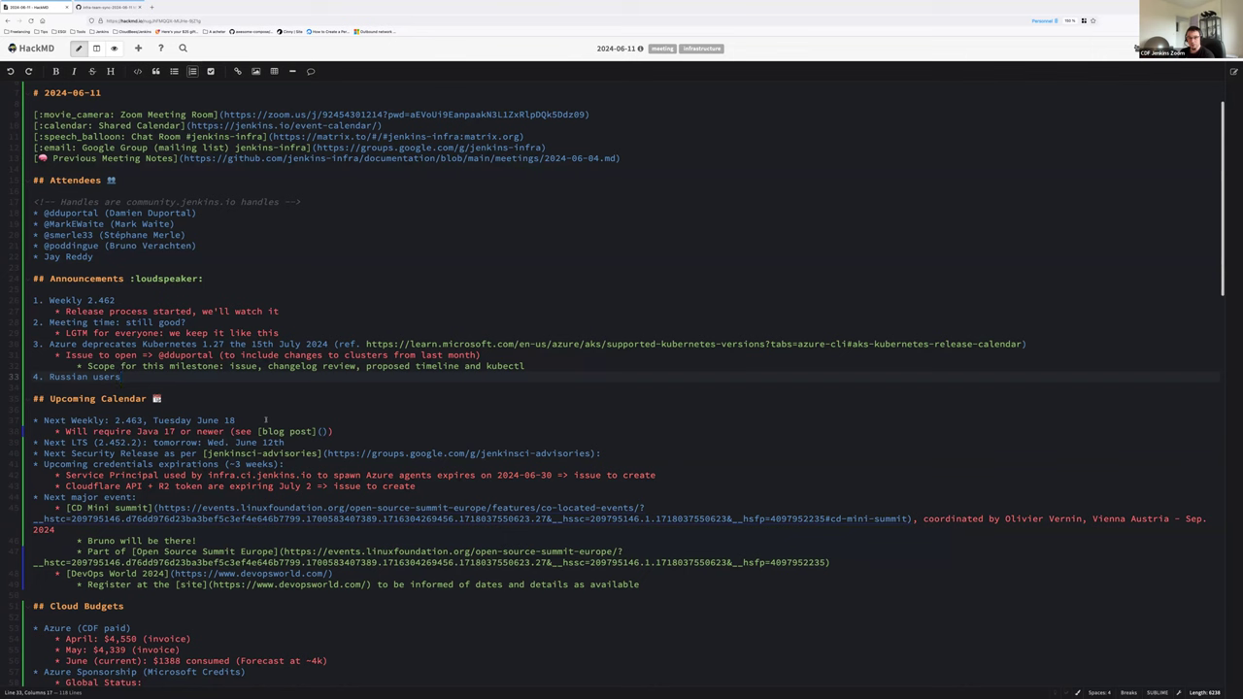
pyautogui.click(120, 377)
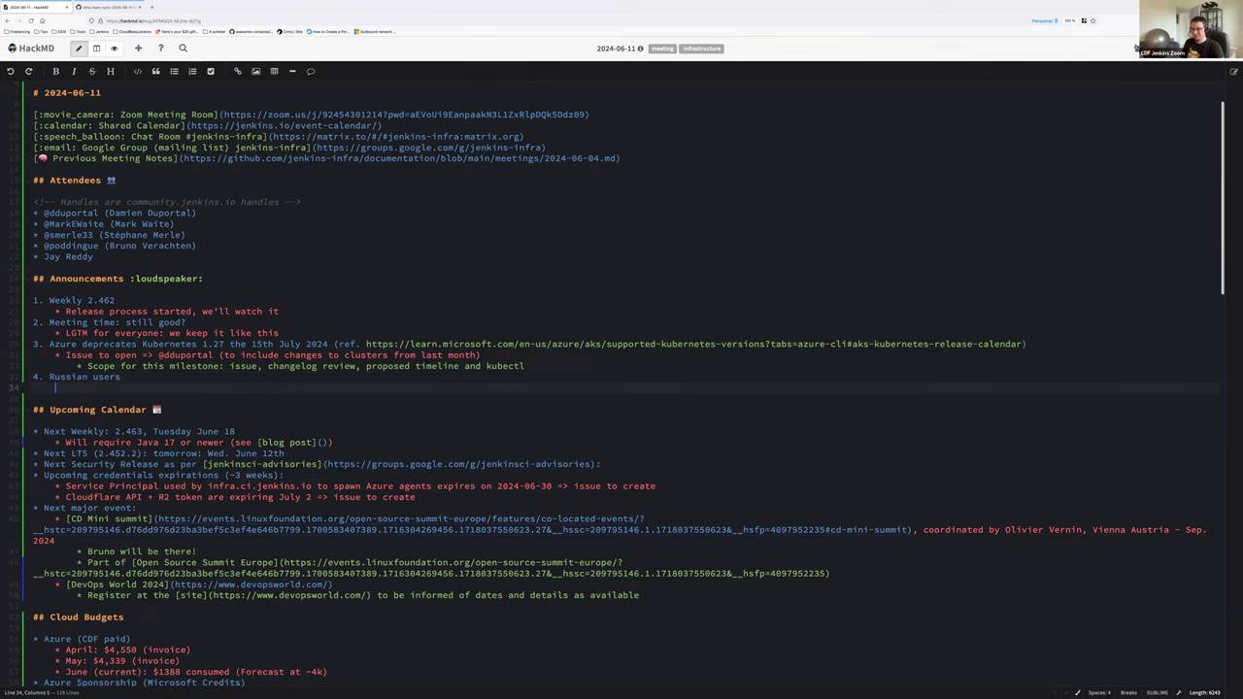
# Write 'All russian ISPs have blocked connection to the Aachen University' under the Russian users announcement.
pyautogui.write('All russian ISPs have n')
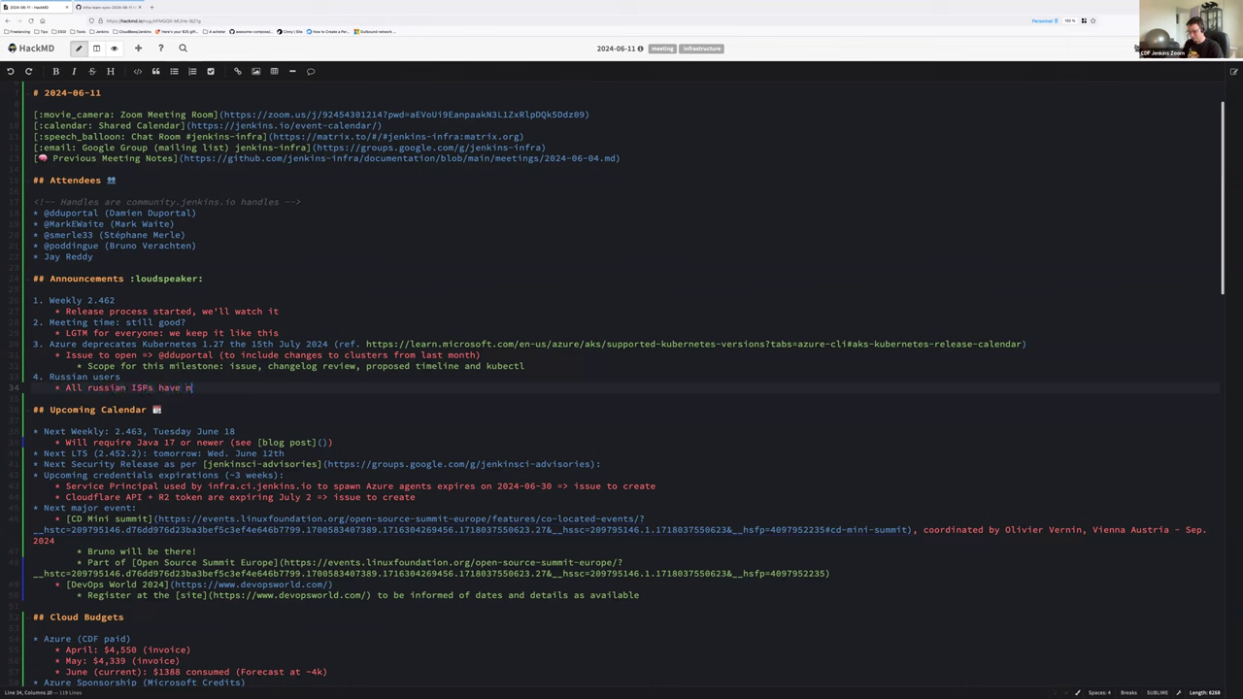
pyautogui.write('blocked connec')
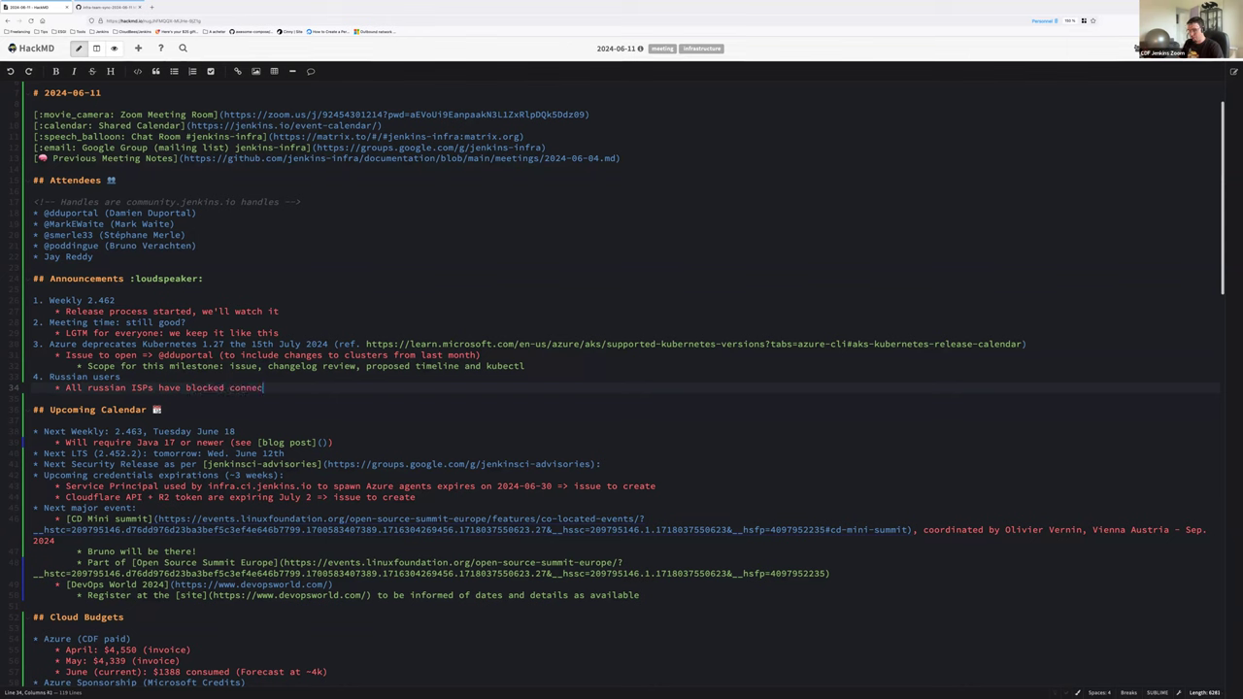
pyautogui.write('tion')
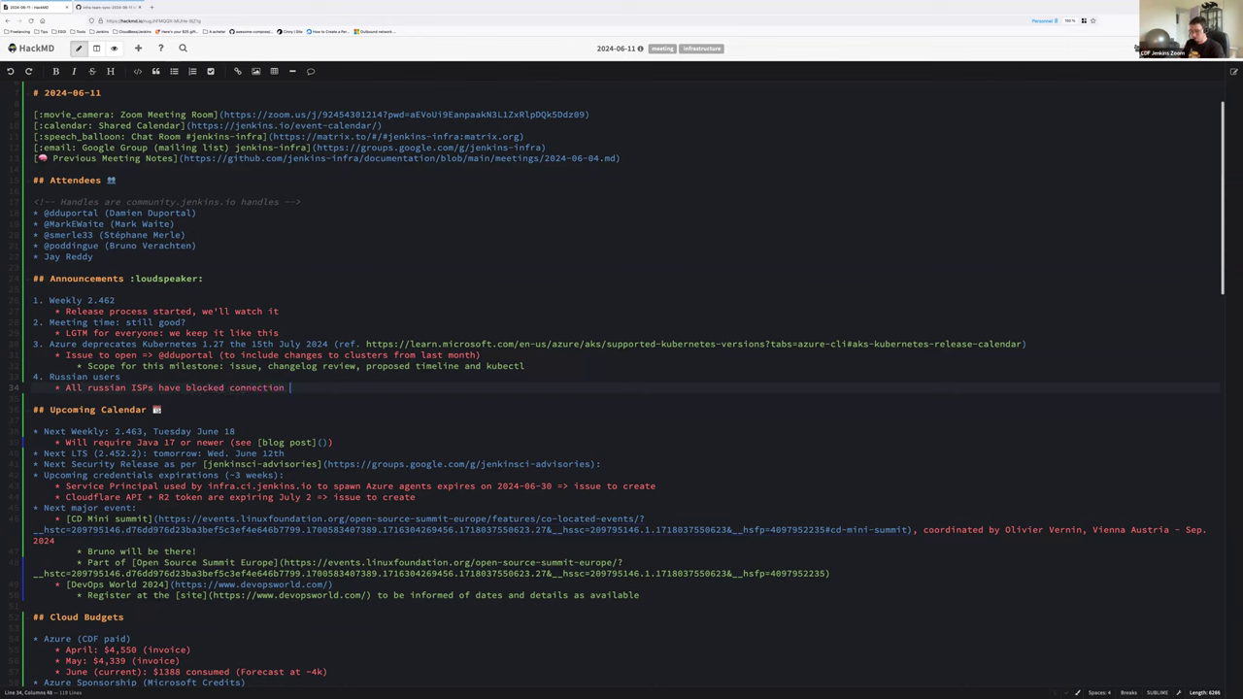
pyautogui.write('to the')
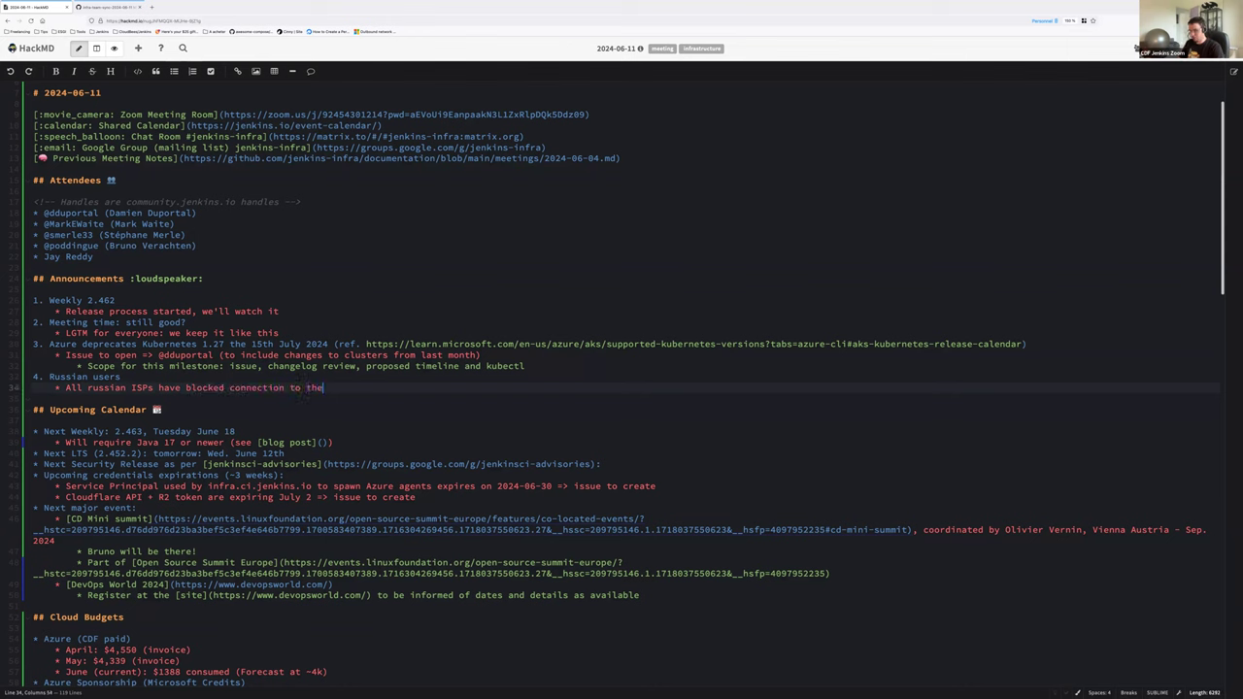
pyautogui.write('Aachen')
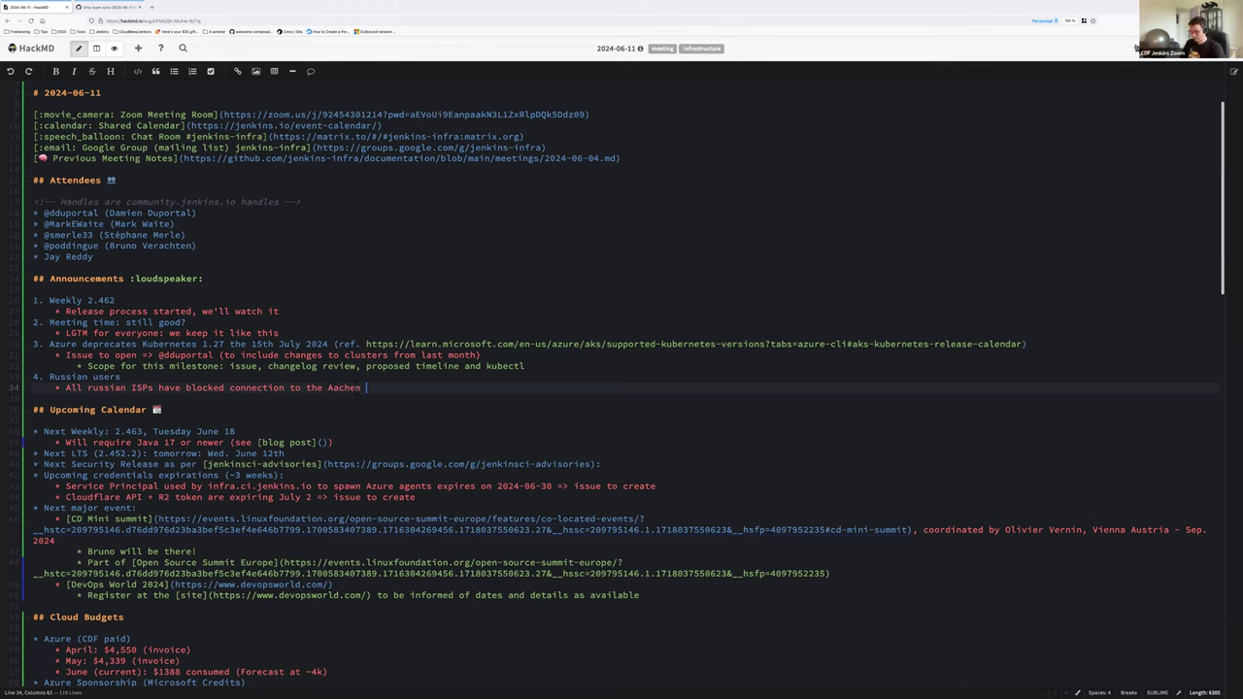
pyautogui.write('University')
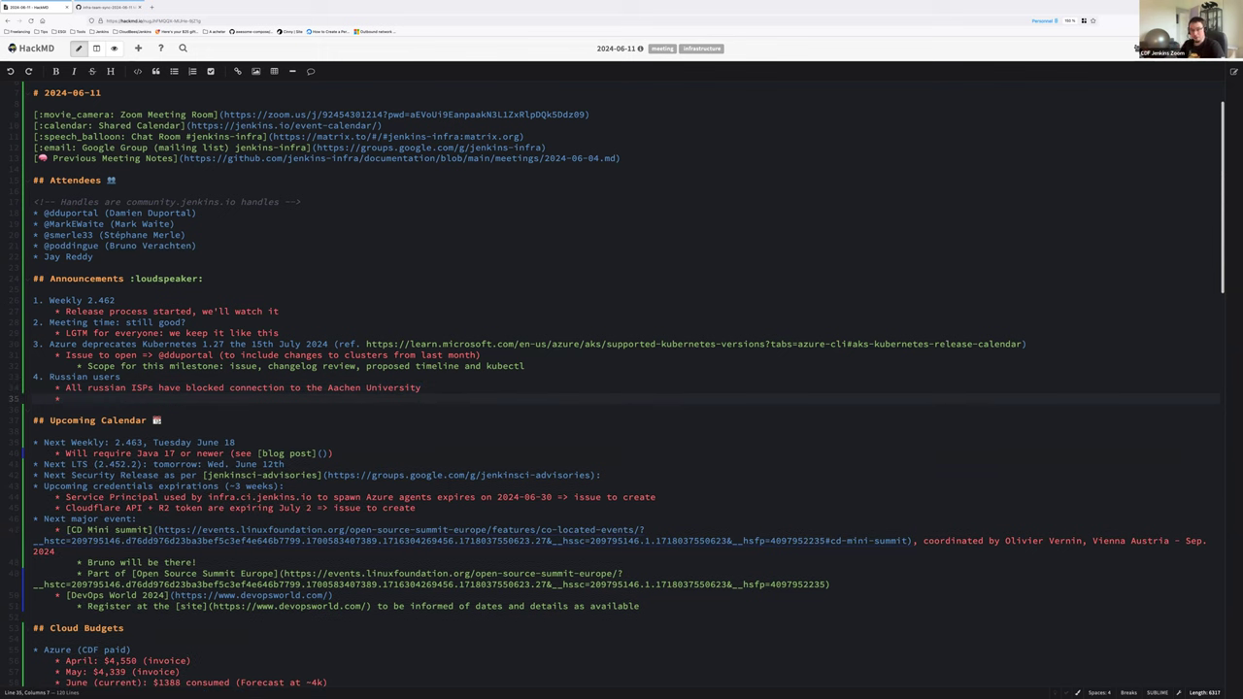
# Write 'New Romanian mirror opened yesterday that should be the default for Russian users'.
pyautogui.write('N')
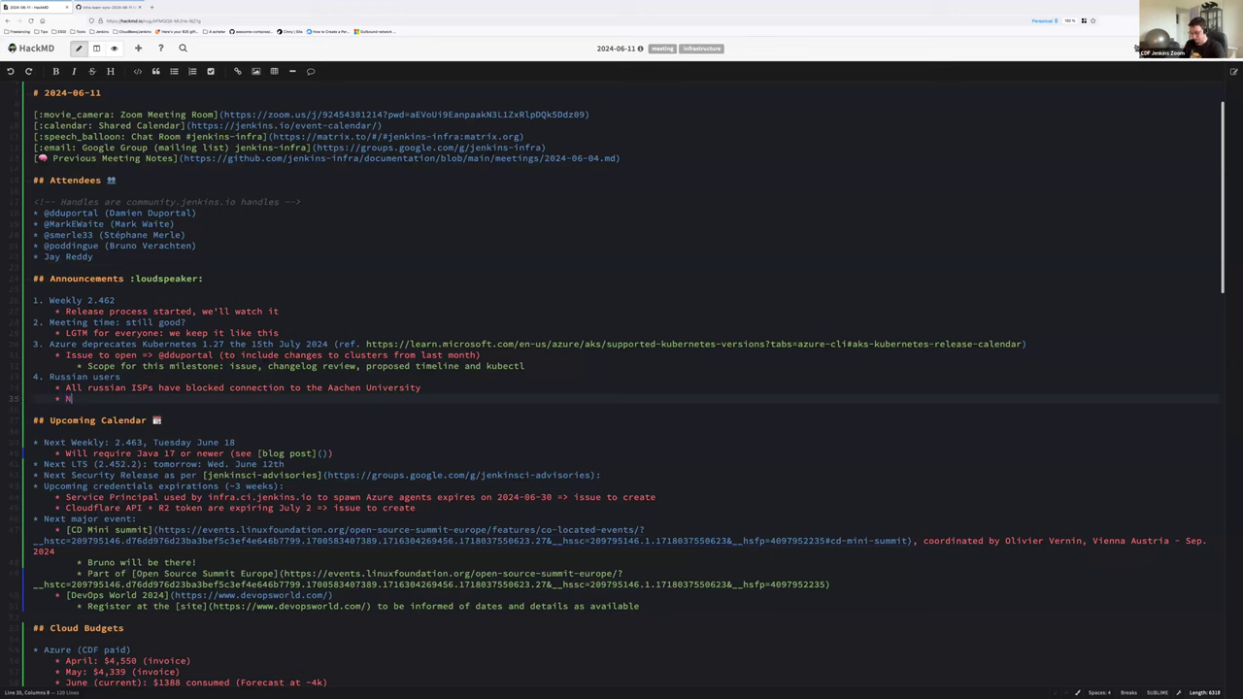
pyautogui.write('New Roma')
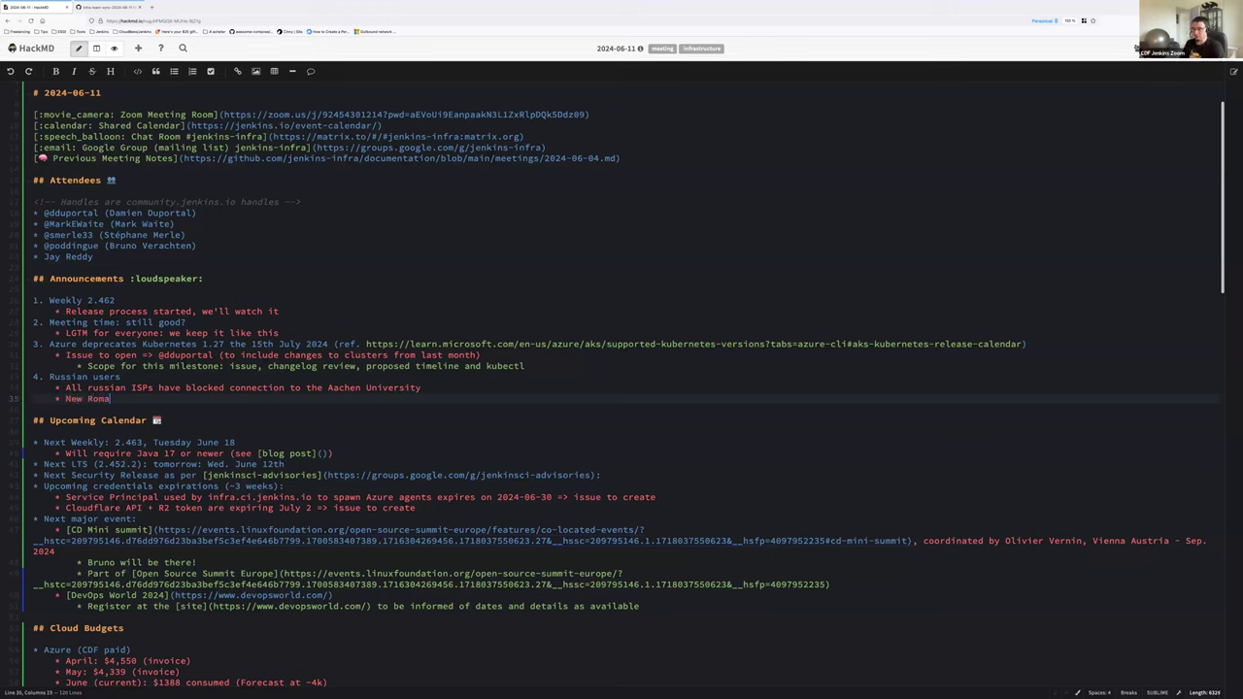
pyautogui.write('nian mirror')
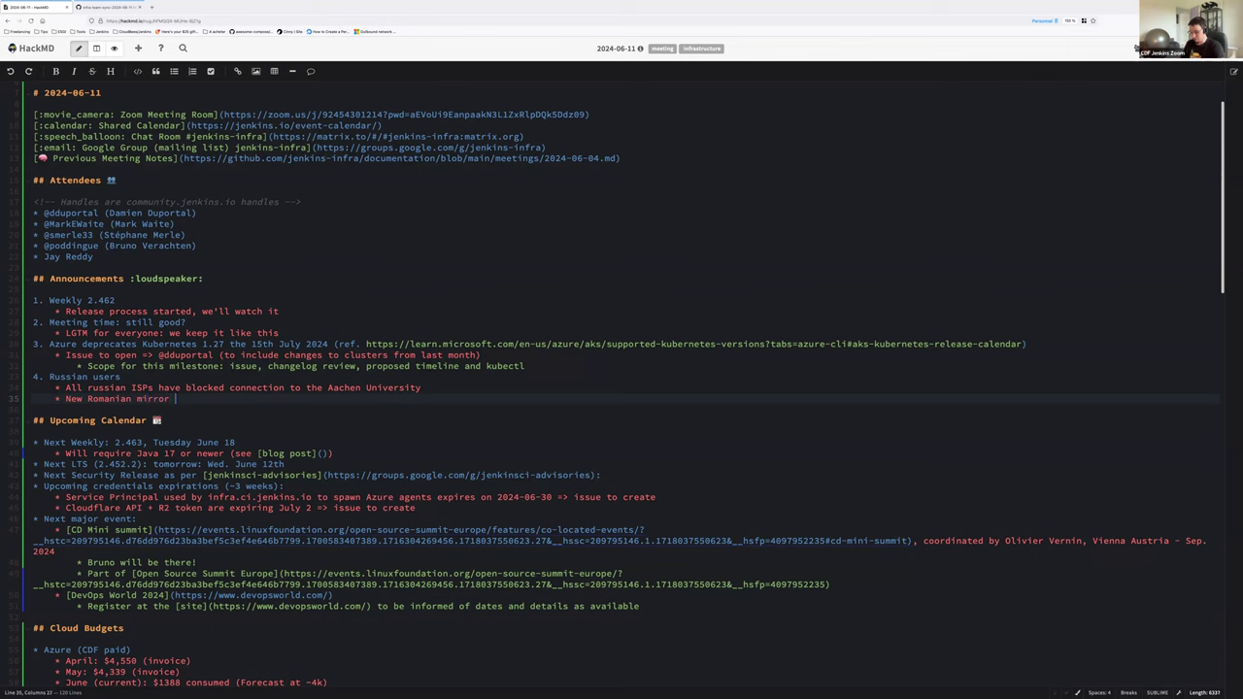
pyautogui.write('opened yesterd')
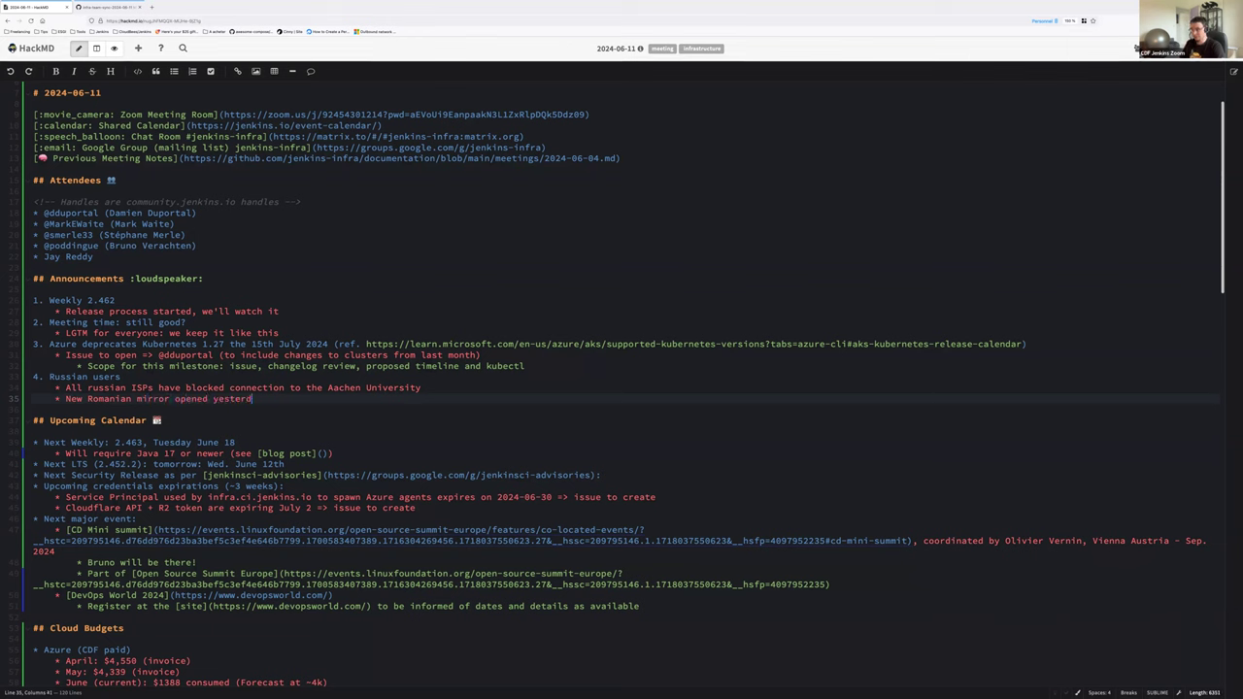
pyautogui.write('that should')
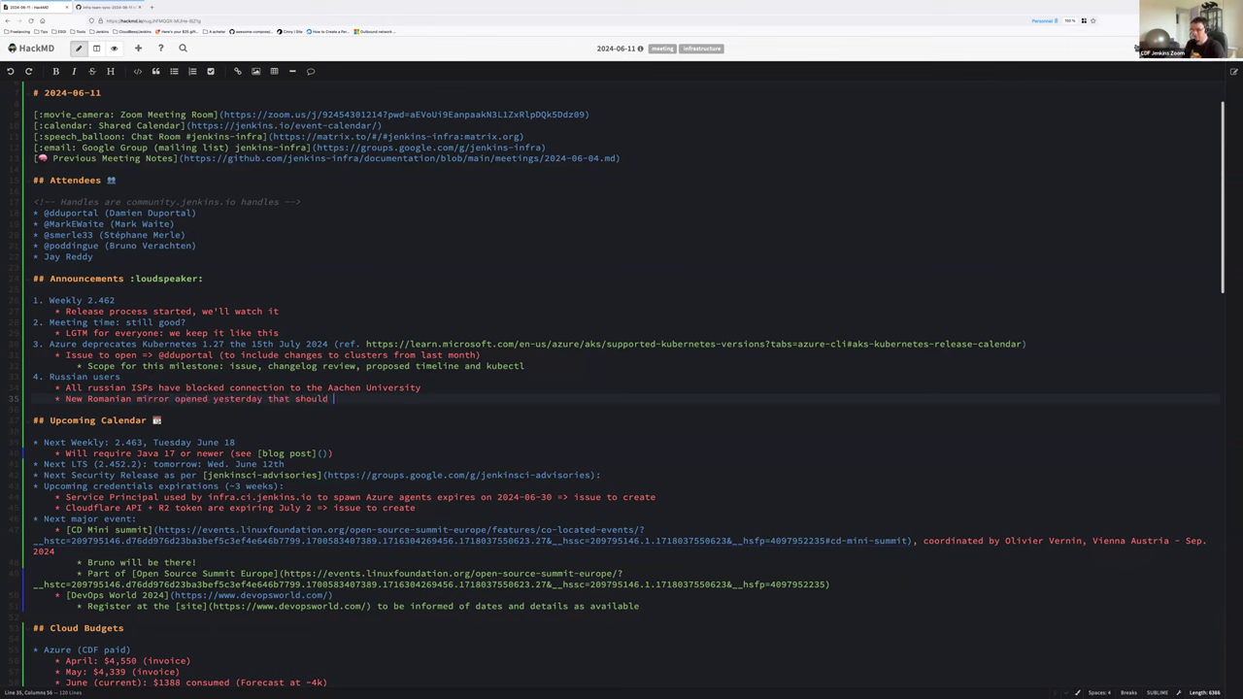
pyautogui.write('be the default for')
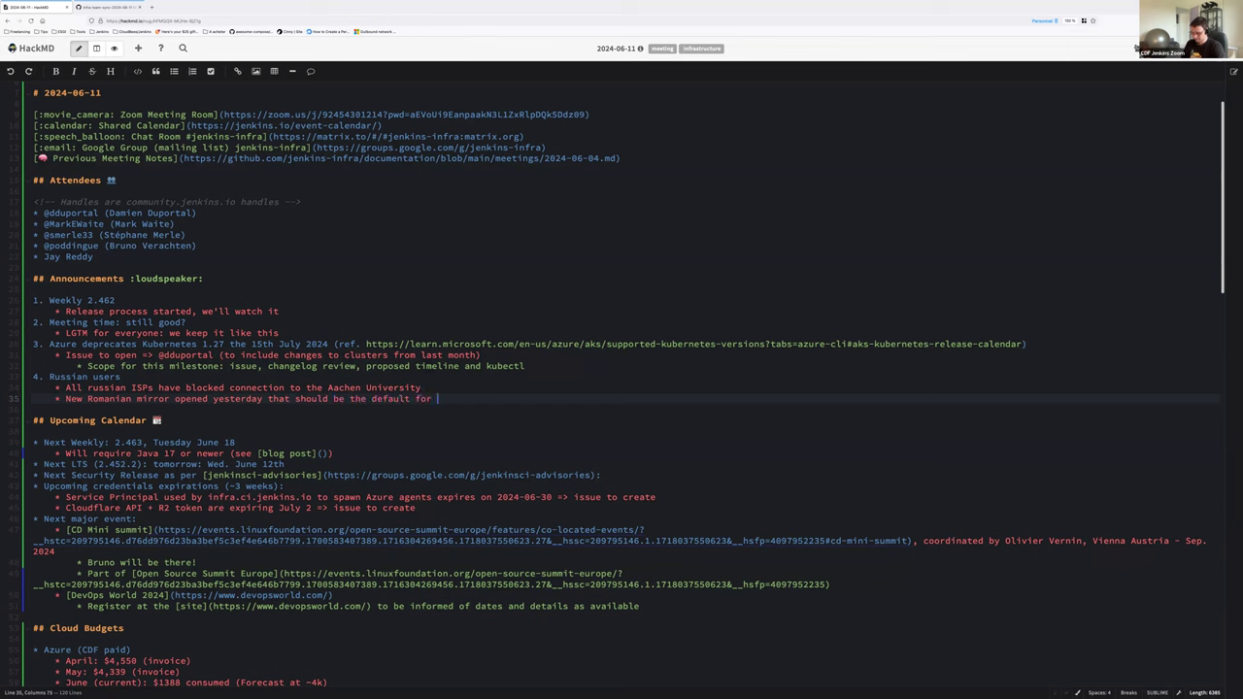
pyautogui.write('Russian user')
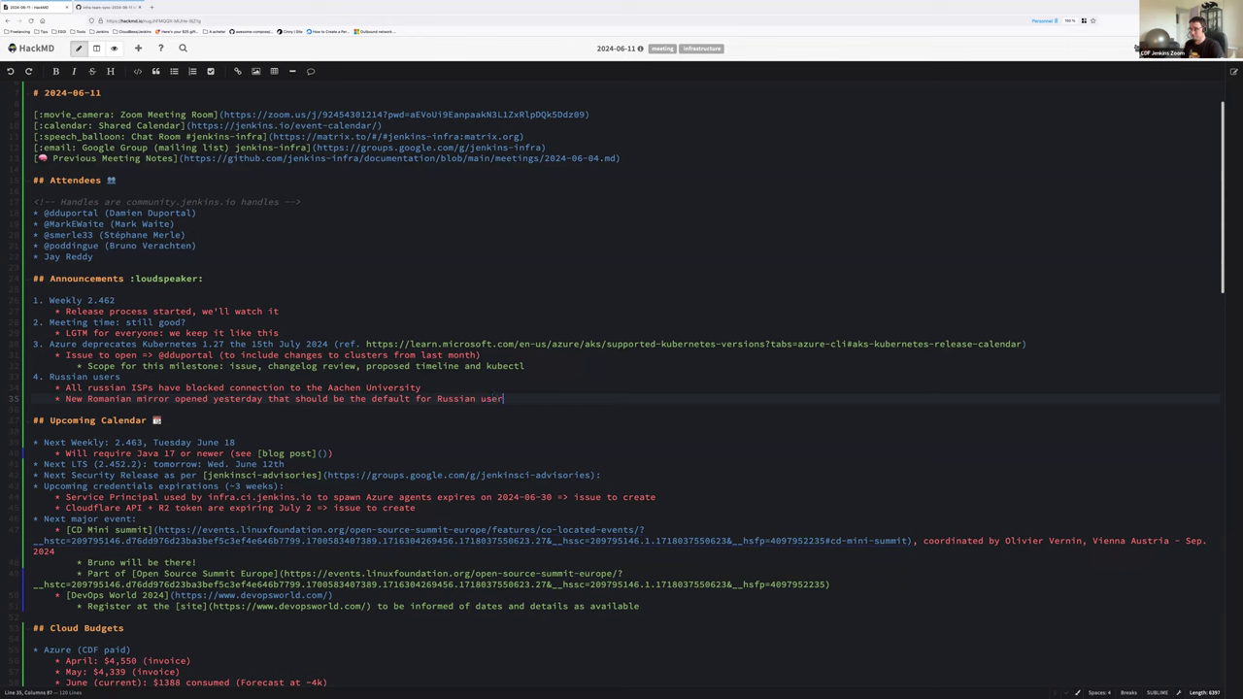
pyautogui.write('s')
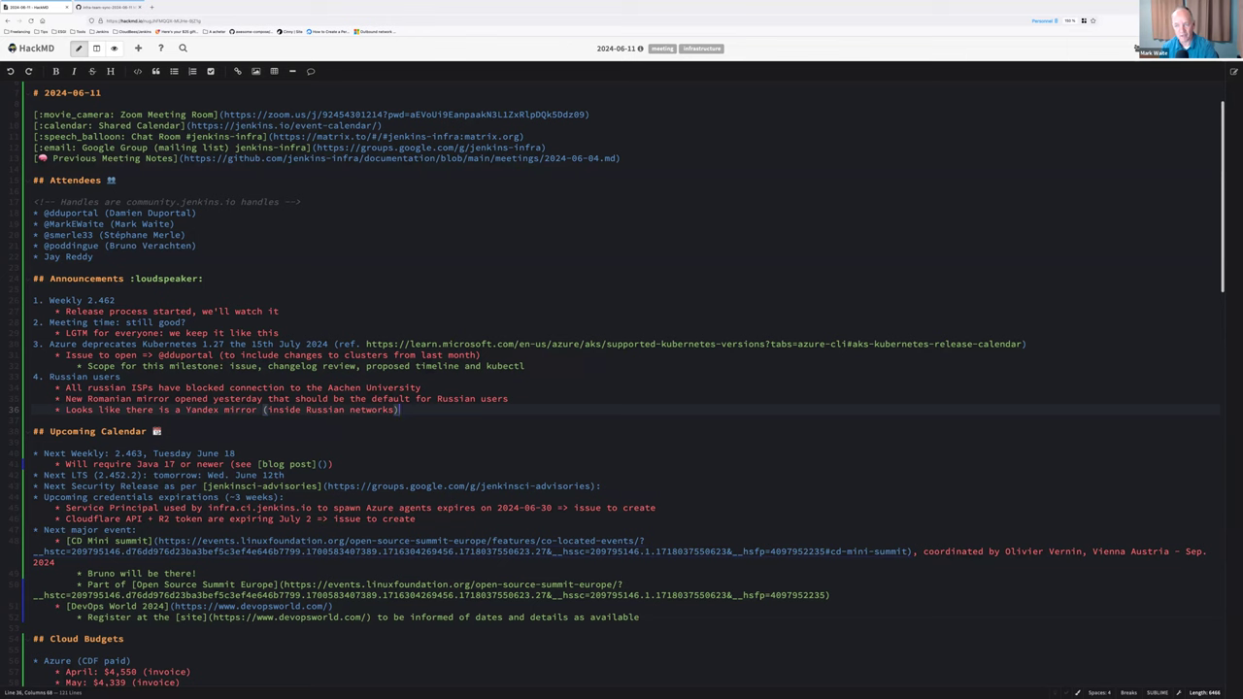
# Extend the Yandex mirror note: it could be an additional mirror, worth checking with them to add them.
pyautogui.write('=>')
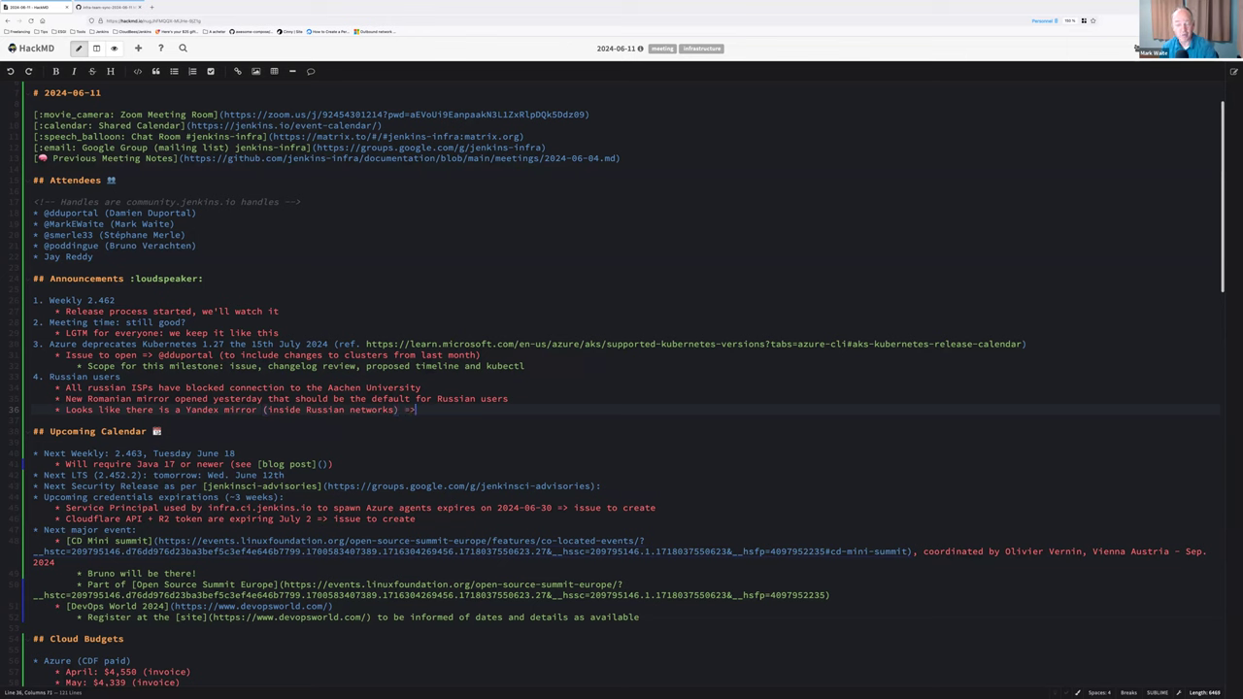
pyautogui.write('could be')
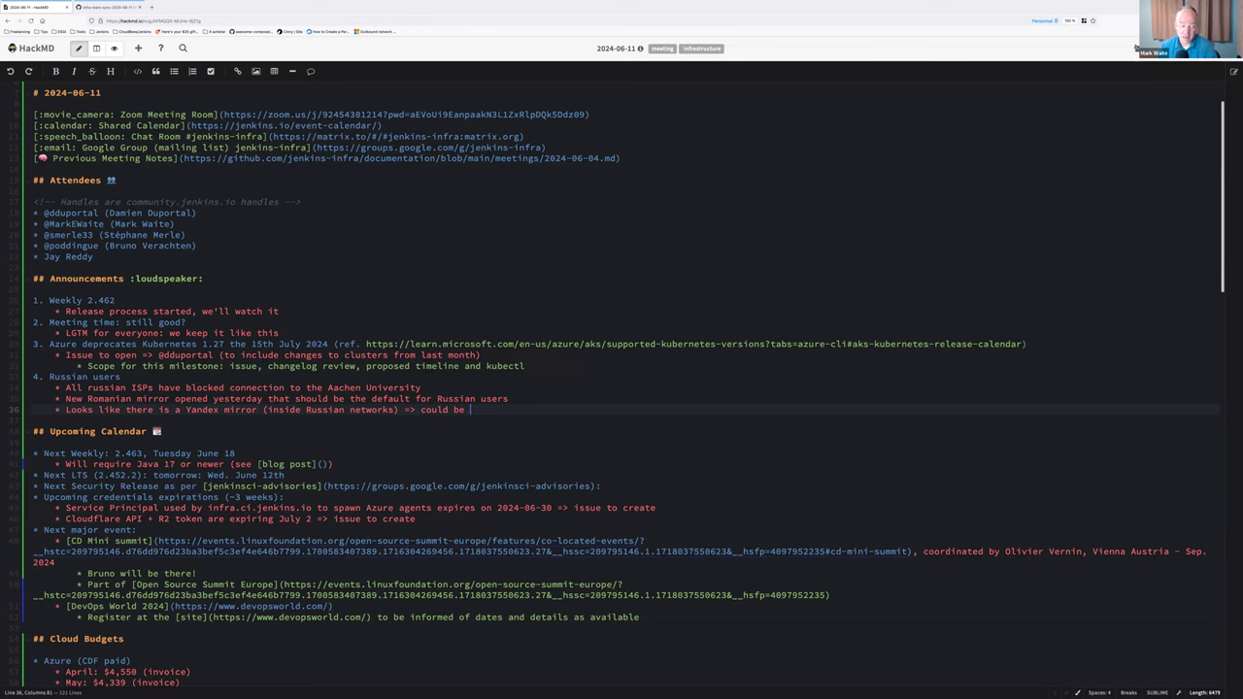
pyautogui.write('additional solution.')
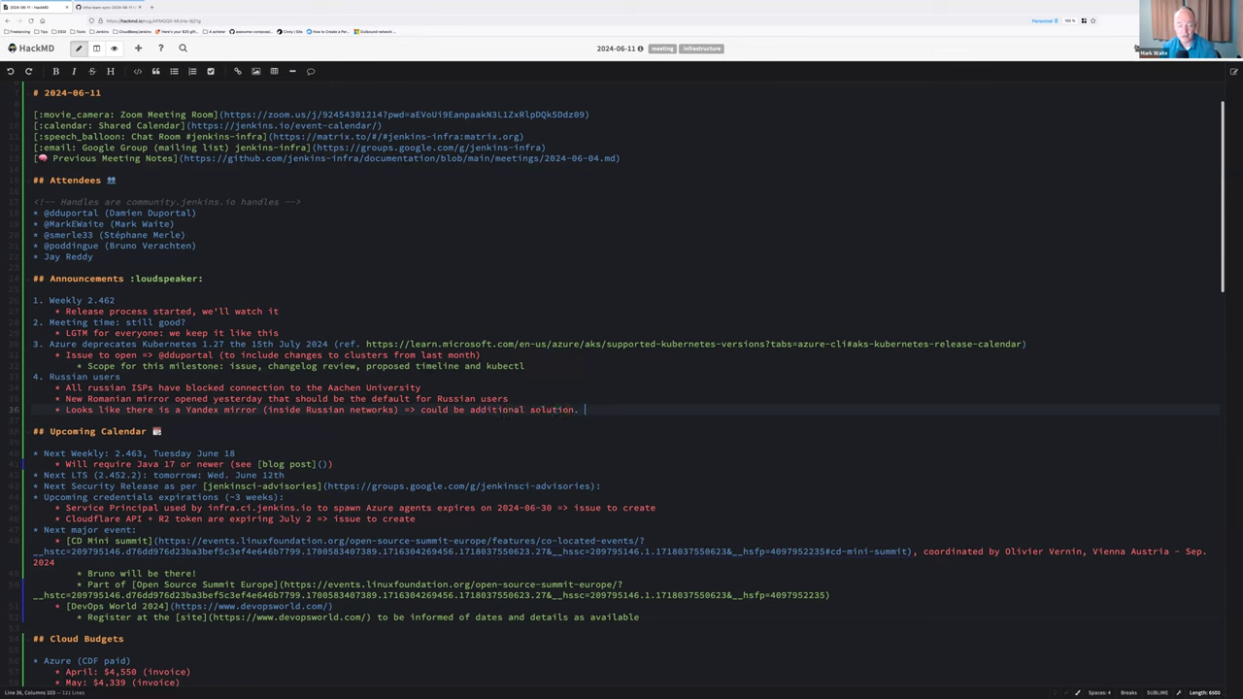
pyautogui.write('Worth checking wi')
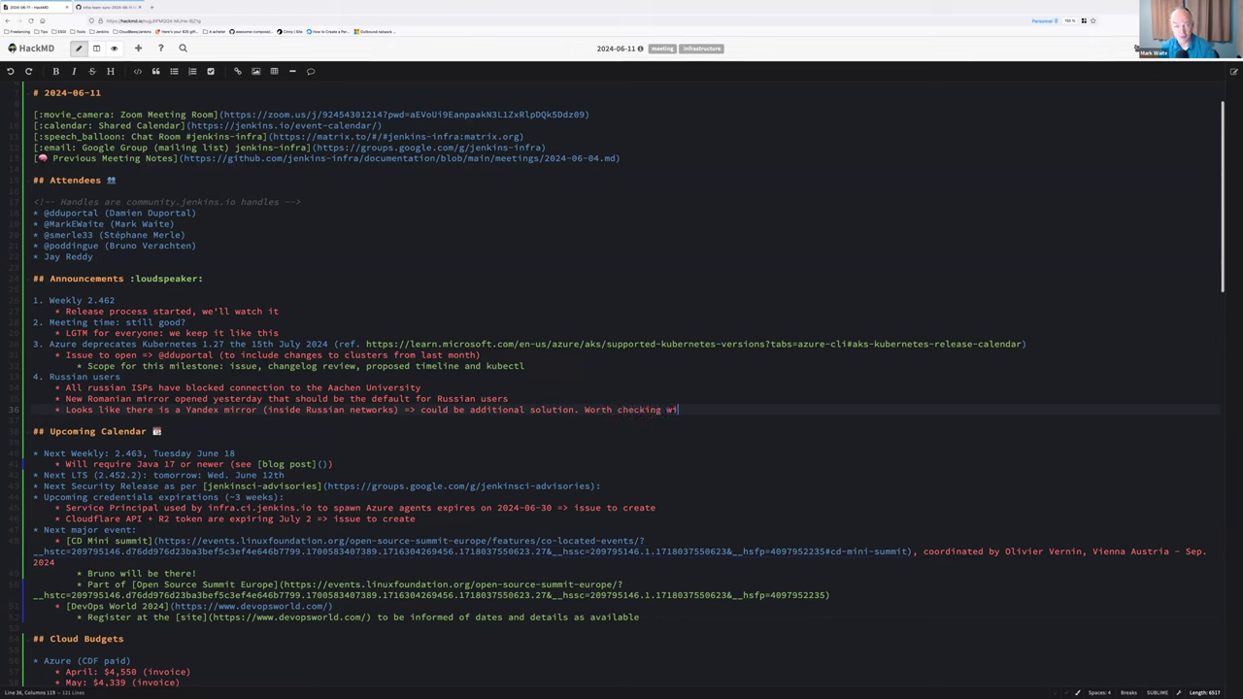
pyautogui.write('h them to add them')
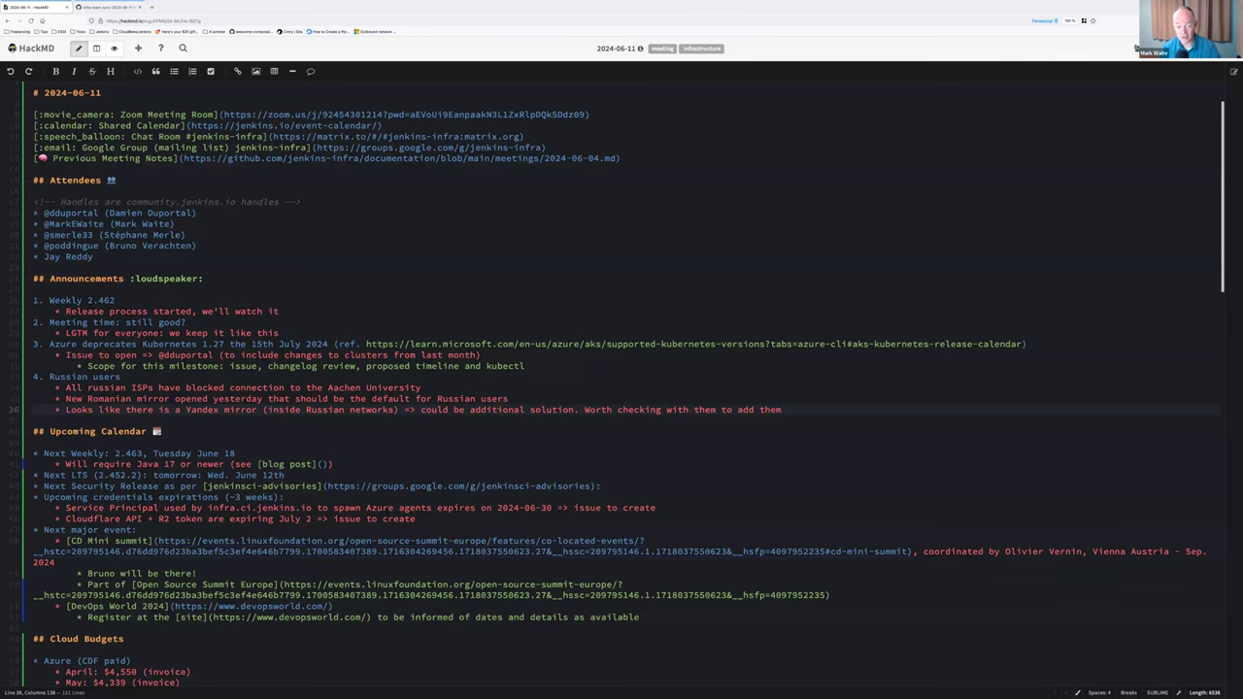
# Add a nested bullet 'Any recollection? Looks like no work from us as per Ma…' below the Yandex note.
pyautogui.press('enter')
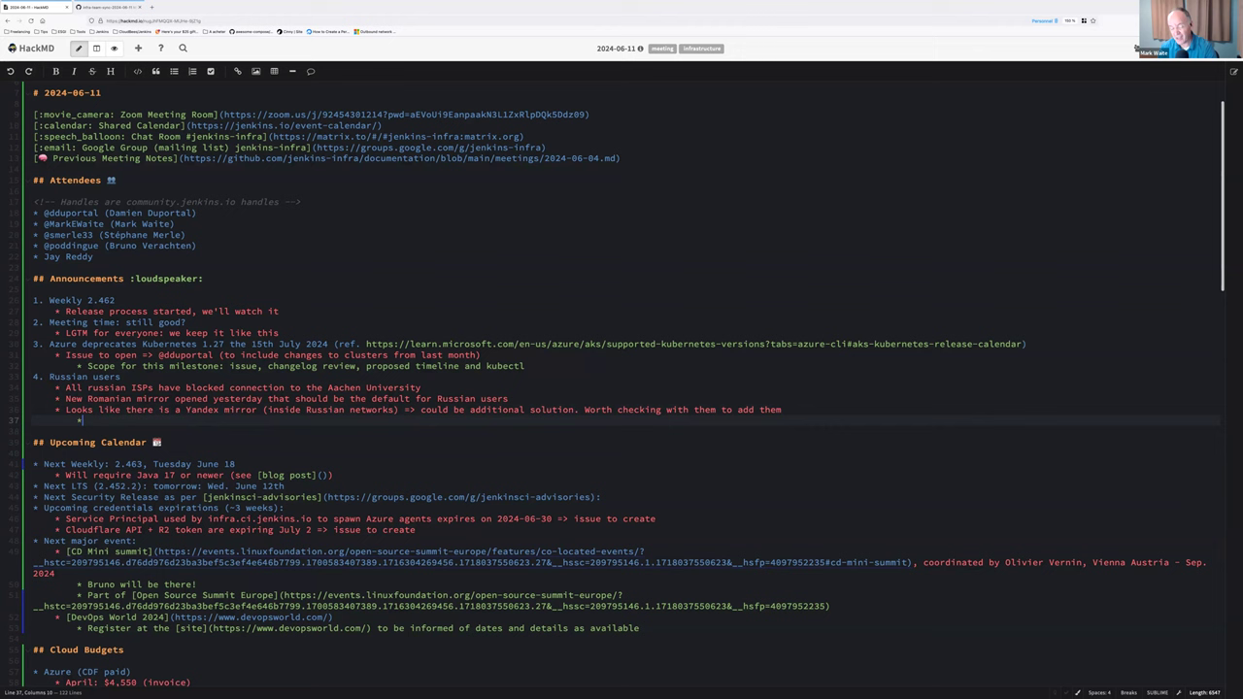
pyautogui.write('Any recollectio')
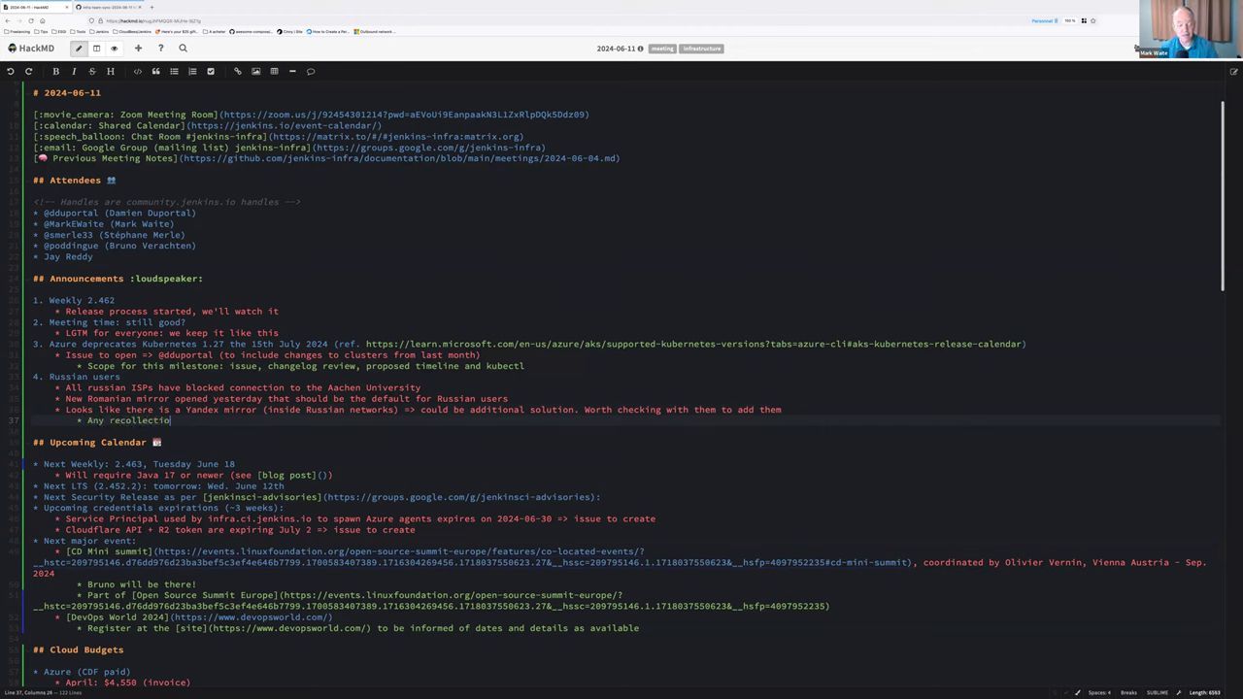
pyautogui.write('? Looks like not')
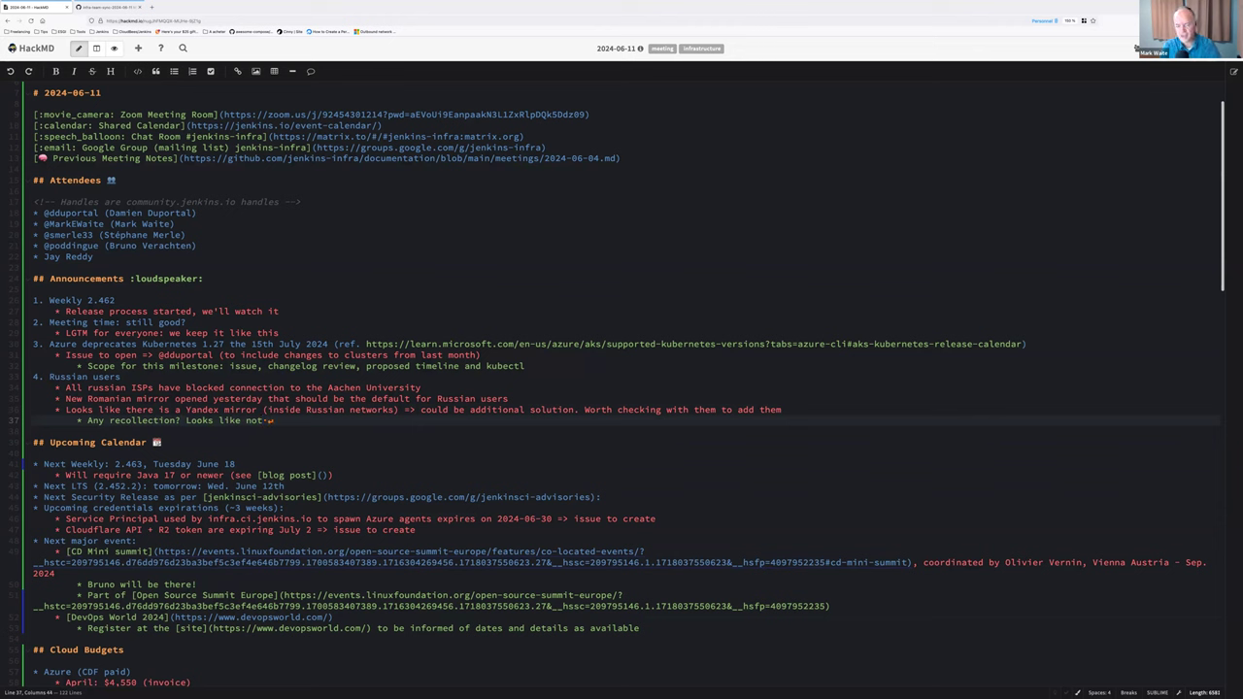
pyautogui.write('from us')
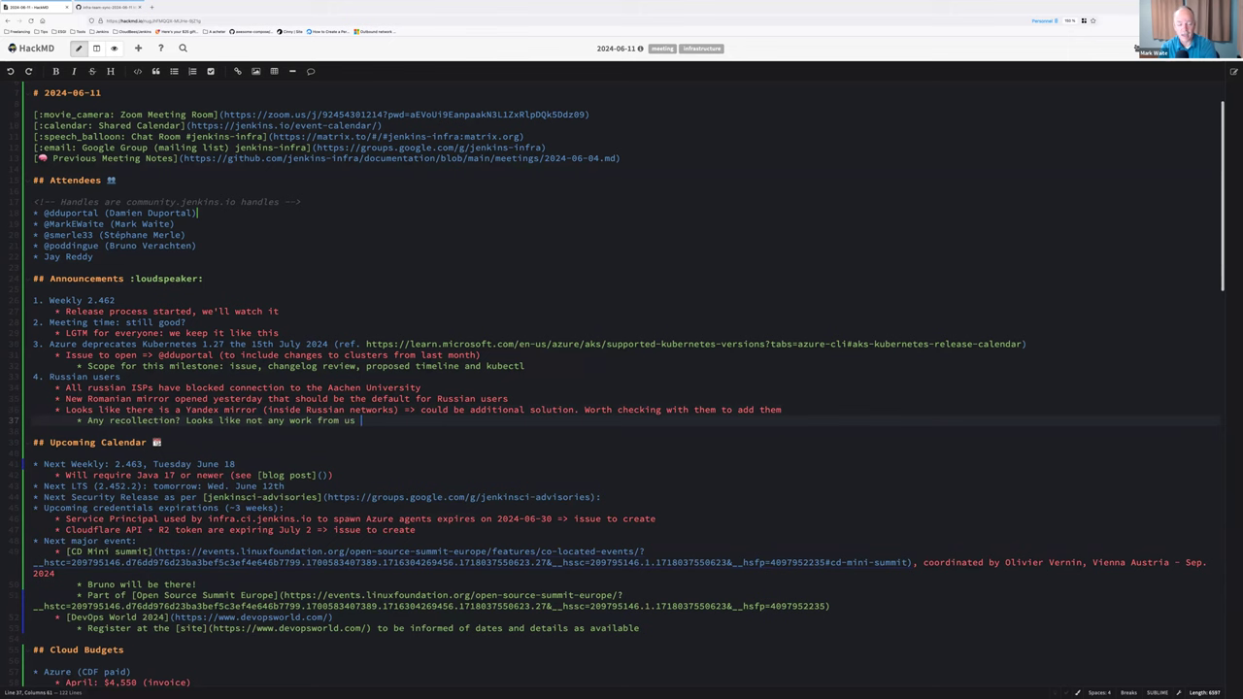
pyautogui.write('as per Mark')
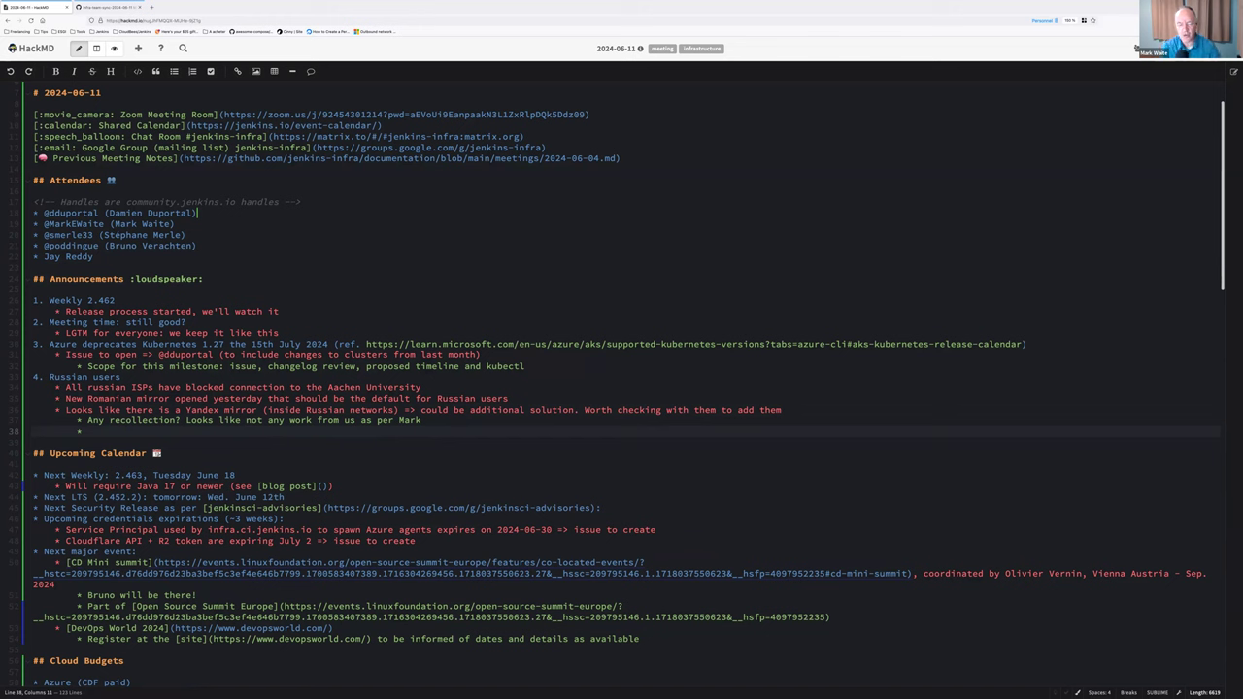
pyautogui.write("Let's contact them")
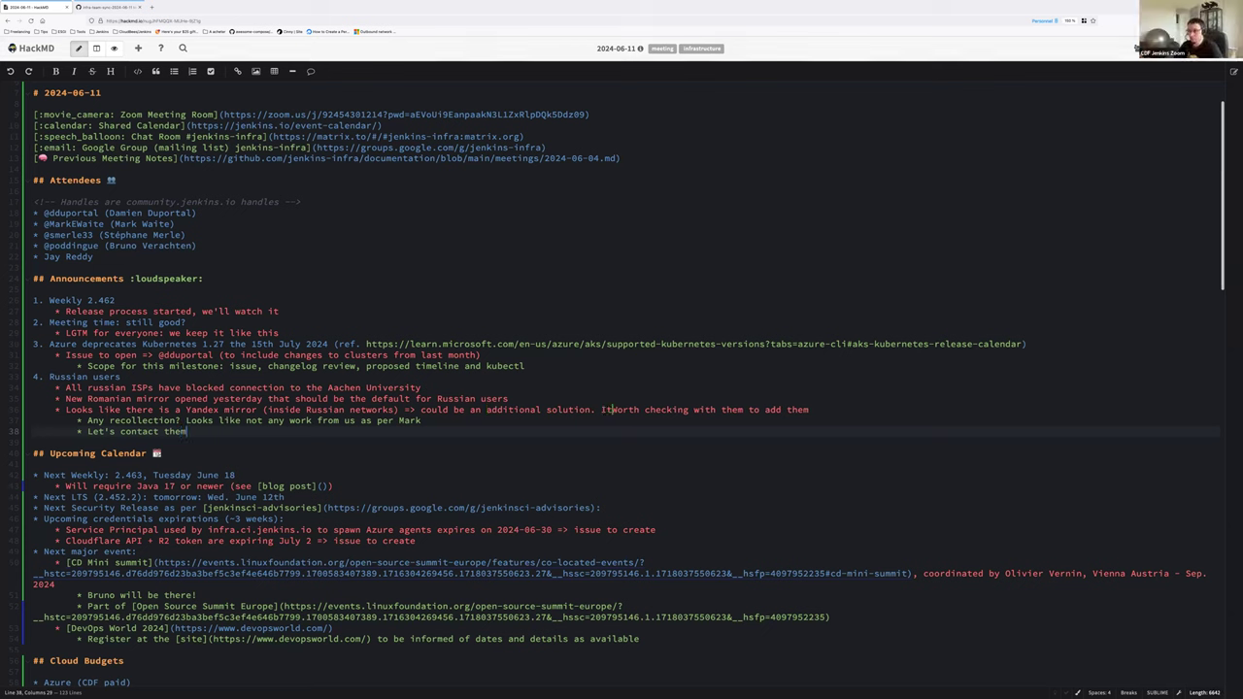
pyautogui.write('=>')
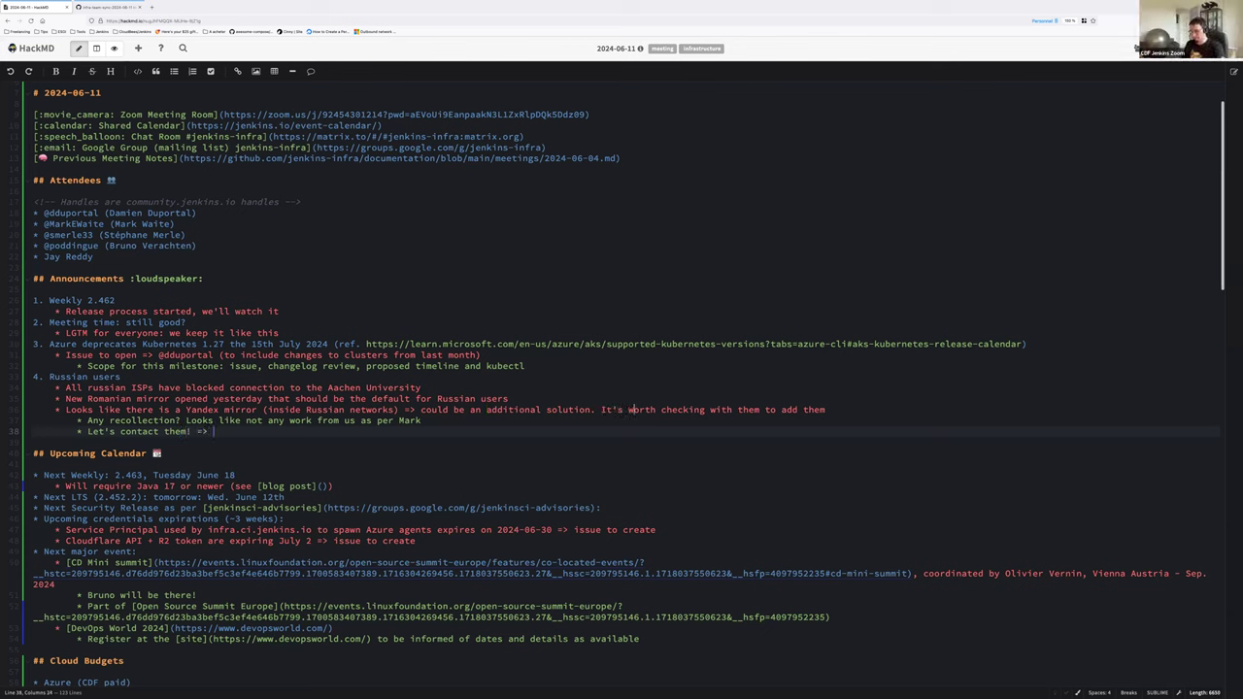
pyautogui.write('issue by @dduportal to track this work')
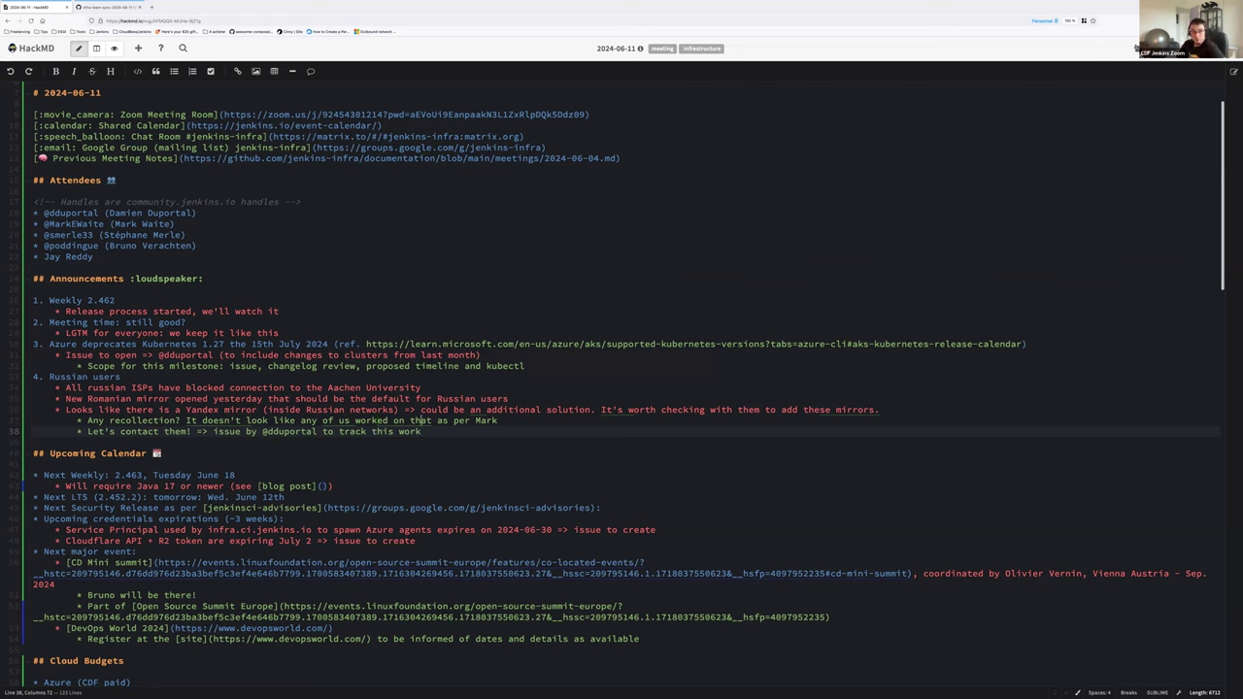
pyautogui.write('https://www.jenkins.io/blog/2024/06/11/require-java-17/')
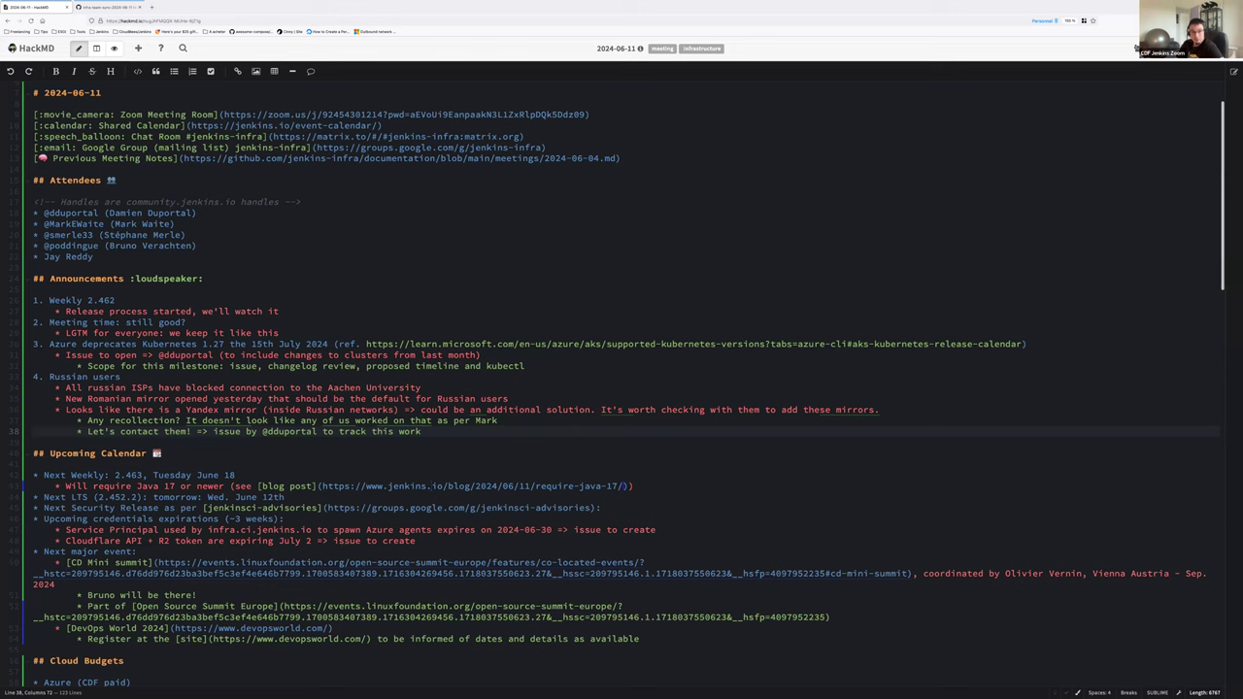
pyautogui.click(420, 431)
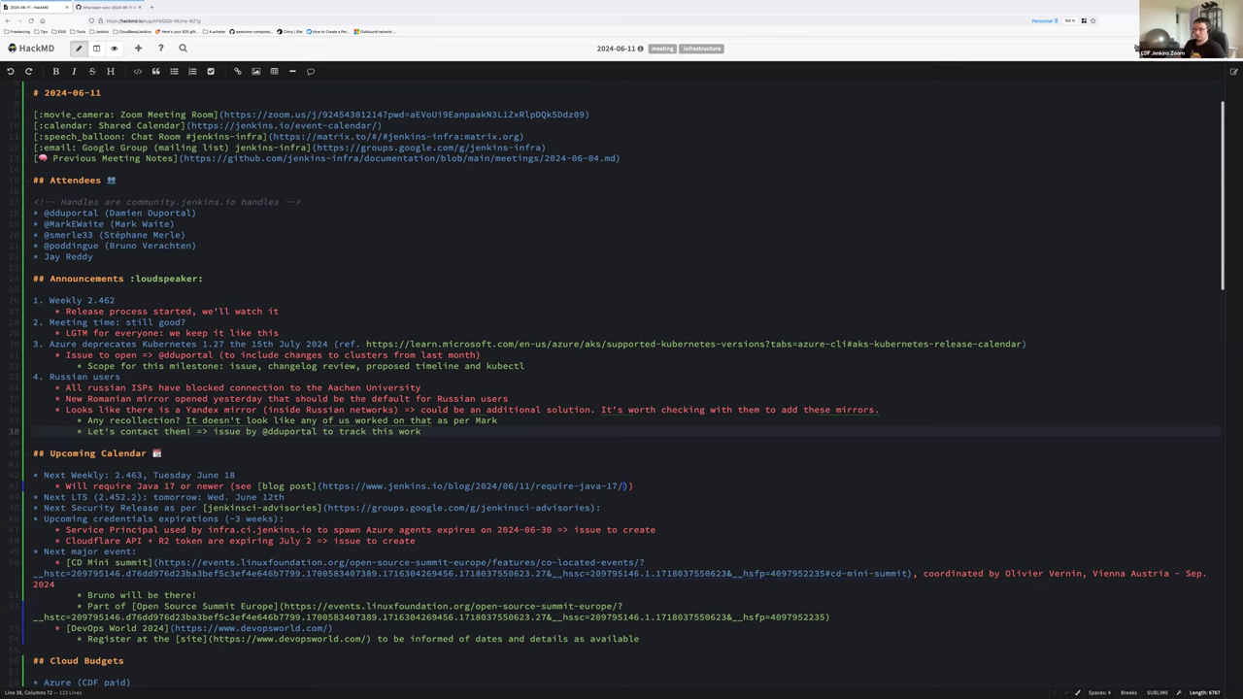
pyautogui.scroll(-3)
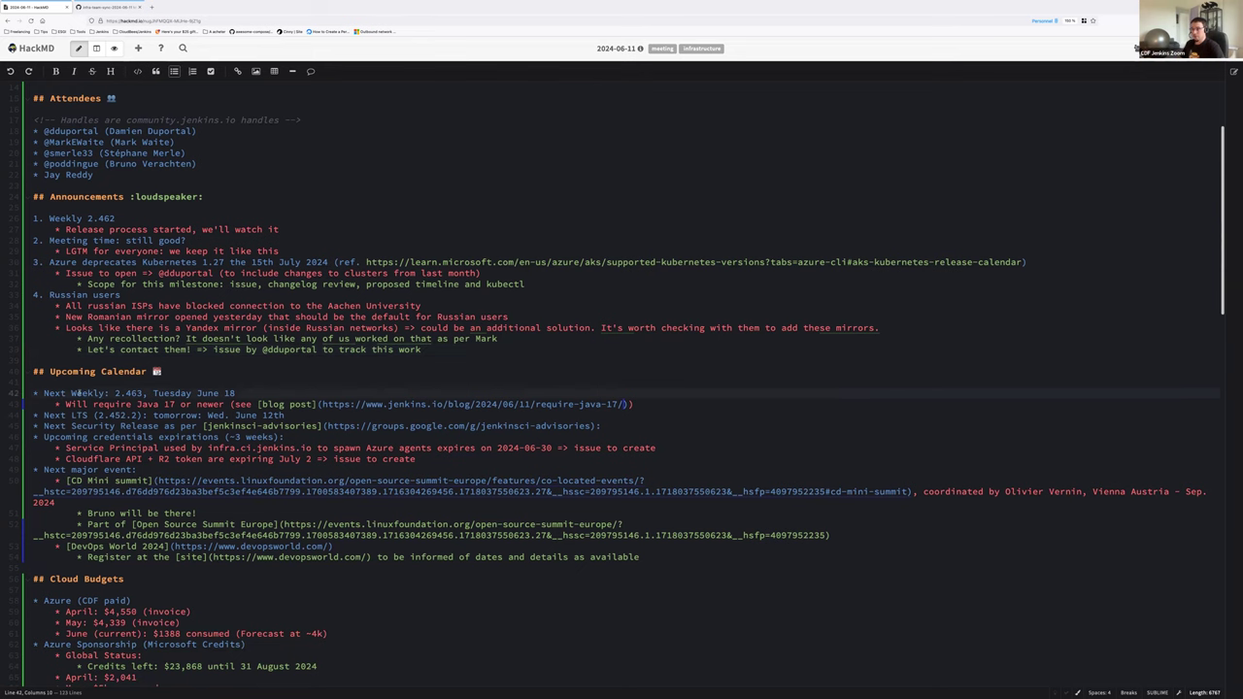
pyautogui.moveTo(43, 392); pyautogui.dragTo(235, 392)
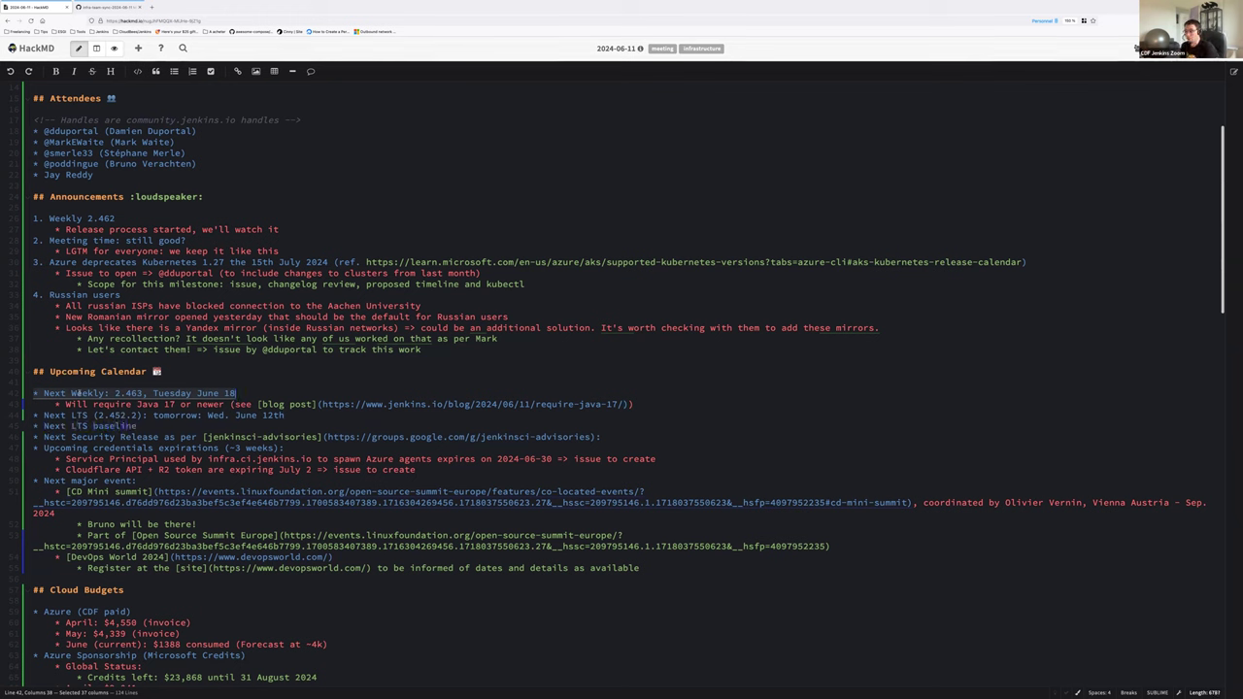
pyautogui.write('selected')
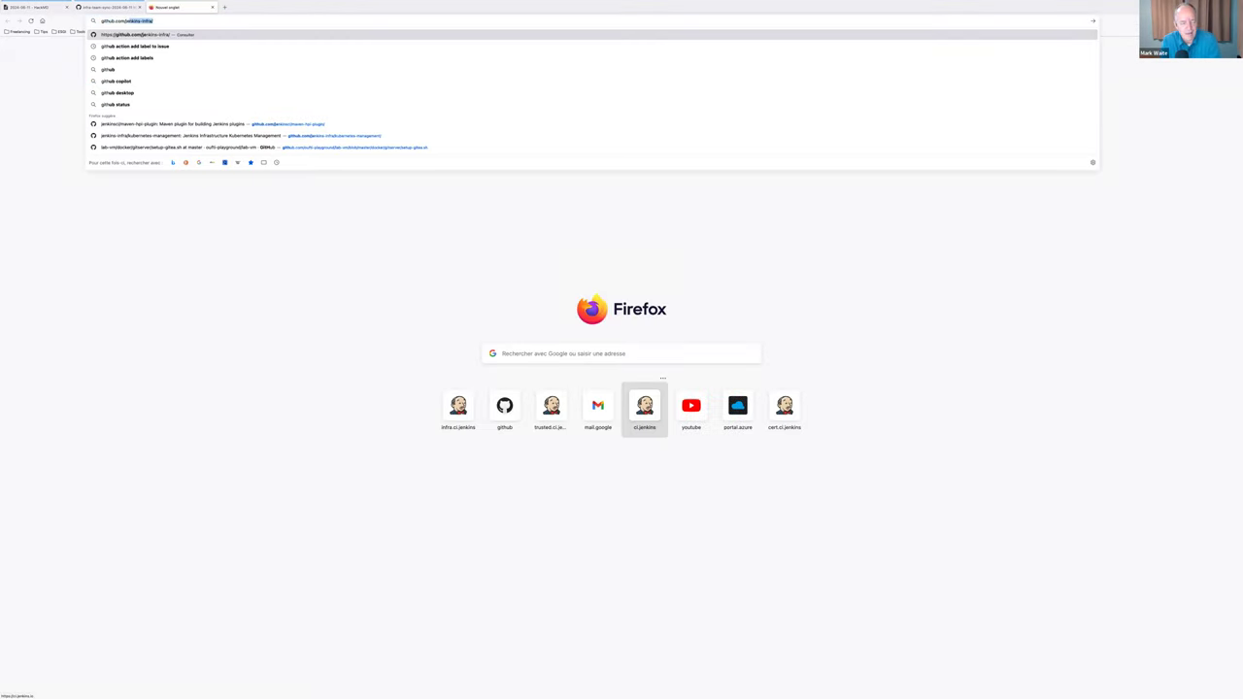
# Browse the jenkins-infra/release repository's PodTemplates.d package-linux.yaml pod template.
pyautogui.press('Enter')
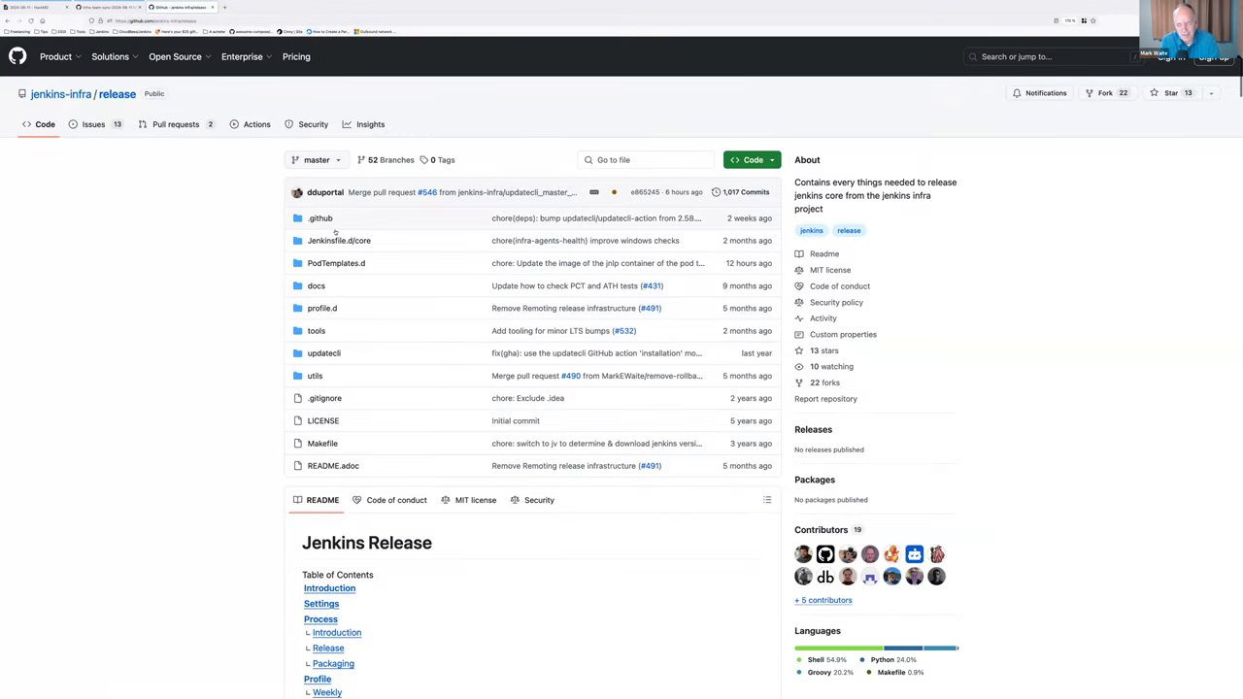
pyautogui.click(336, 264)
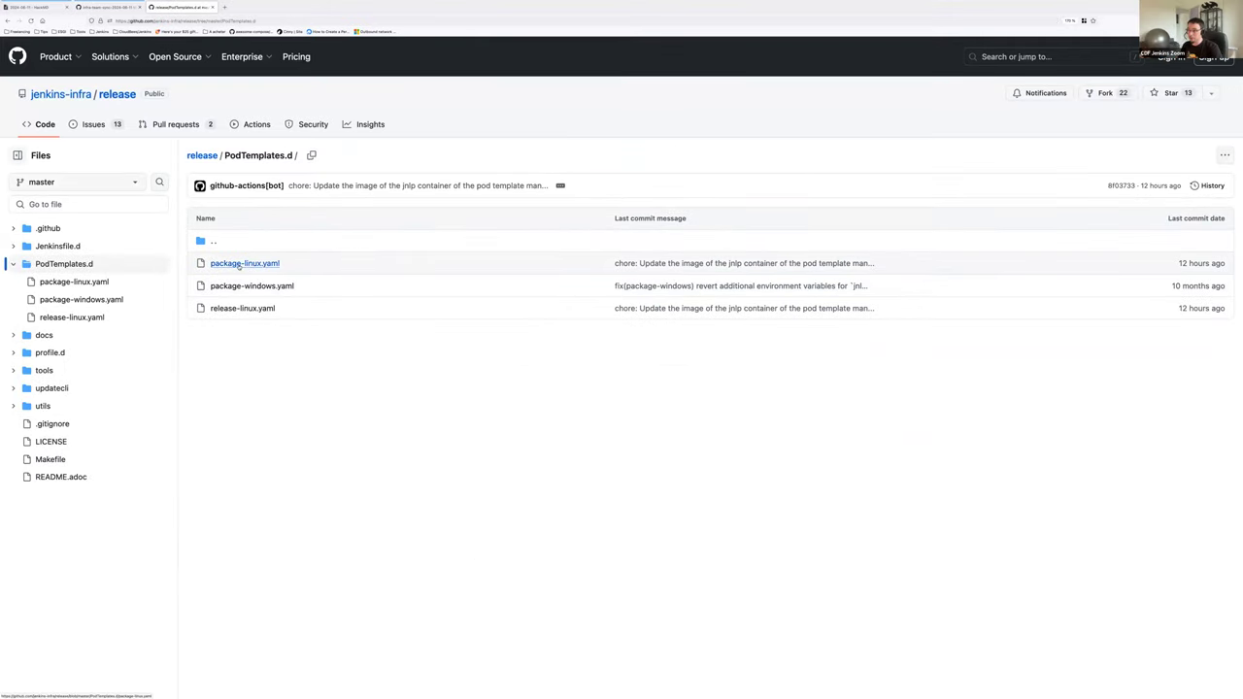
pyautogui.click(243, 307)
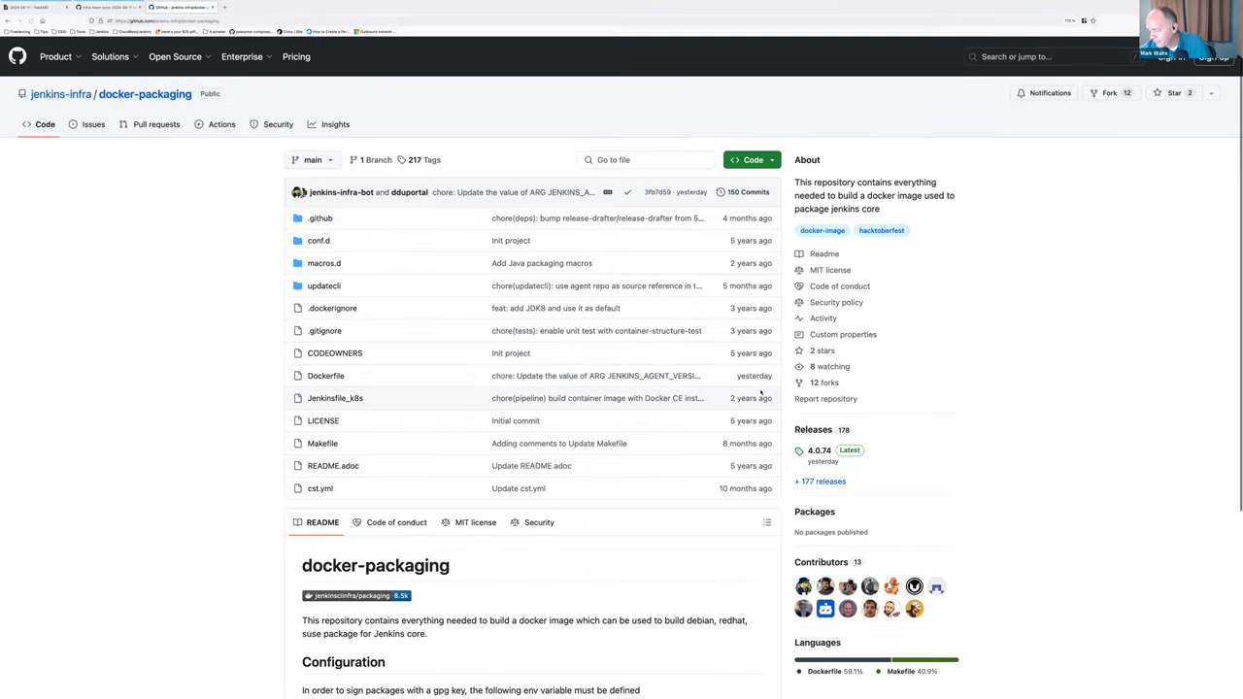
# View docker-packaging release 4.0.74 and link the Java 11 line of its Dockerfile at that tag.
pyautogui.click(820, 450)
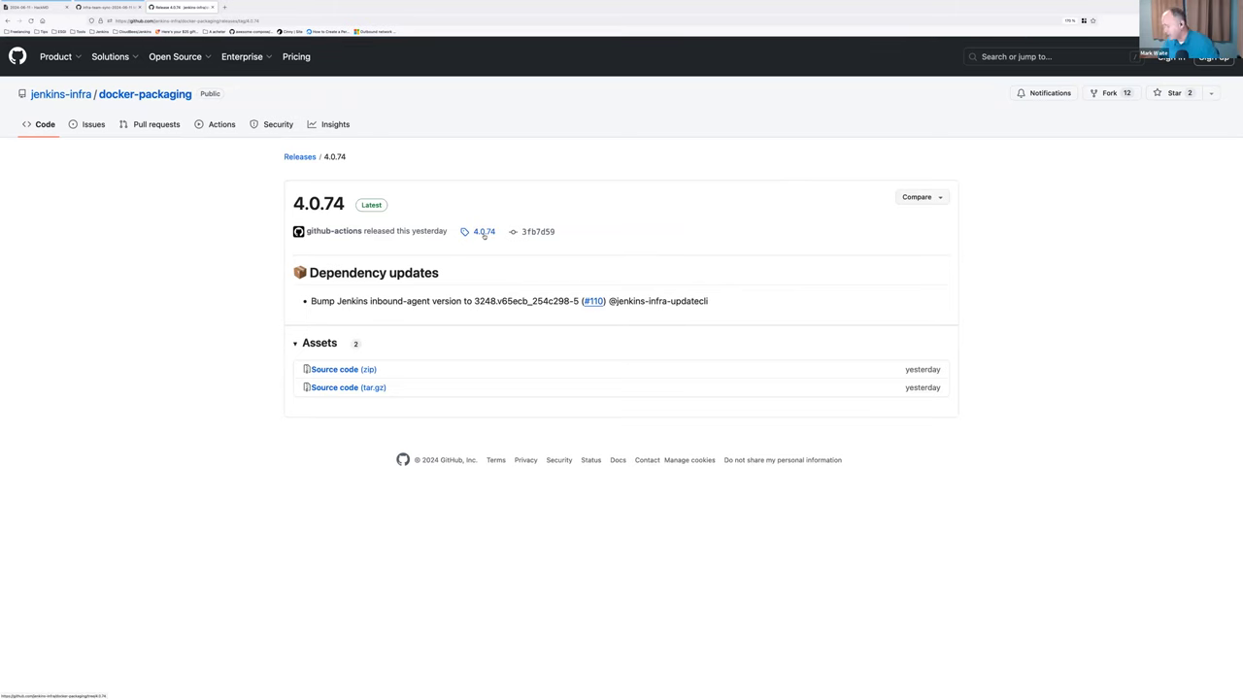
pyautogui.click(144, 93)
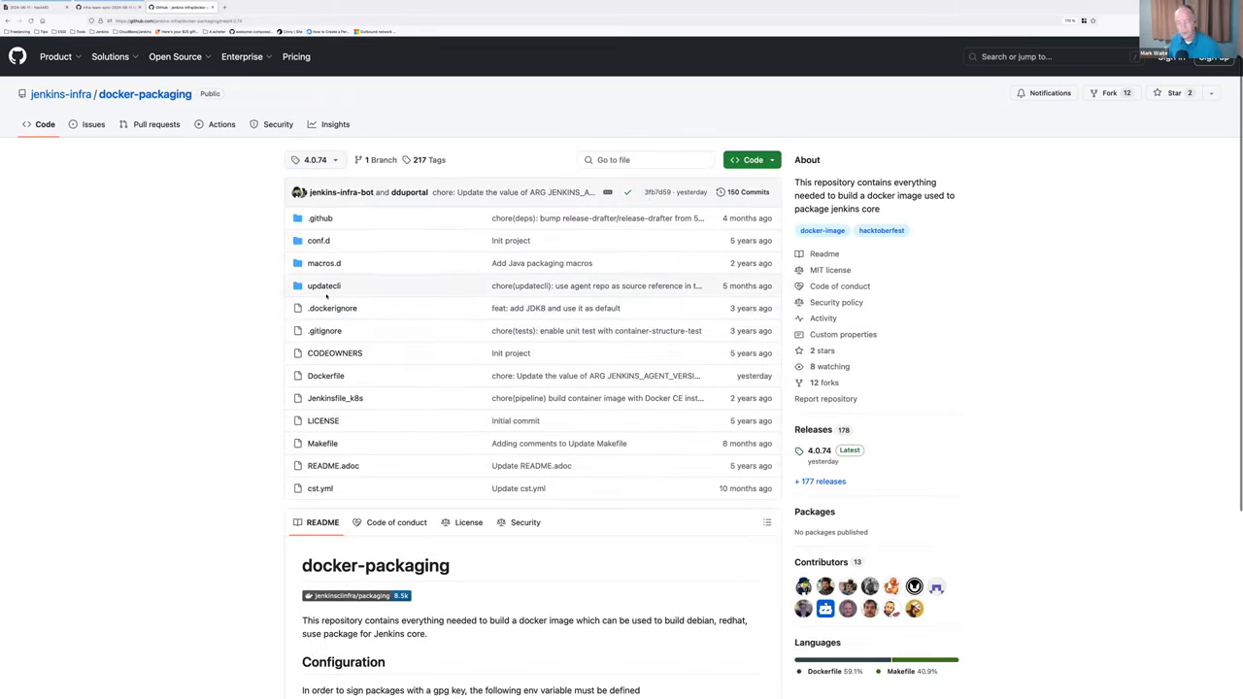
pyautogui.click(326, 377)
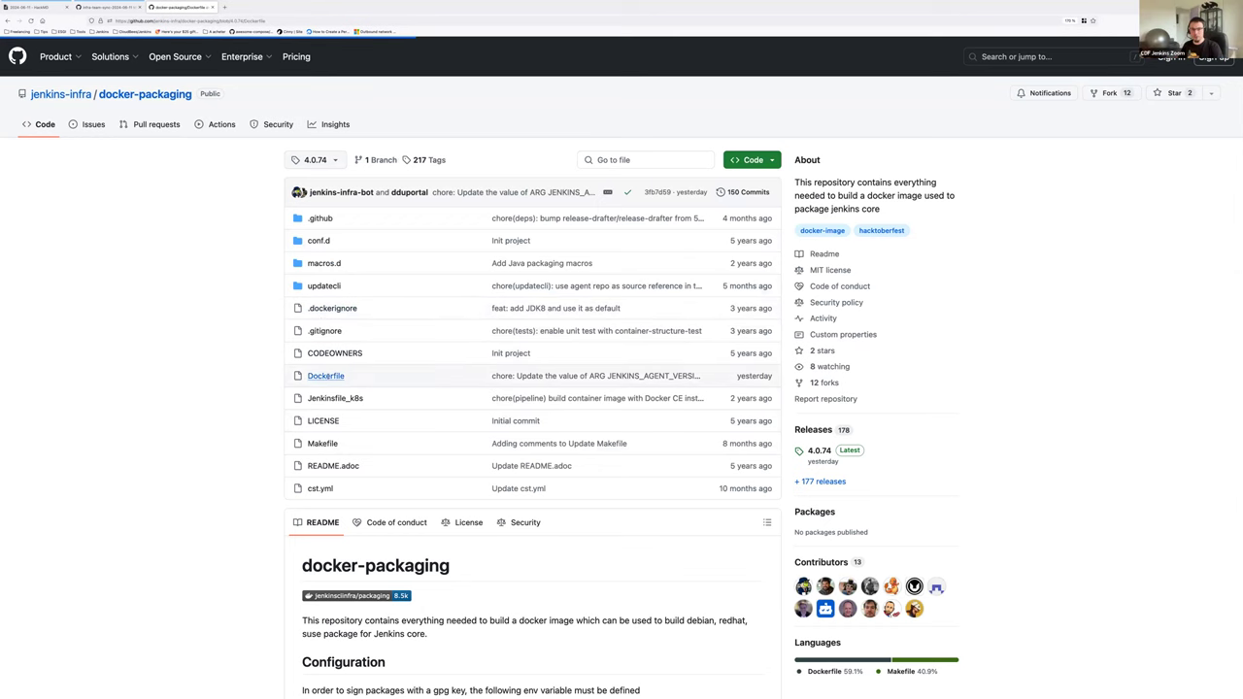
pyautogui.click(326, 376)
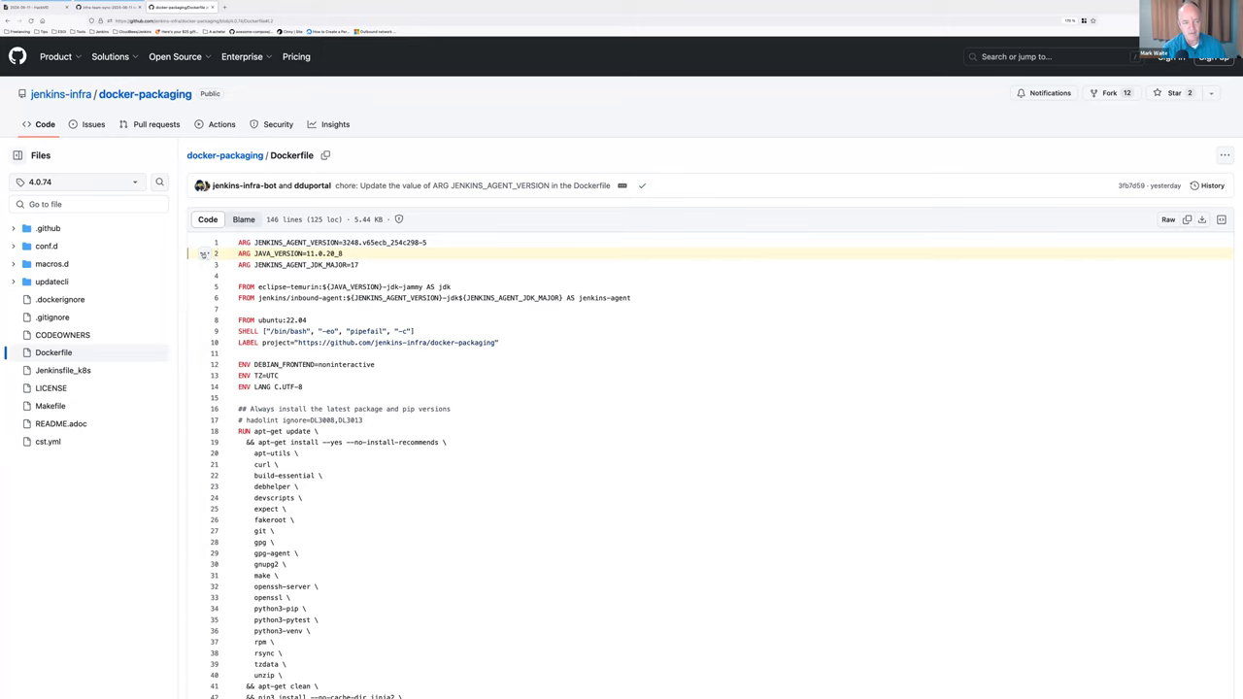
pyautogui.click(204, 252)
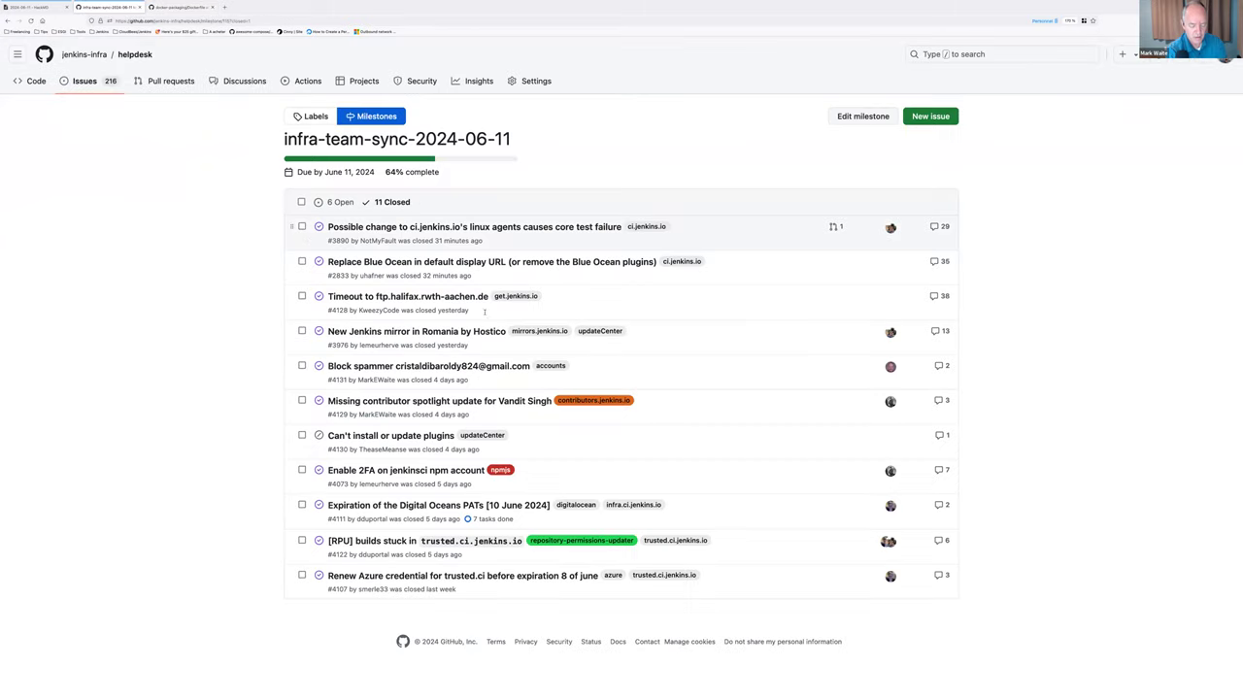
# Add a bullet: Docker Packaging still uses JDK11, with the Dockerfile link, we need to upgrade here.
pyautogui.click(109, 8)
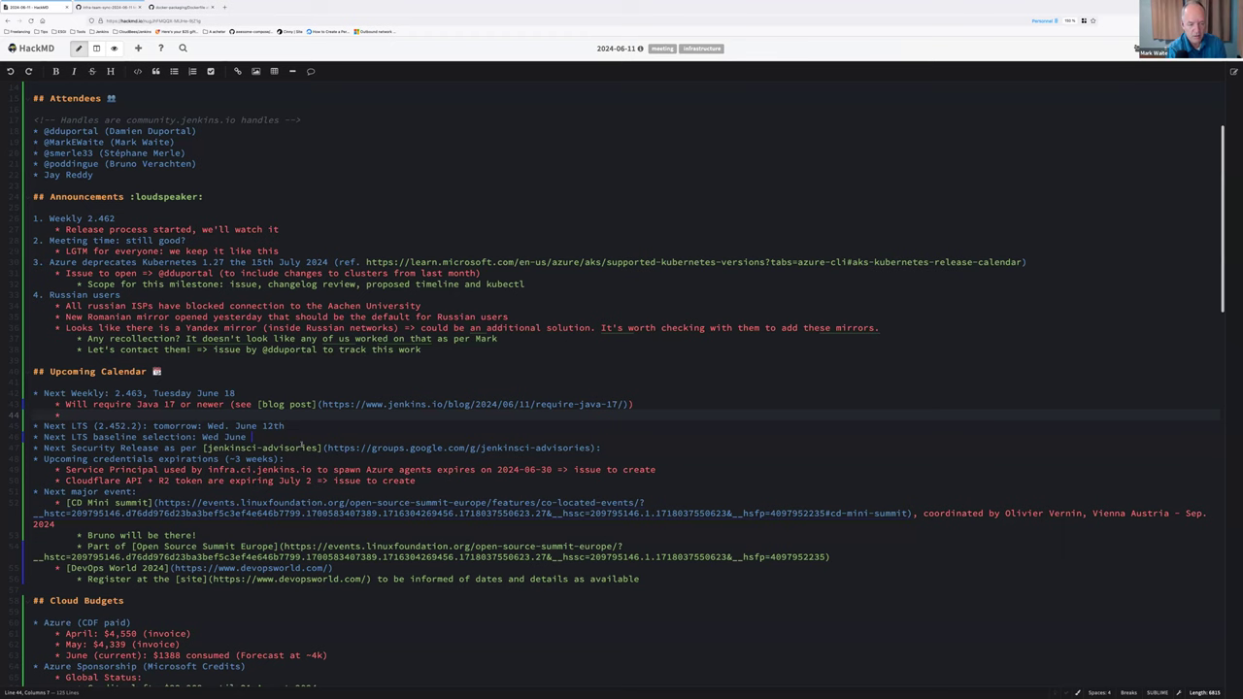
pyautogui.write('Docker')
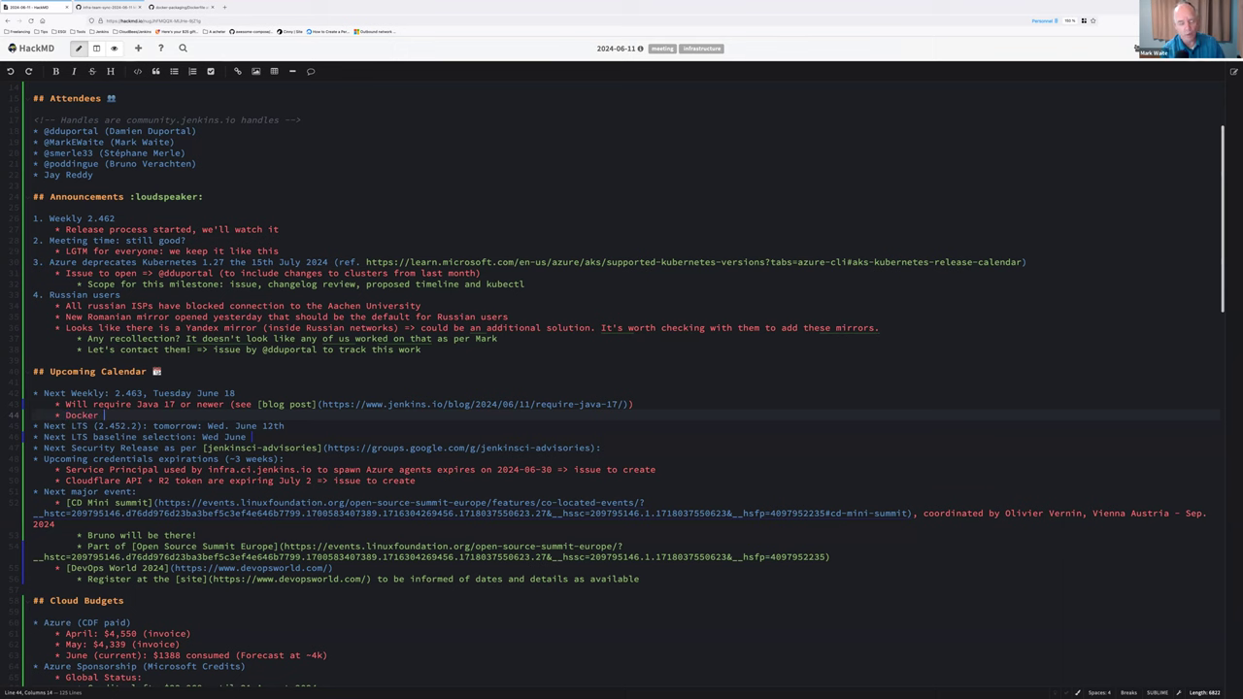
pyautogui.write('Packaging s')
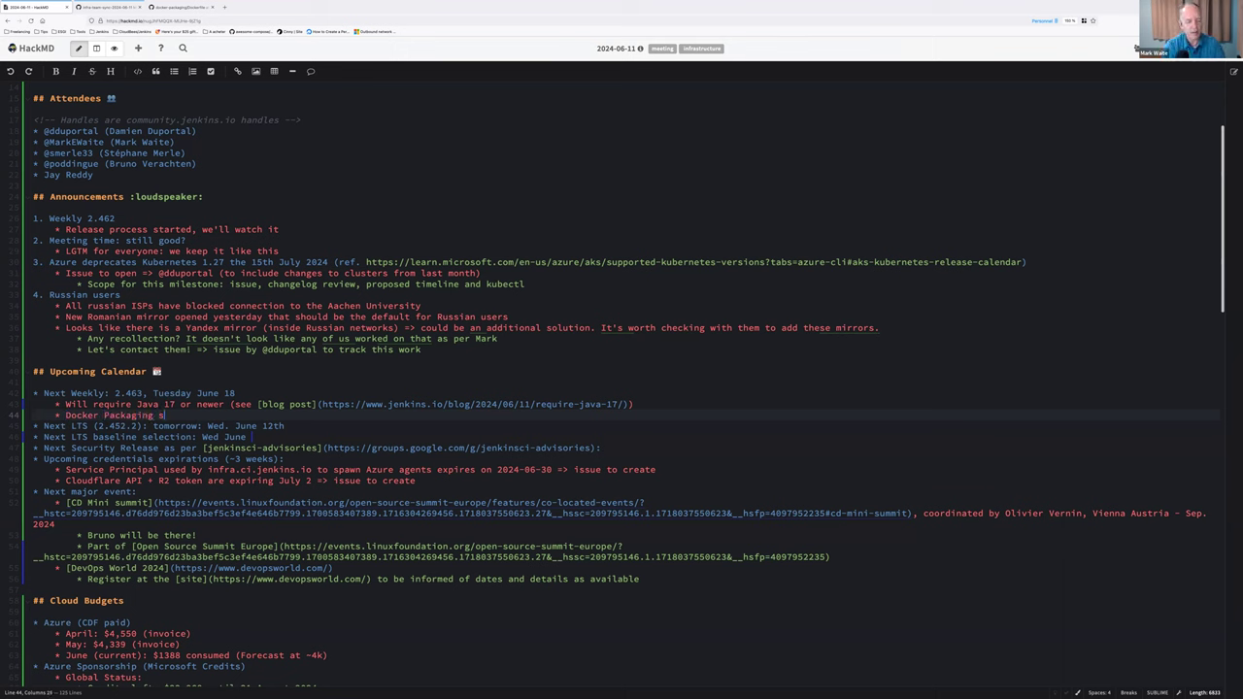
pyautogui.write('till uses JDK11 for the release build process (see')
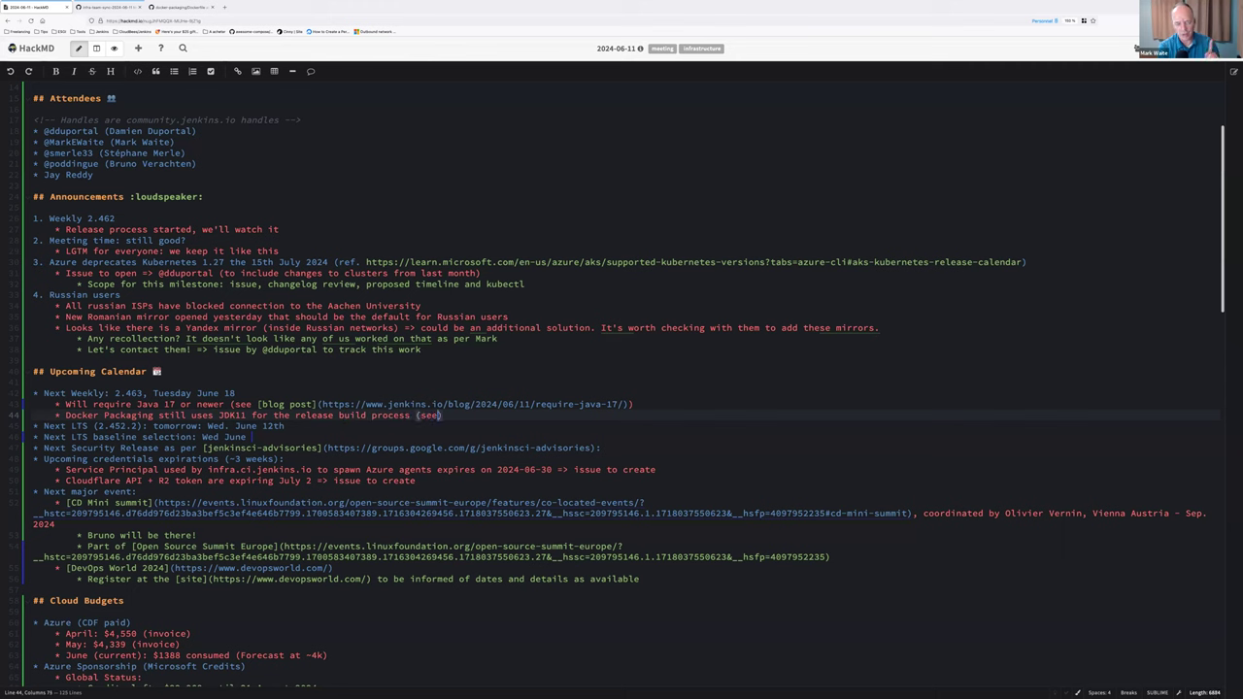
pyautogui.write('(https://github.com/jenkins-infra/docker-packaging/blob/3fb7d59e10019e895cce1173e352f7600a91ac79/Dockerfile#L2). W')
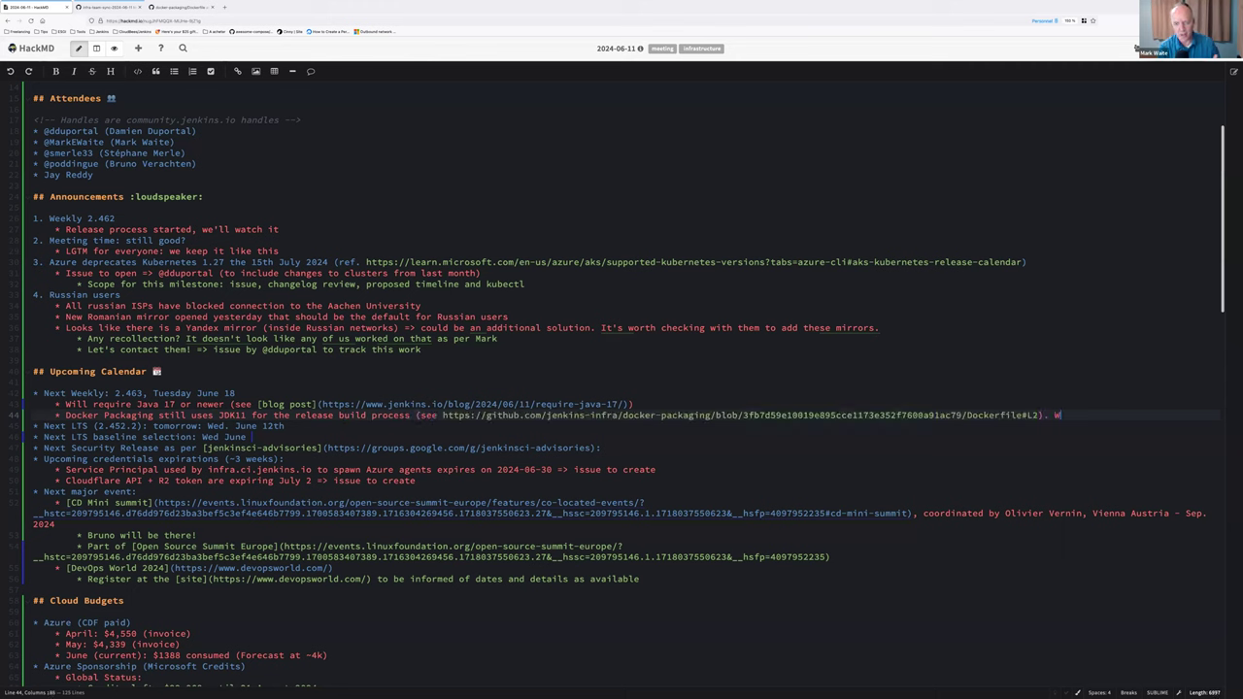
pyautogui.write('e need to upgrade the JDK')
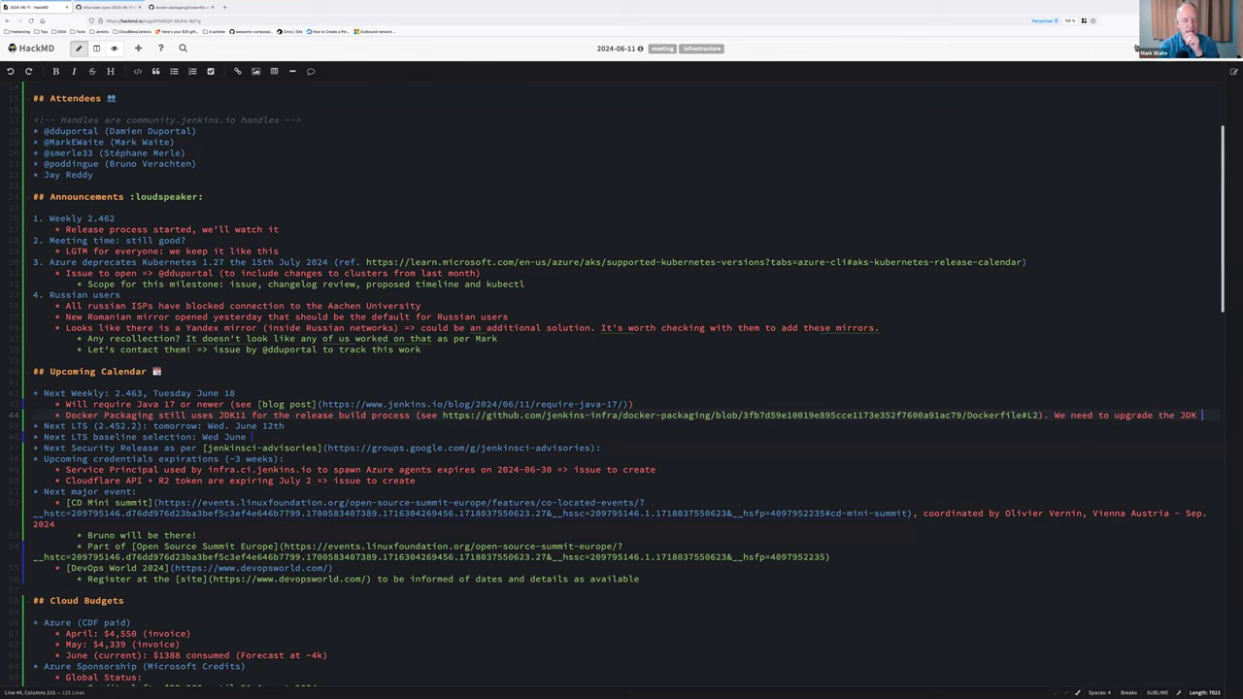
pyautogui.write('here.')
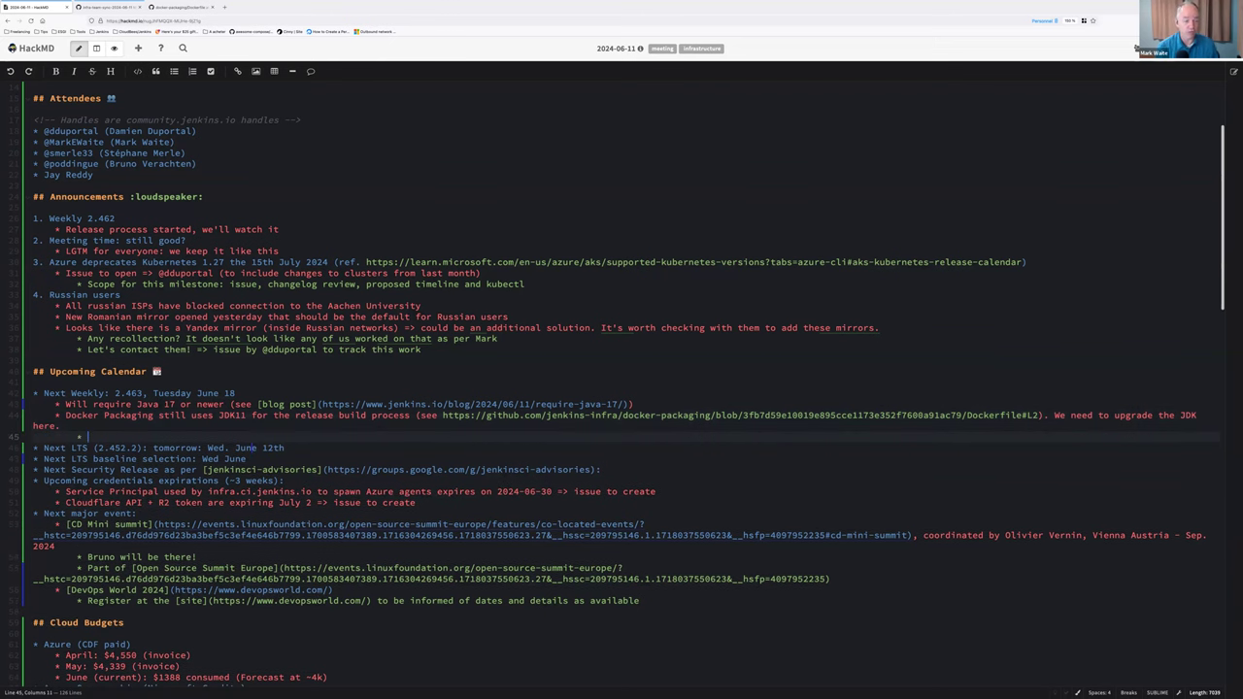
pyautogui.write('Should we go with JDK17 or JDK21?')
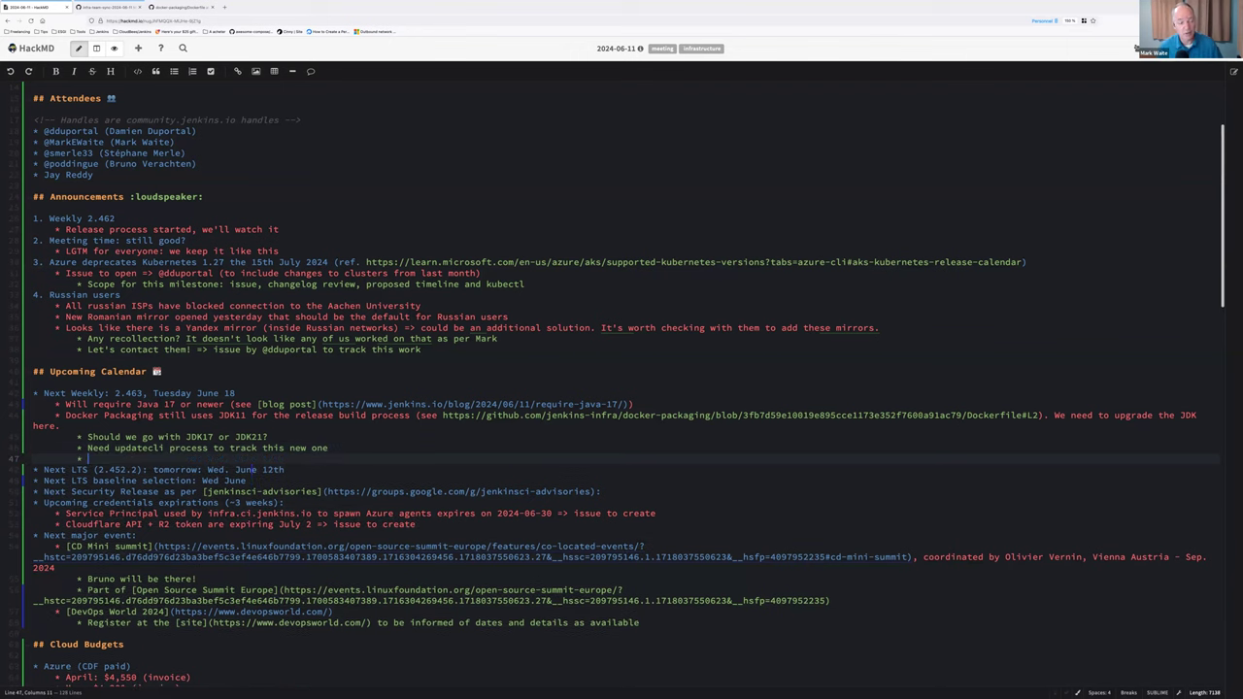
pyautogui.write('@dduportal o')
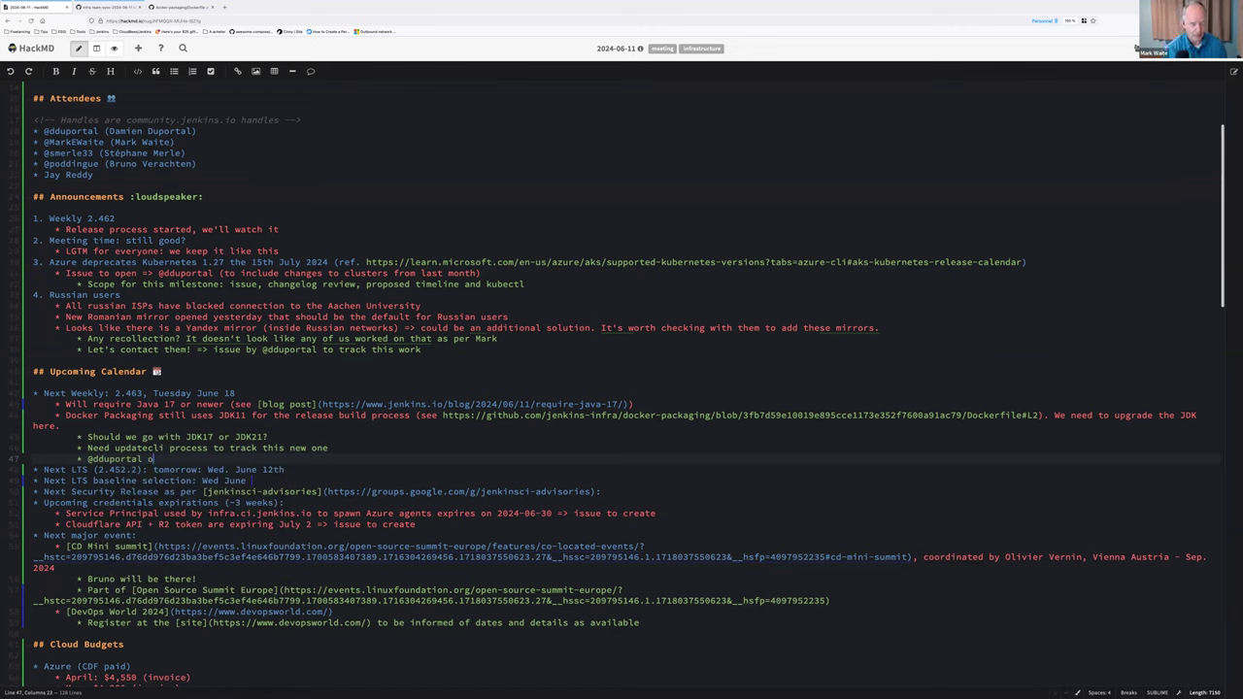
pyautogui.write('pen issue')
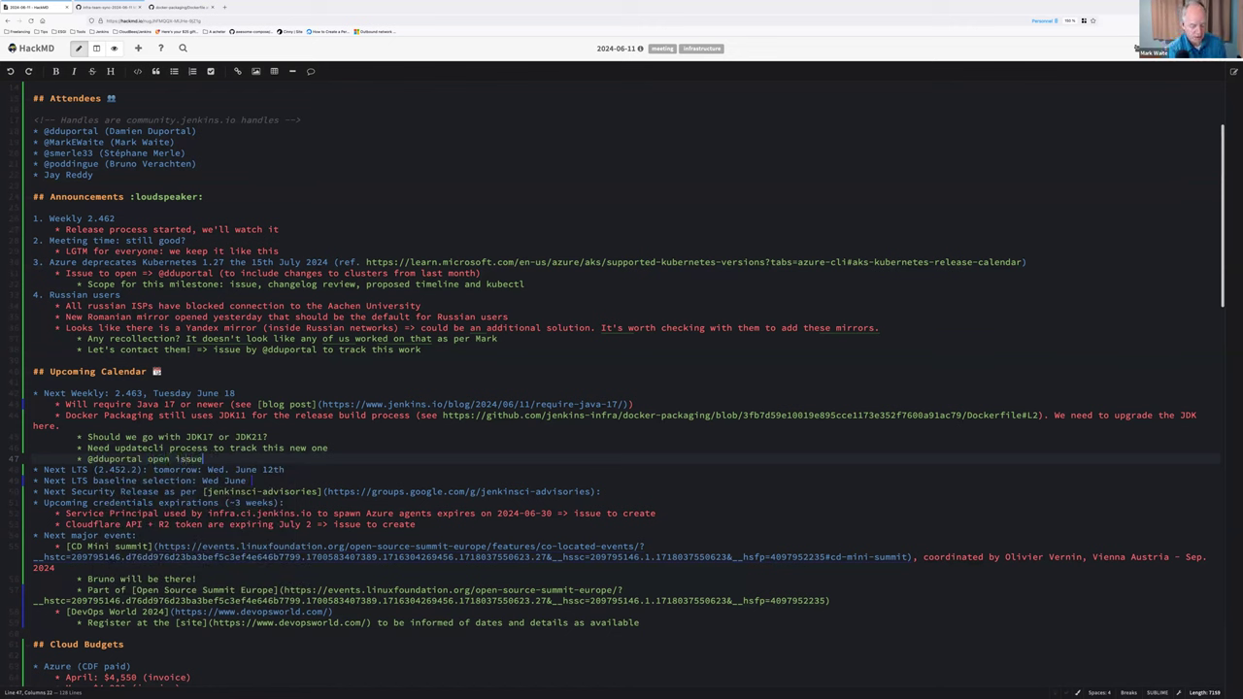
pyautogui.write('for this one and Mark and')
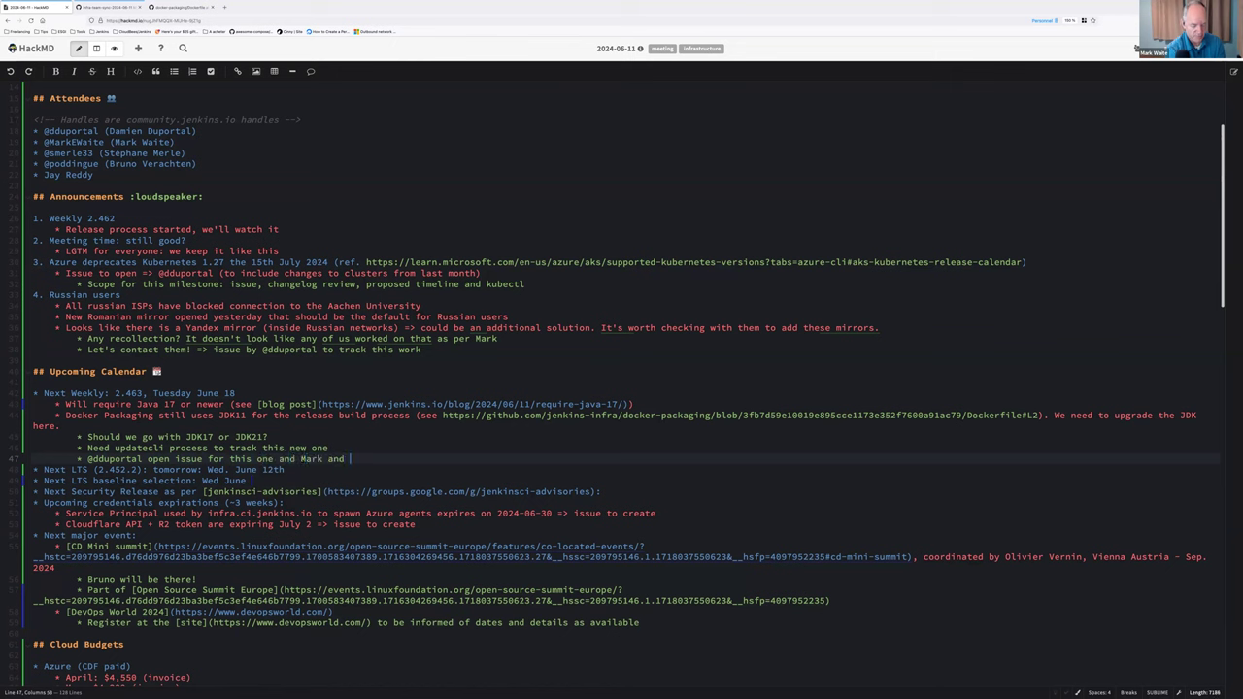
pyautogui.write('him work on it')
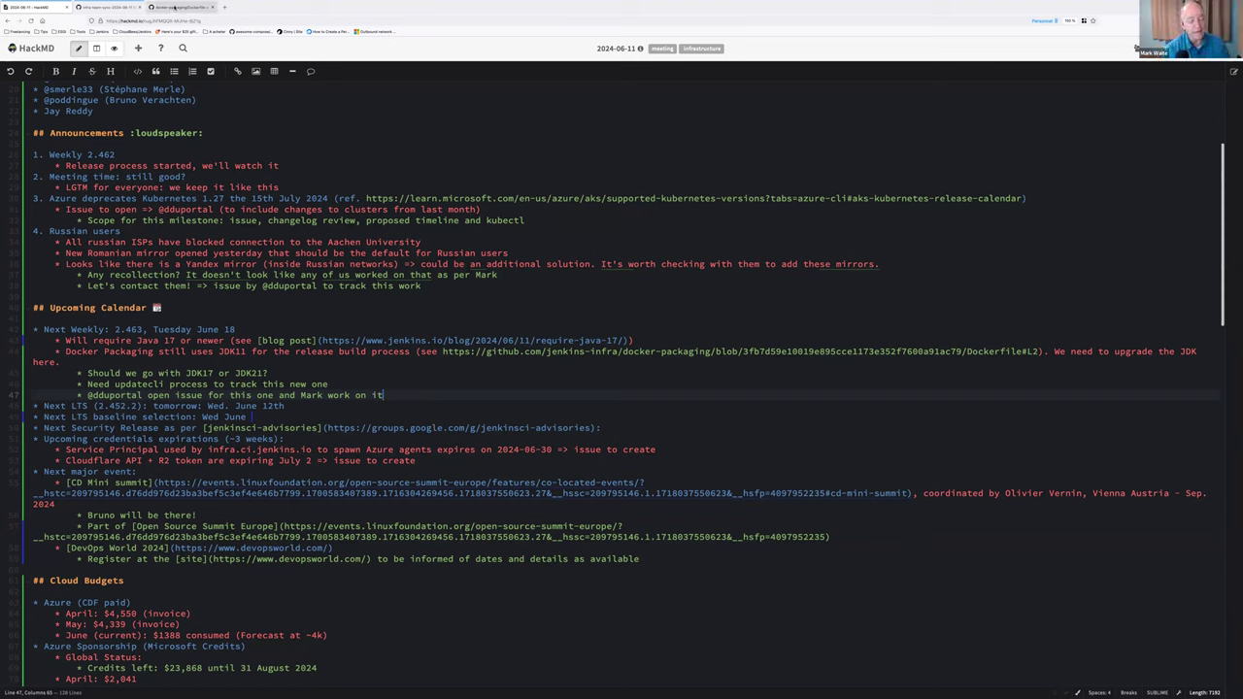
pyautogui.click(182, 8)
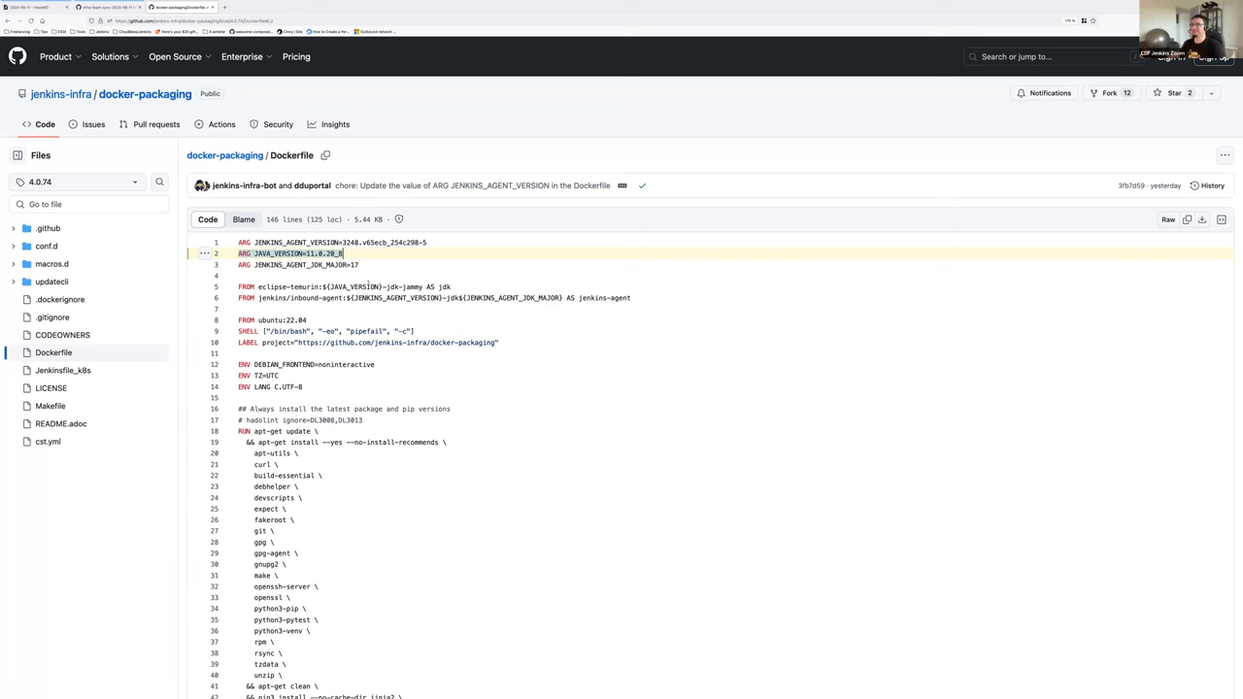
pyautogui.click(175, 7)
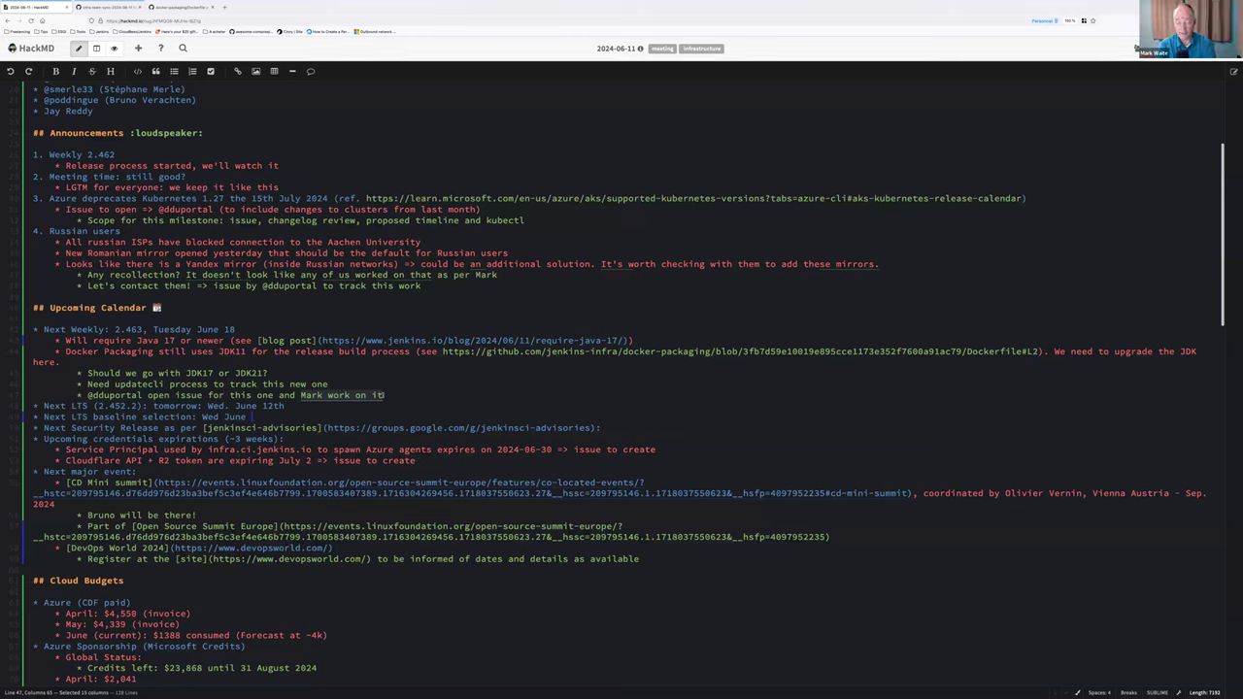
pyautogui.click(385, 396)
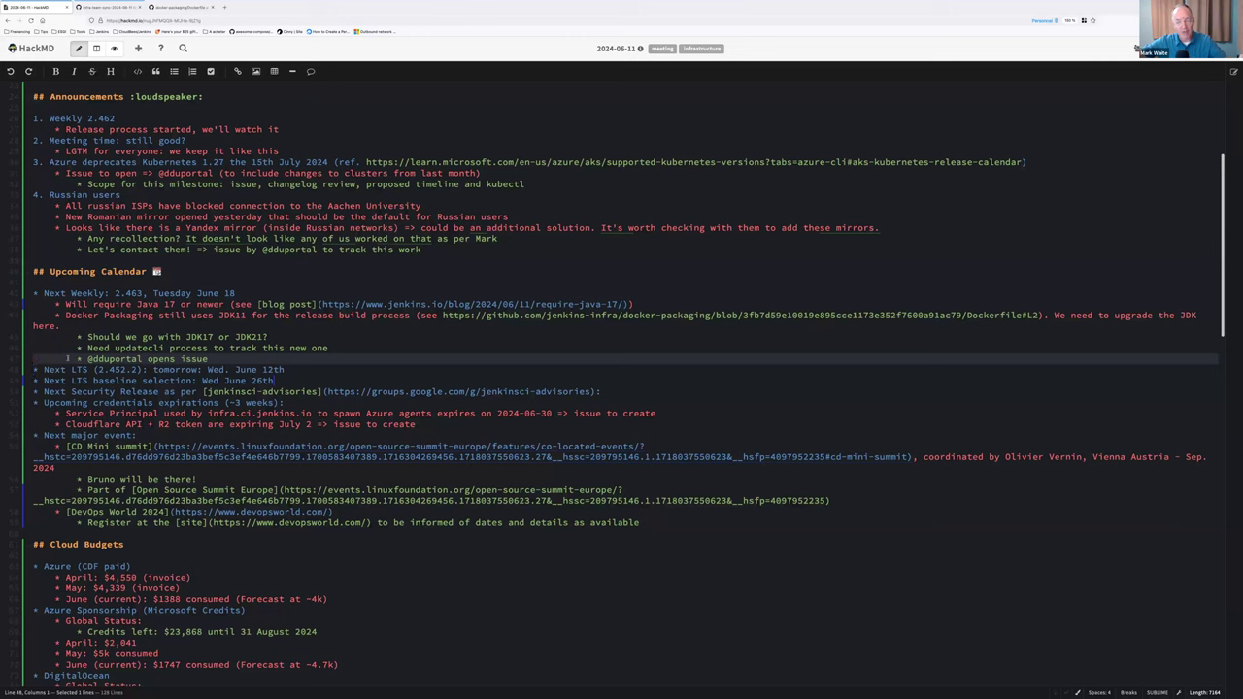
# Add a Warning bullet that upcoming LTS lines until October 2024 must stick to JDK11 despite JDK11 being dropped.
pyautogui.click(35, 369)
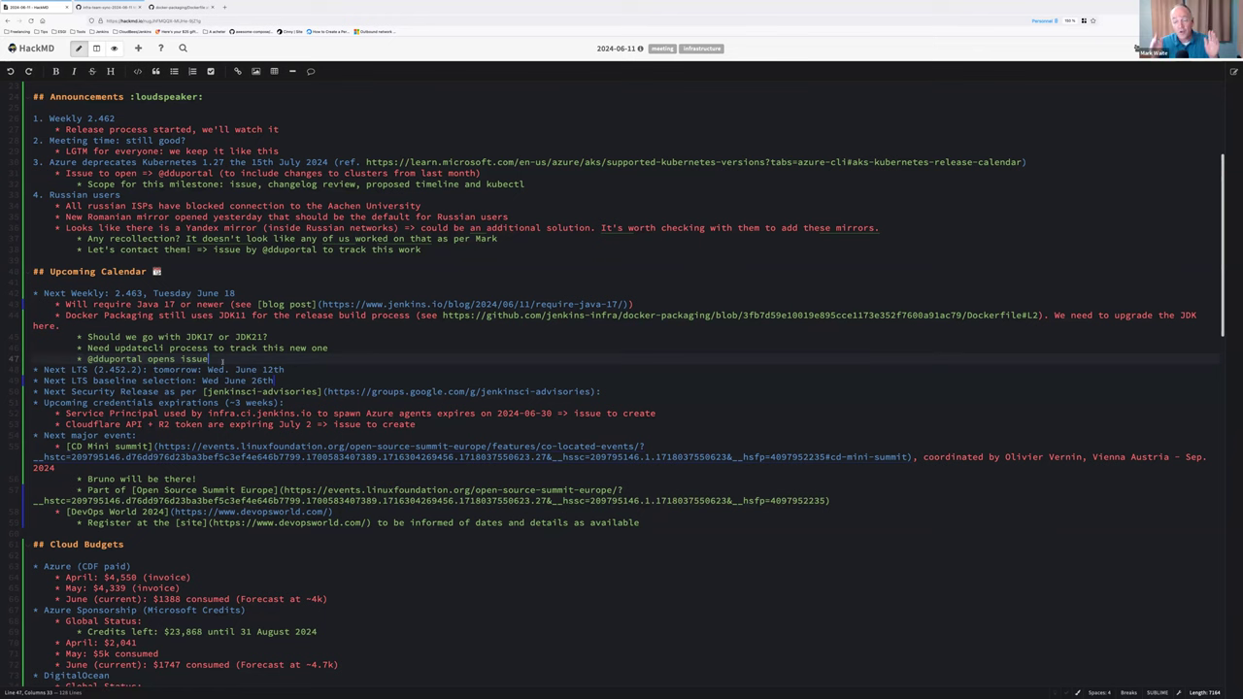
pyautogui.write("Warning: how to ensure upcoming LTS lines 'betw")
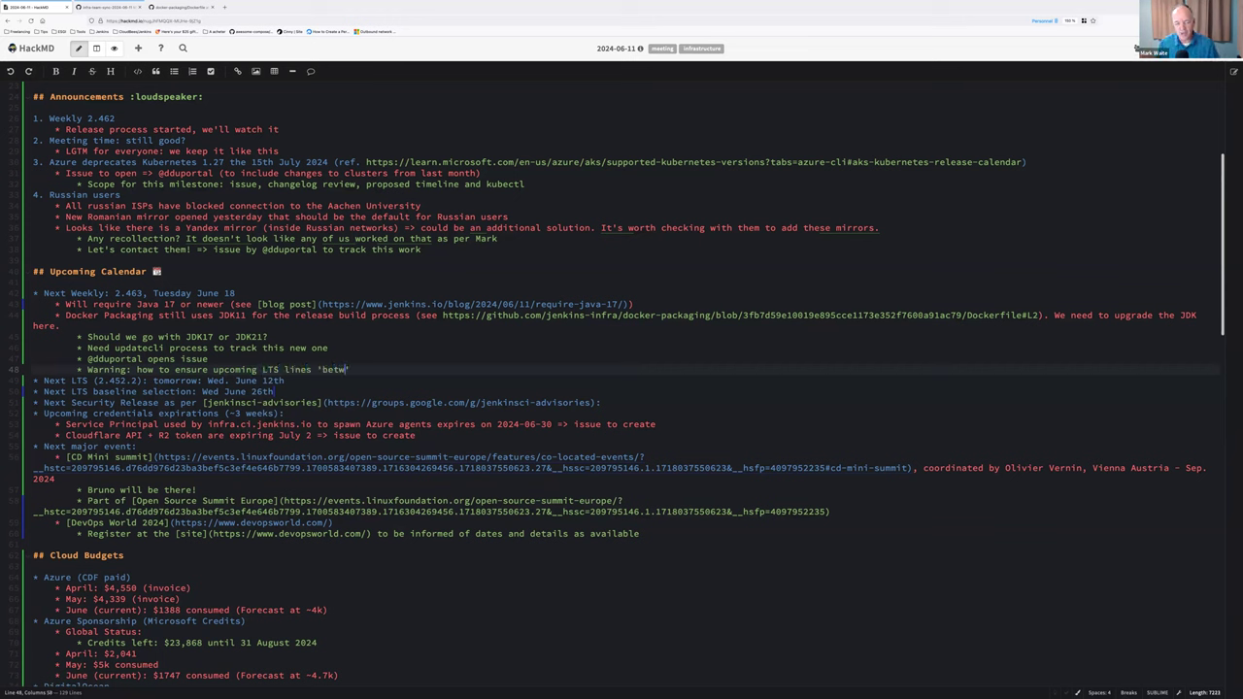
pyautogui.write('een next week and October (')
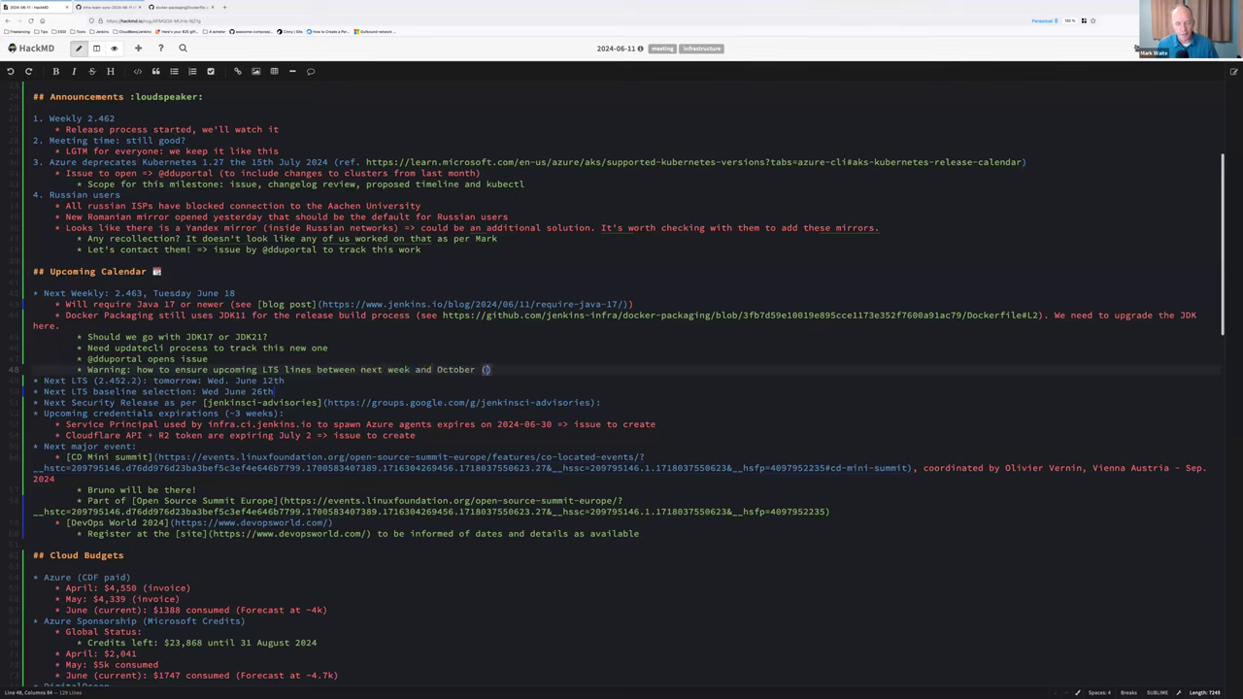
pyautogui.write('with JDK11 dropped')
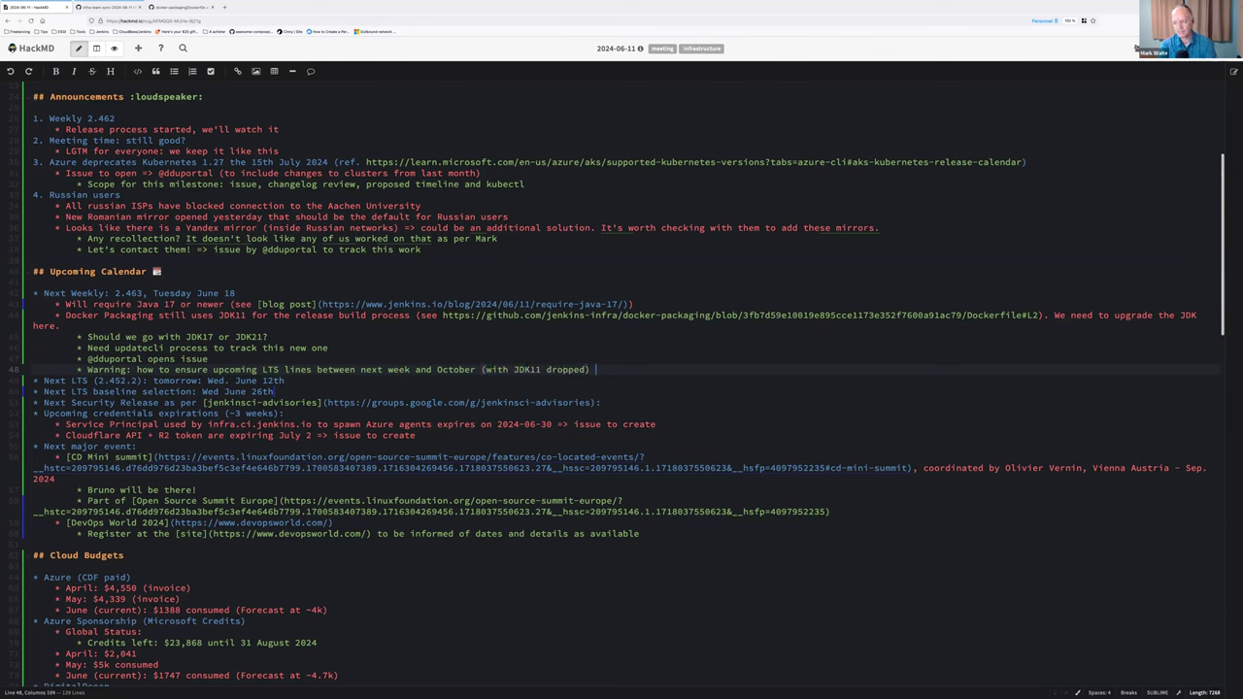
pyautogui.write('stick to JDK1')
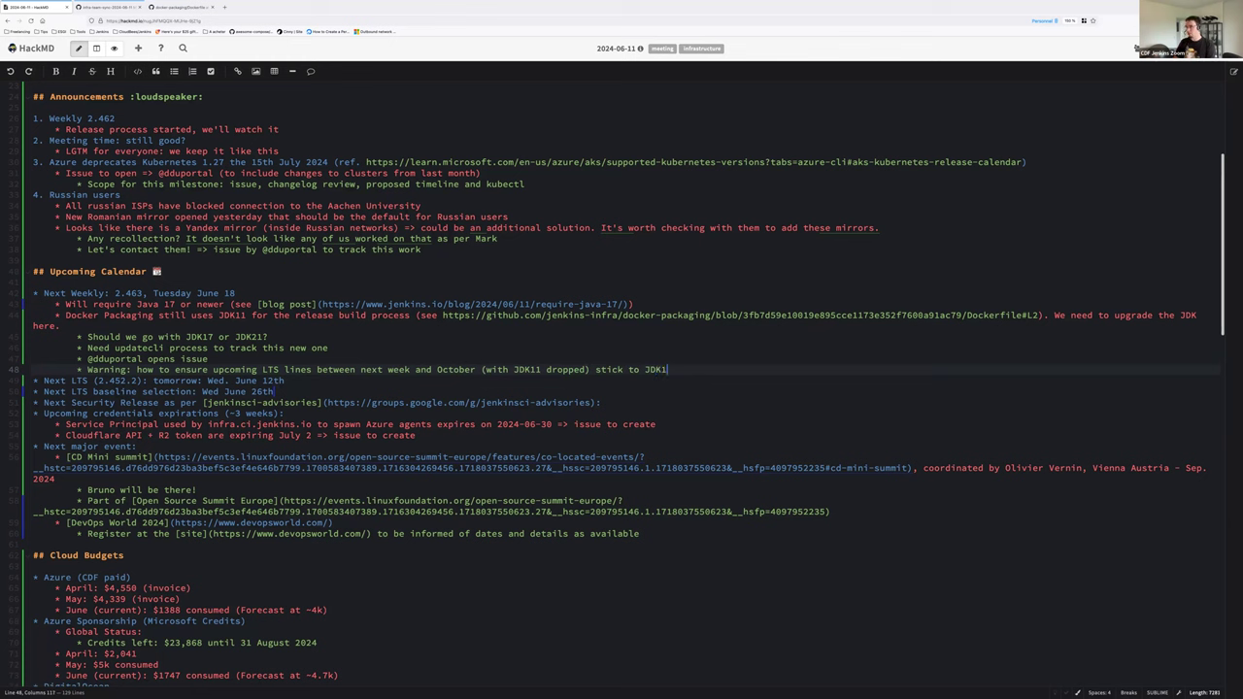
pyautogui.write('1')
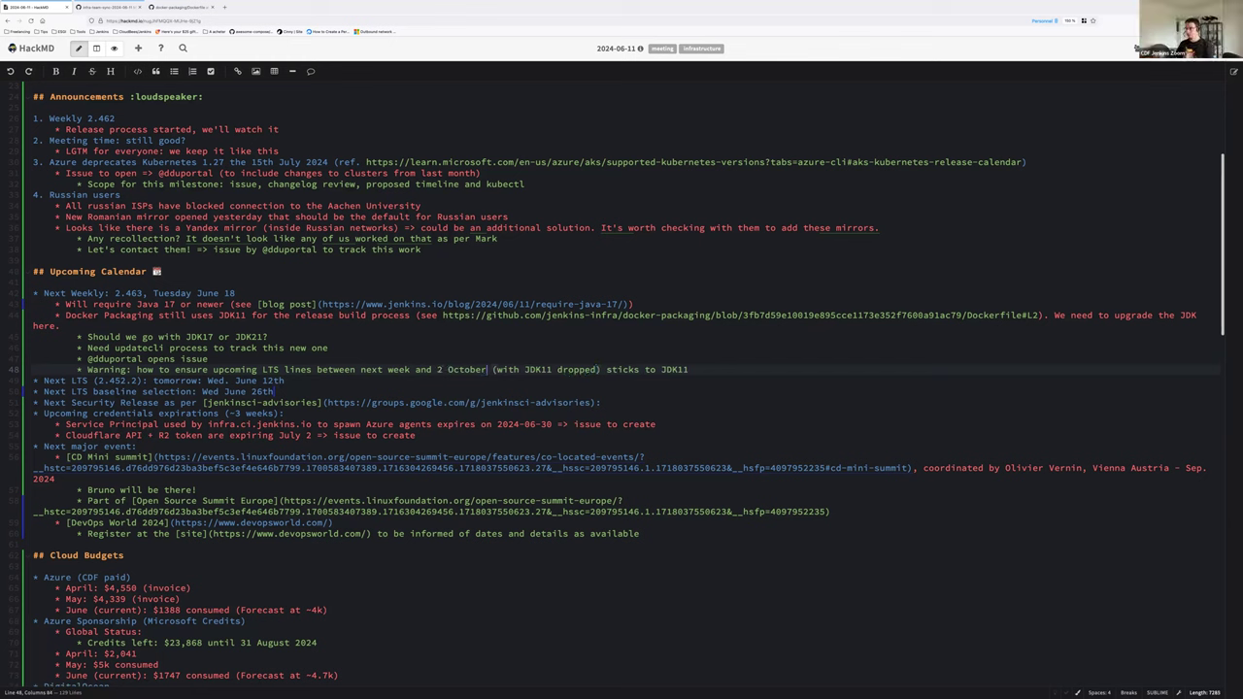
pyautogui.write('2024')
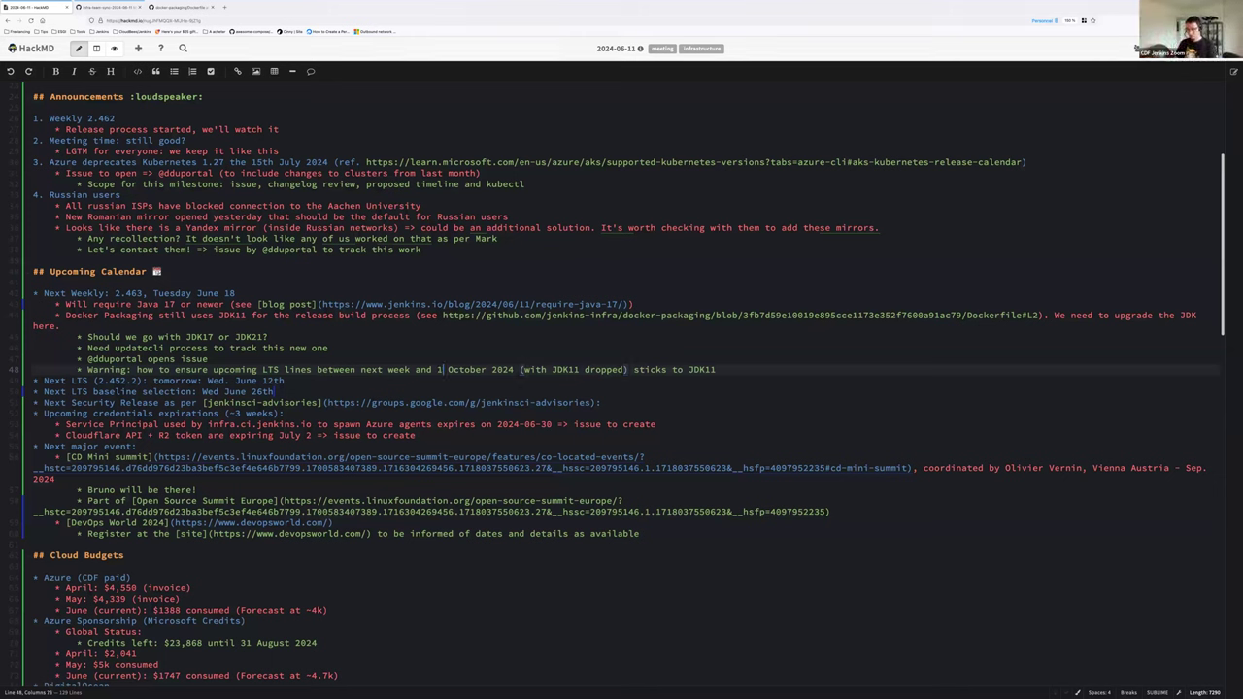
pyautogui.write('30')
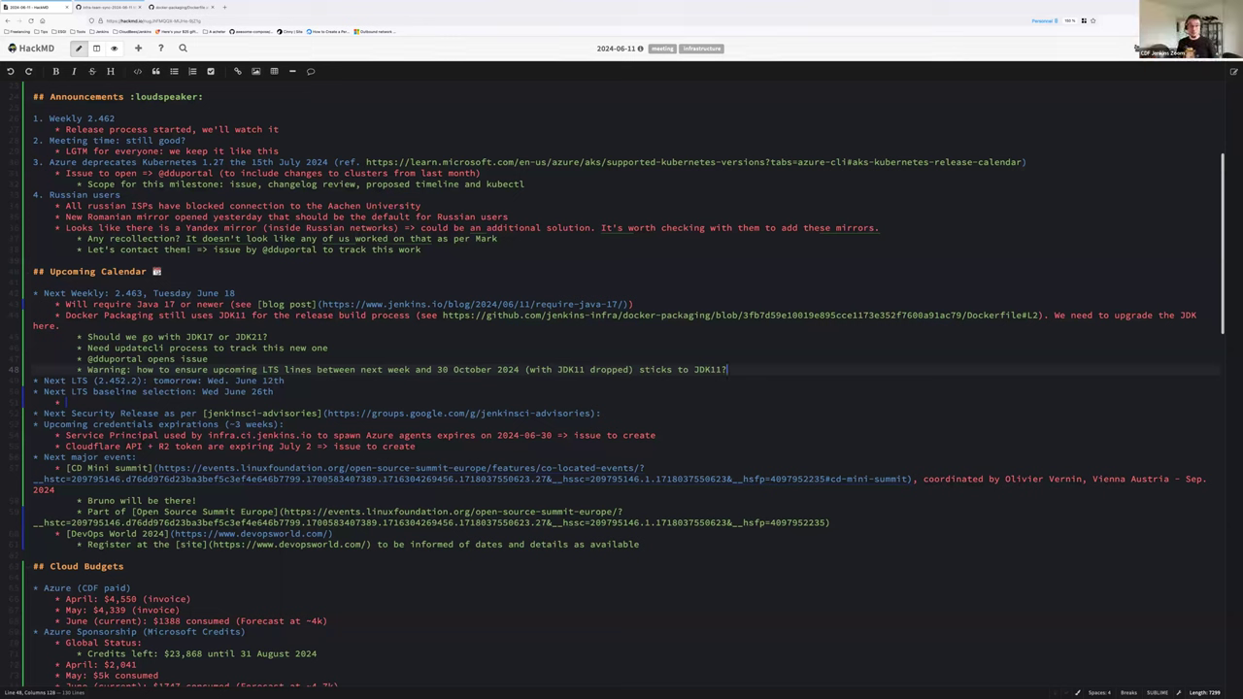
# Write 'Will choose a weekly release that support Java 11 (2.462 or earlier)' under Next LTS baseline selection.
pyautogui.write('Will choose q')
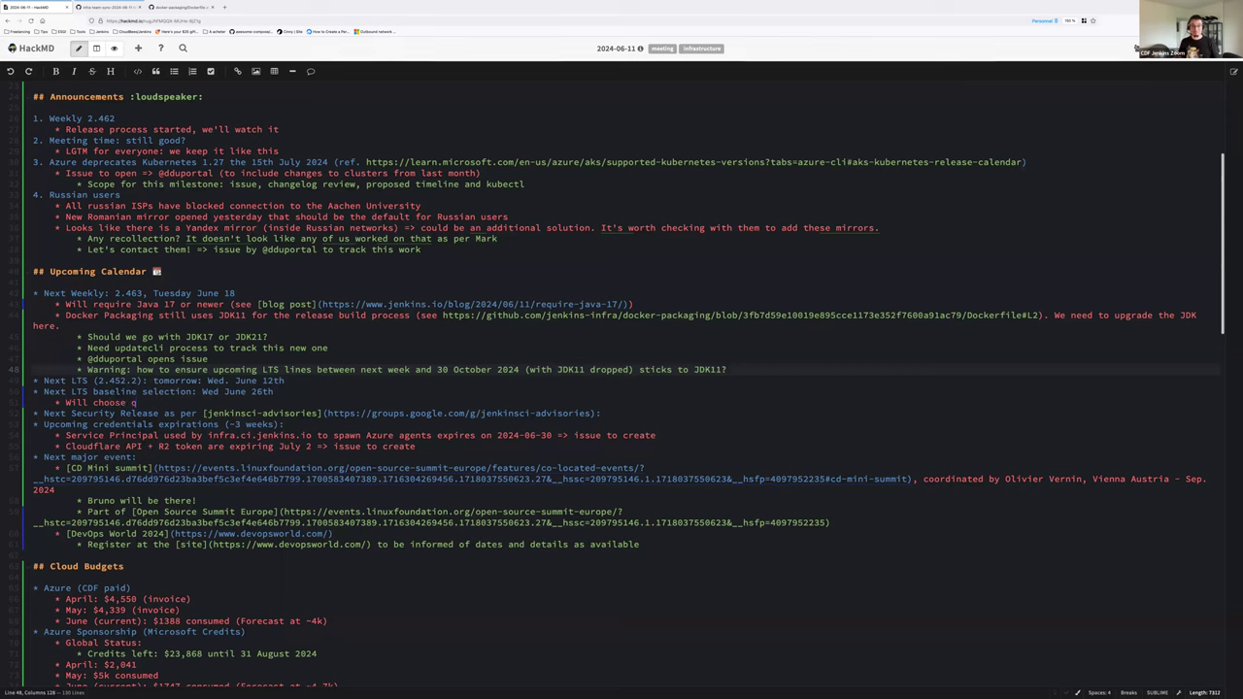
pyautogui.write('weekly')
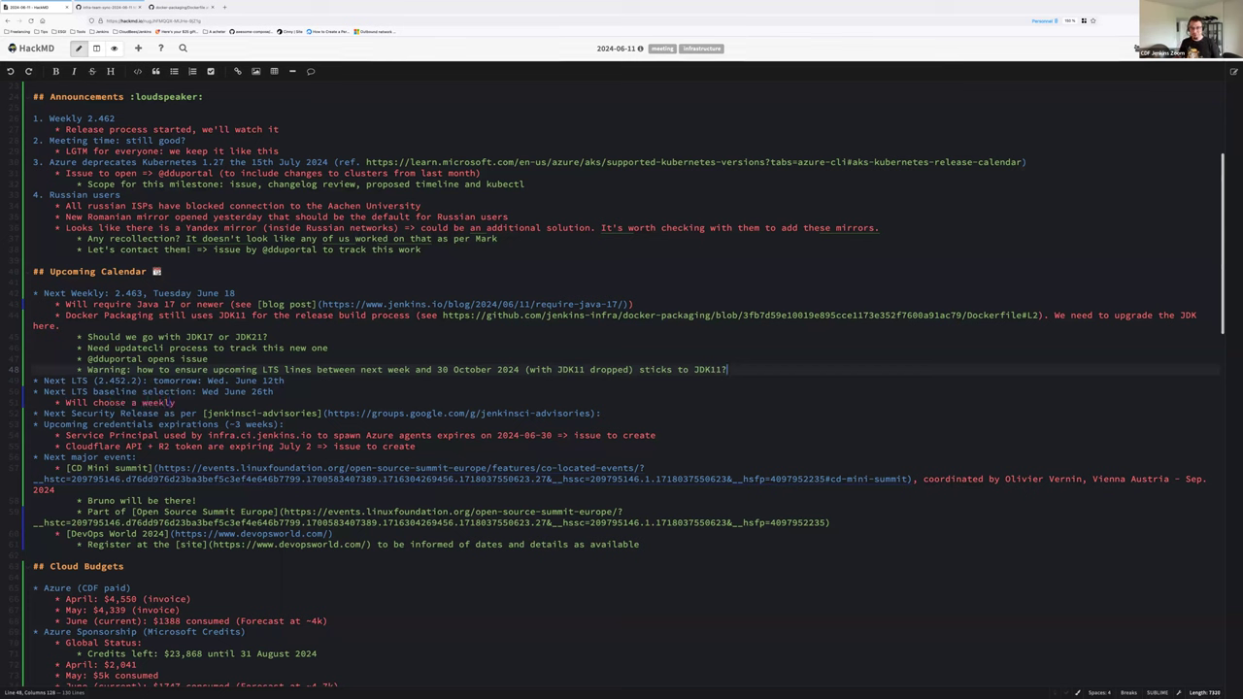
pyautogui.write('release')
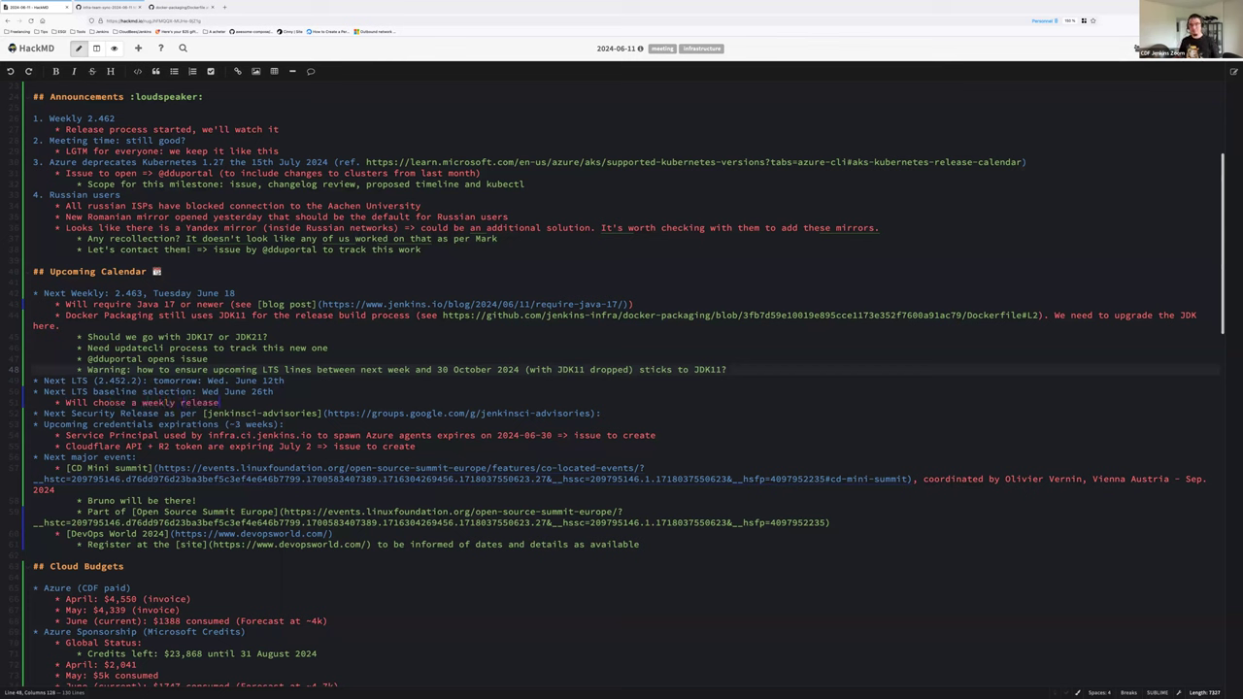
pyautogui.click(726, 369)
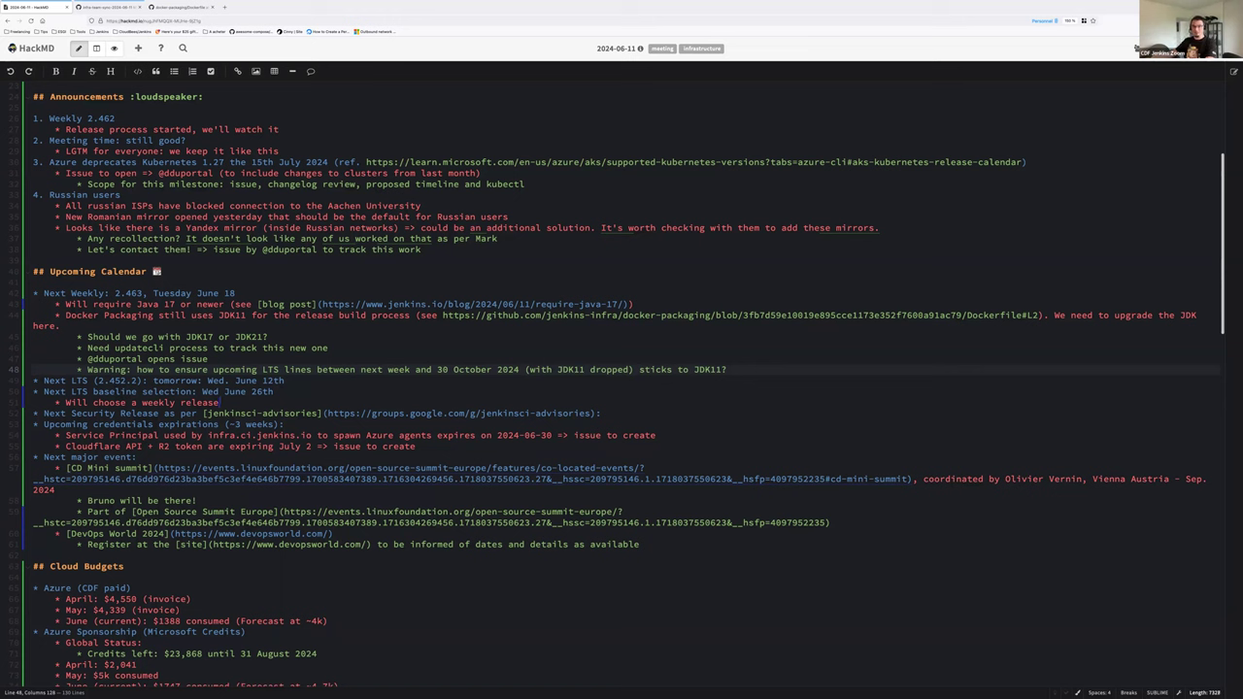
pyautogui.write('that')
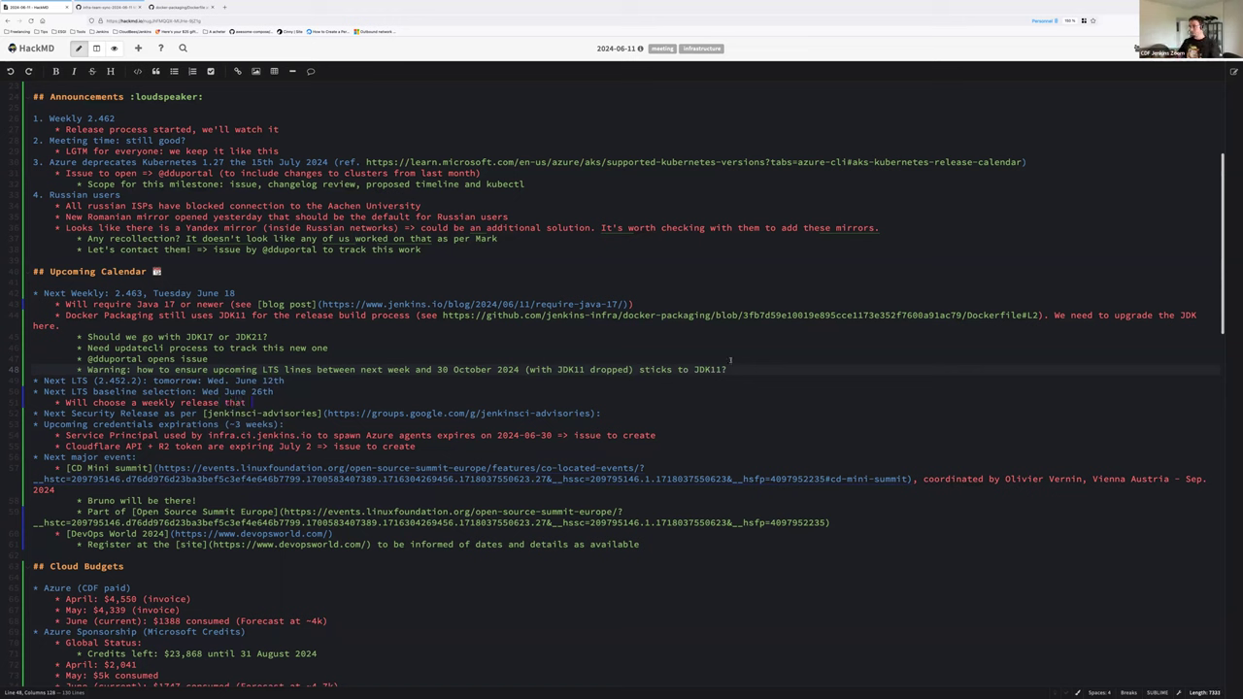
pyautogui.write('support Java')
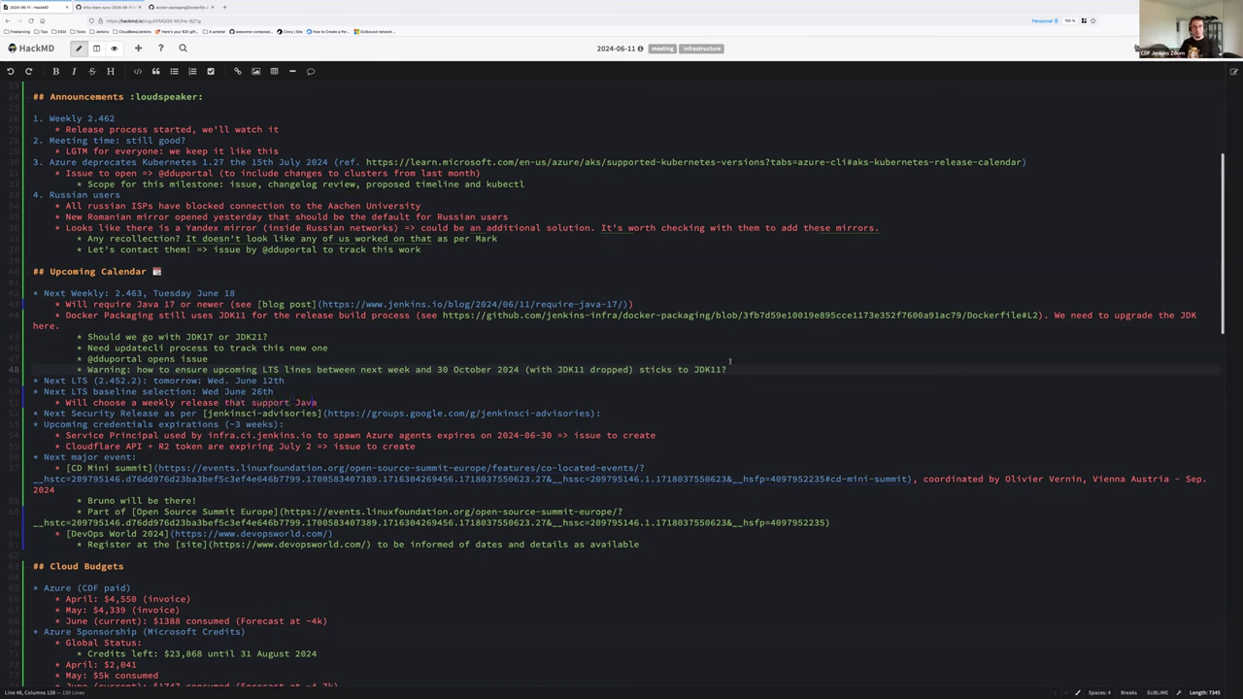
pyautogui.write('11 ()')
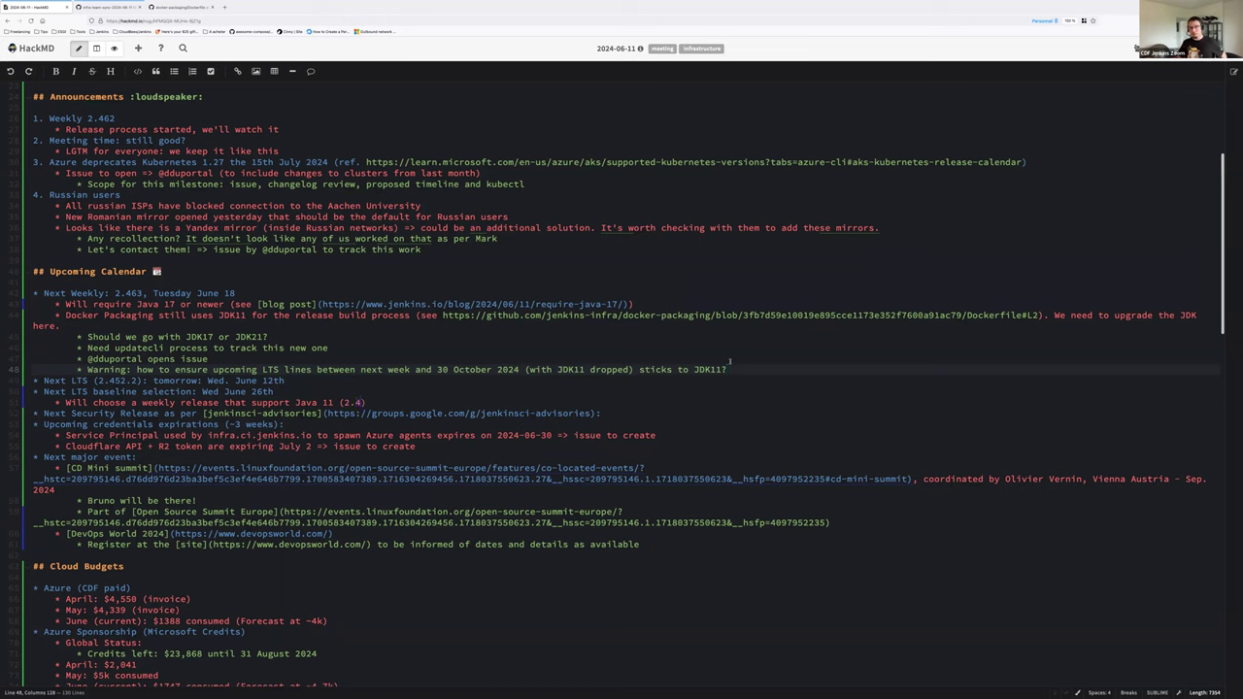
pyautogui.write('2.462 or earl)')
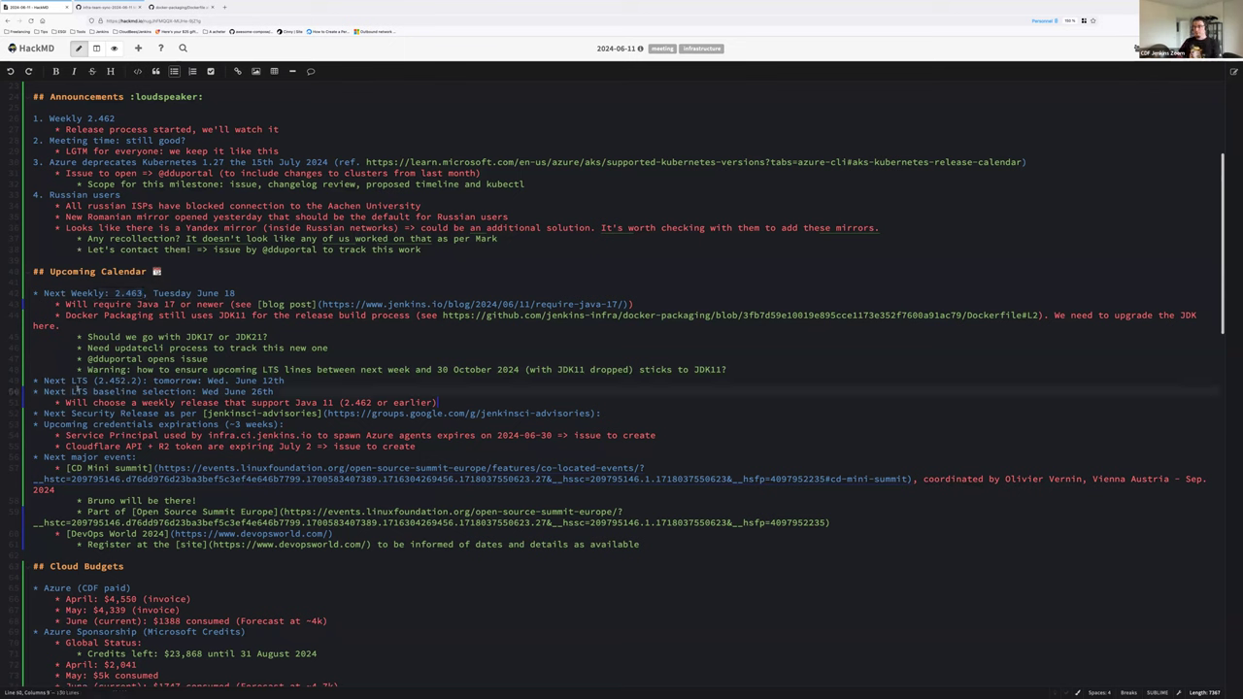
# Select the Docker Packaging JDK11 line and place the cursor at its end to append the upgrade note.
pyautogui.moveTo(43, 379); pyautogui.dragTo(284, 379)
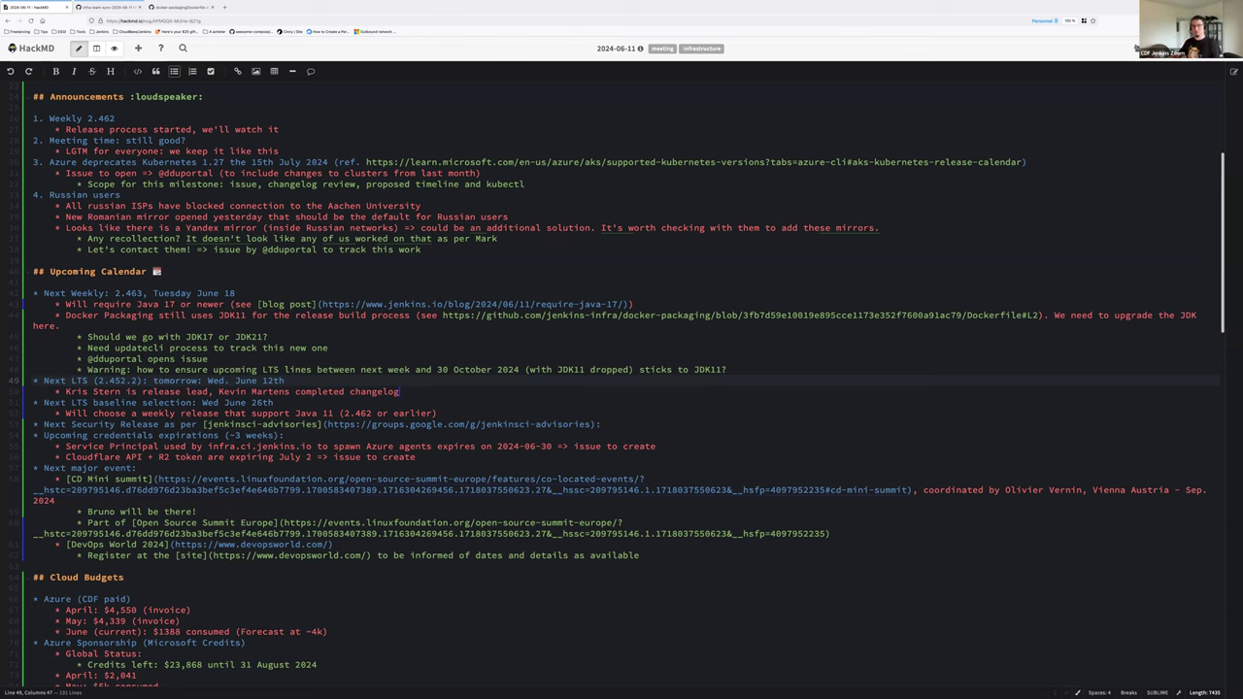
pyautogui.click(286, 379)
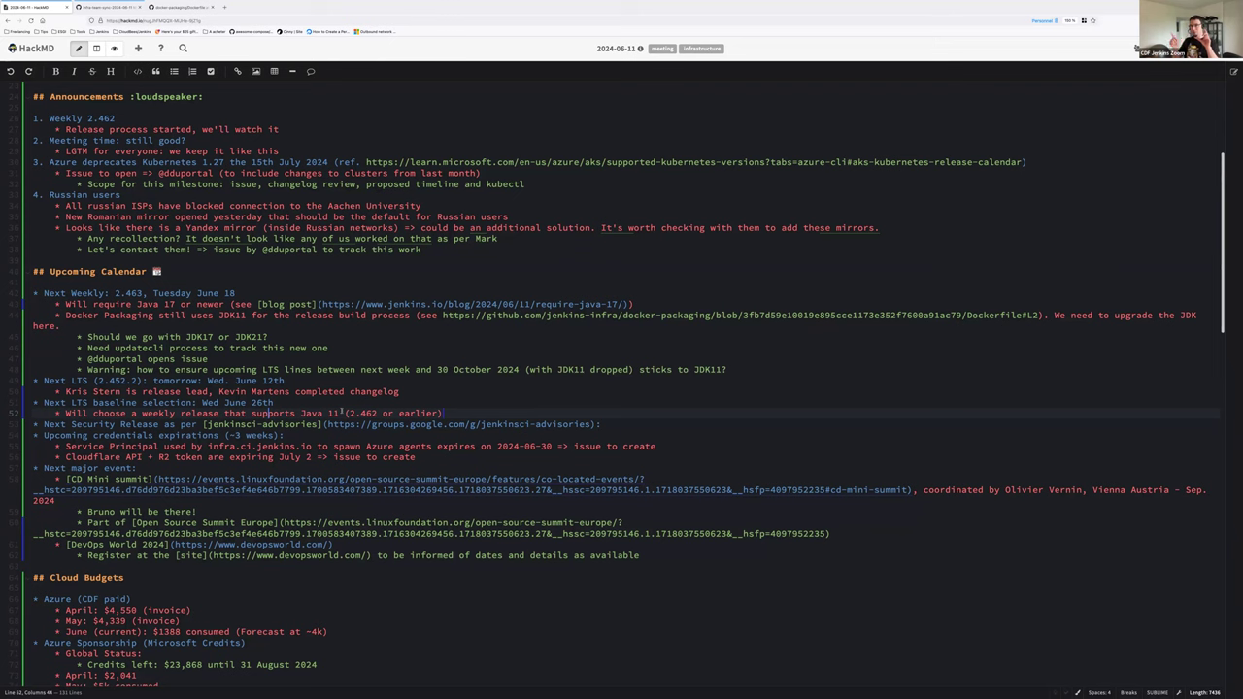
# Add 'LTS 2.462.1 must continue Java 11 support' and select the security advisories link text to replace with N.A.
pyautogui.write('TLS')
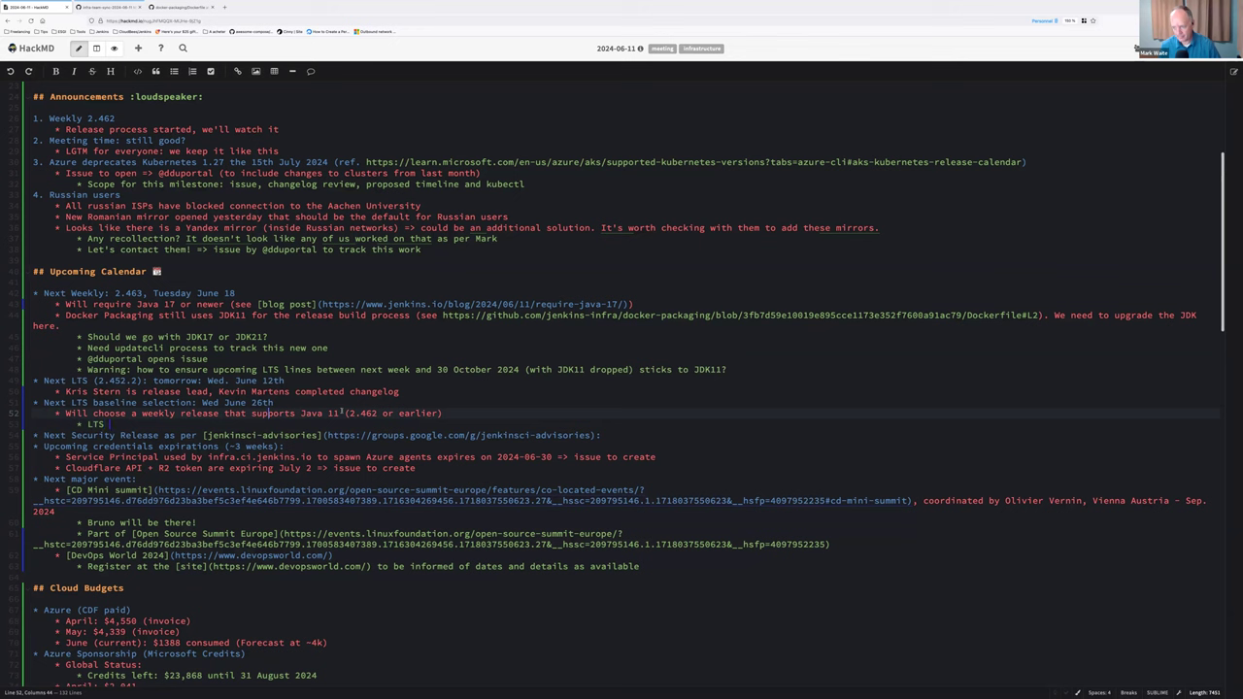
pyautogui.write('2.462.1 must continue')
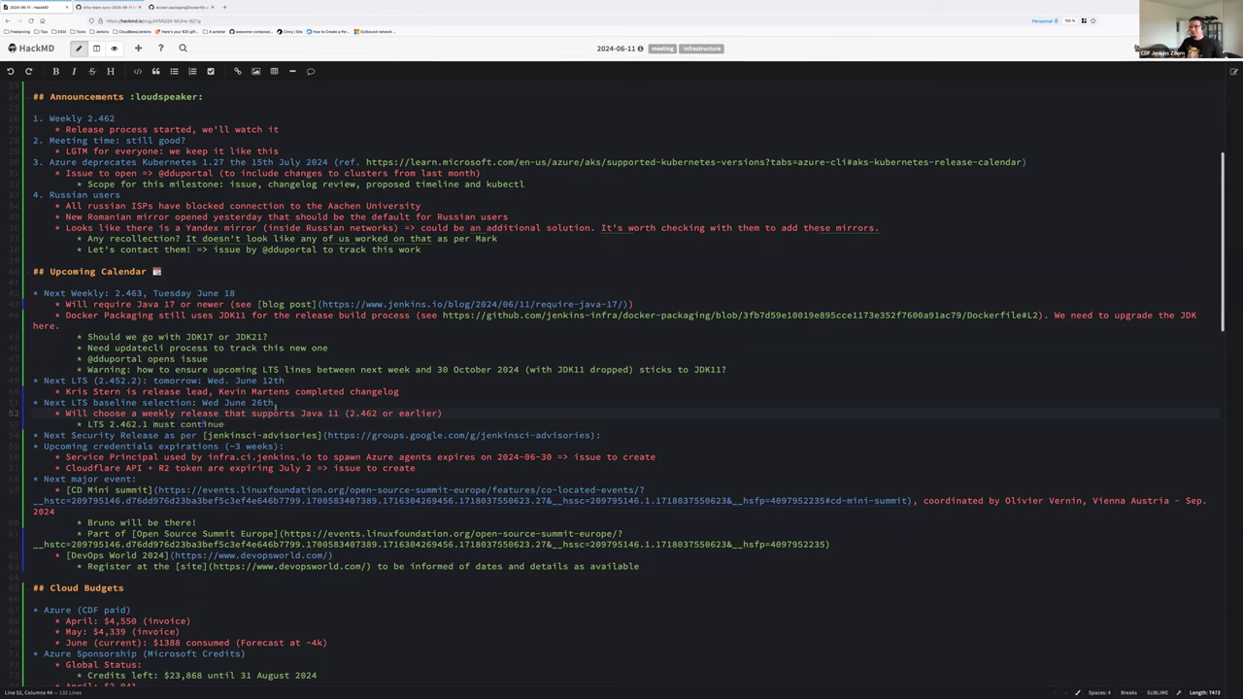
pyautogui.write('Java 11 support')
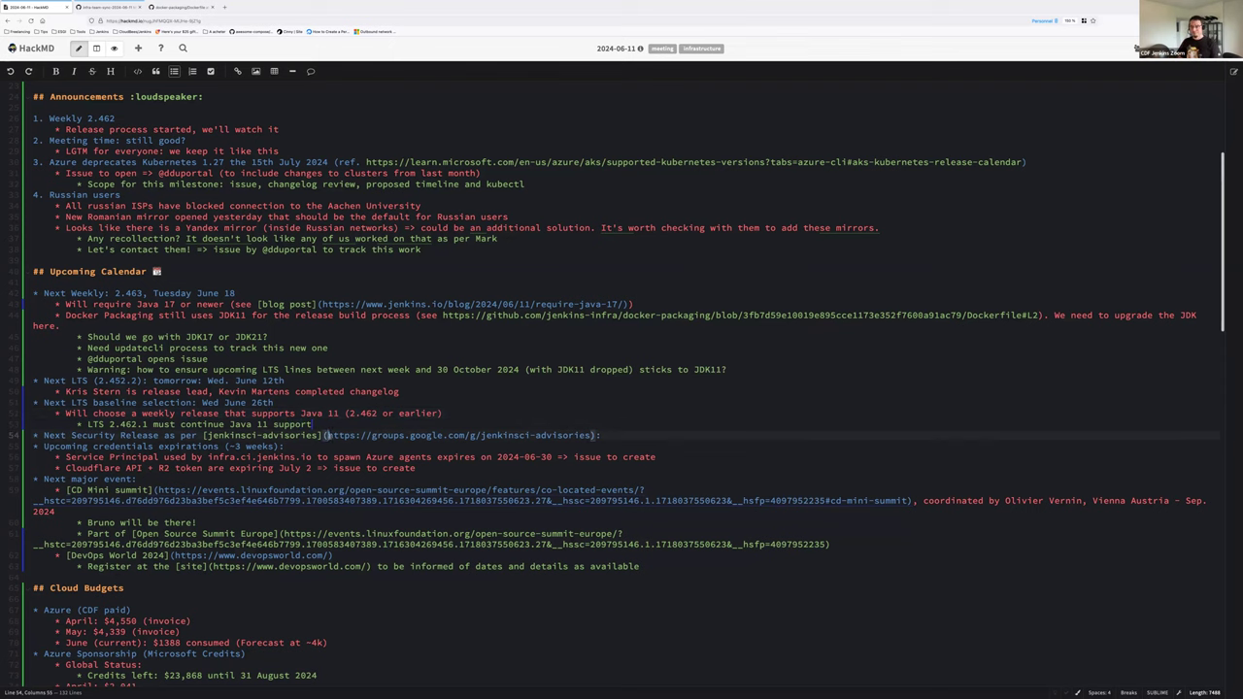
pyautogui.moveTo(326, 435); pyautogui.dragTo(592, 435)
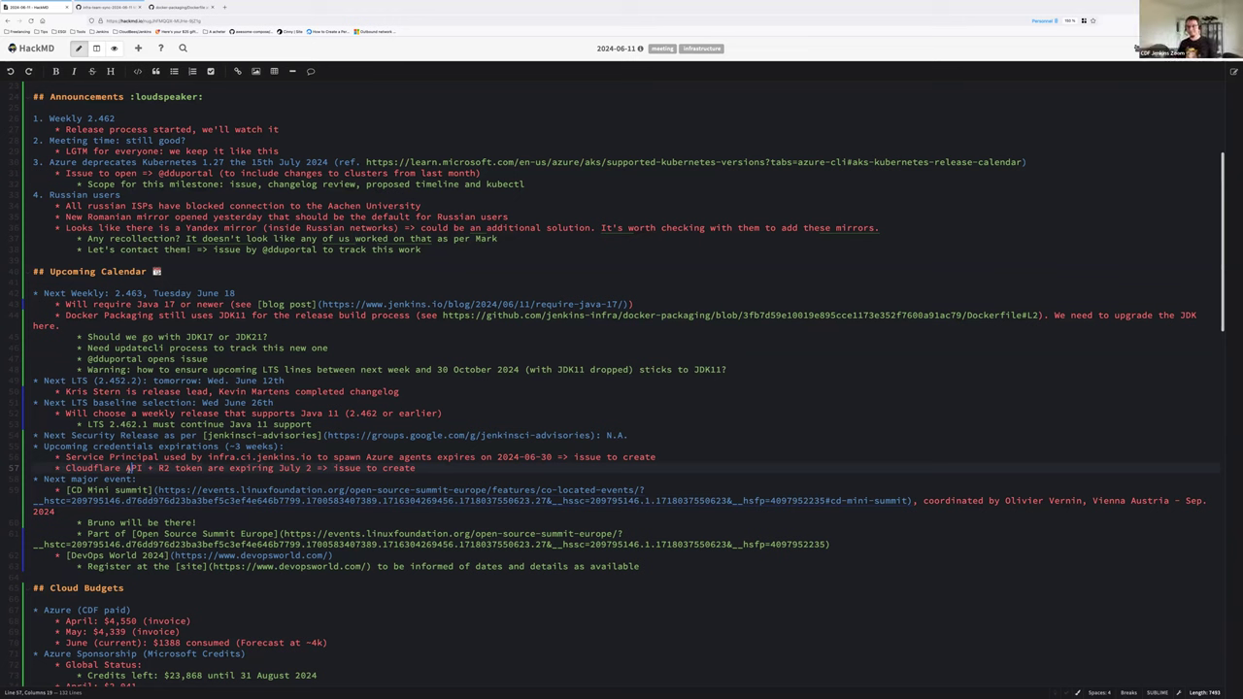
pyautogui.scroll(3)
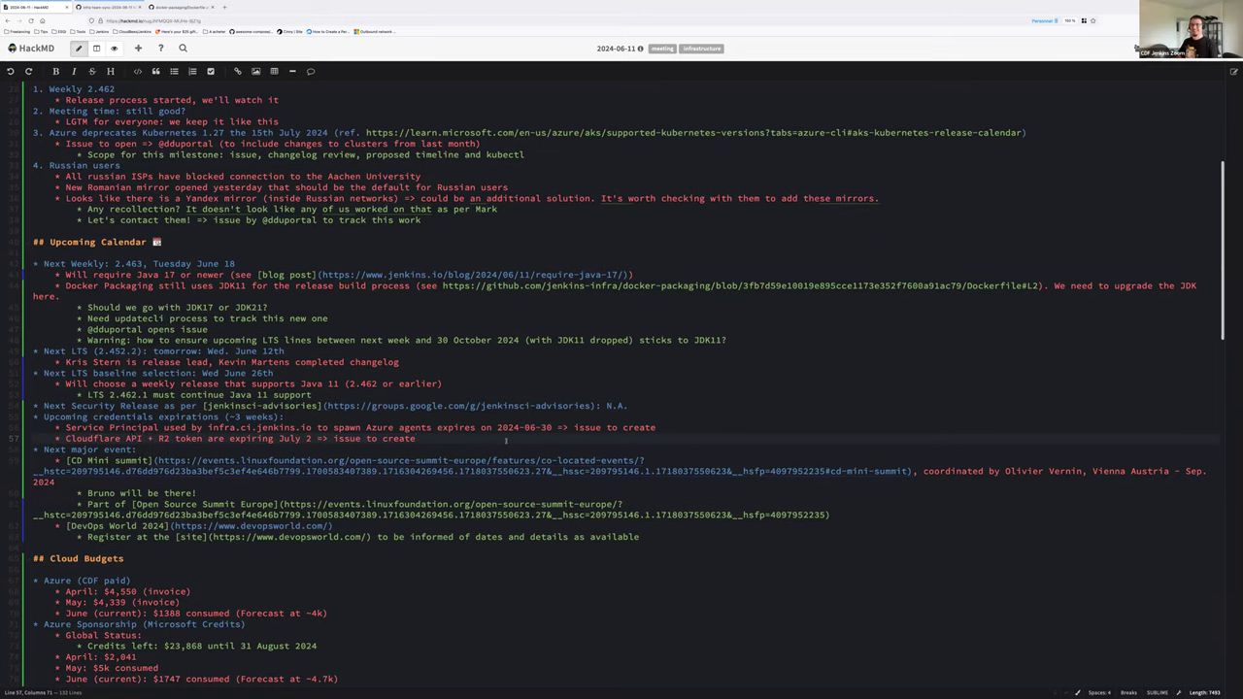
pyautogui.scroll(-3)
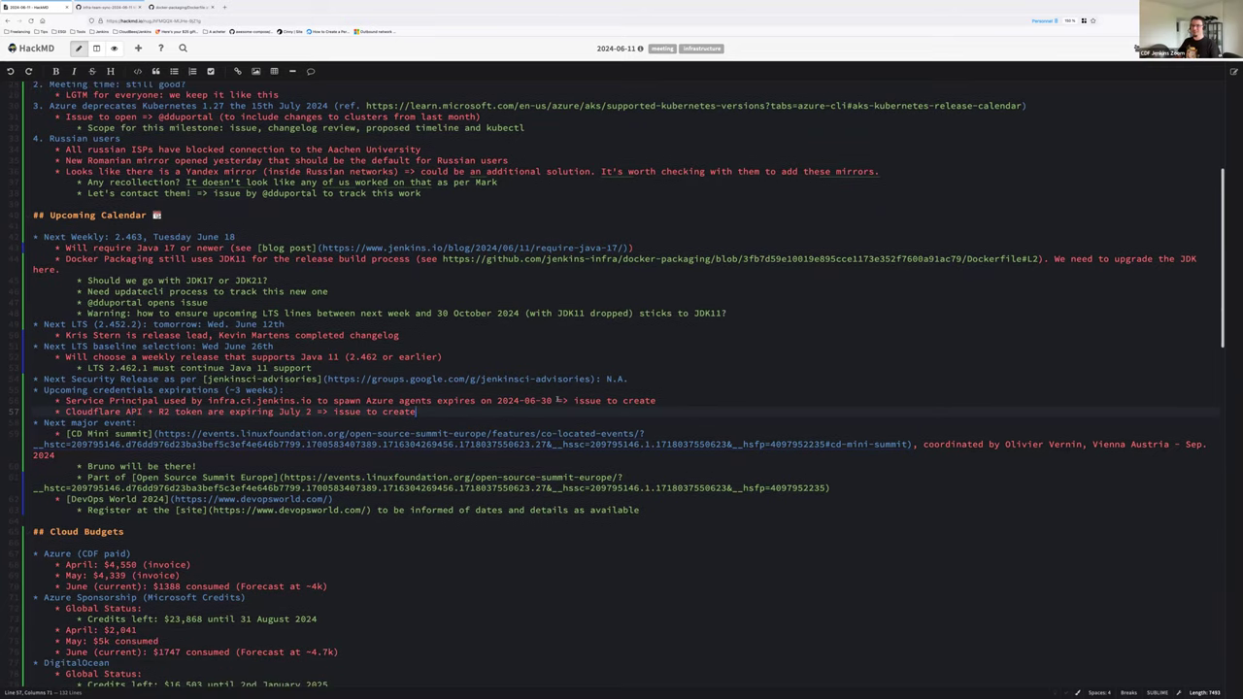
pyautogui.scroll(-3)
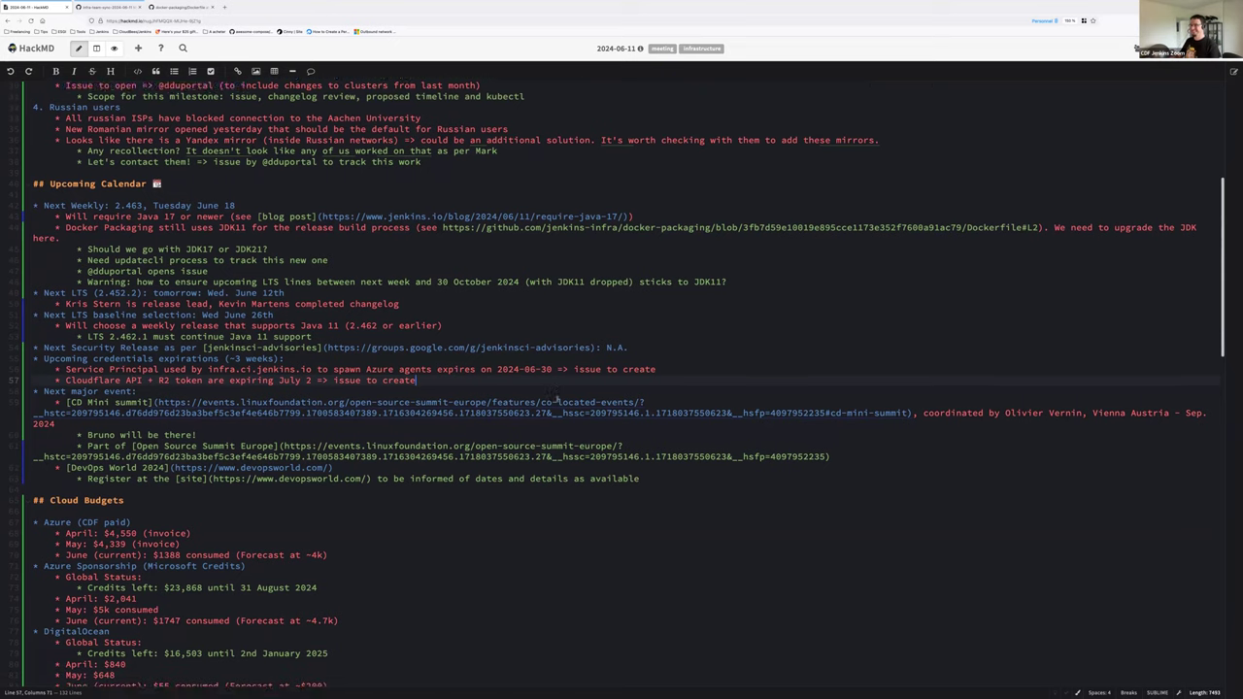
pyautogui.scroll(-3)
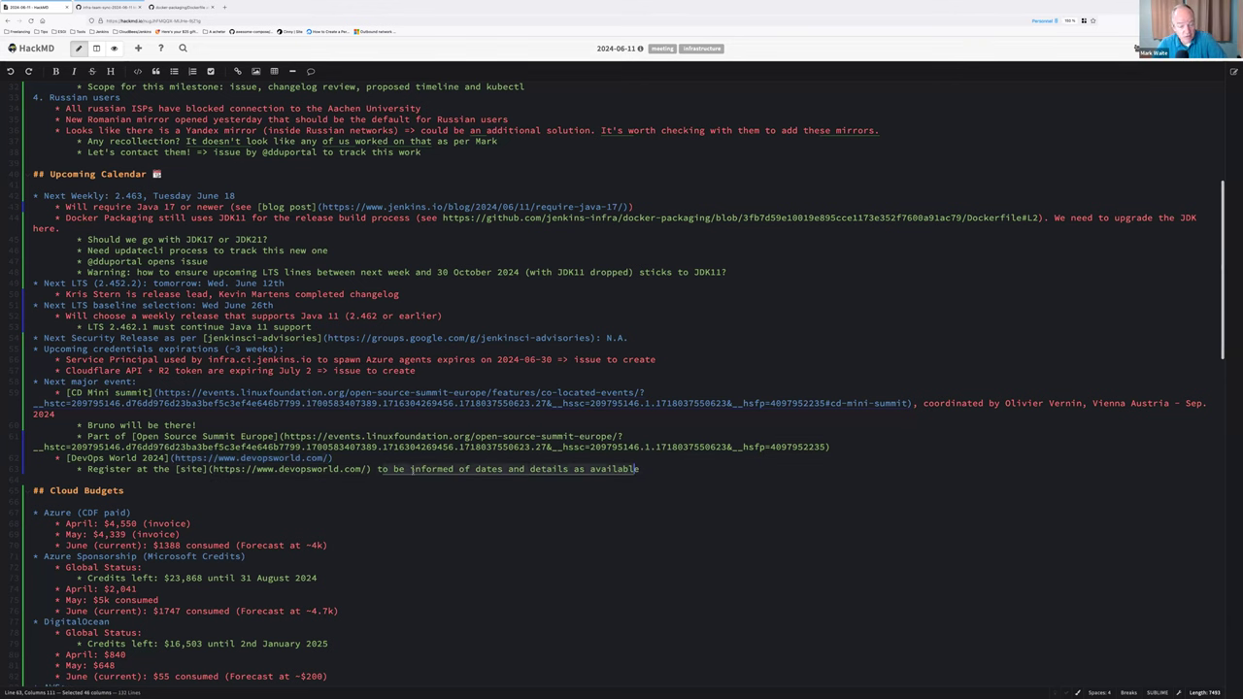
pyautogui.scroll(-3)
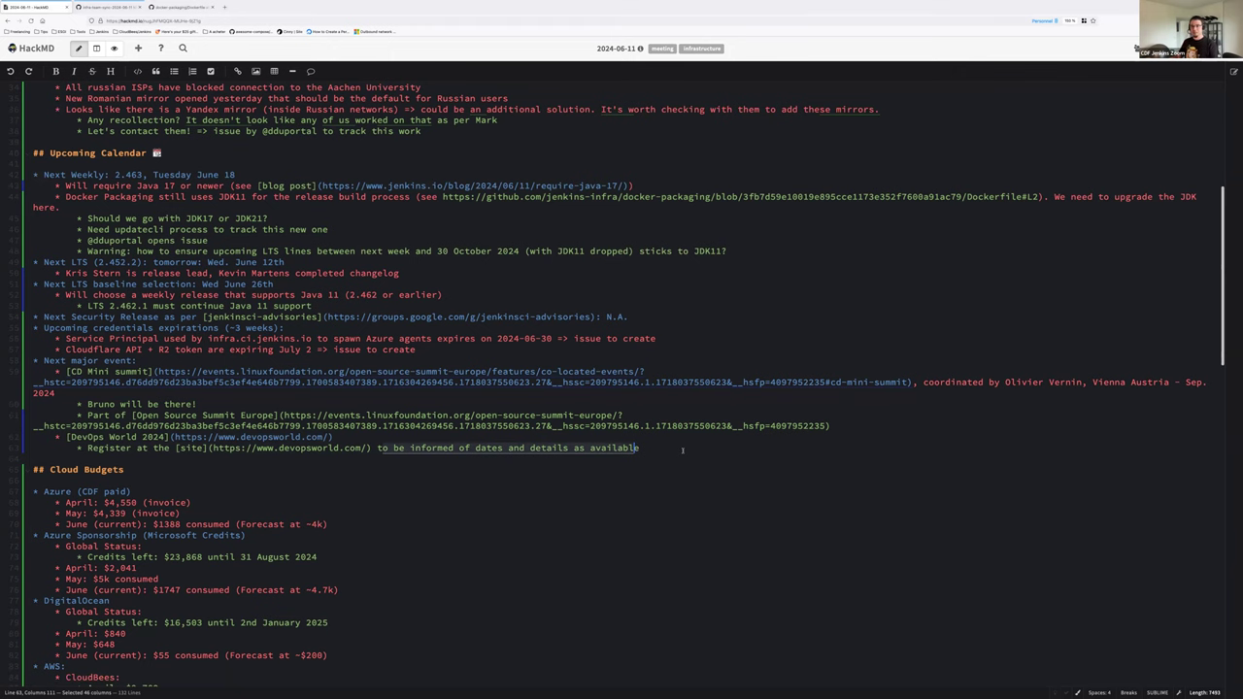
pyautogui.scroll(-3)
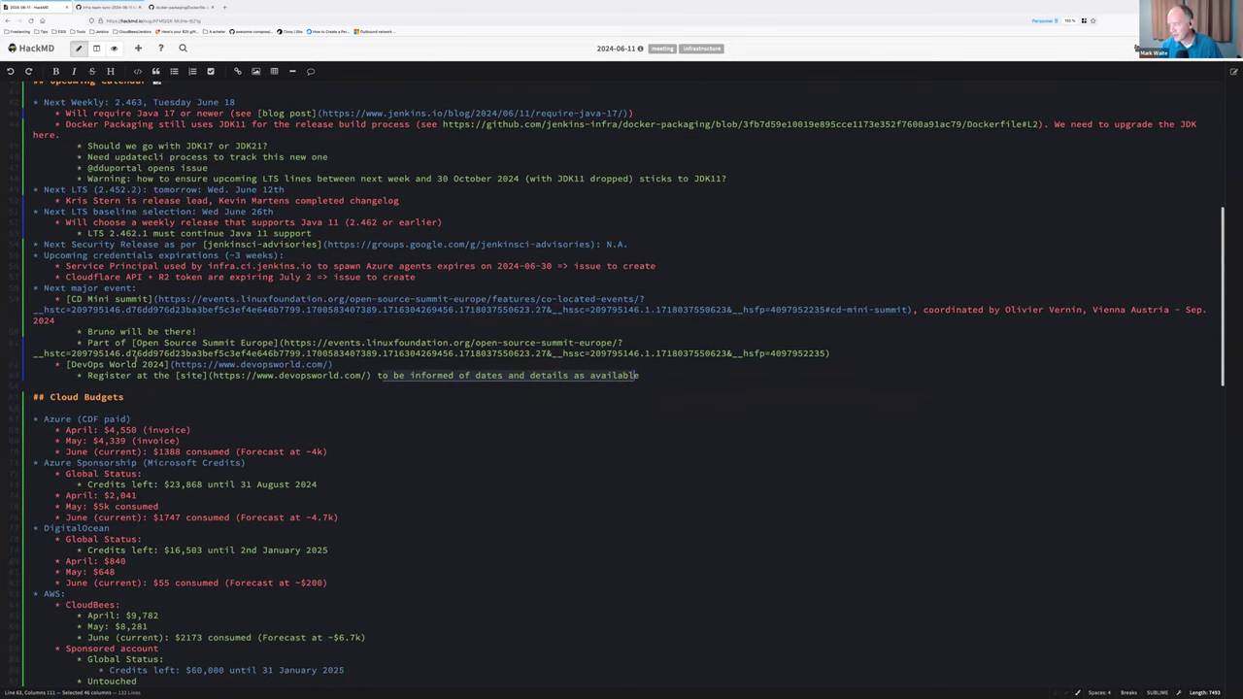
pyautogui.scroll(-3)
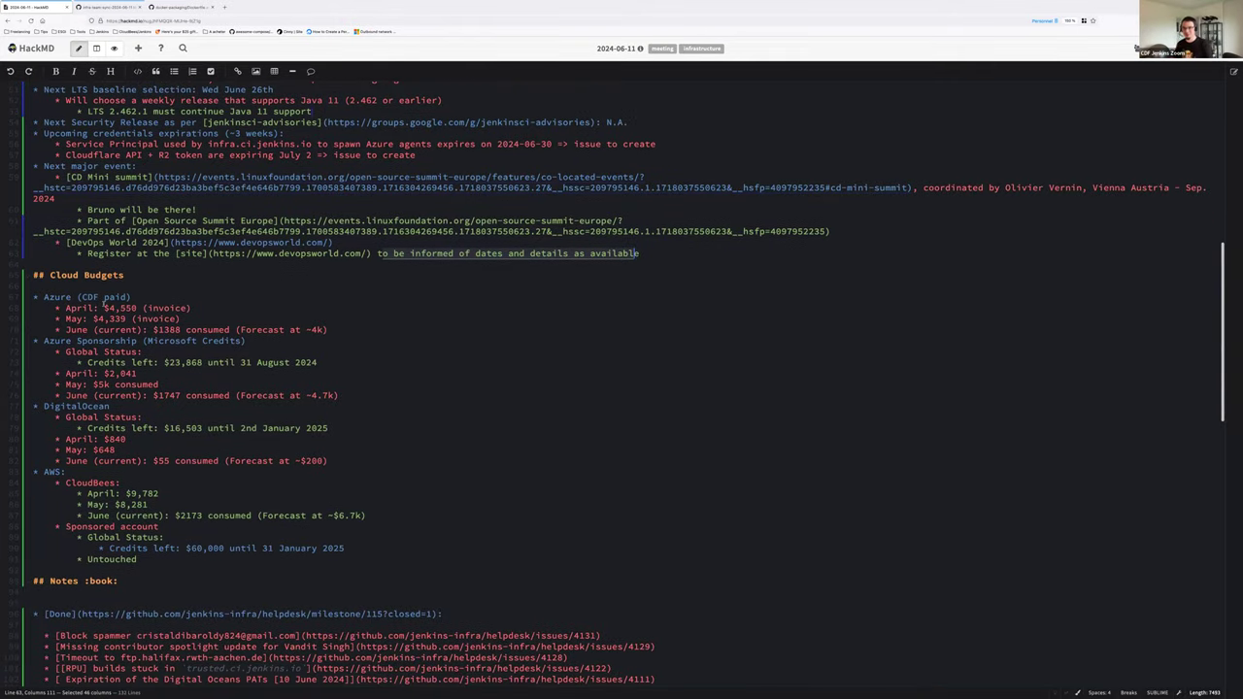
pyautogui.scroll(-3)
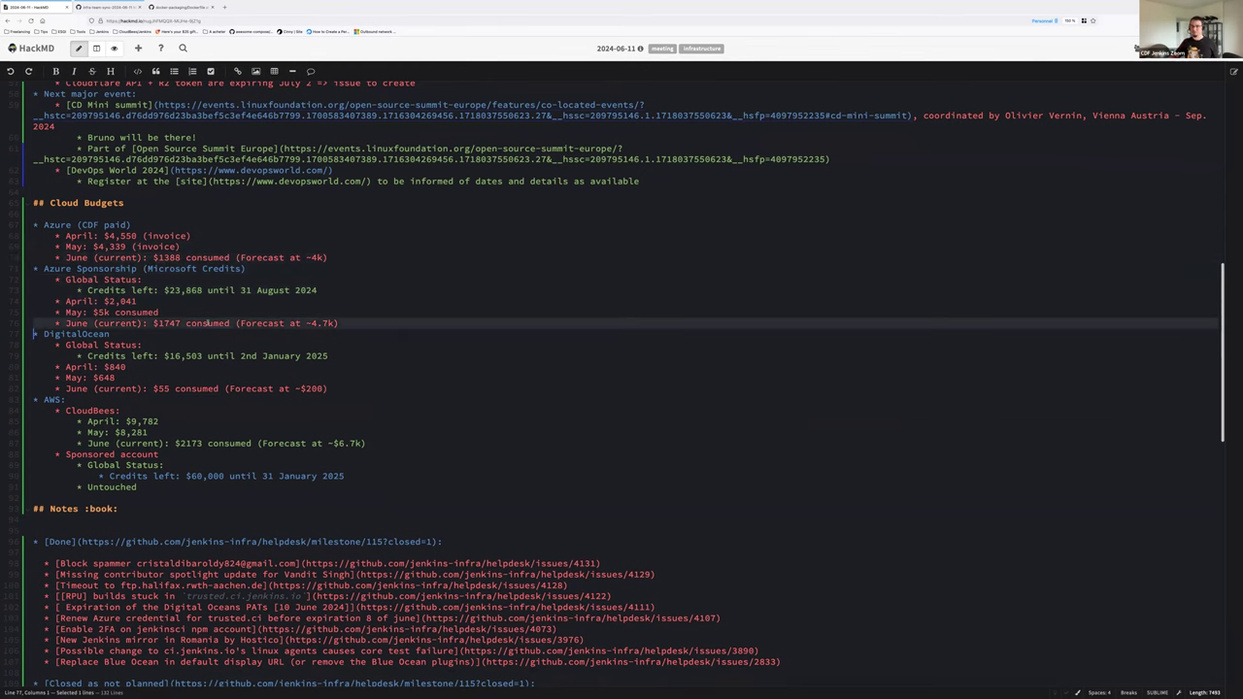
pyautogui.scroll(-3)
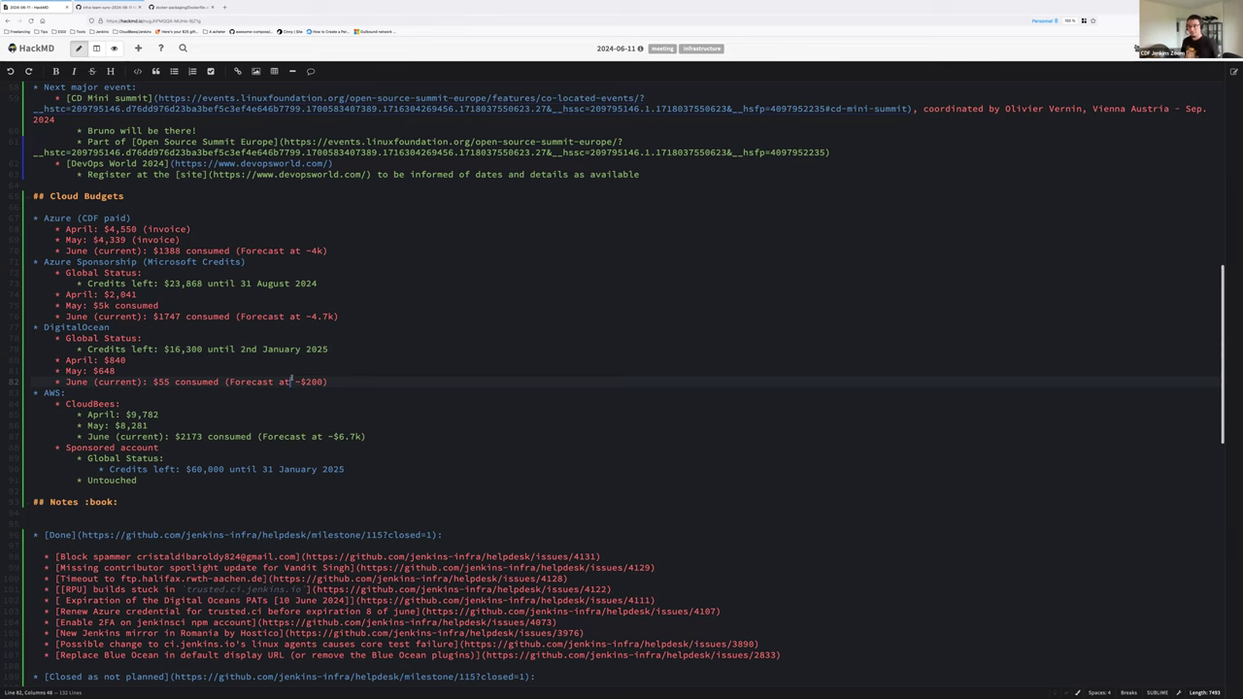
pyautogui.scroll(-3)
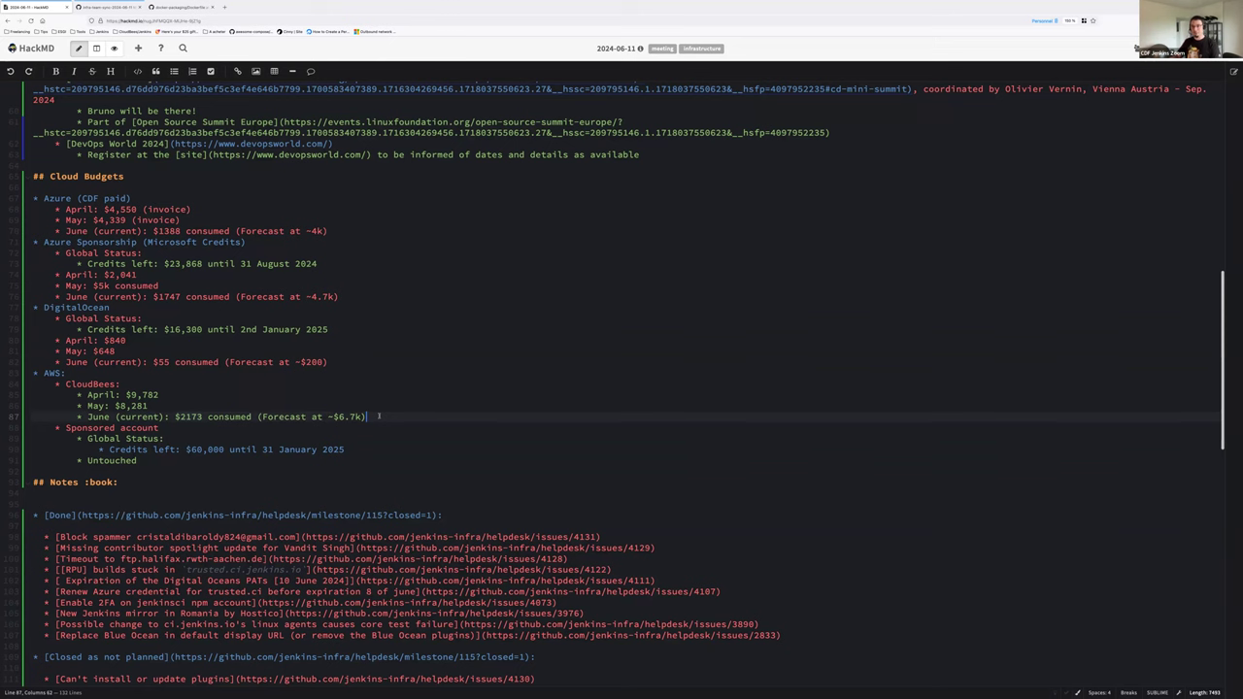
pyautogui.scroll(-3)
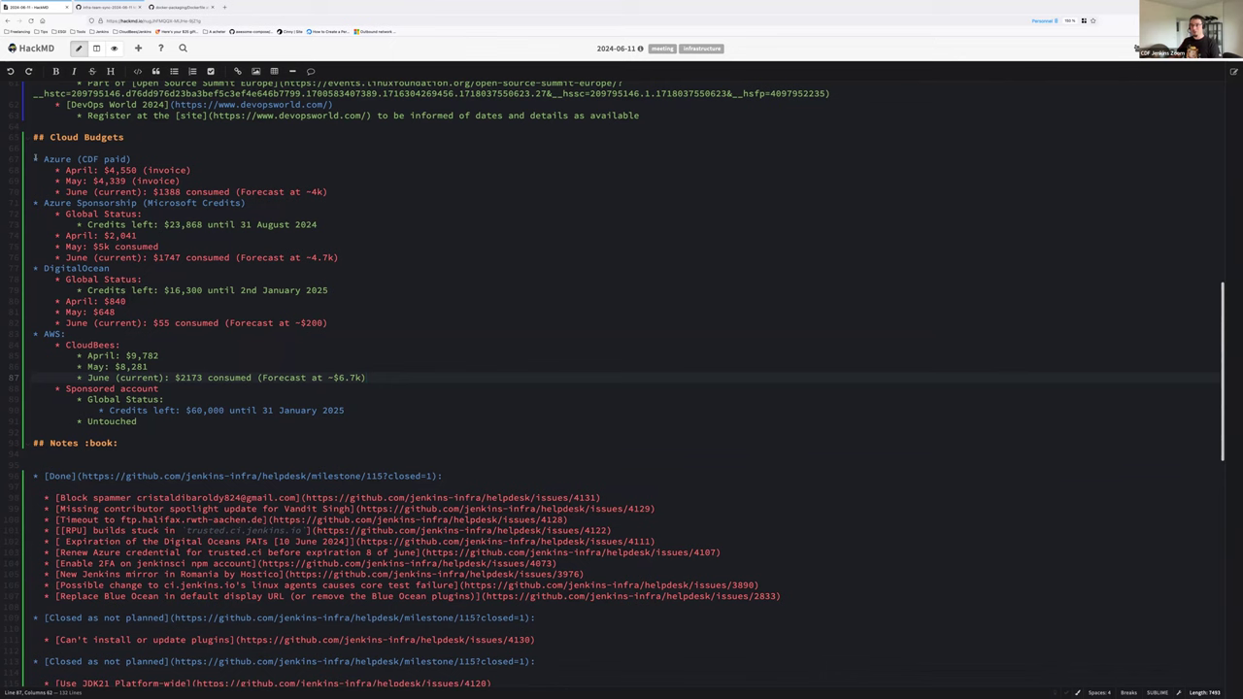
pyautogui.moveTo(33, 160); pyautogui.dragTo(326, 193)
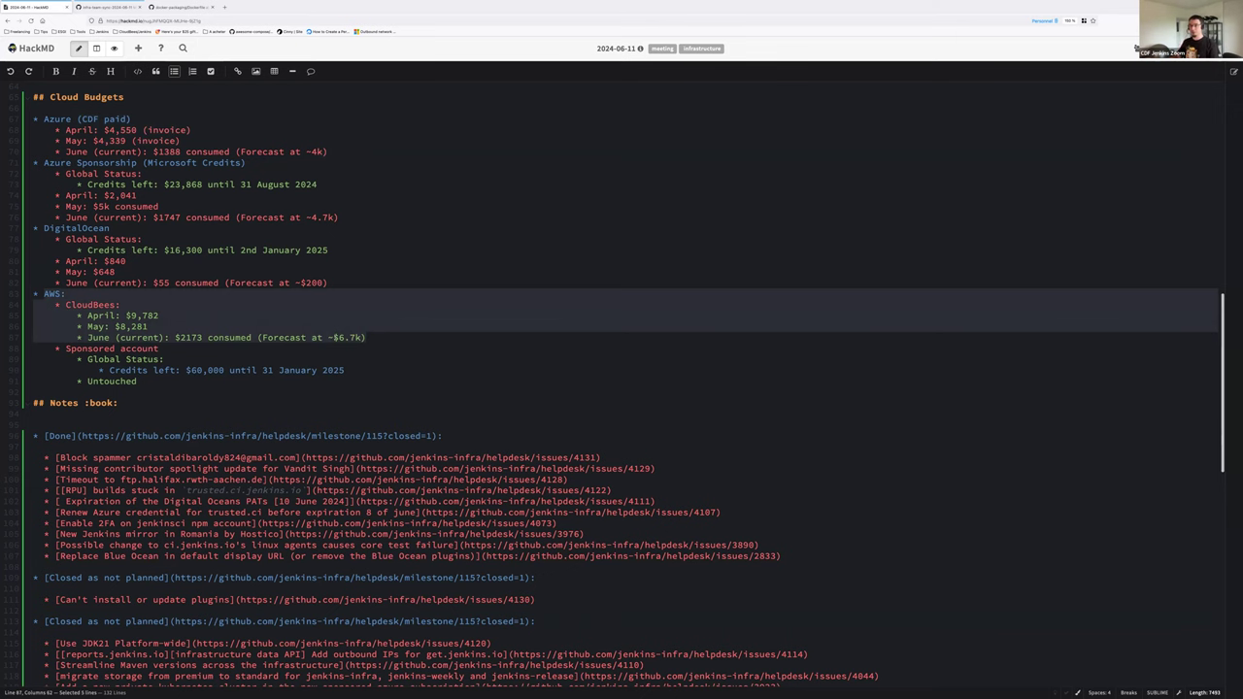
pyautogui.scroll(-3)
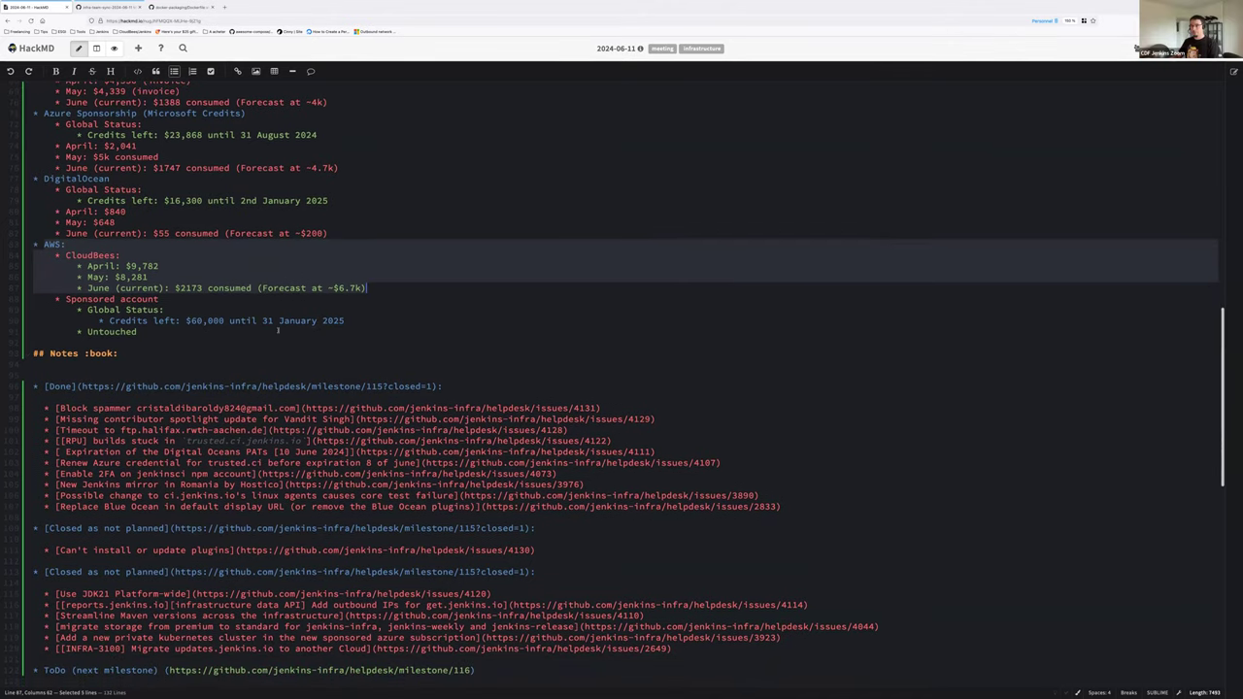
pyautogui.scroll(-3)
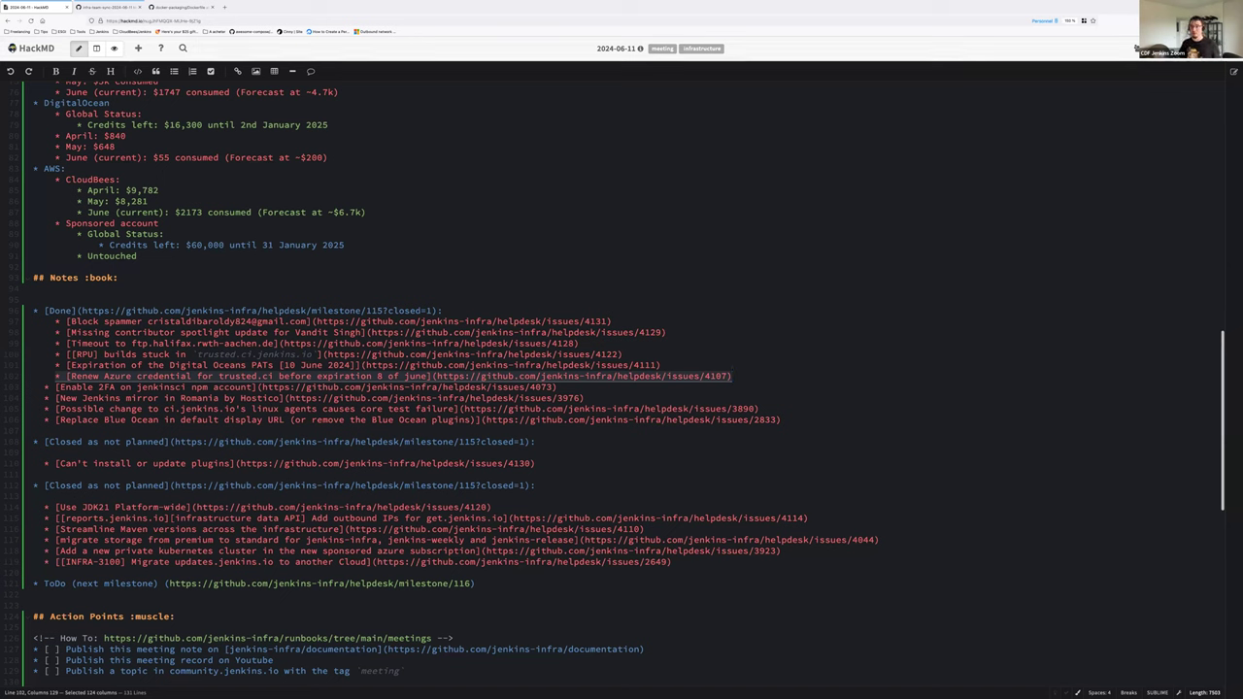
# Add a nested note under the Montreal mirrors issue: 'We need to add them on jenkins.io's website'.
pyautogui.scroll(3)
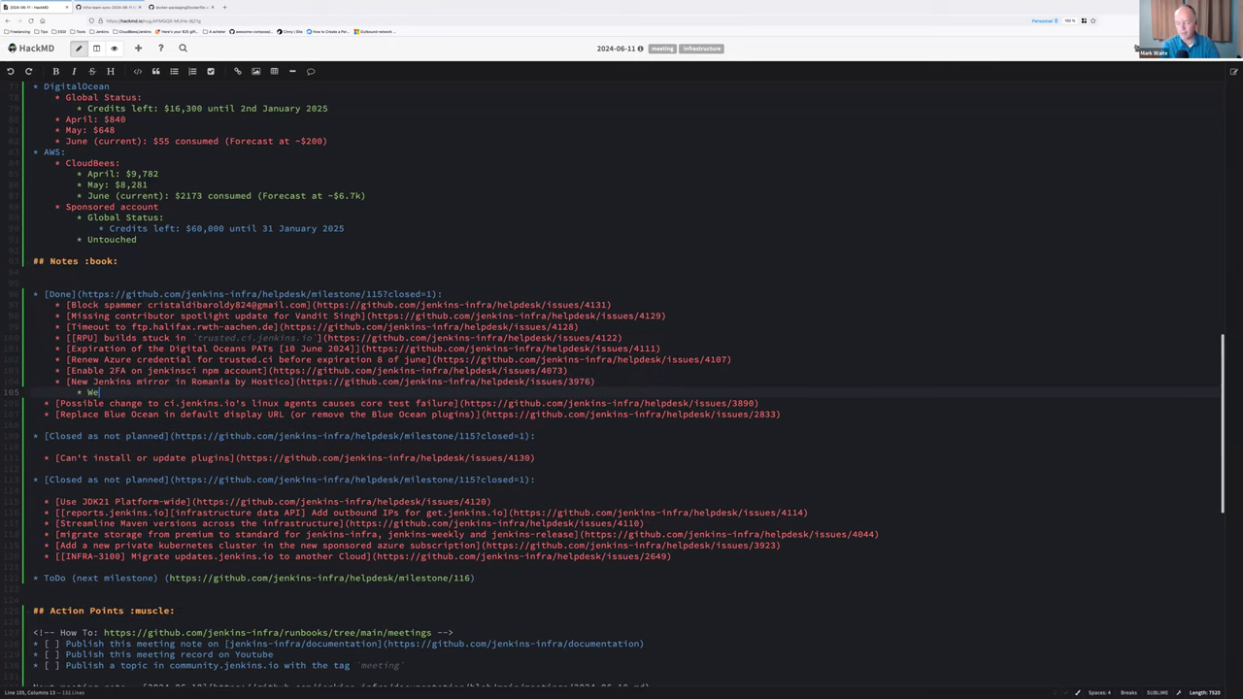
pyautogui.write("need to add them on jenkins.io's `spons")
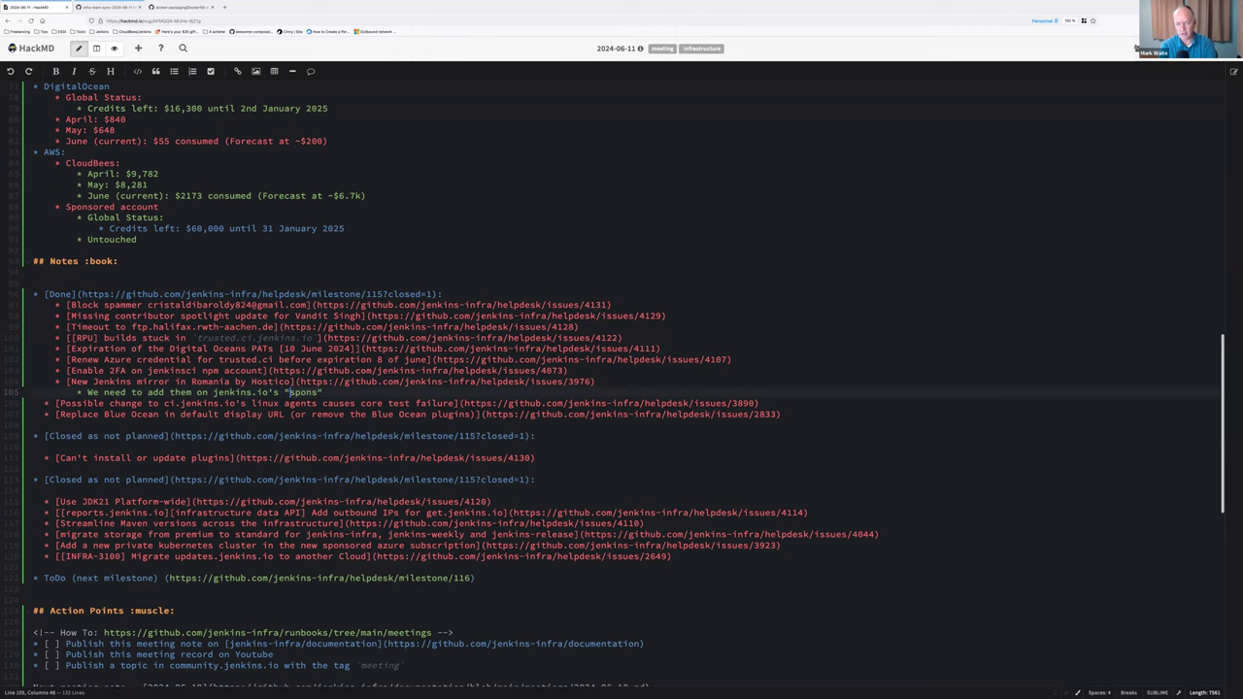
pyautogui.write('website')
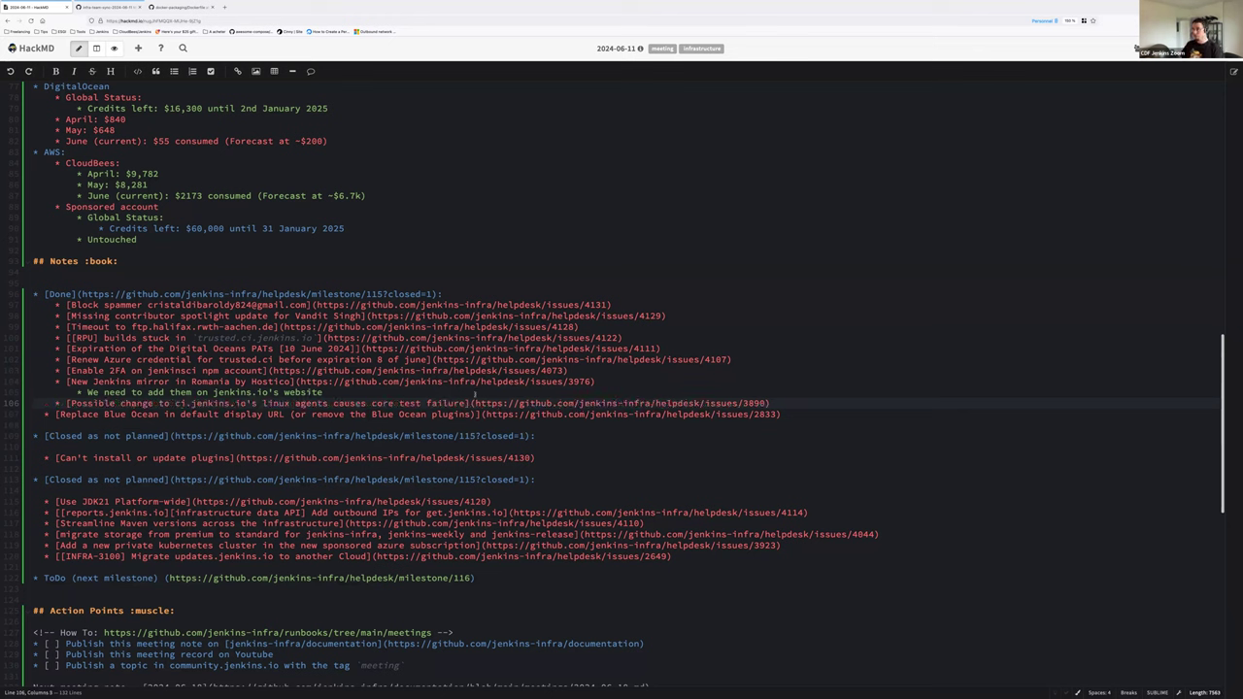
pyautogui.moveTo(474, 402); pyautogui.dragTo(767, 402)
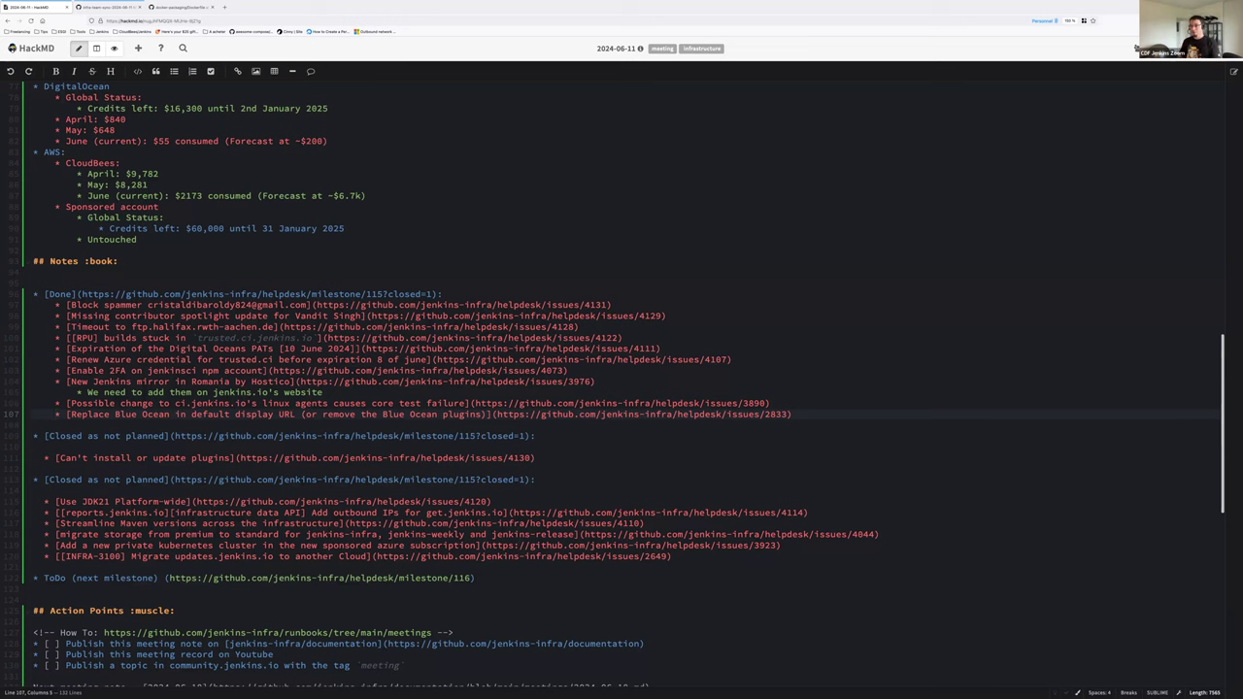
# Note that YAML of JCASC and Puppet 6.x don't share the same parsing RFC, then move to the second issue-group heading.
pyautogui.press('enter')
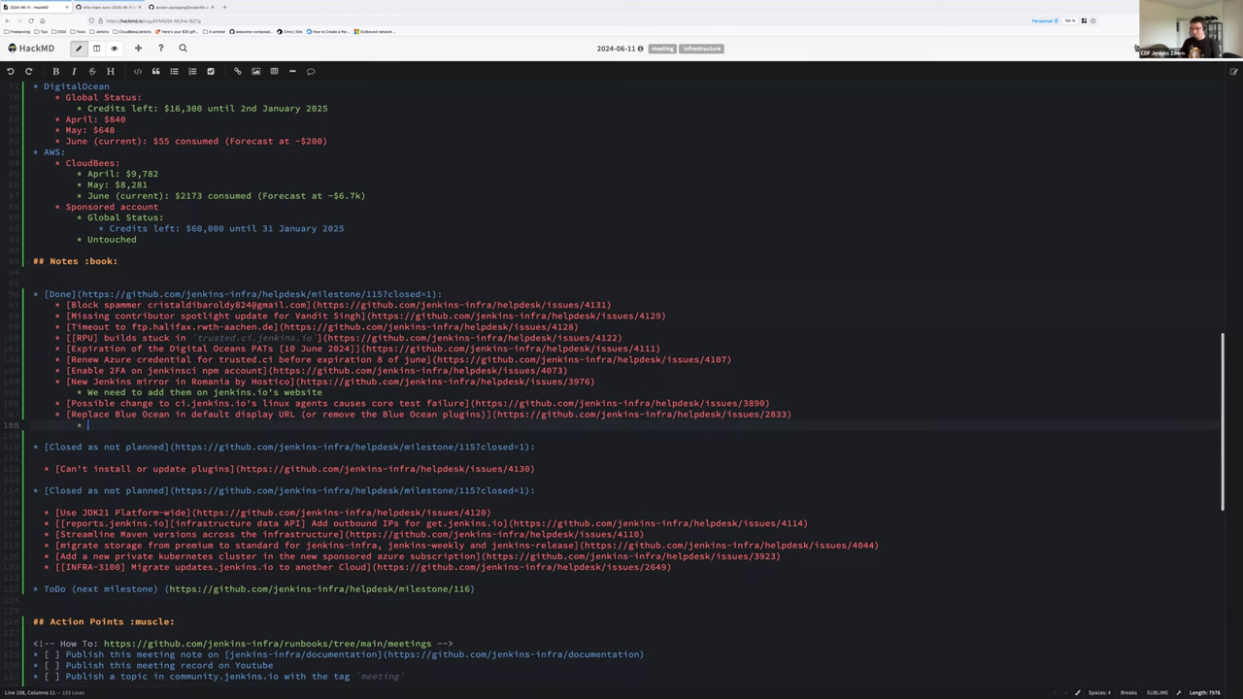
pyautogui.write('YAML of')
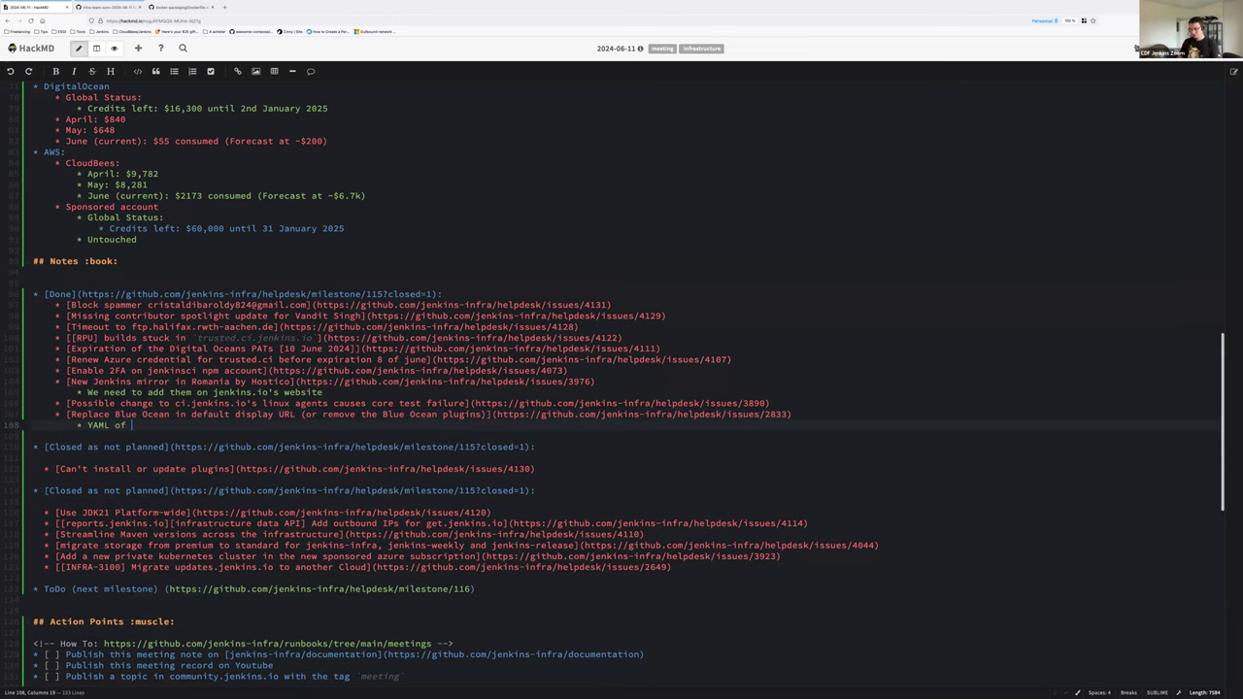
pyautogui.write('JCASC and')
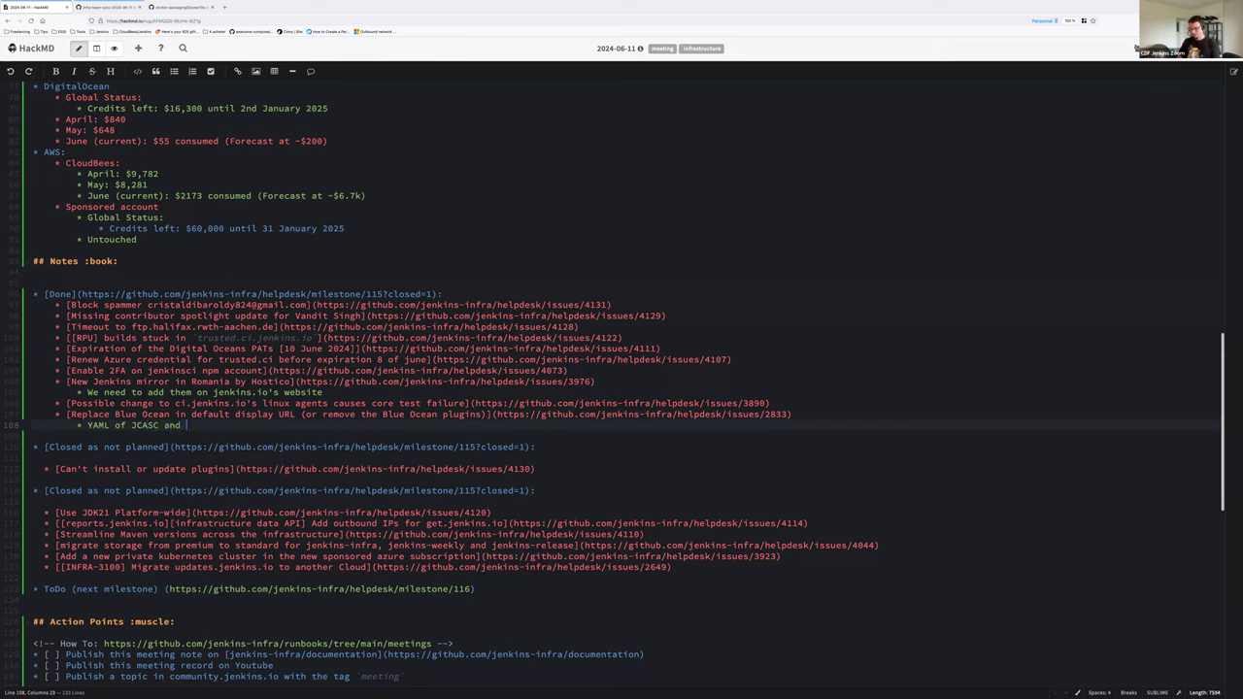
pyautogui.write('Puppet 6')
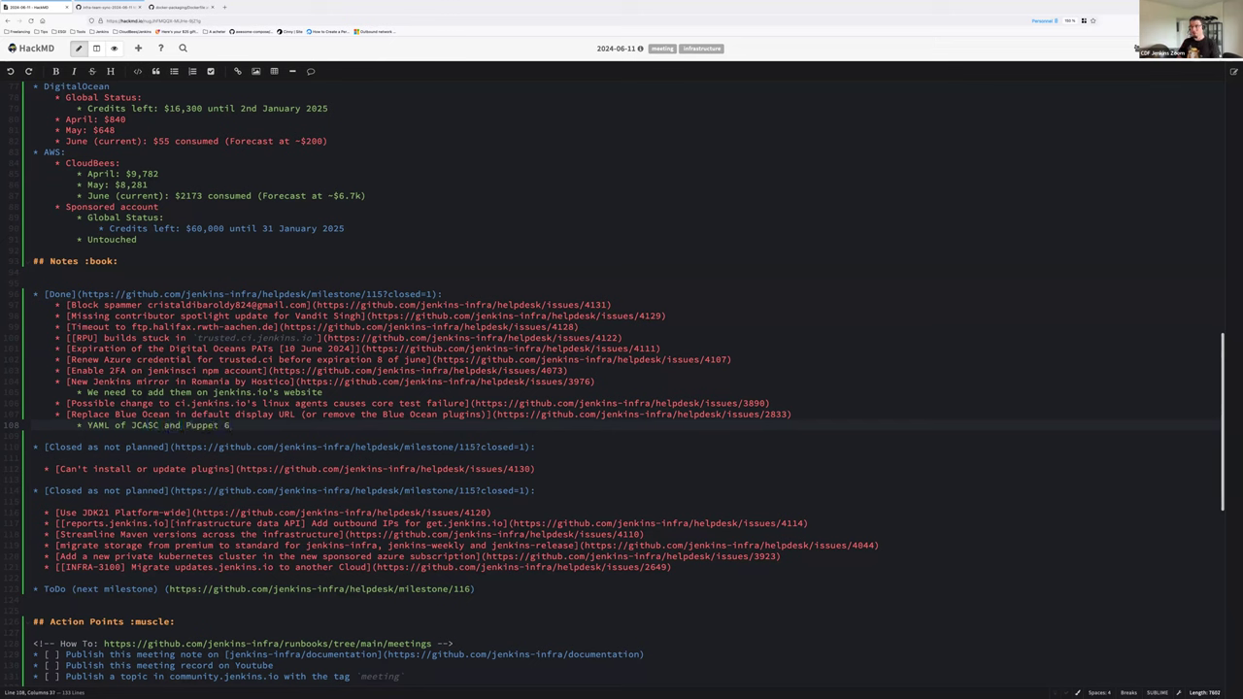
pyautogui.write('.x do not use the same YAML parsing RFC')
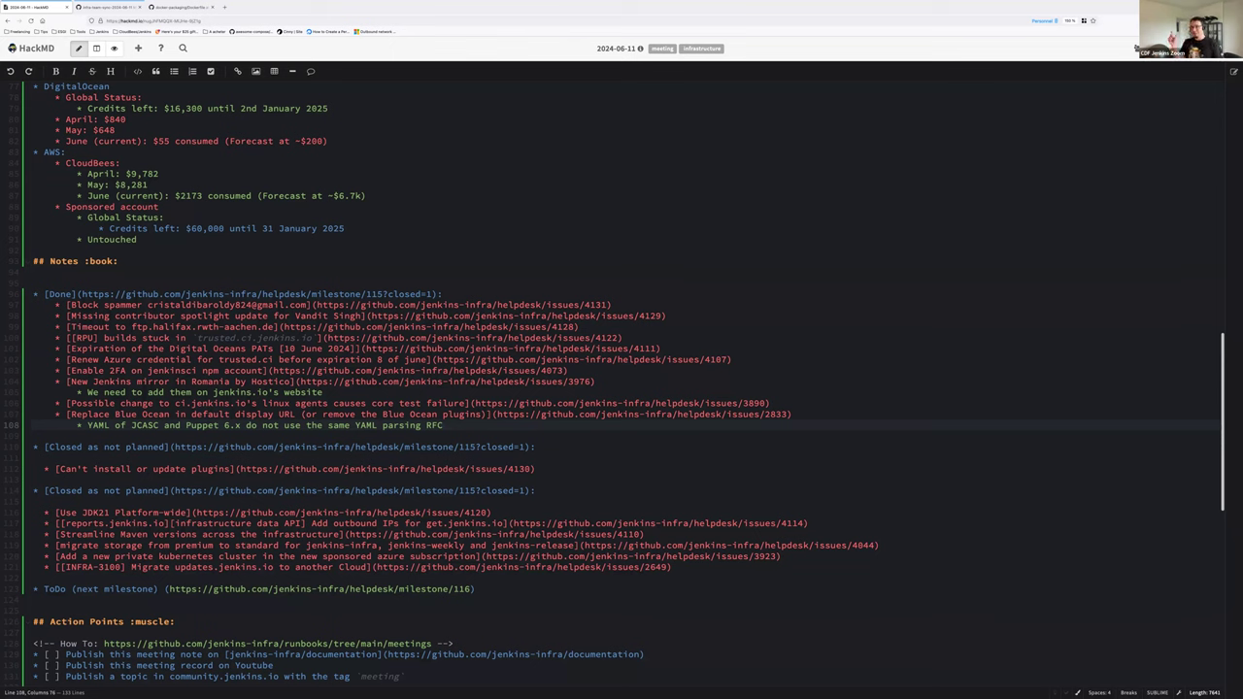
pyautogui.click(443, 426)
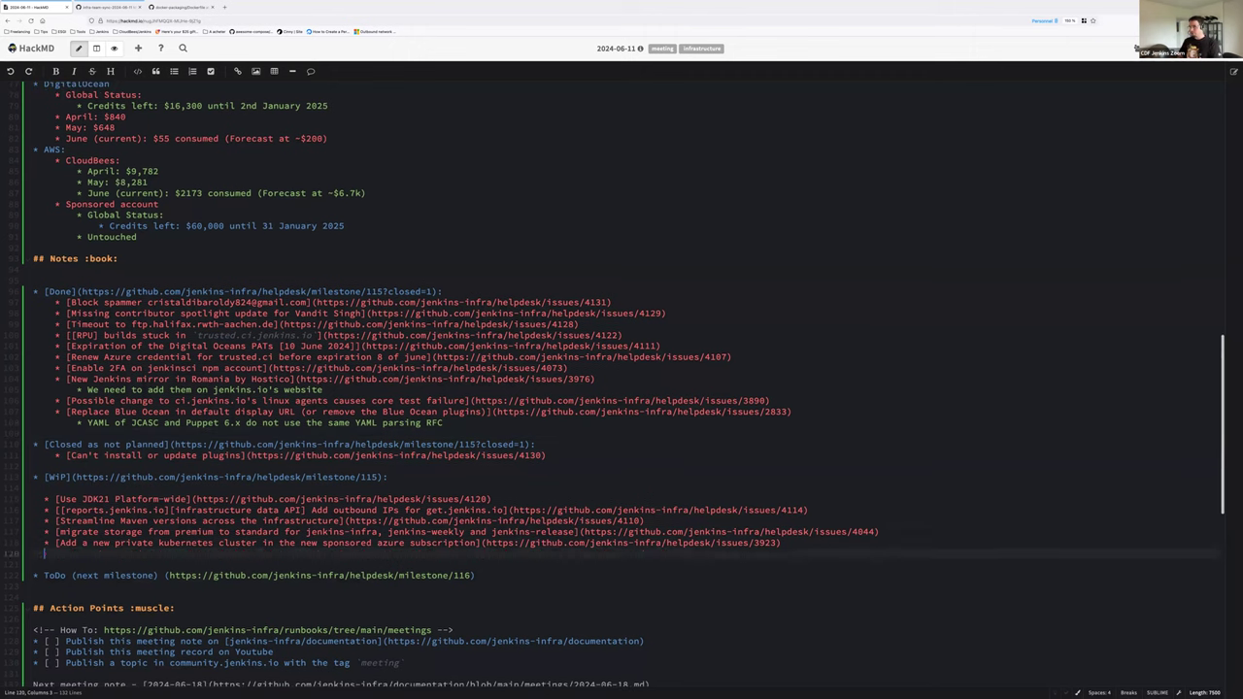
# Add the [INFRA-3108] Migrate updates.jenkins.io issue link with review-status notes (tons of tests, need JenSec review again).
pyautogui.write('[[INFRA-3108] Migrate updates.jenkins.io to another Cloud](https://github.com/jenkins-infra/helpdesk/issues/2649)')
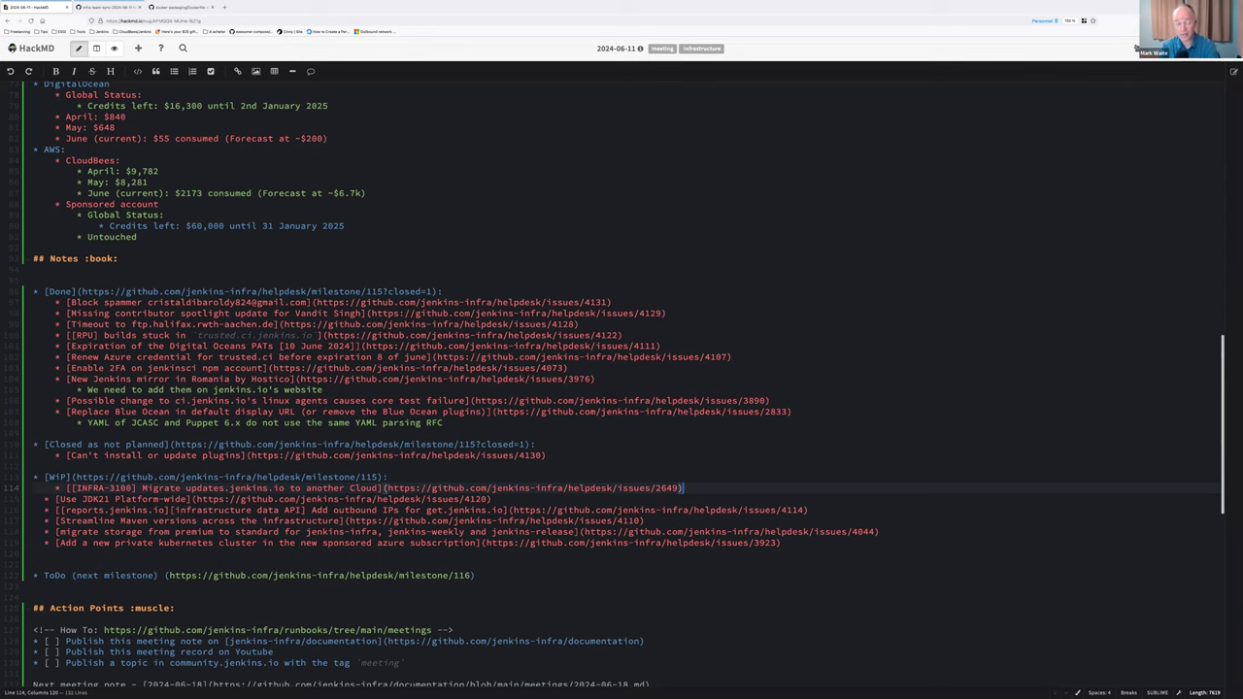
pyautogui.write('update-center2 PR is ready to review w')
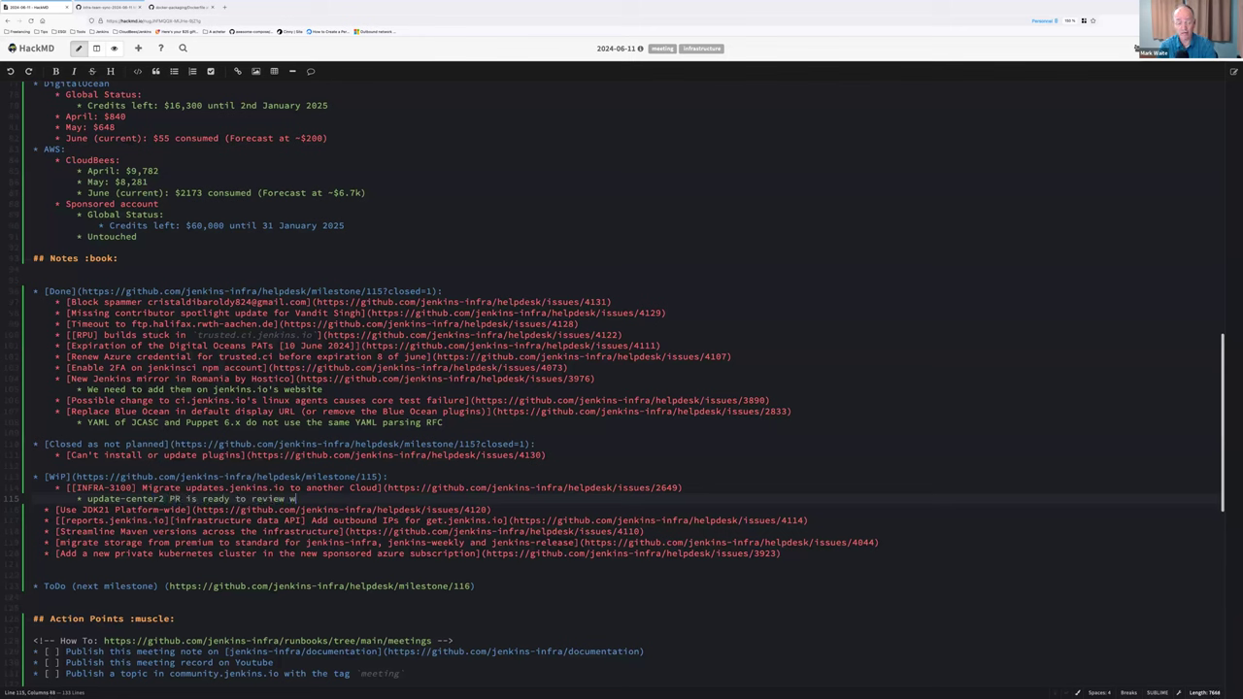
pyautogui.write('ith tons of testing.')
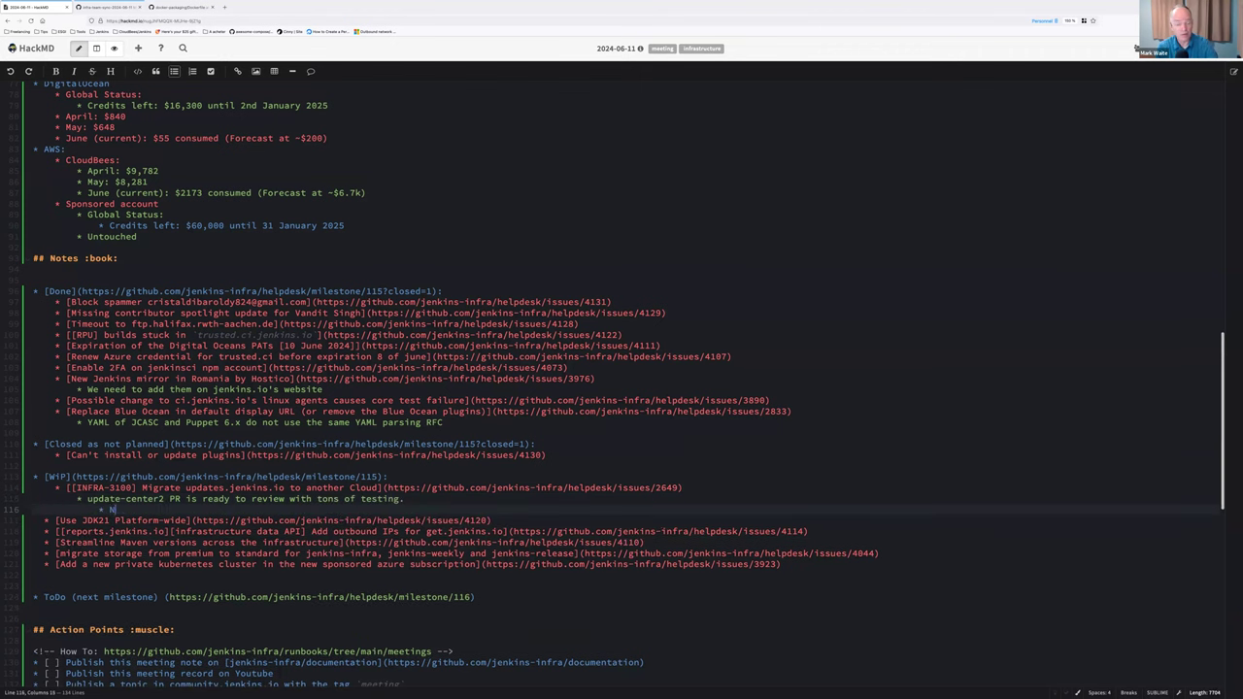
pyautogui.write('eed JenSec rev')
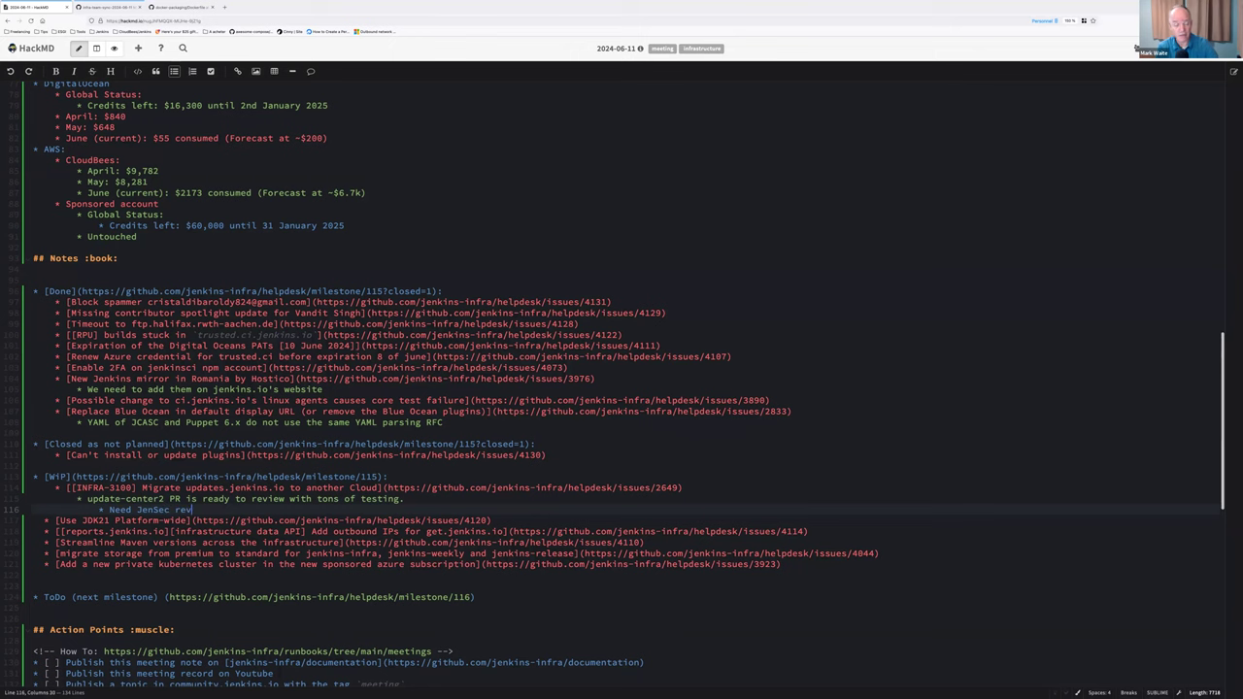
pyautogui.write('iew')
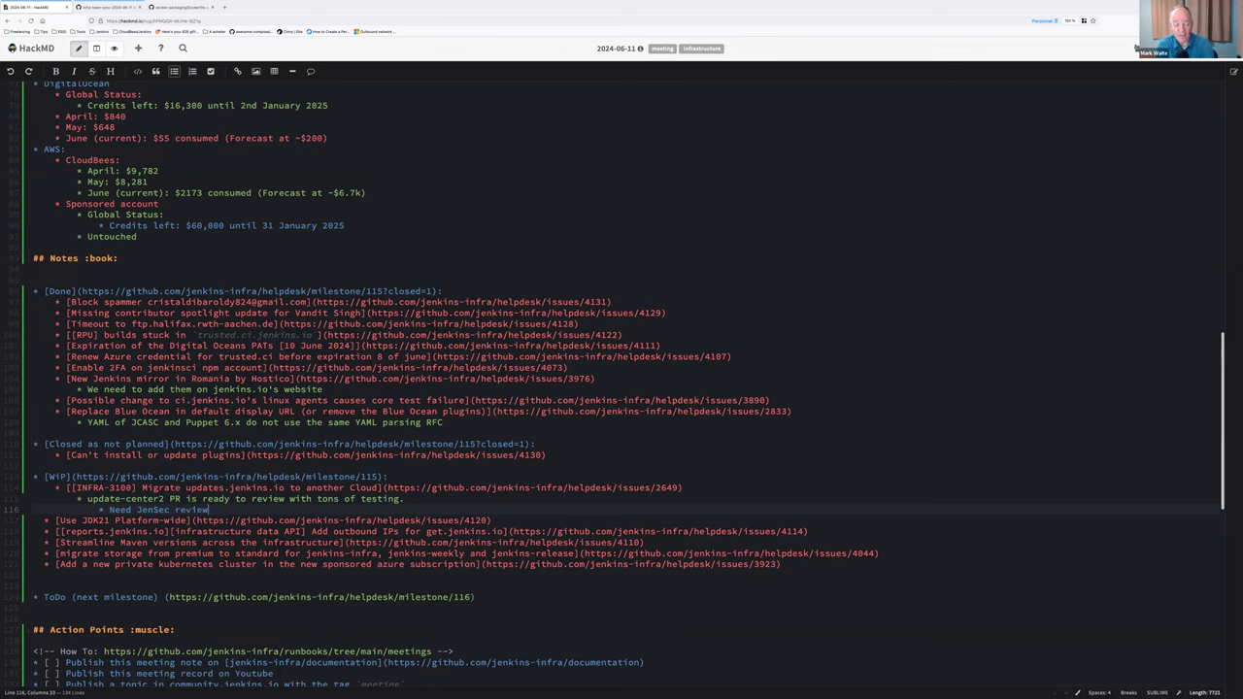
pyautogui.write('to ask')
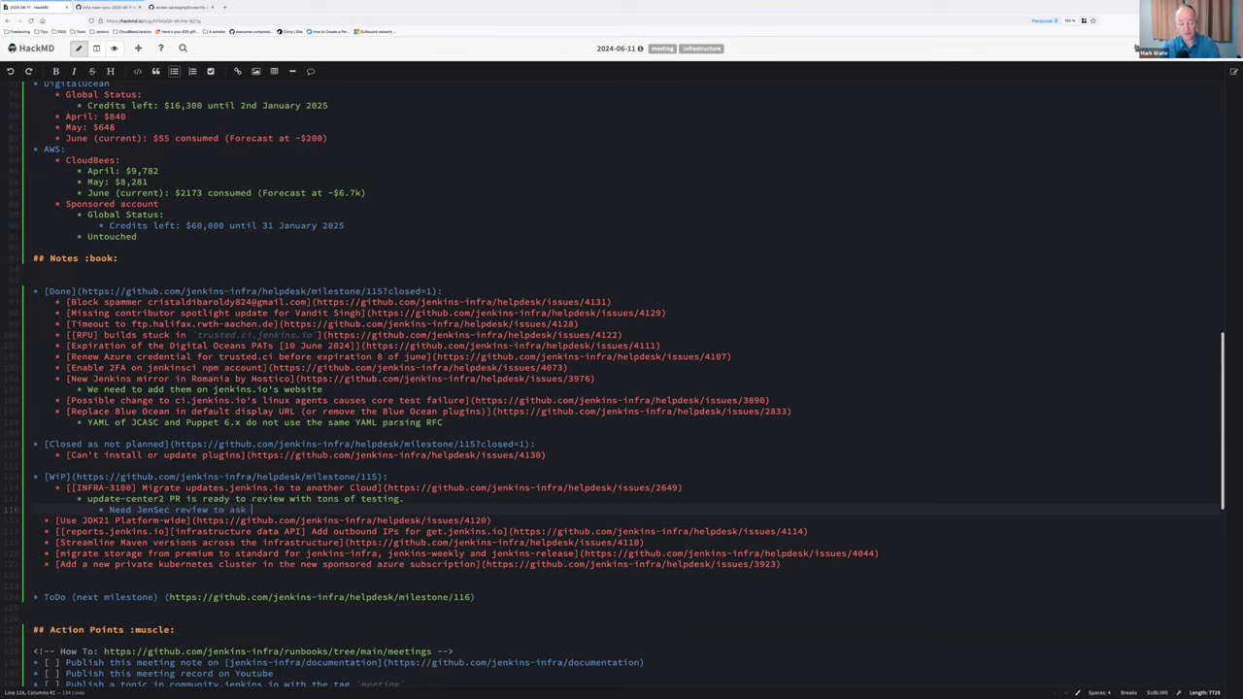
pyautogui.write('again.')
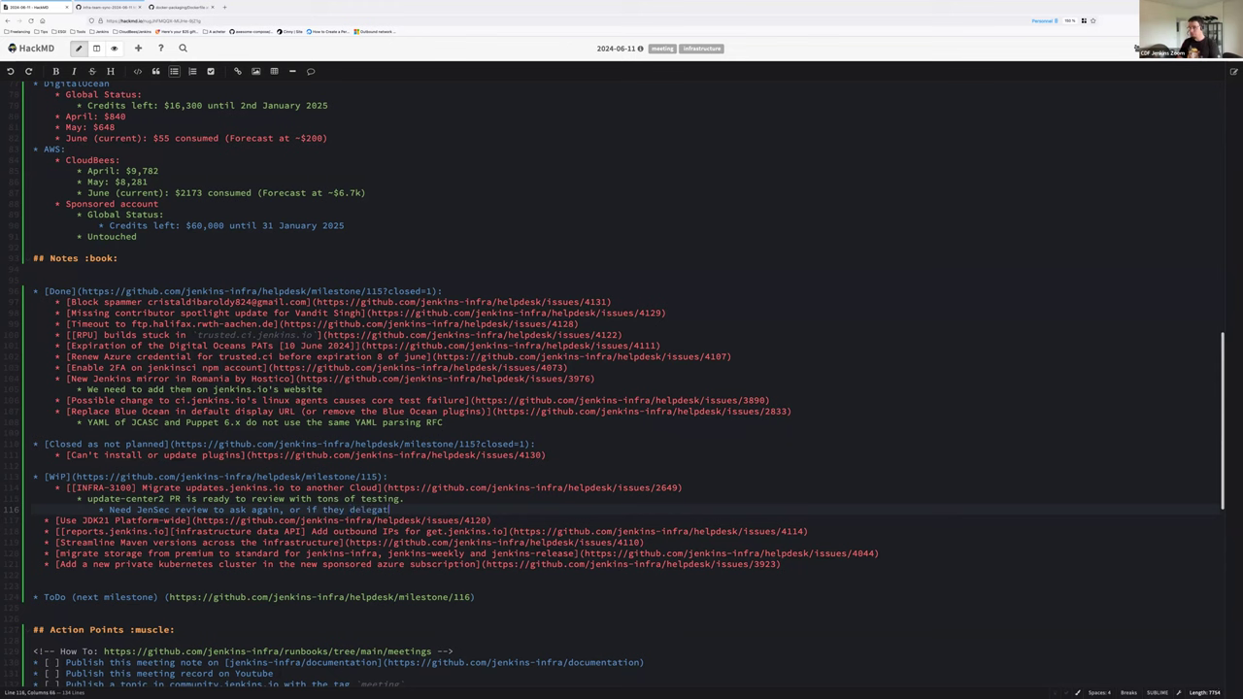
pyautogui.write('to us the process as it is only publ')
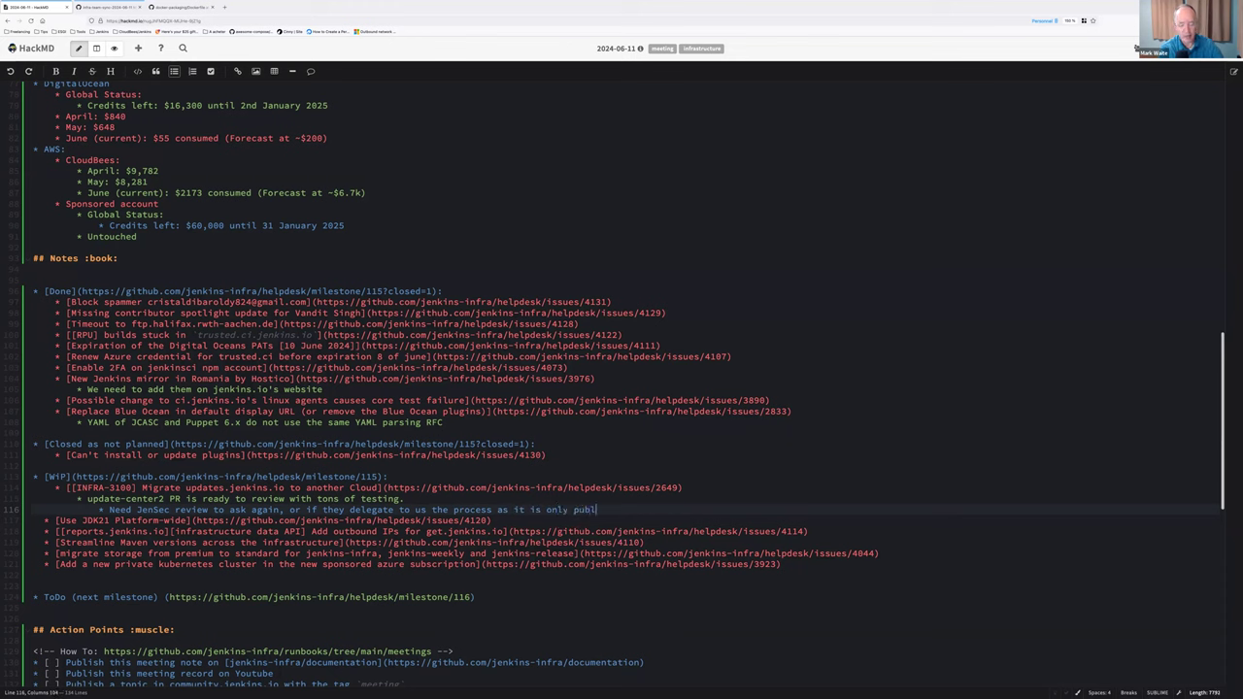
pyautogui.write('cation (not)')
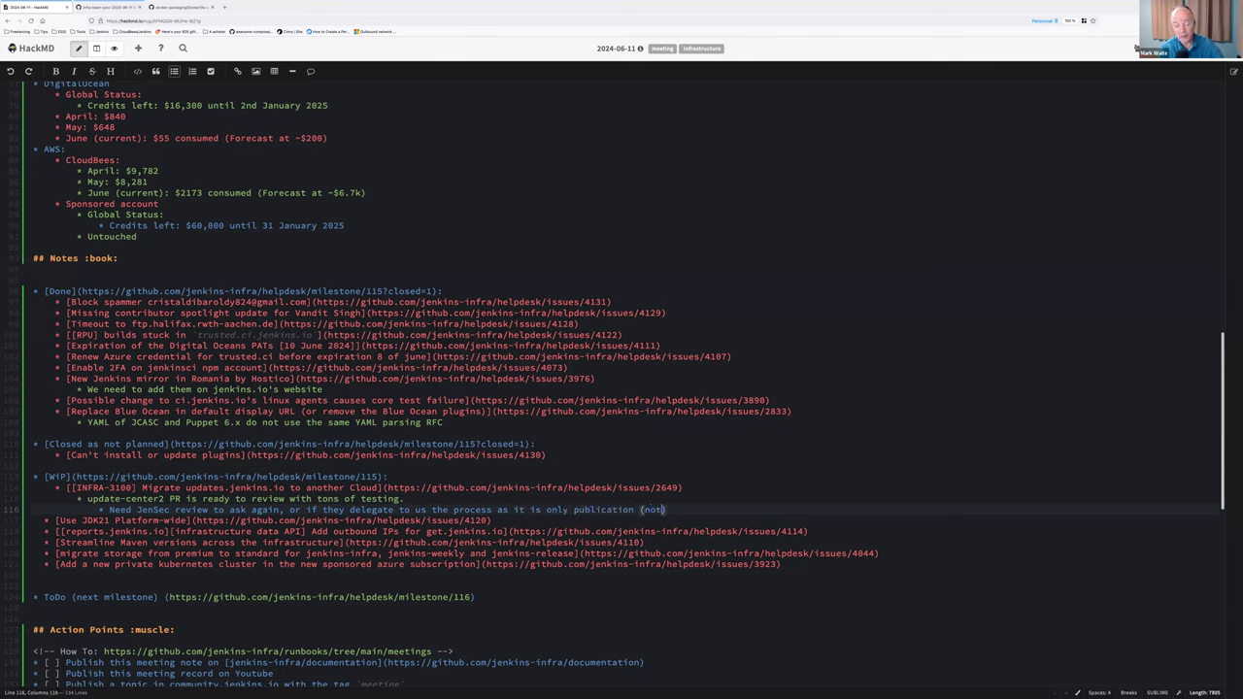
pyautogui.write('generatoin)')
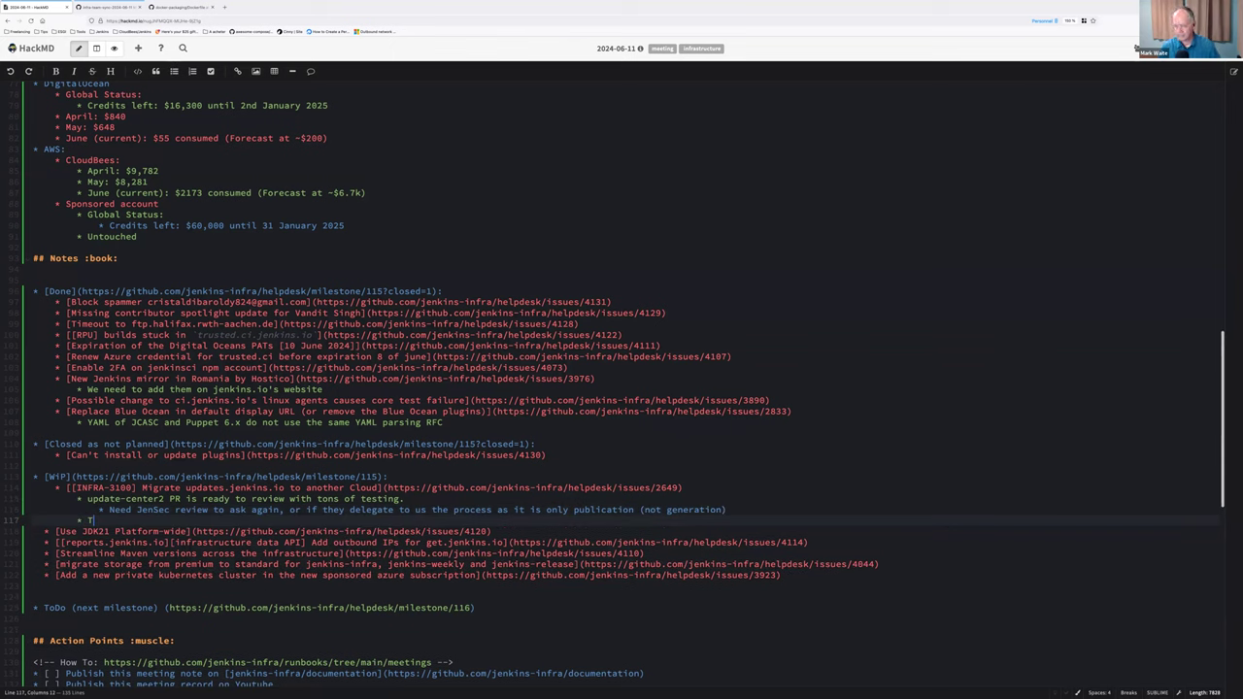
# Add a Todo sub-list: PR handed over from Herve, new PRs to add Azure bucket and new R2 bucket.
pyautogui.write('odo:')
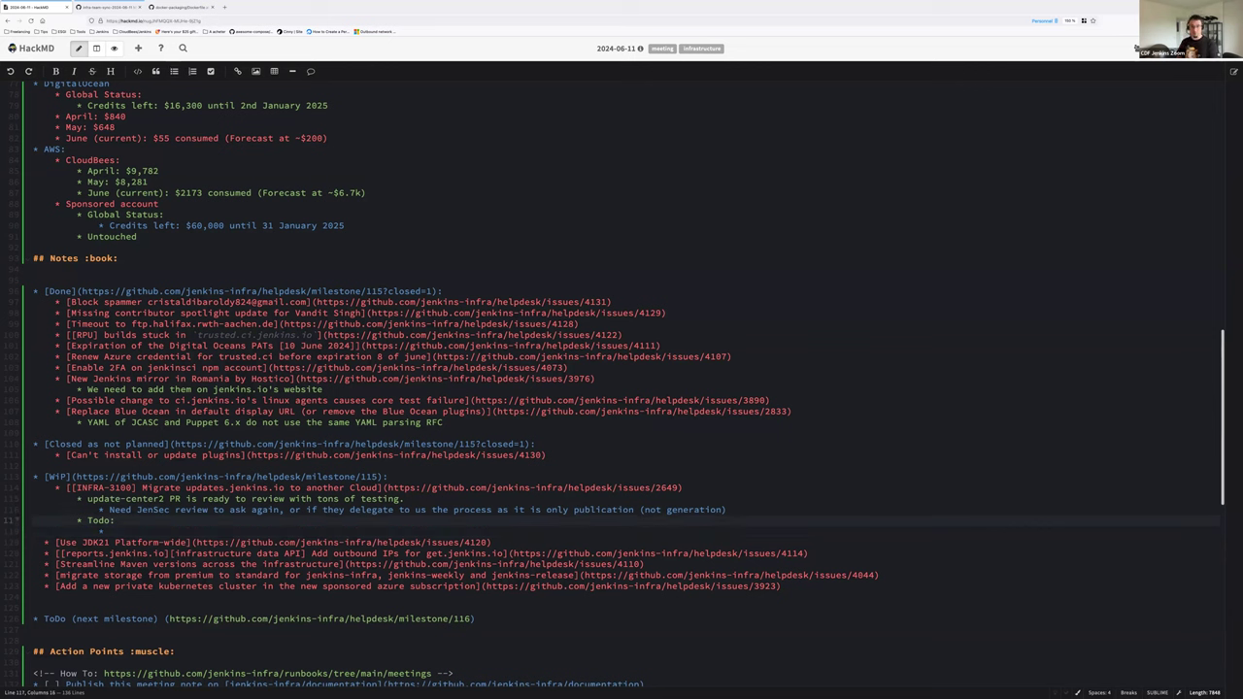
pyautogui.write('Prepare performance test')
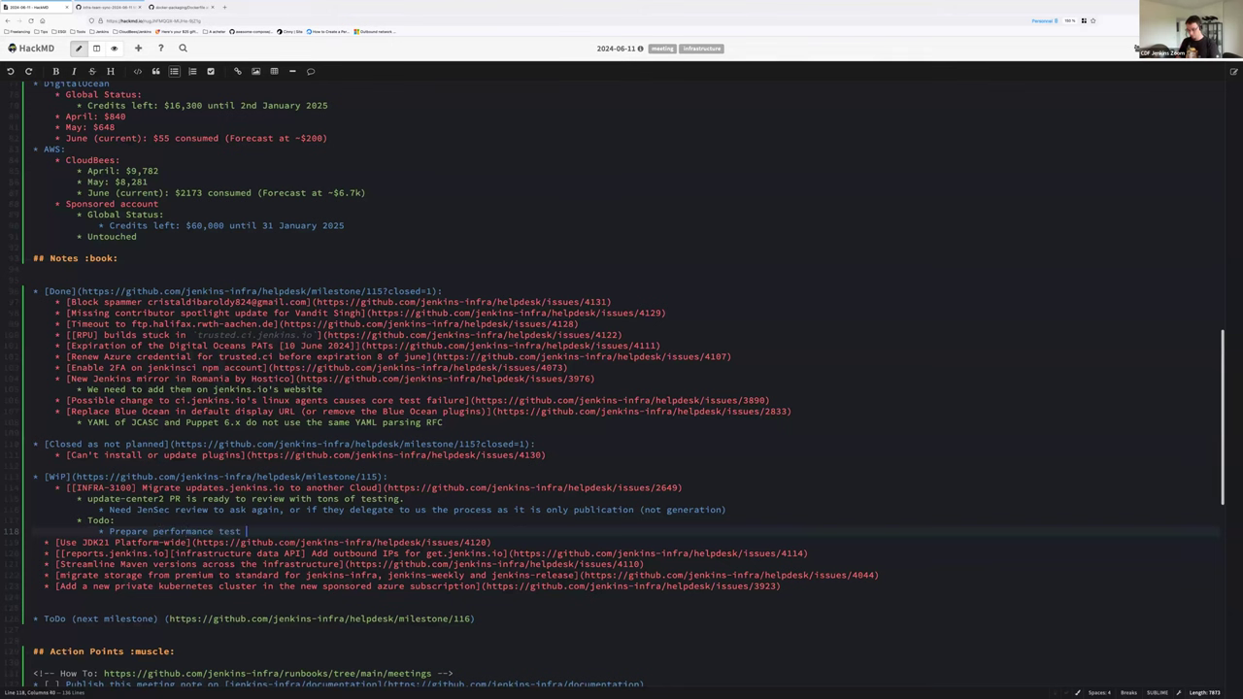
pyautogui.write('(handed over fro)')
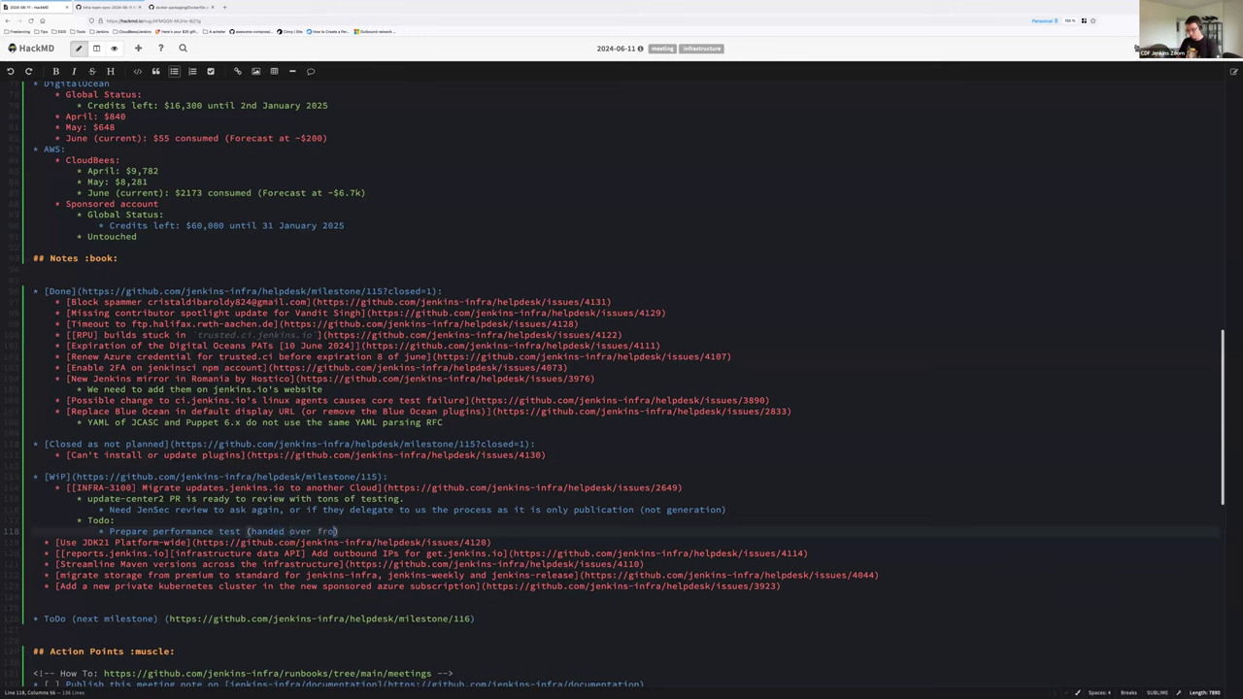
pyautogui.write('Herve)')
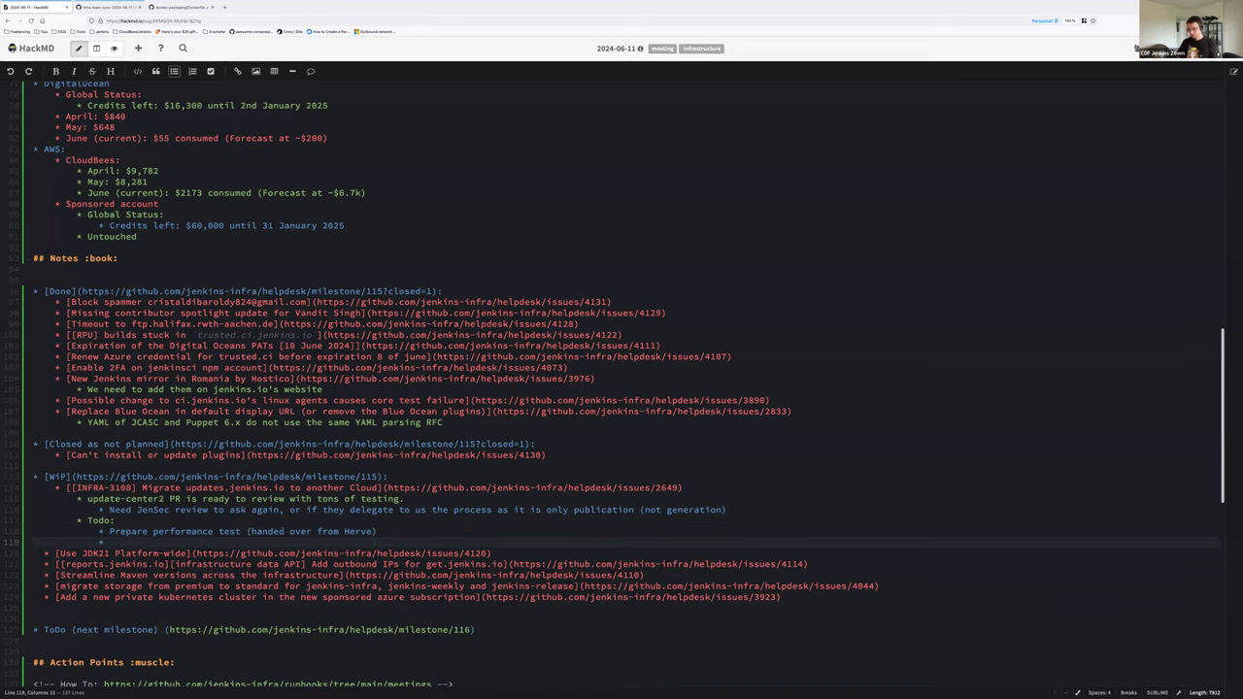
pyautogui.write('Prepare new update-center')
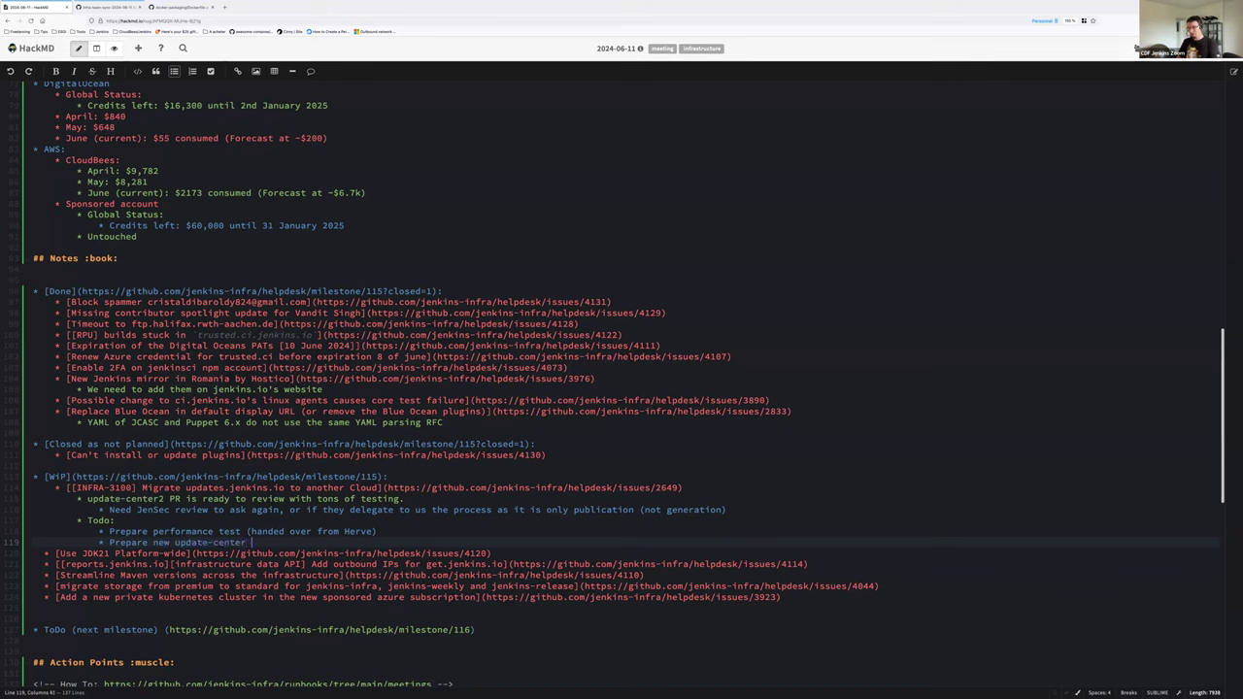
pyautogui.write('PRs to ad')
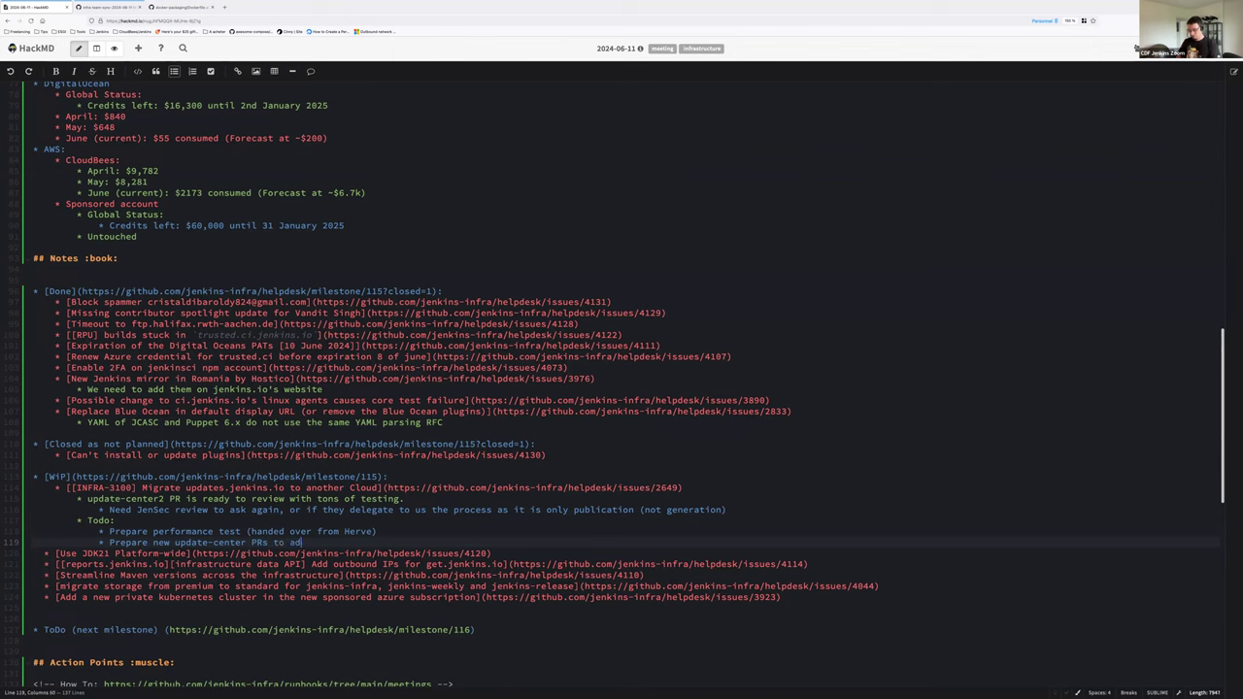
pyautogui.write('azure bucket')
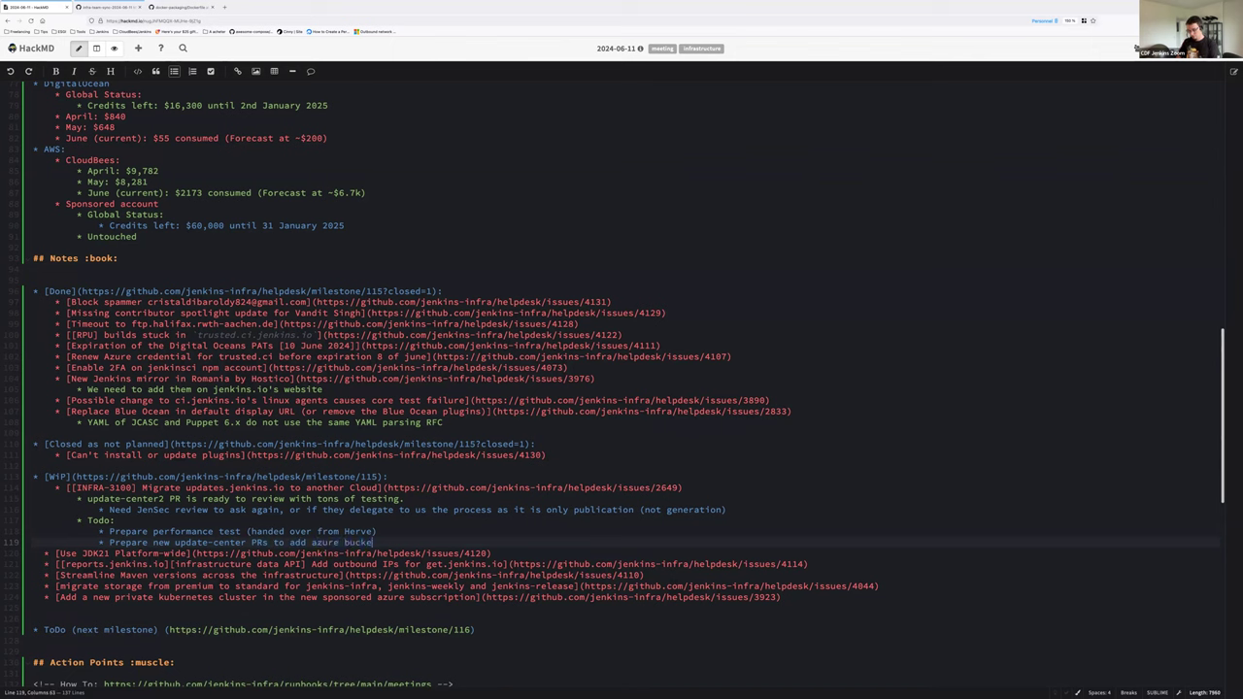
pyautogui.write('and new R2')
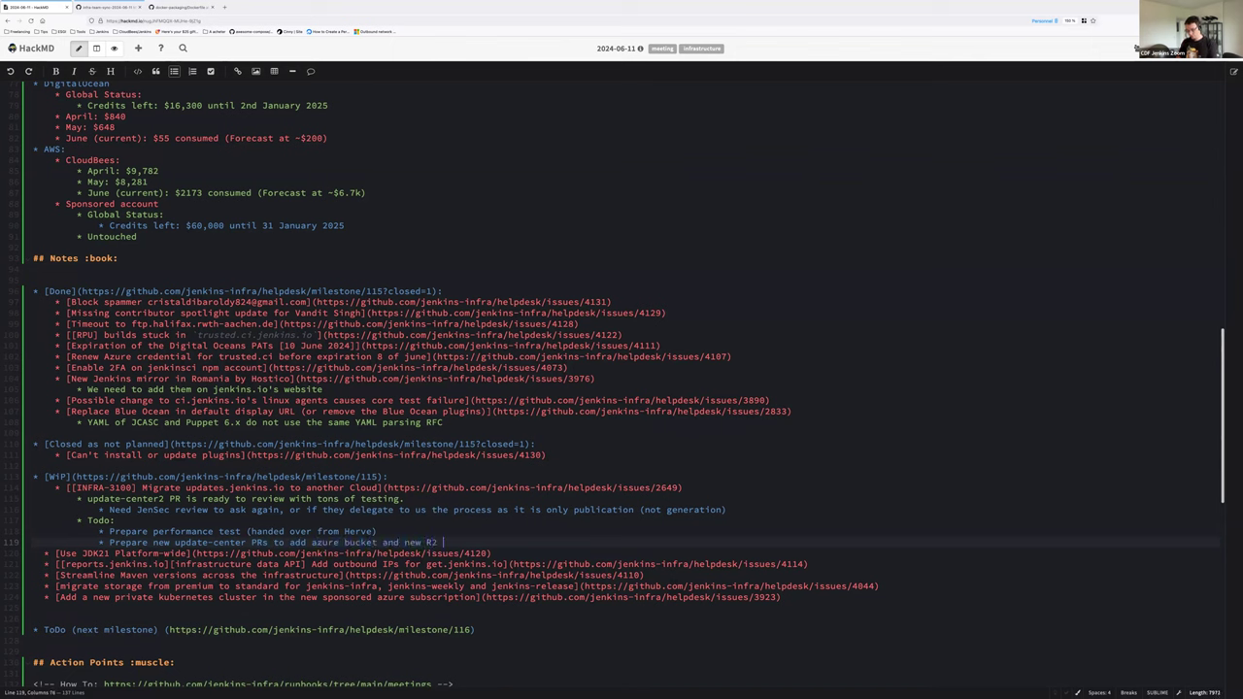
pyautogui.write('bucket')
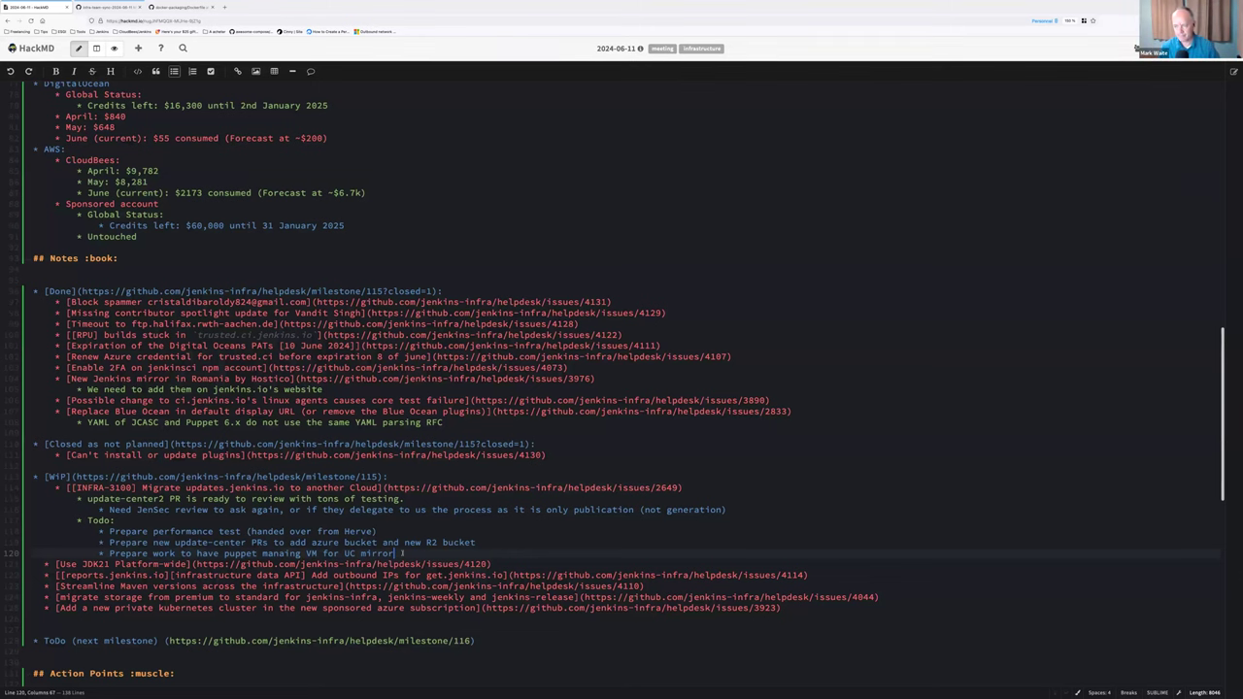
pyautogui.moveTo(405, 553); pyautogui.dragTo(35, 509)
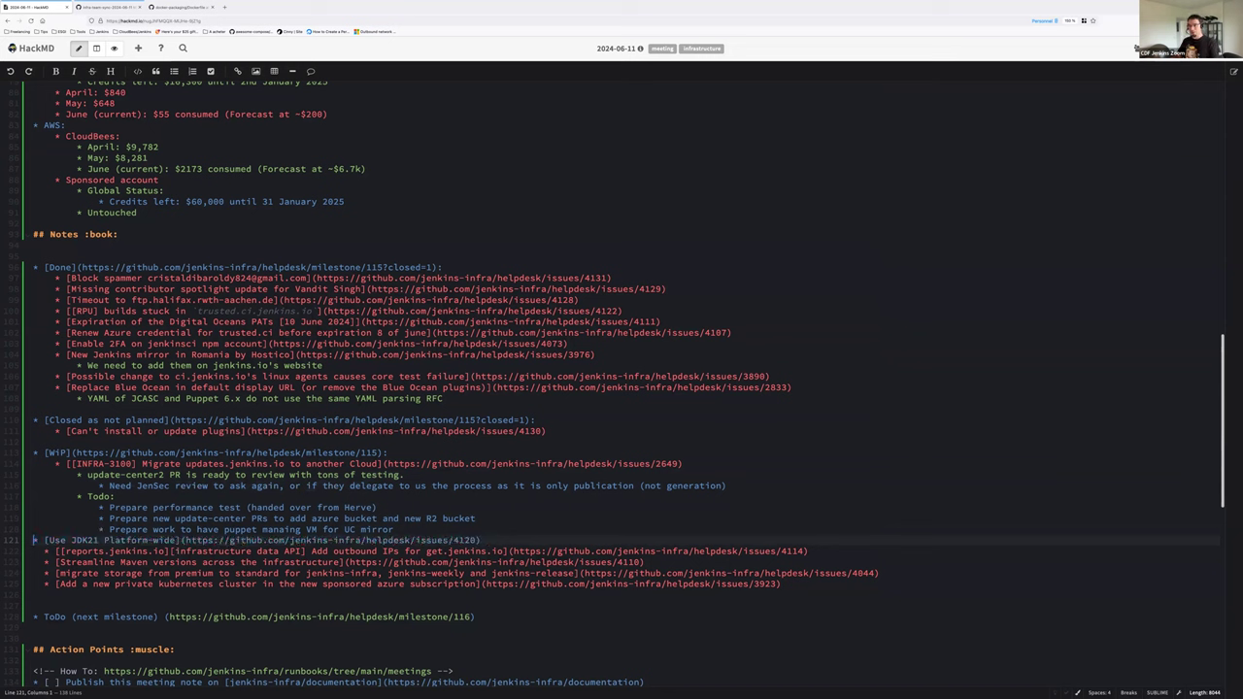
# Open the Use JDK21 Platform-wide issue #4120 in GitHub and read through its task list and timeline.
pyautogui.click(204, 540)
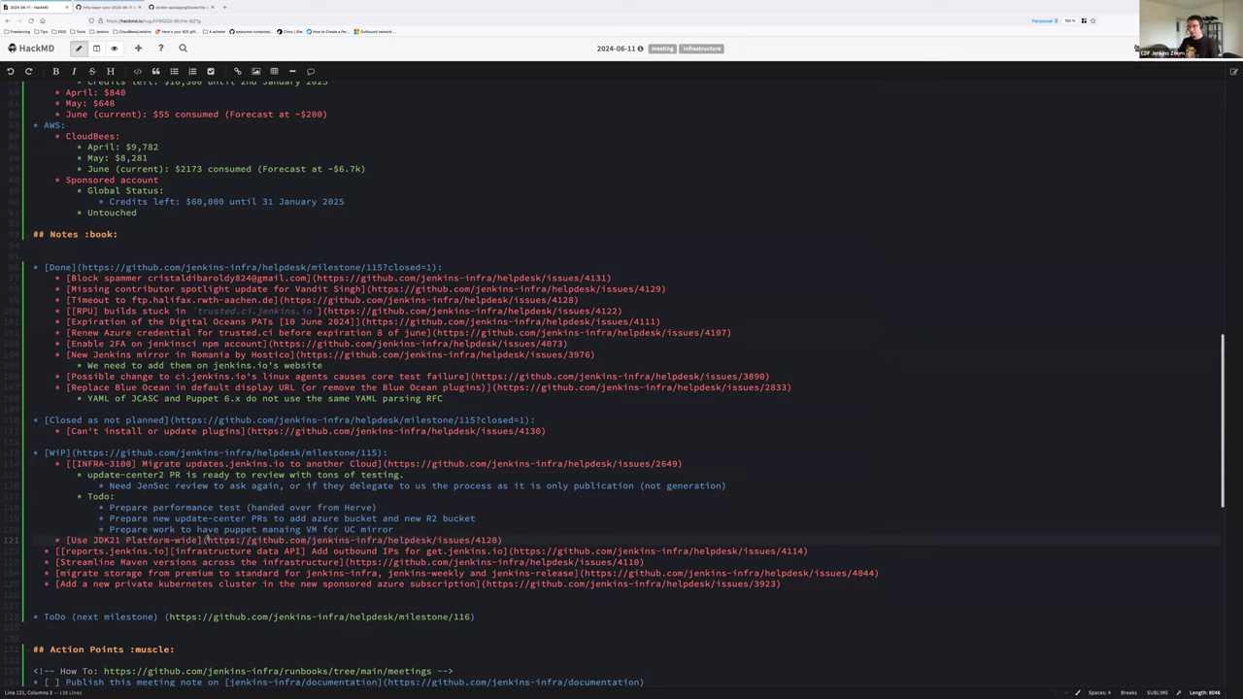
pyautogui.moveTo(206, 540); pyautogui.dragTo(501, 540)
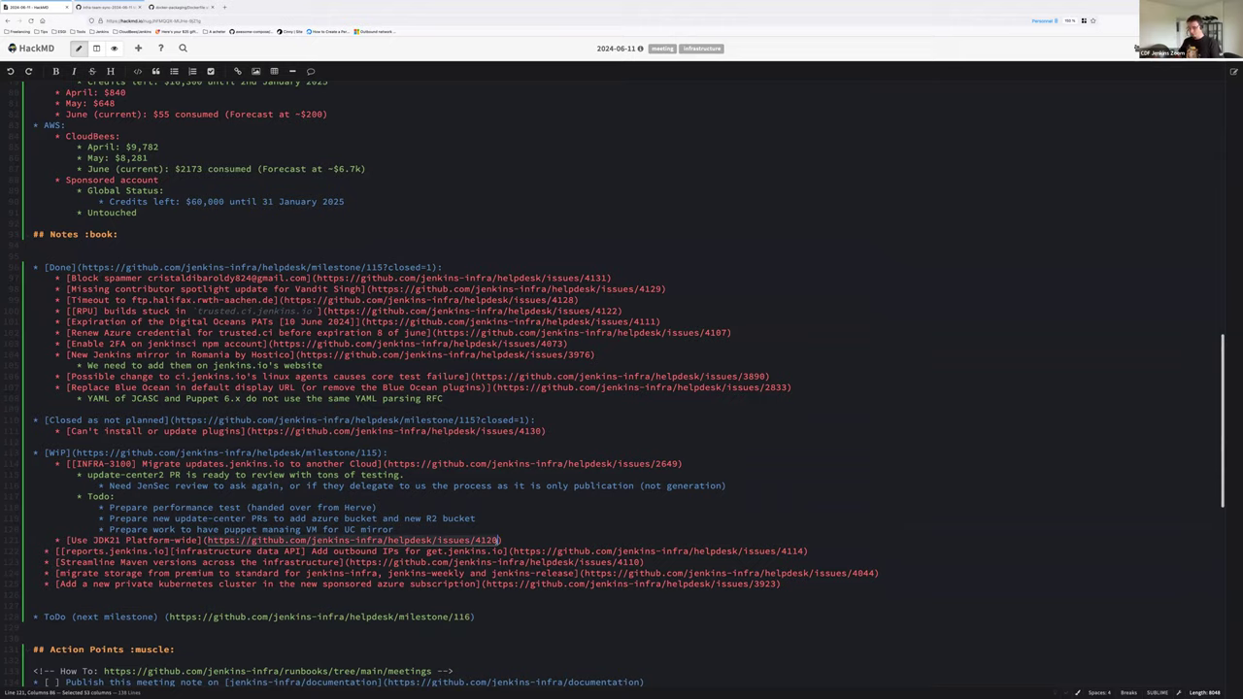
pyautogui.click(298, 8)
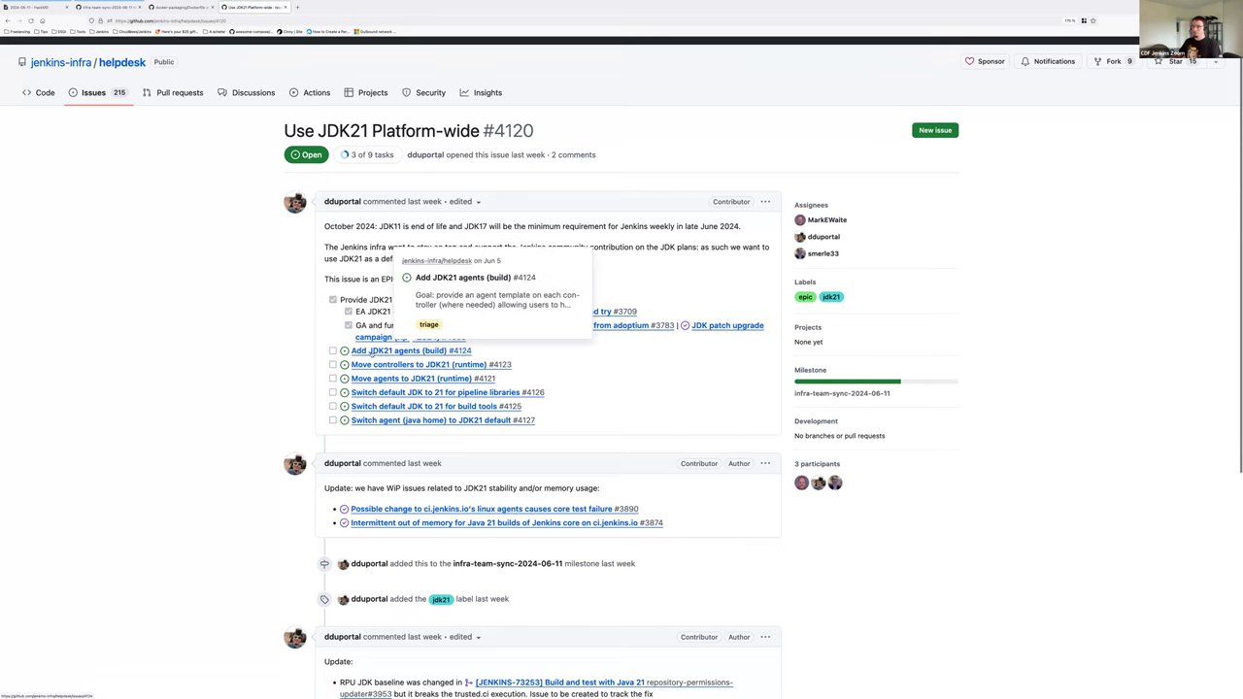
pyautogui.moveTo(437, 338)
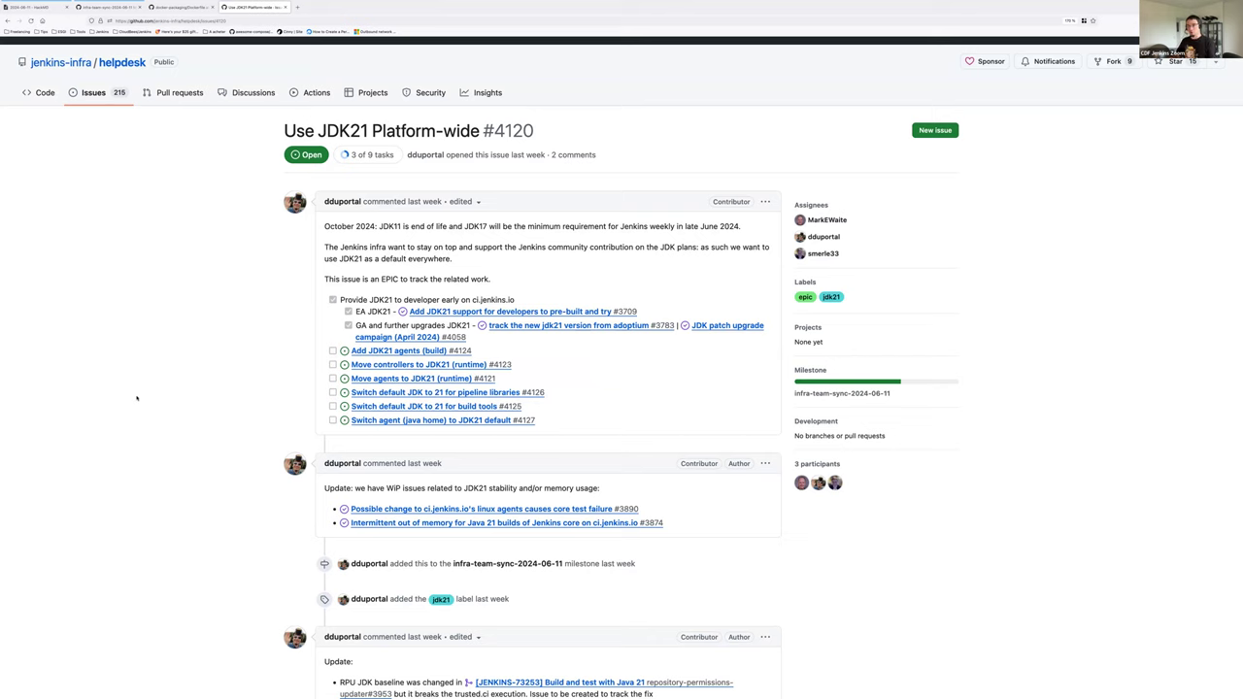
pyautogui.moveTo(132, 396)
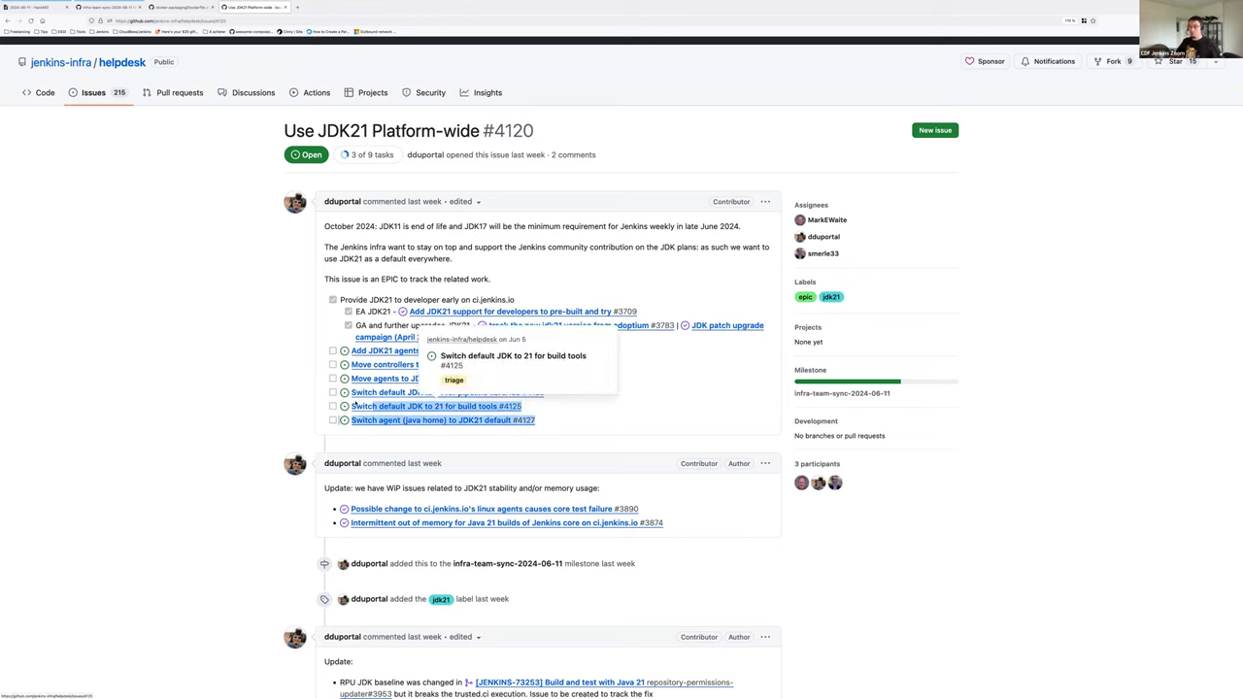
pyautogui.moveTo(243, 406)
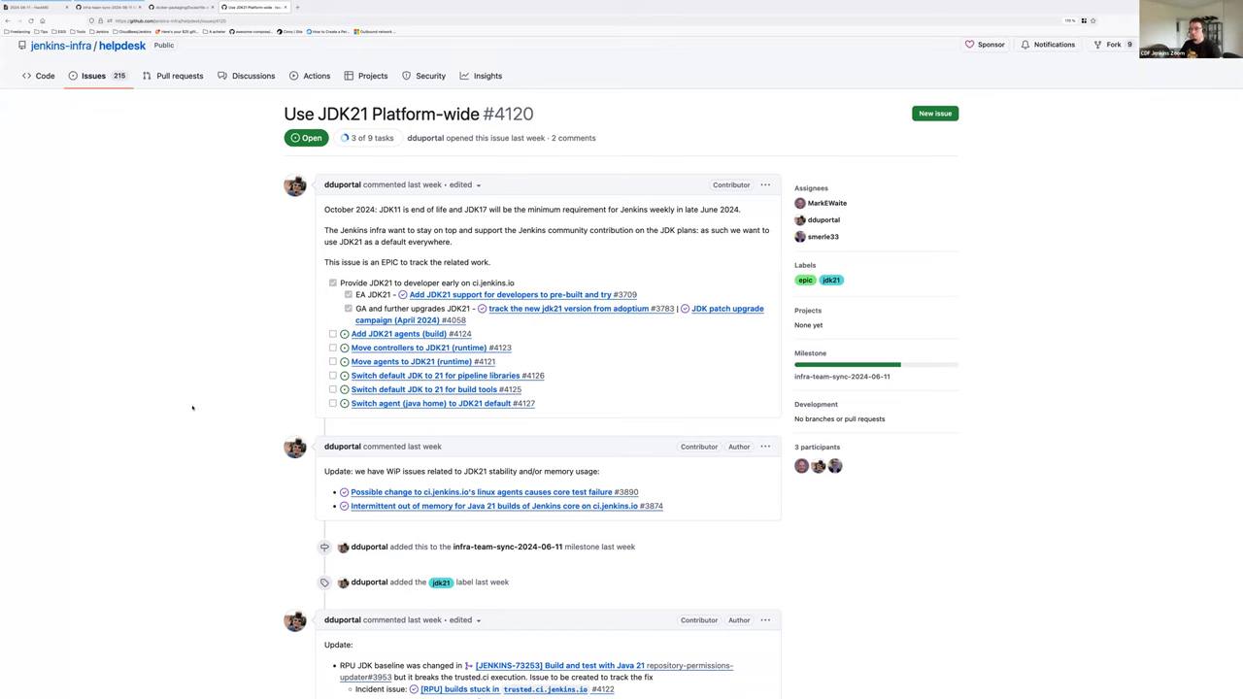
pyautogui.scroll(-3)
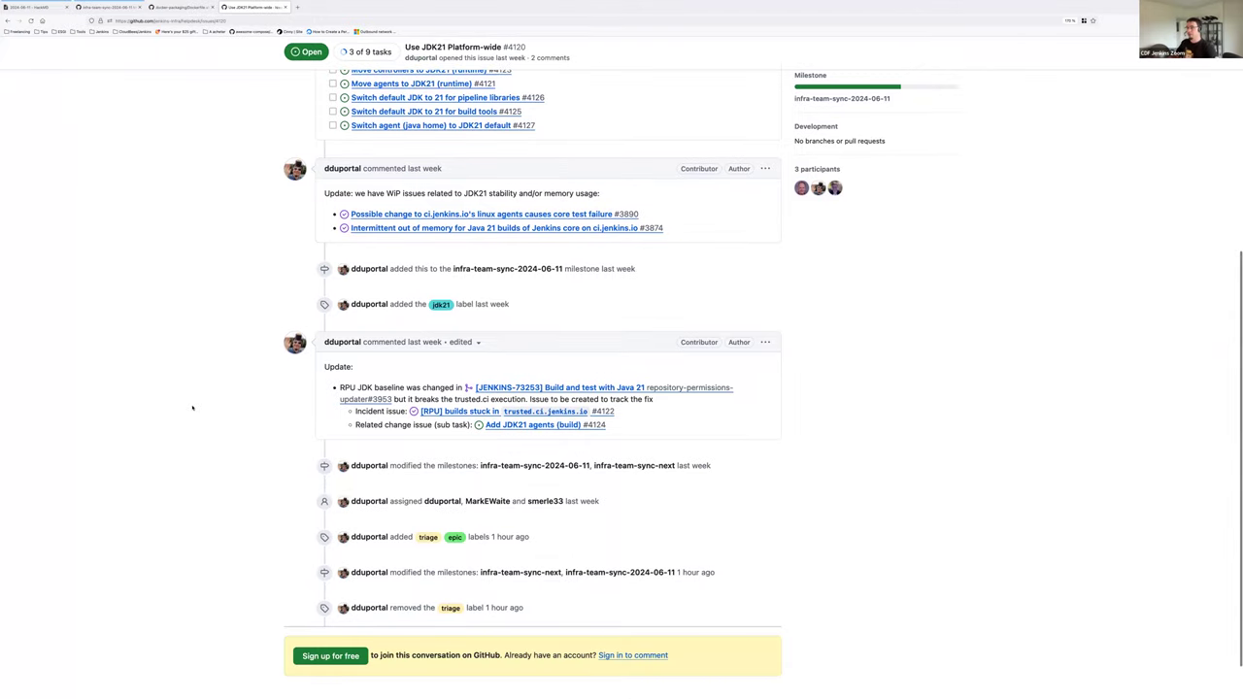
pyautogui.moveTo(544, 424)
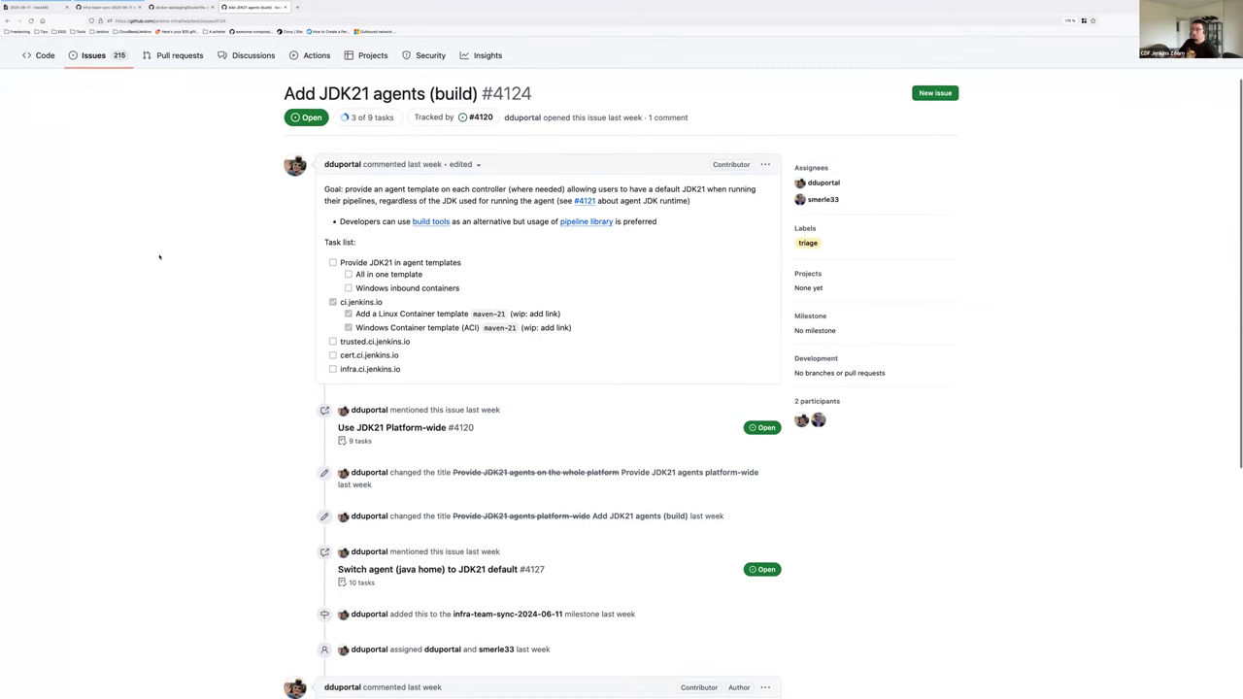
pyautogui.moveTo(177, 283)
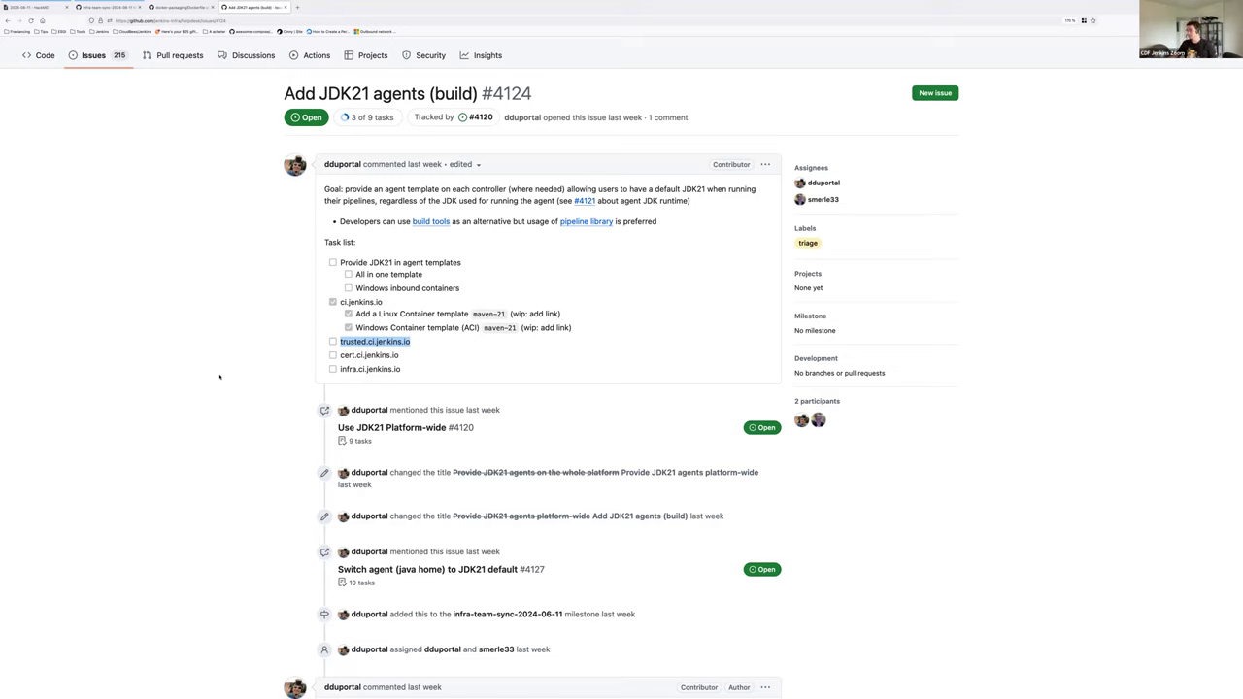
pyautogui.moveTo(198, 375)
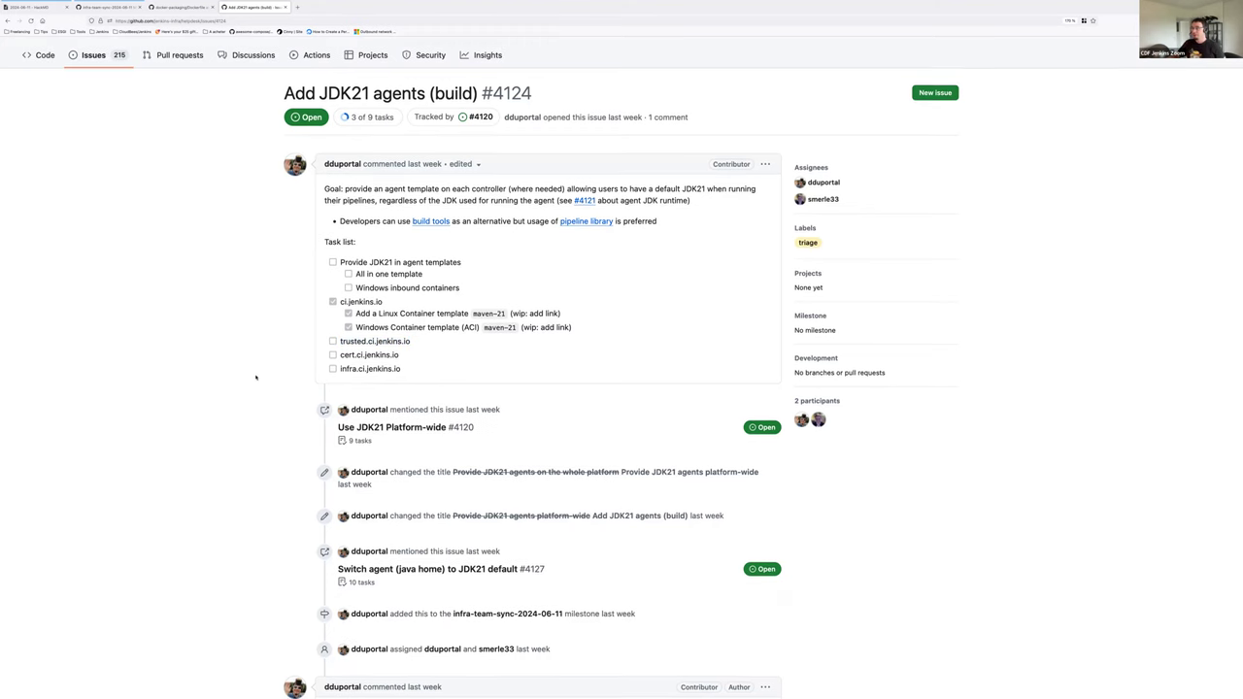
# Scroll through the Add JDK21 agents (build) issue #4124 task list and comments.
pyautogui.scroll(-3)
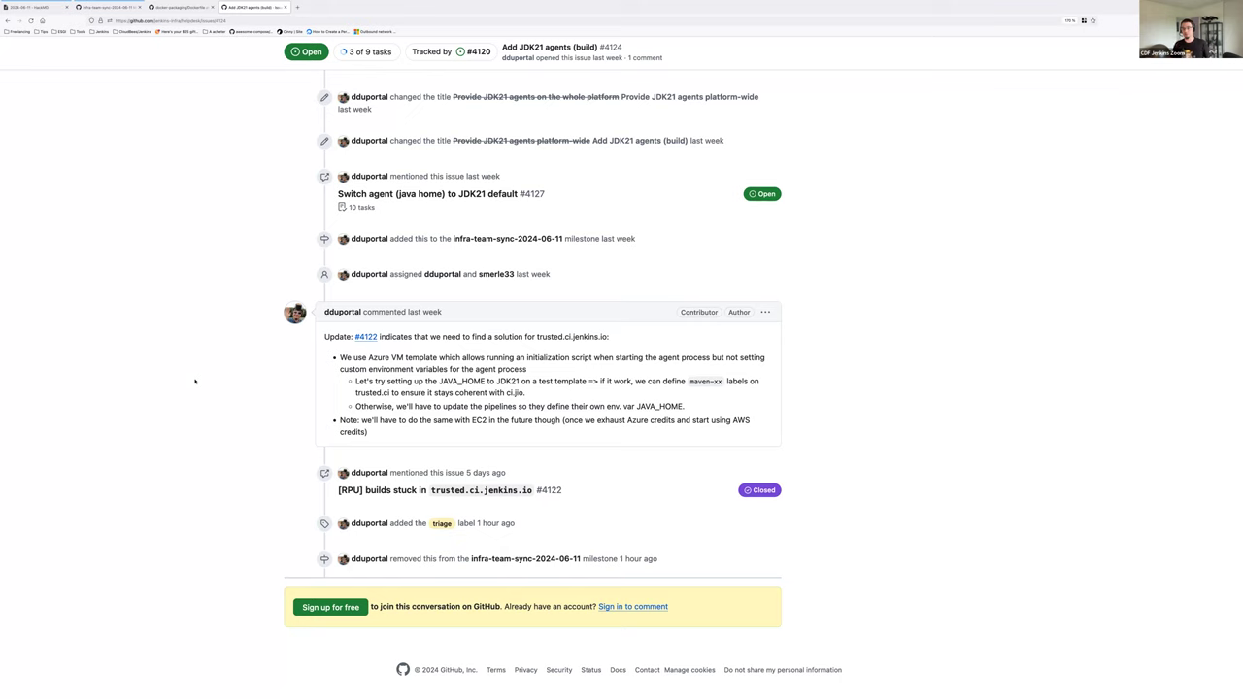
pyautogui.moveTo(194, 381)
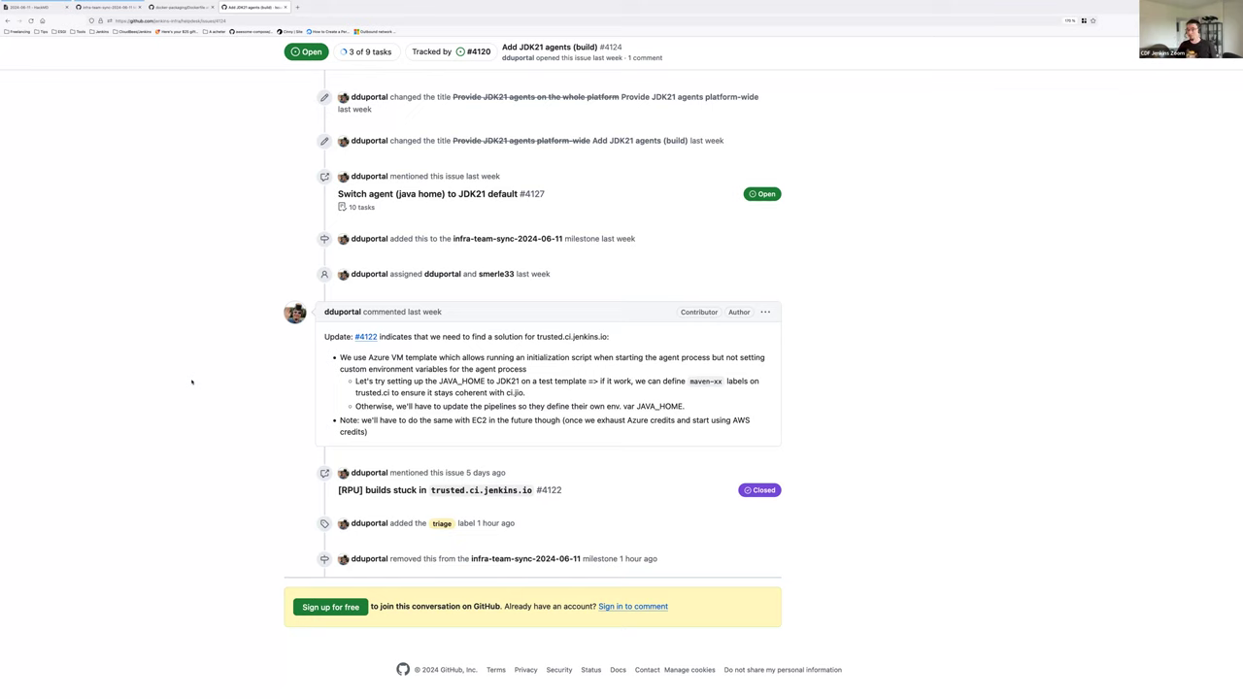
pyautogui.moveTo(202, 388)
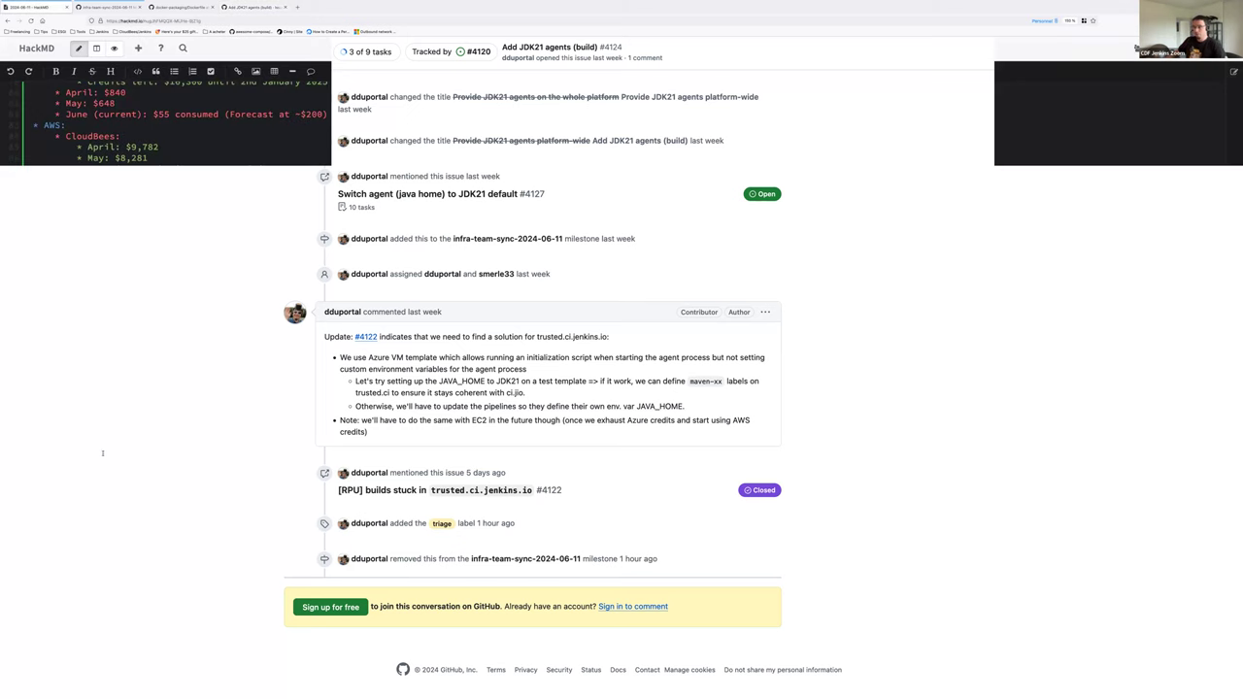
# Assign issue #4124 to the infra-team-sync-2024-06-18 milestone from the sidebar.
pyautogui.click(29, 8)
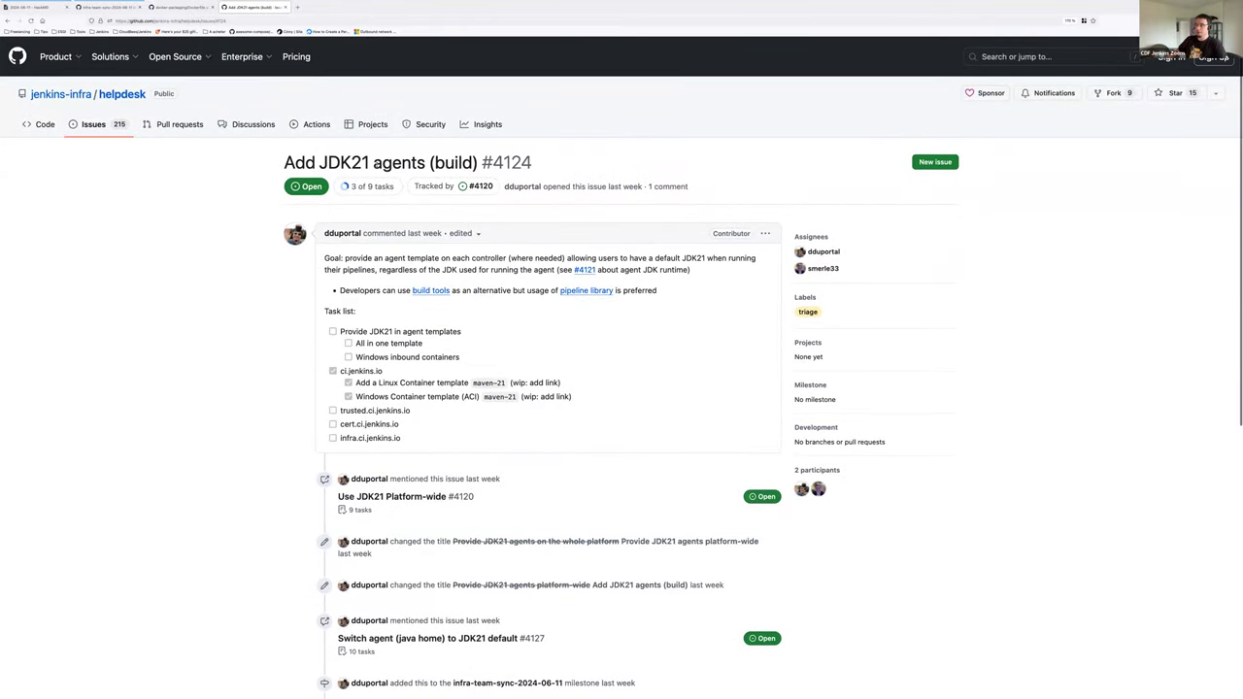
pyautogui.doubleClick(424, 163)
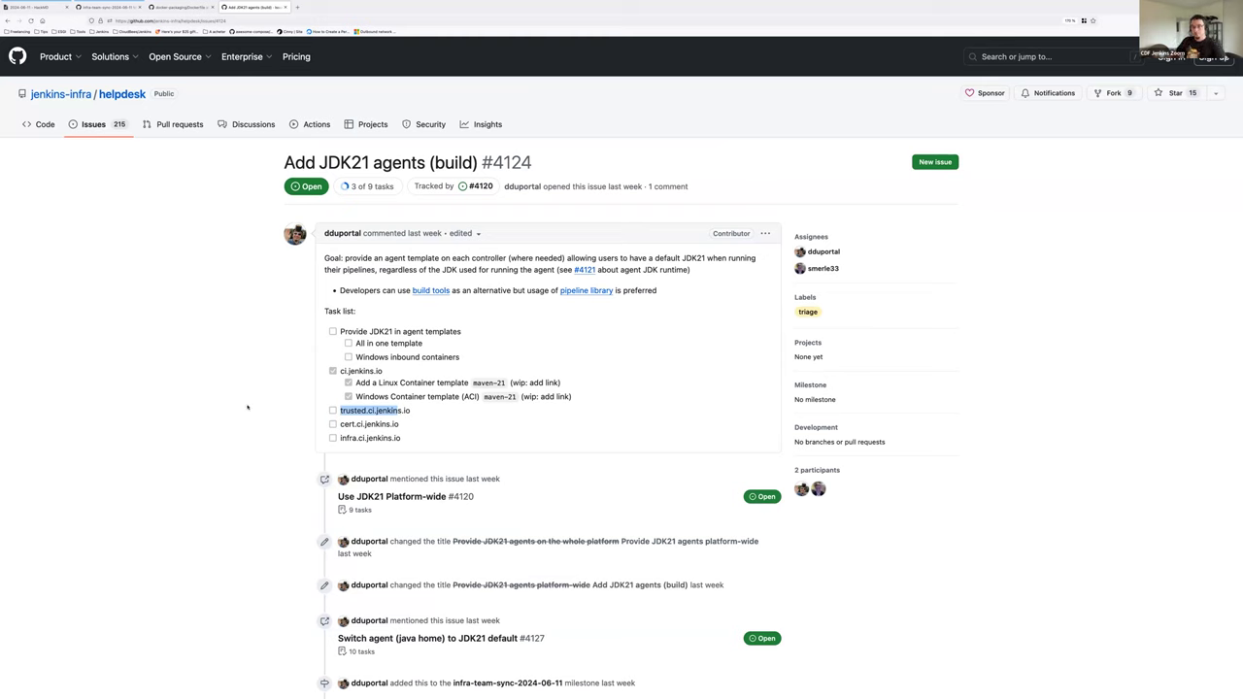
pyautogui.moveTo(276, 313)
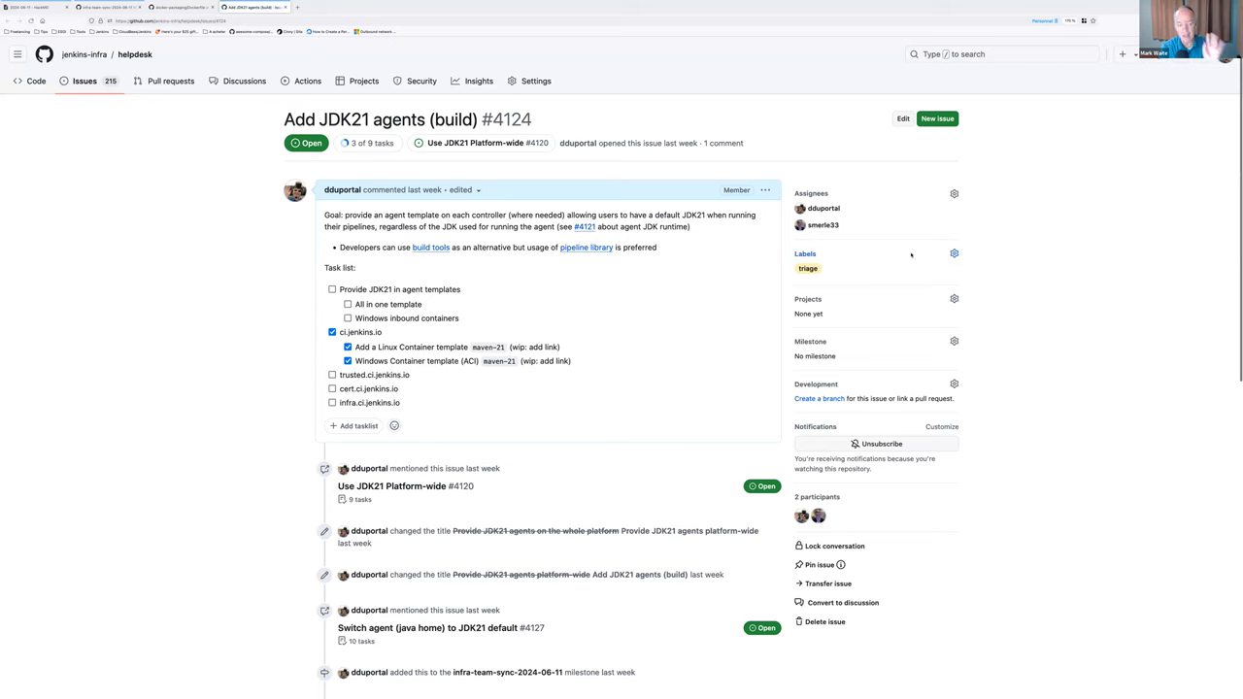
pyautogui.click(954, 342)
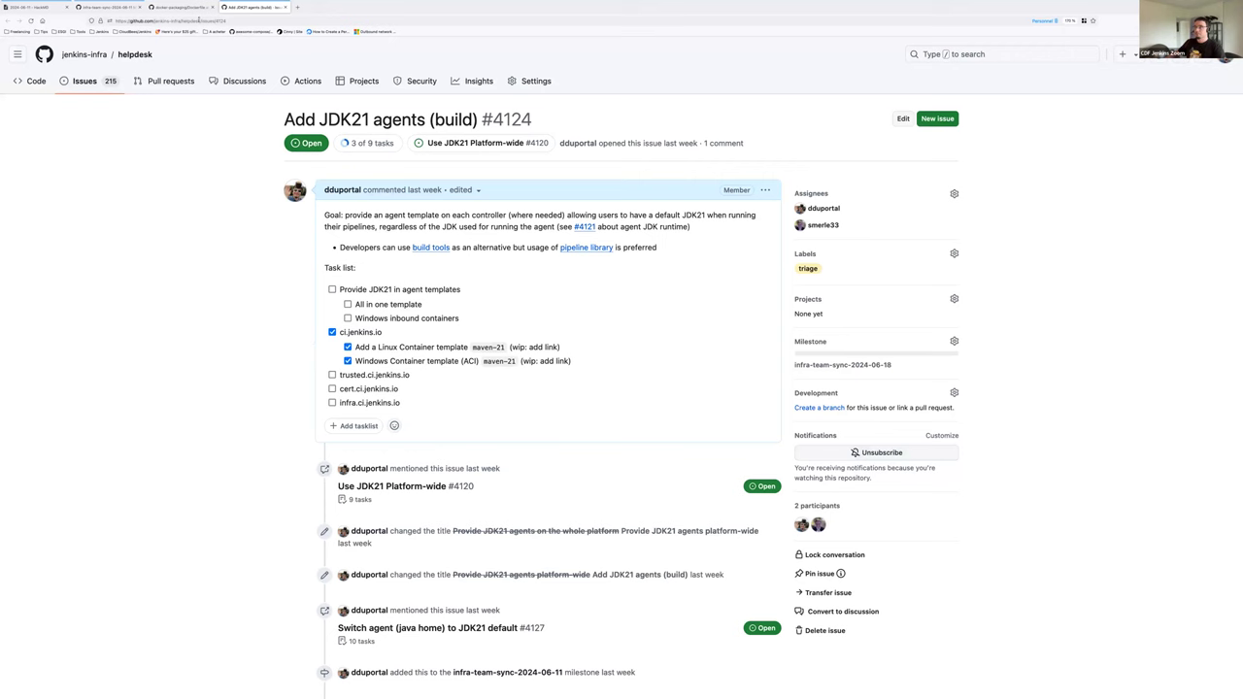
pyautogui.click(152, 8)
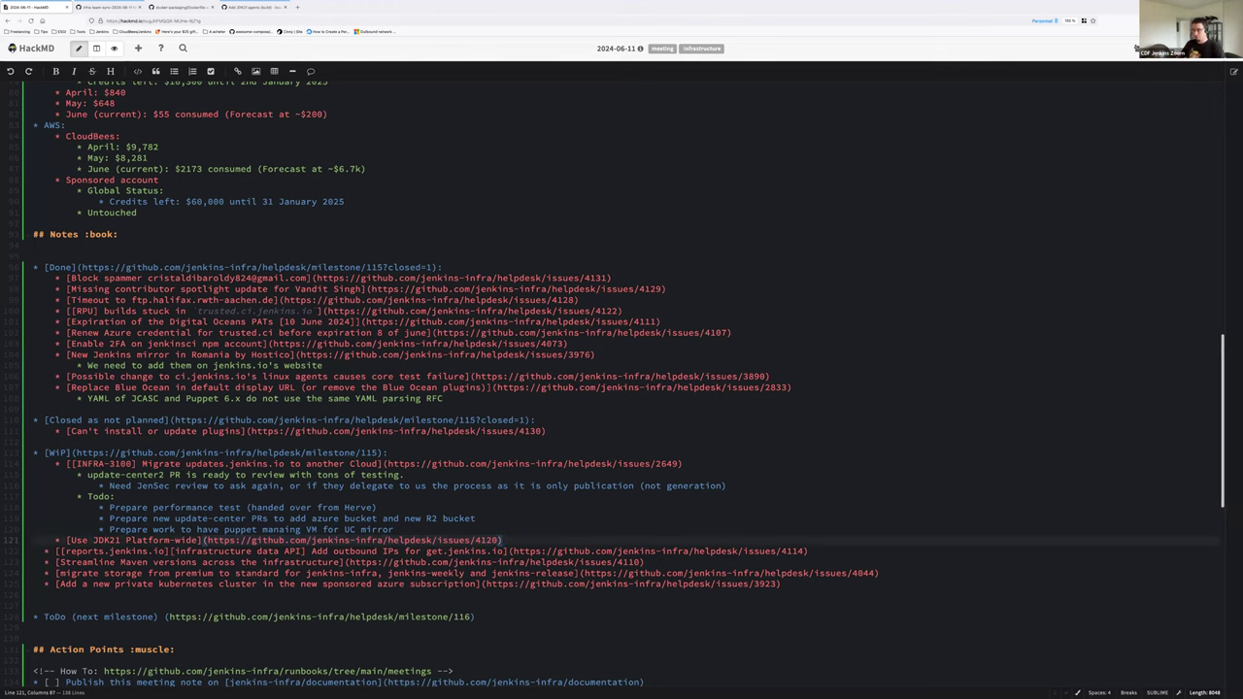
# Note 'EPIC to track all tasks' and 'See .../helpdesk/issues/4124 (below) as first step' under the JDK21 item.
pyautogui.write('EPIC to')
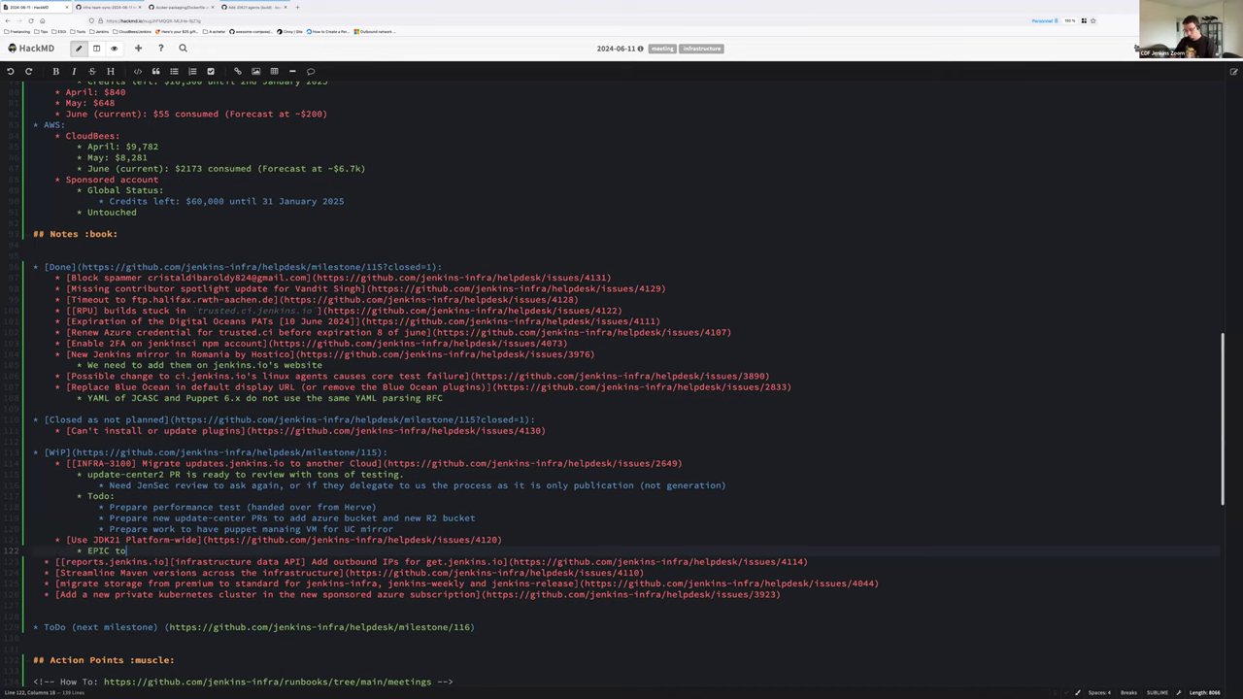
pyautogui.write('track all tasks')
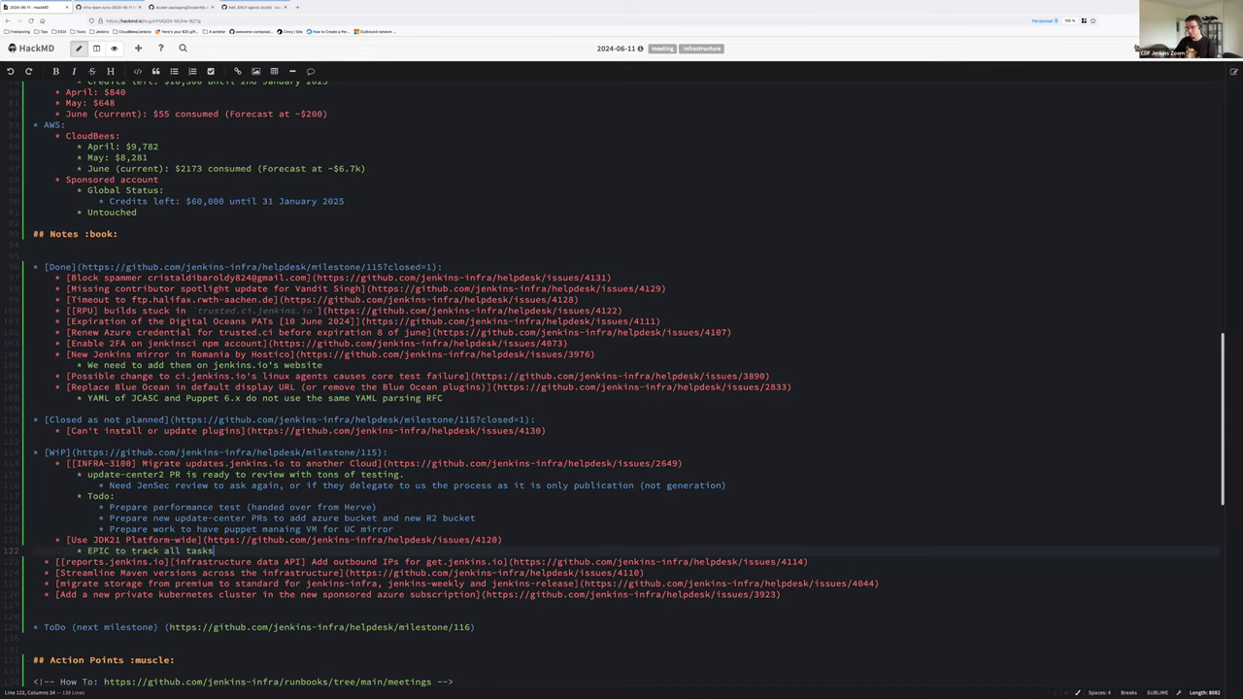
pyautogui.write('See https://github.com/jenkins-infra/helpdesk/issues/4124')
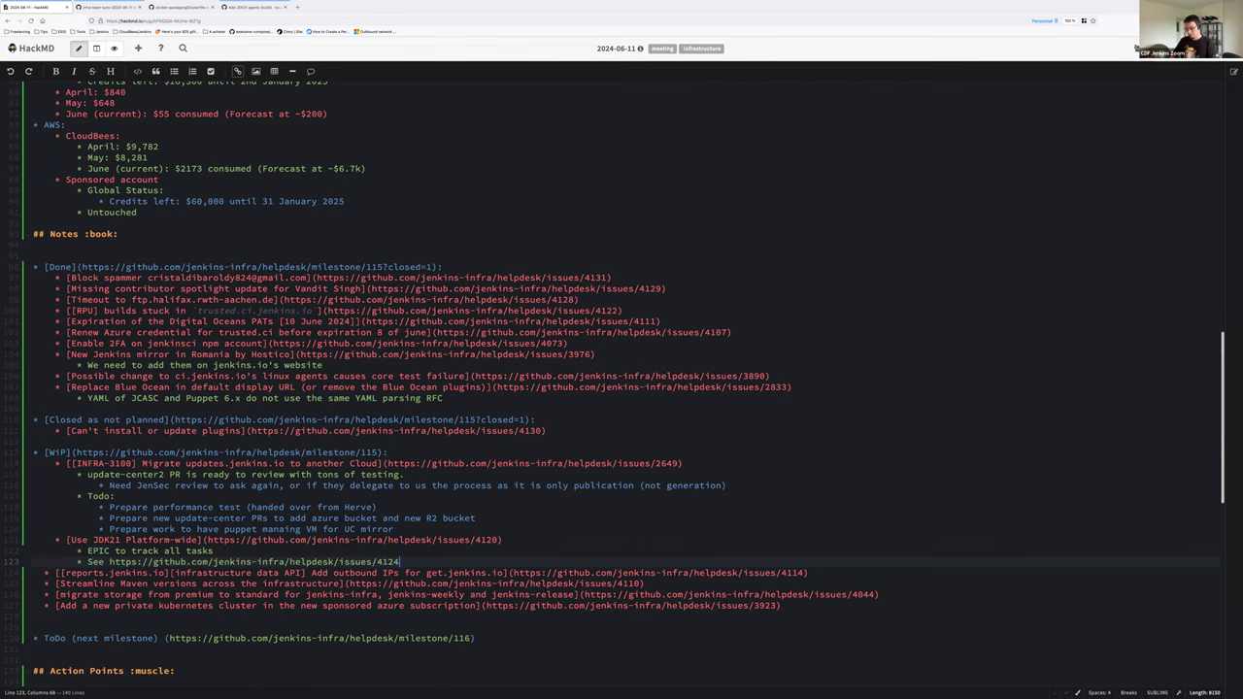
pyautogui.write('(below)')
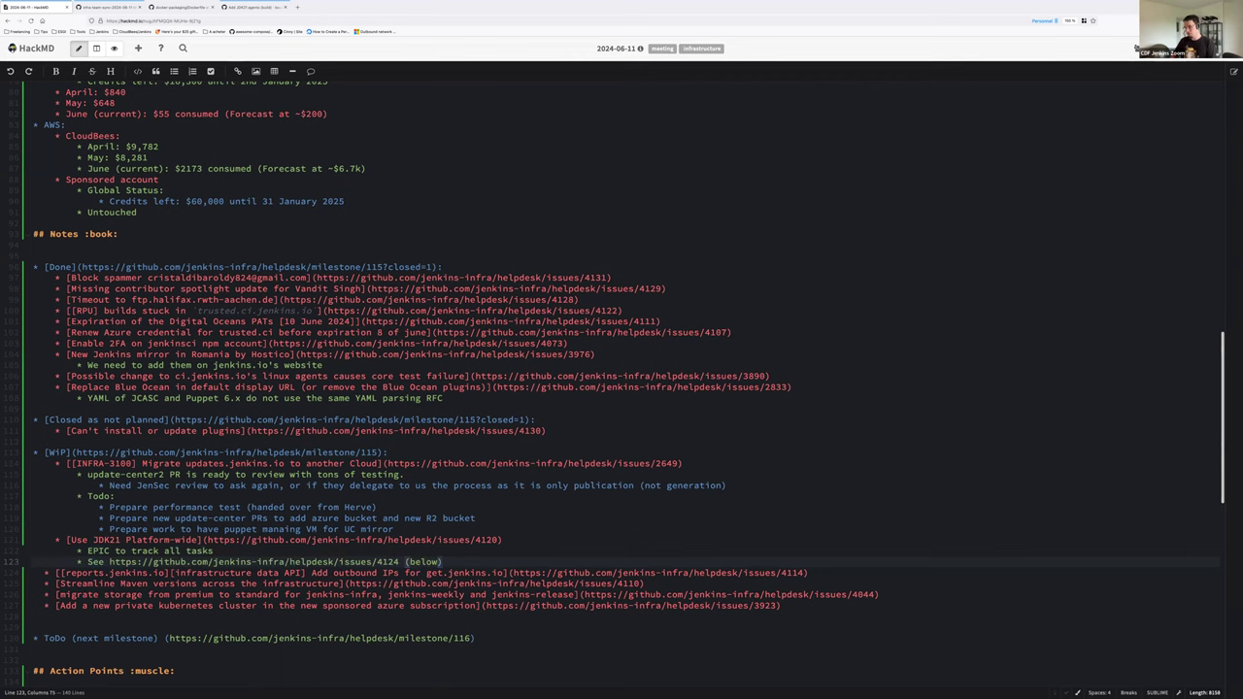
pyautogui.write('as fir')
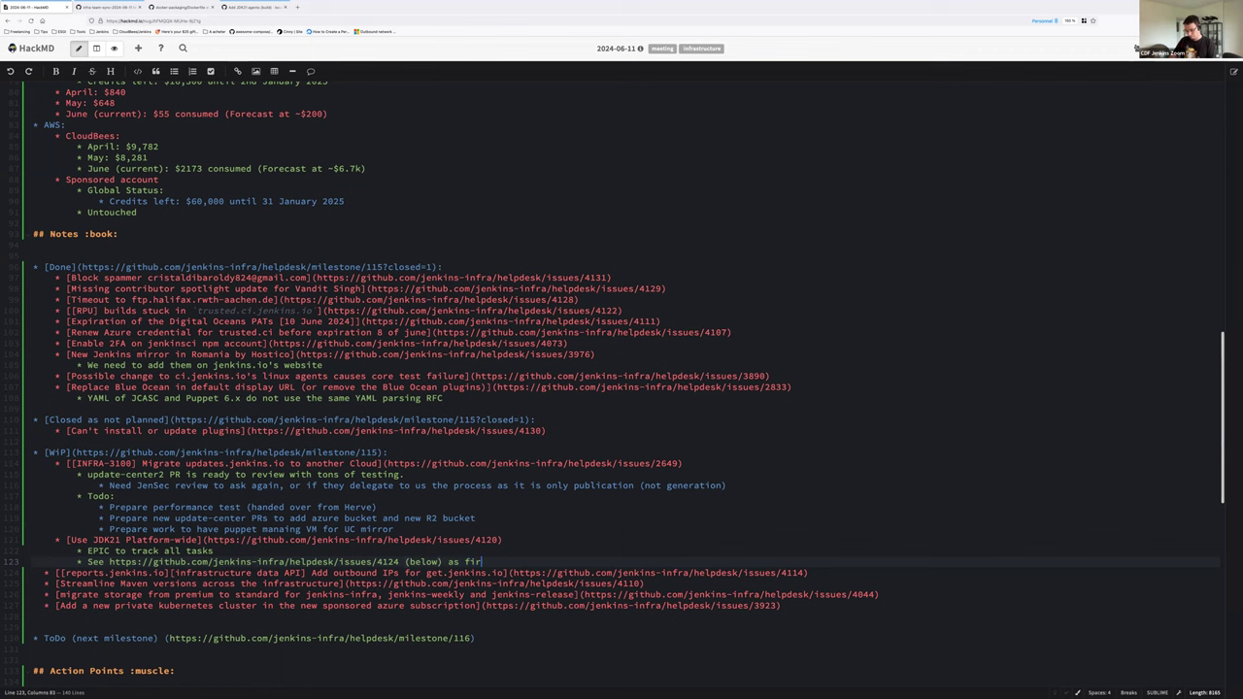
pyautogui.write('st step')
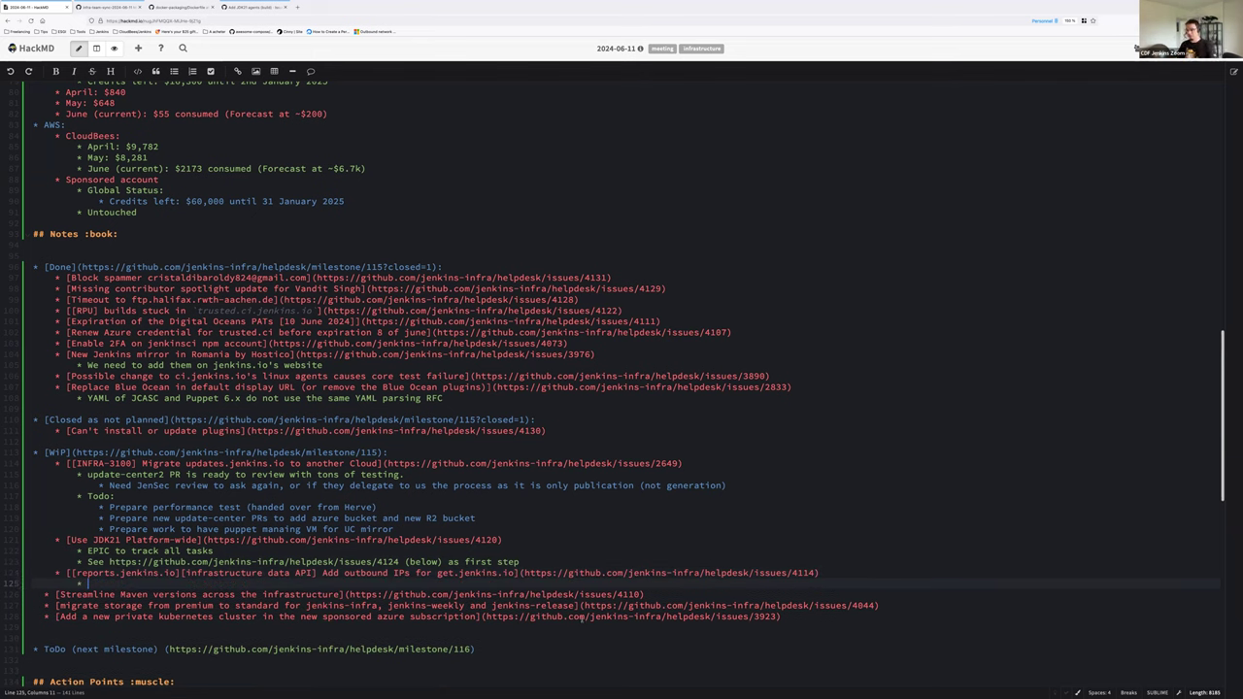
pyautogui.doubleClick(366, 571)
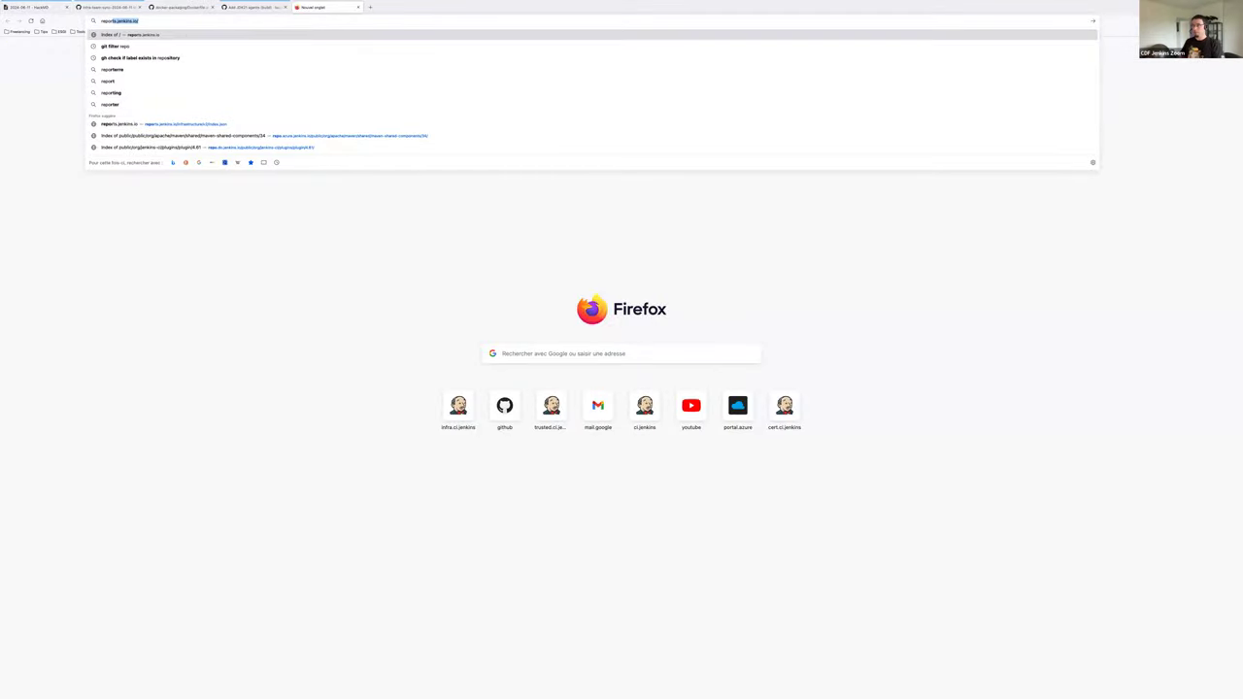
# Browse to the /infrastructure mirrors JSON report and scroll through hostnames with IPv4/IPv6 addresses.
pyautogui.write('/infrastructure/index.json')
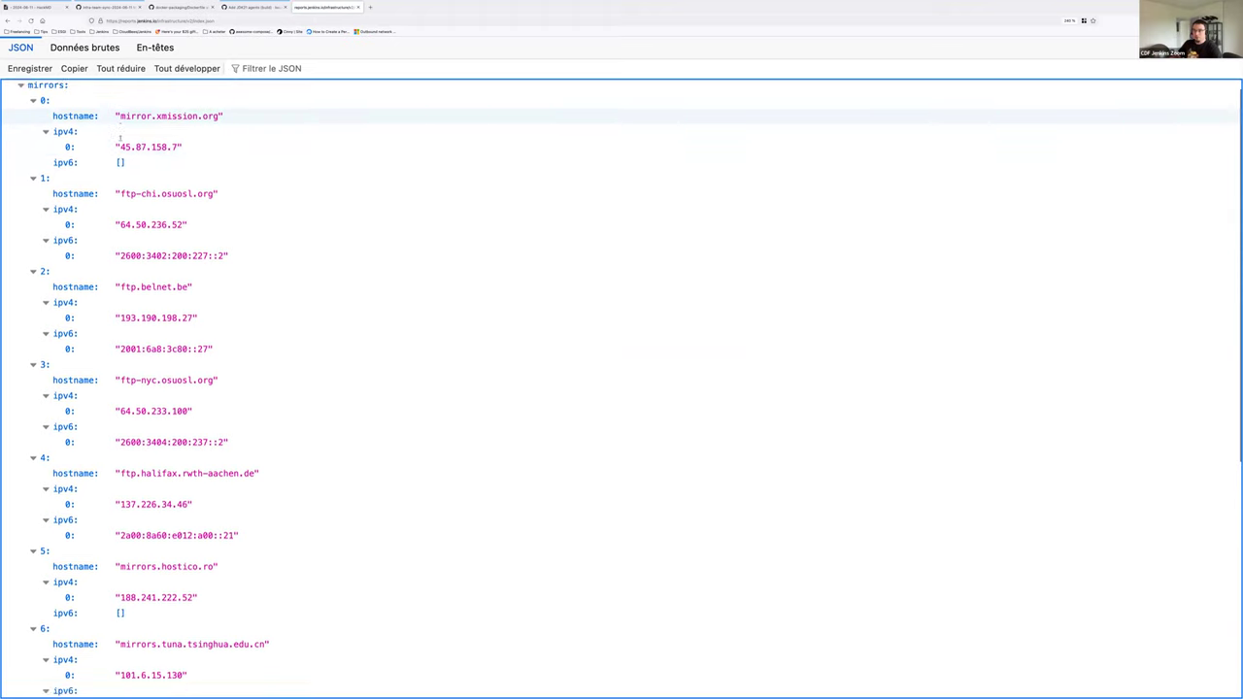
pyautogui.scroll(-3)
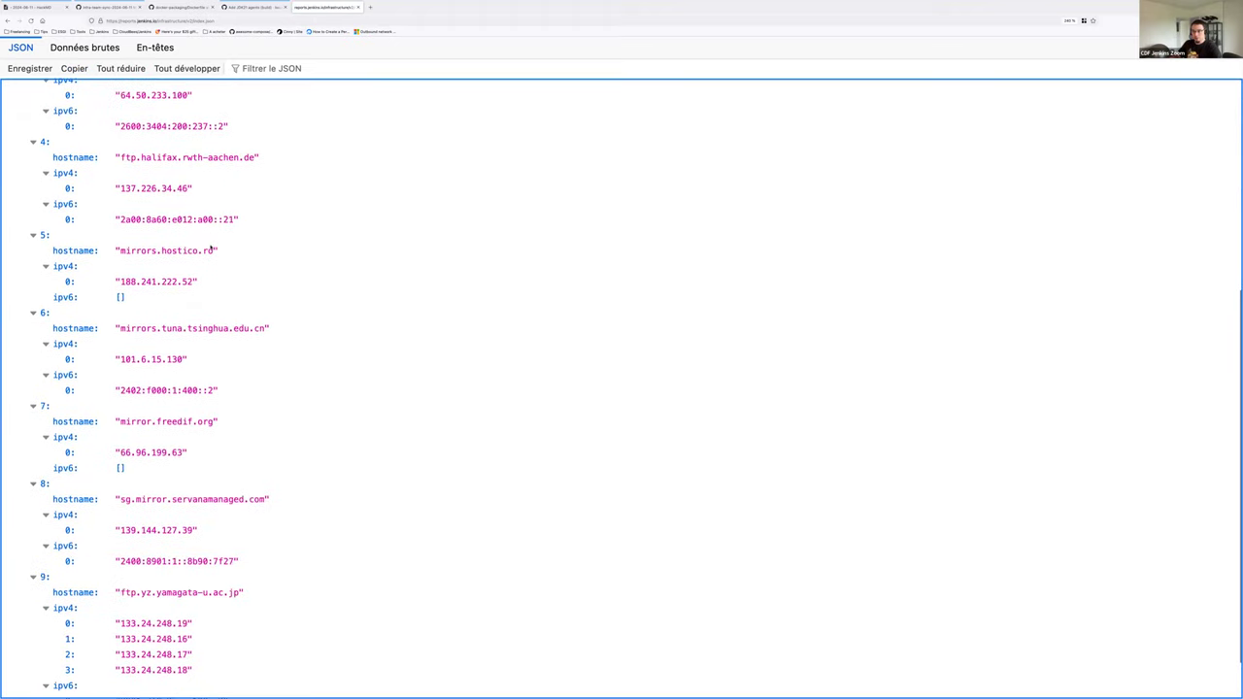
pyautogui.scroll(-3)
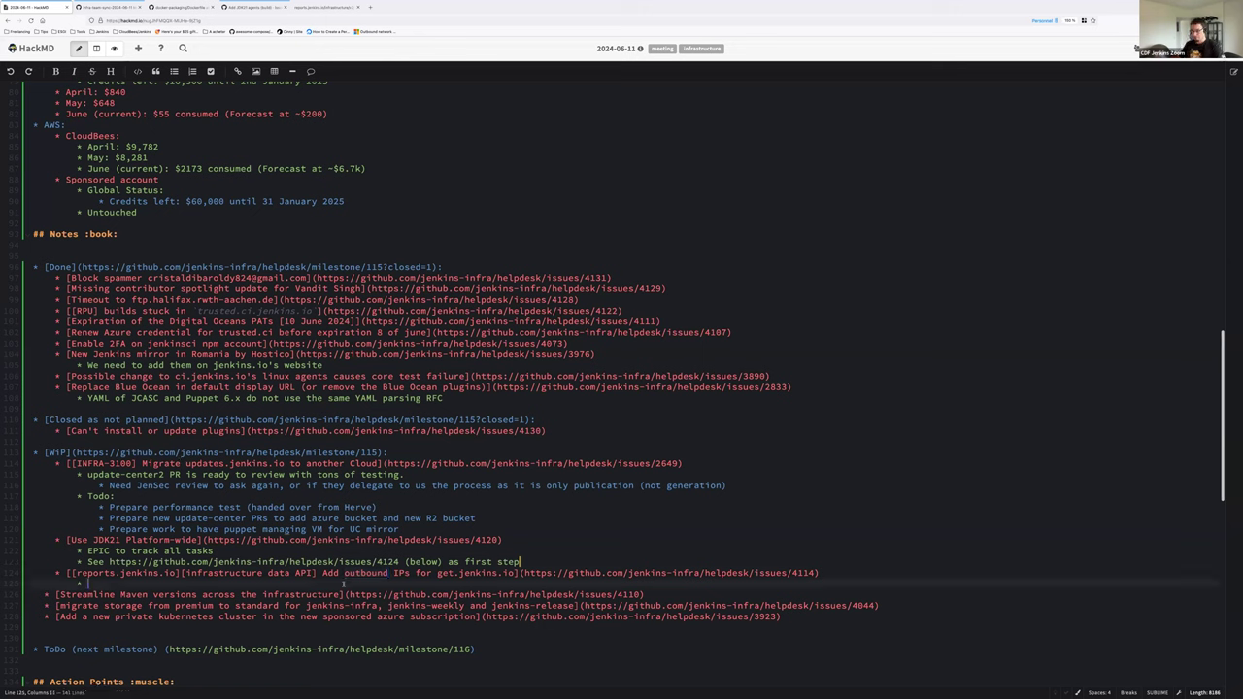
# Add sub-notes 'Add Hostname manually' and 'Add automated outb…' under the reports.jenkins.io outbound IPs item.
pyautogui.write('Add Hostico manually')
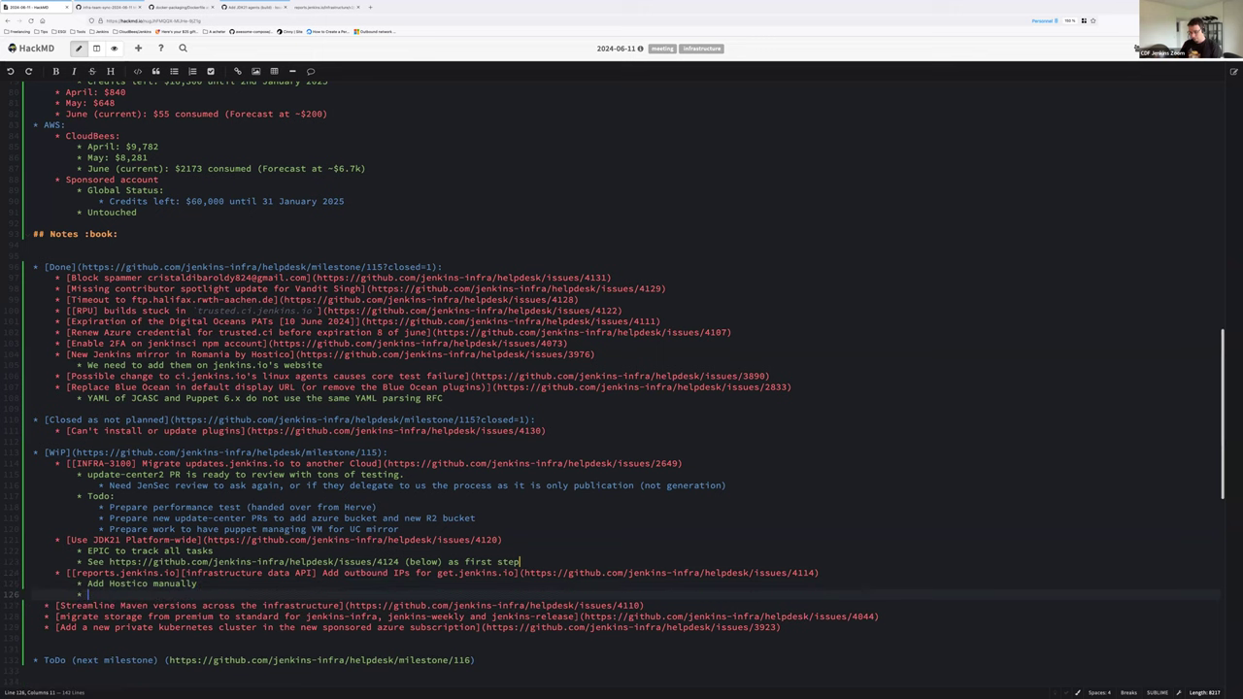
pyautogui.write('Add automated outb')
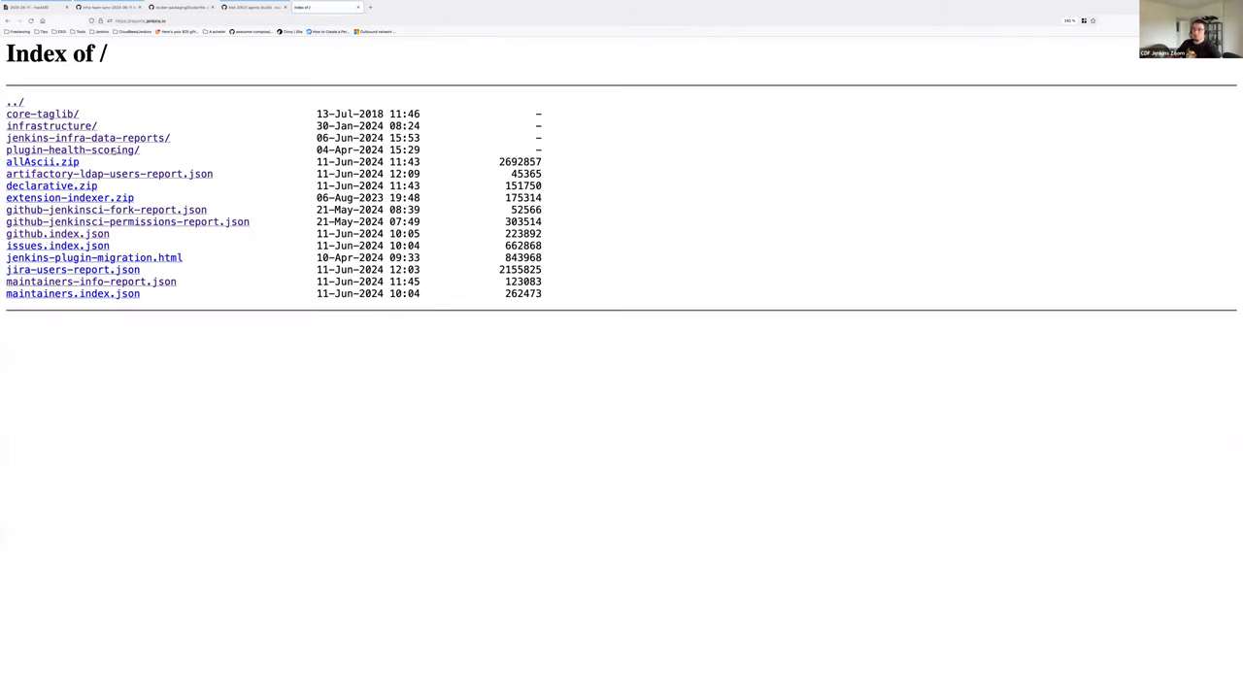
pyautogui.moveTo(87, 136)
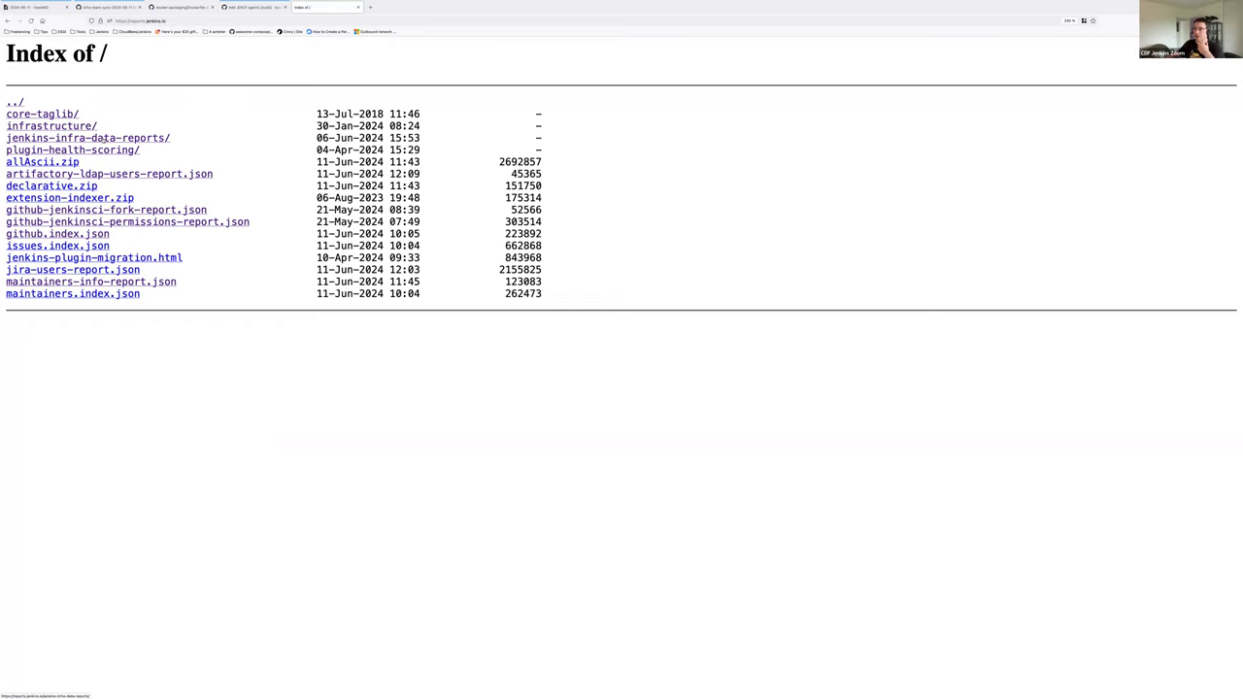
# Open the azure-net.json outbound IPs report inside the jenkins-infra-data-reports folder.
pyautogui.click(87, 136)
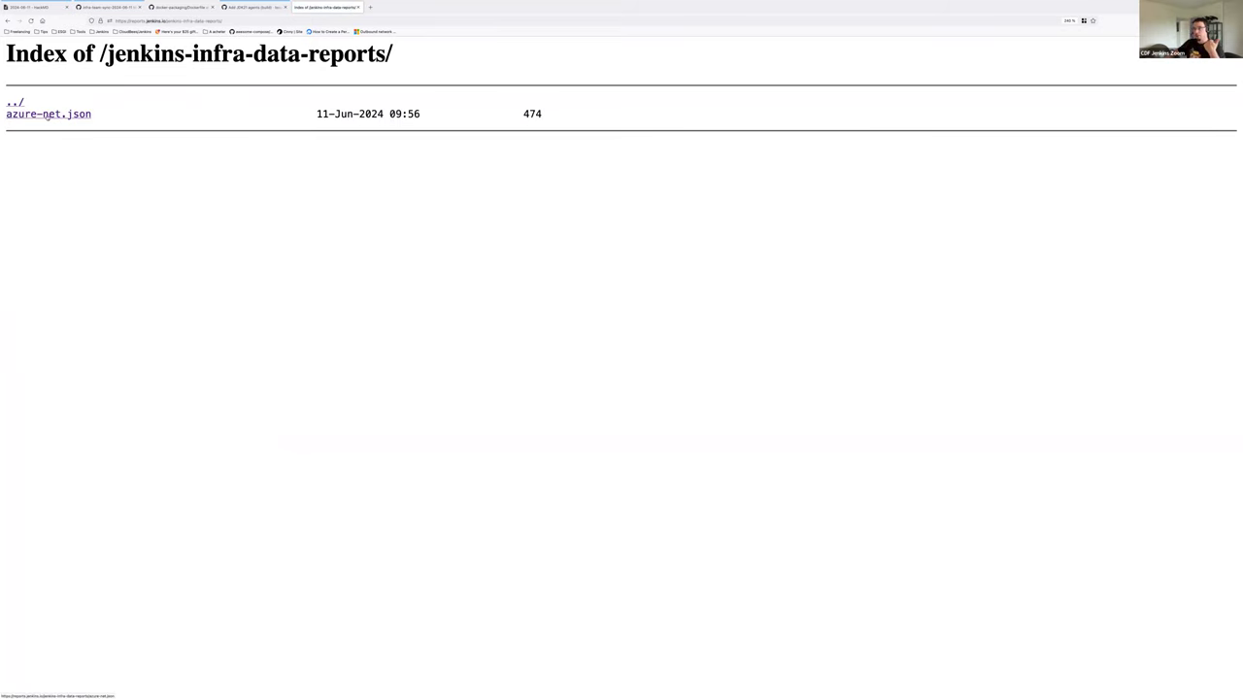
pyautogui.click(46, 113)
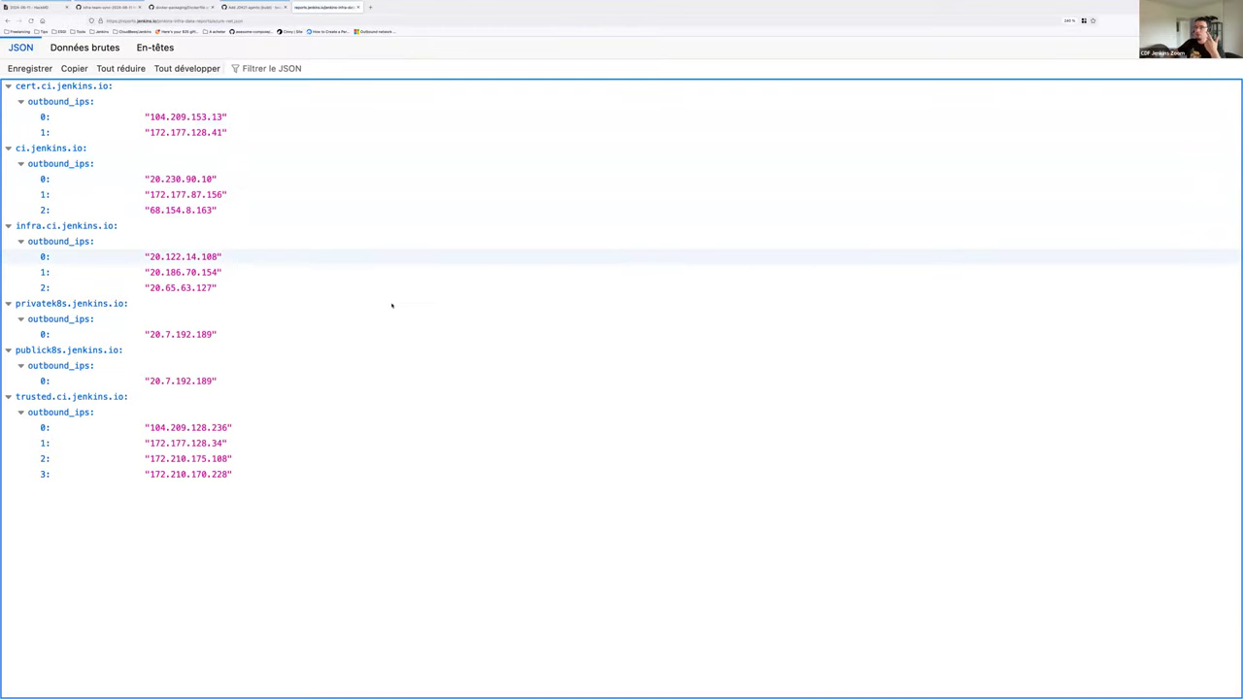
pyautogui.moveTo(377, 311)
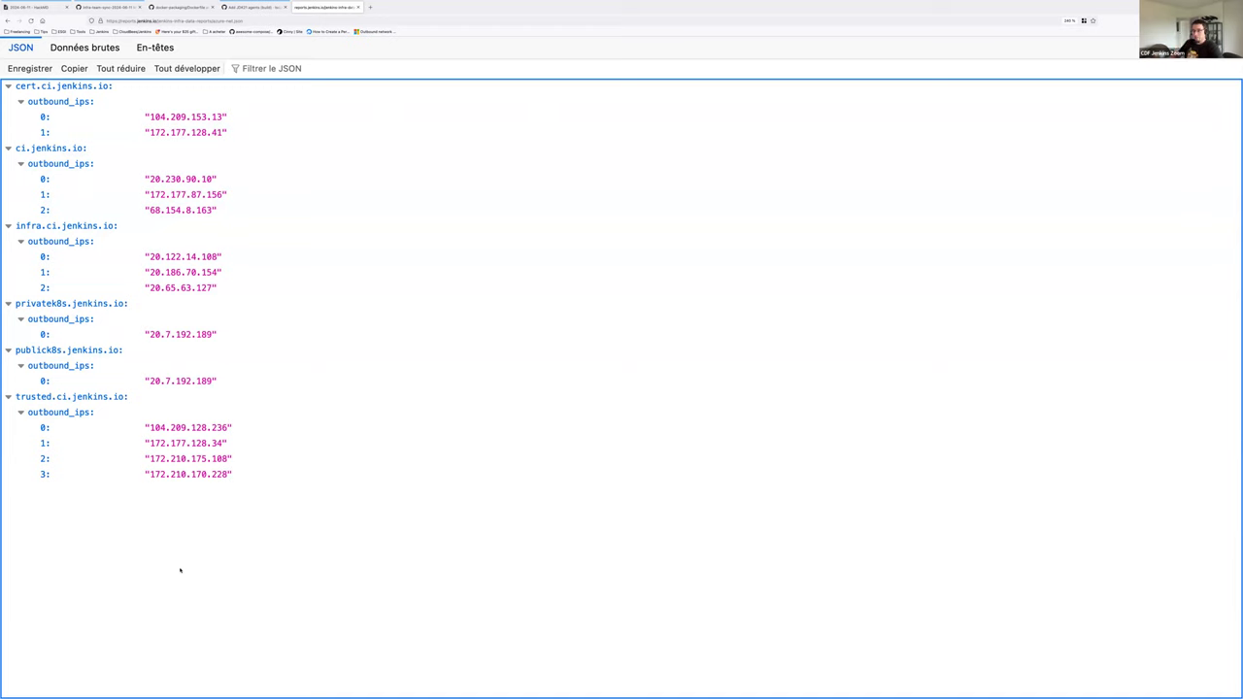
pyautogui.moveTo(171, 573)
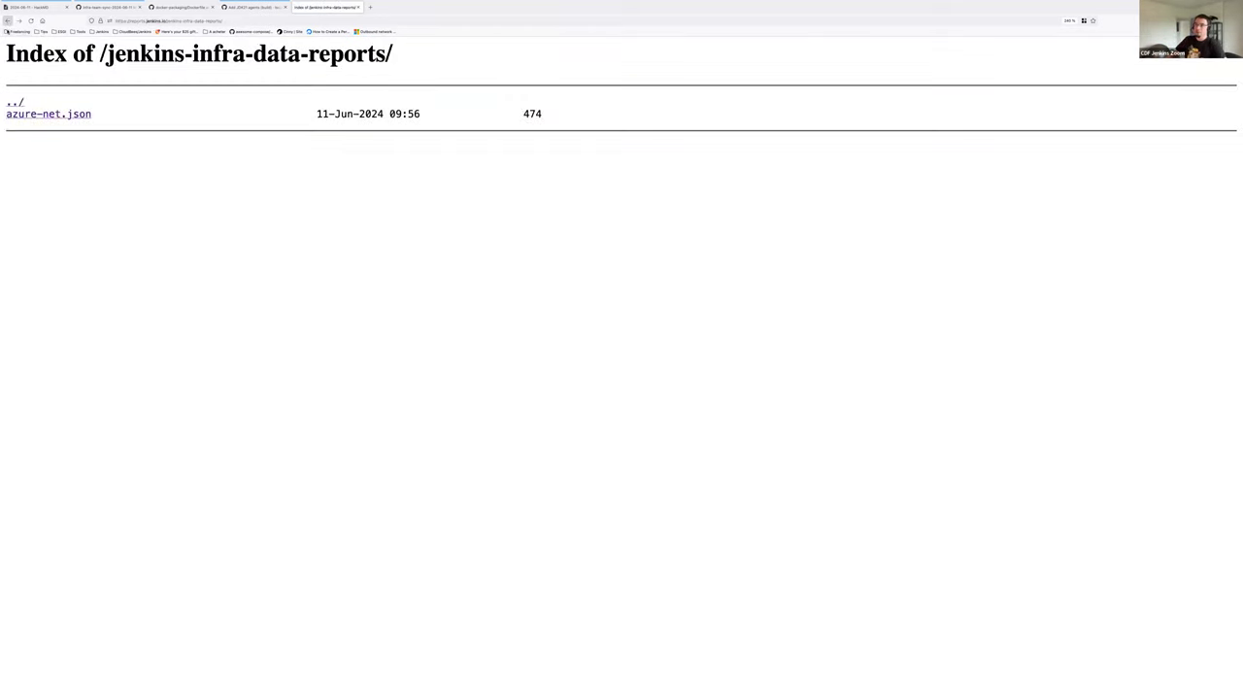
# Open infrastructure v2 index.json and collapse the mirrors list to show lastUpdate and version.
pyautogui.click(16, 101)
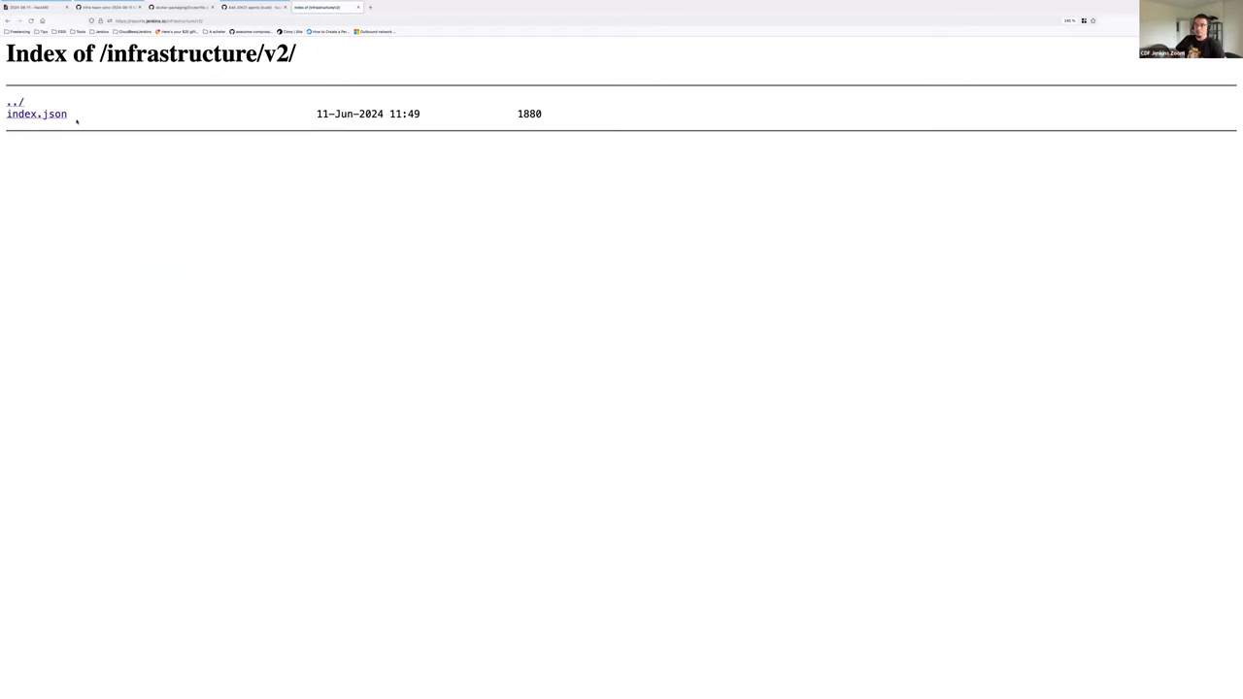
pyautogui.click(35, 112)
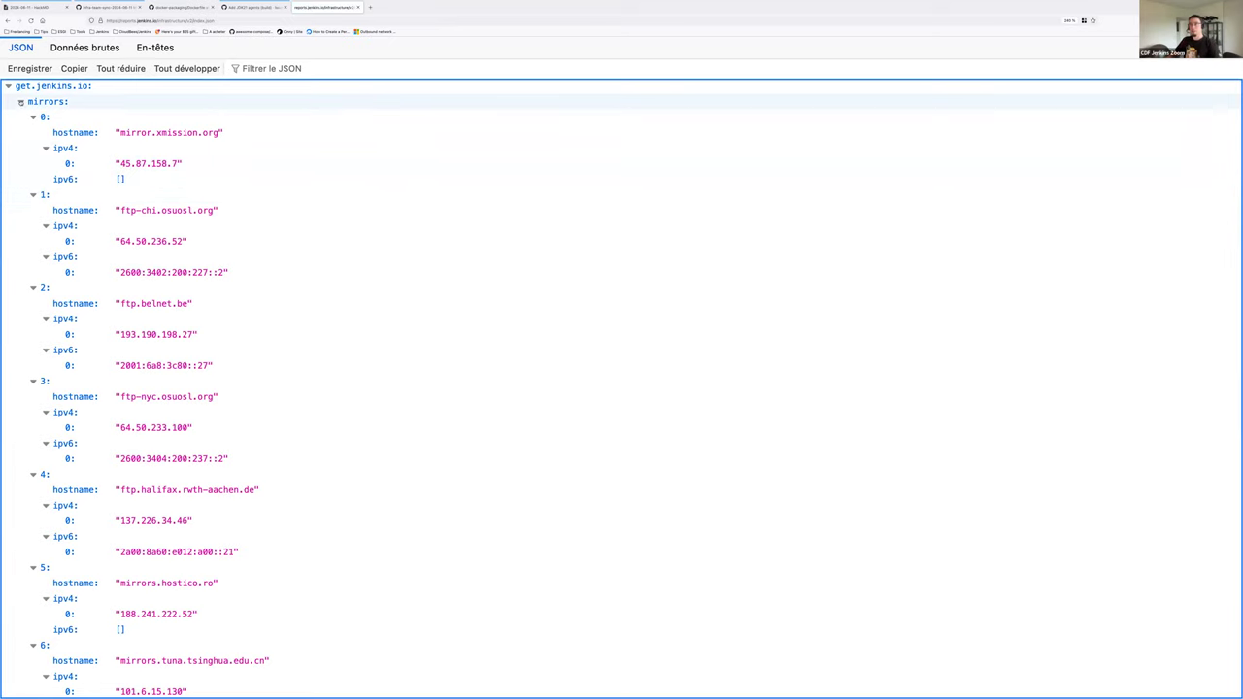
pyautogui.click(19, 101)
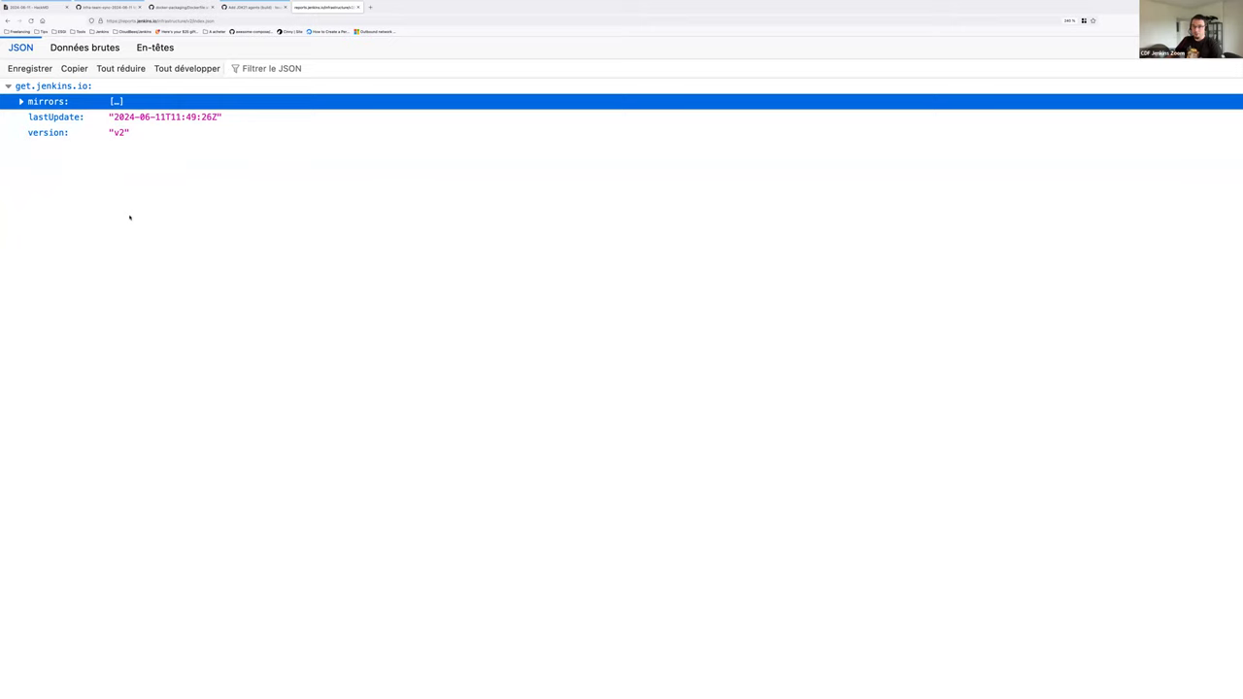
pyautogui.moveTo(122, 249)
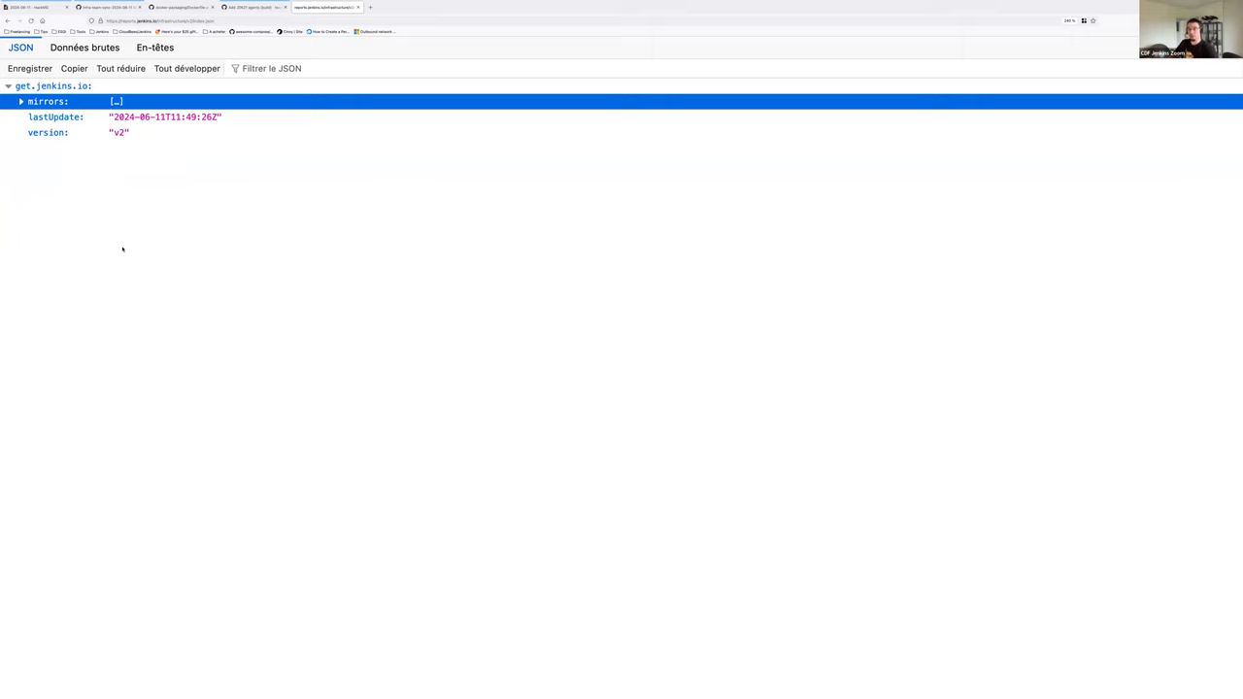
pyautogui.moveTo(82, 256)
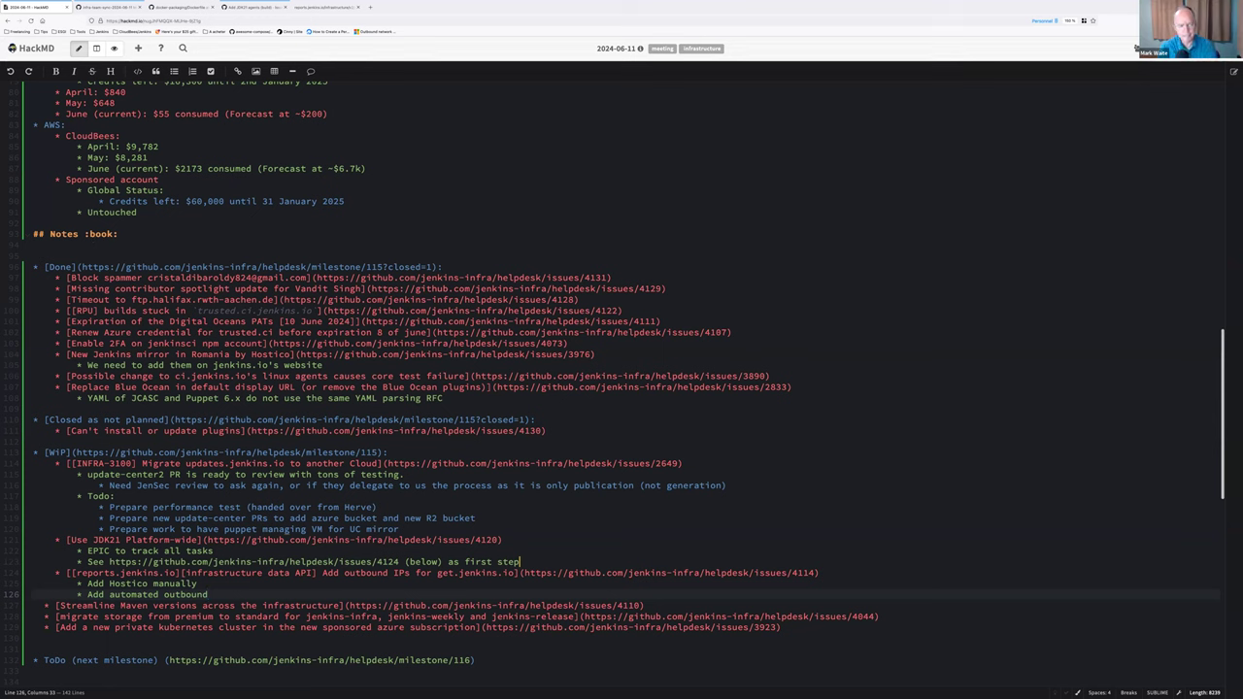
# Complete the bullet with 'from the new "Terraform" report export'.
pyautogui.write('from the new "')
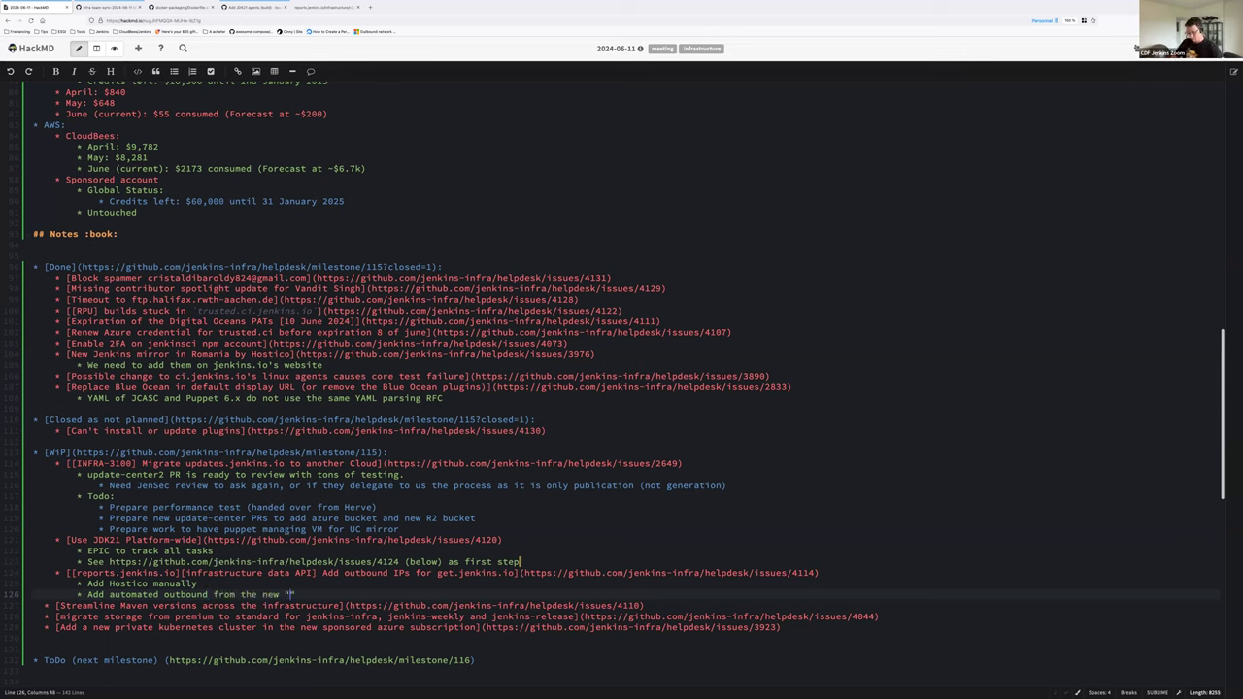
pyautogui.write('Terraform" report e')
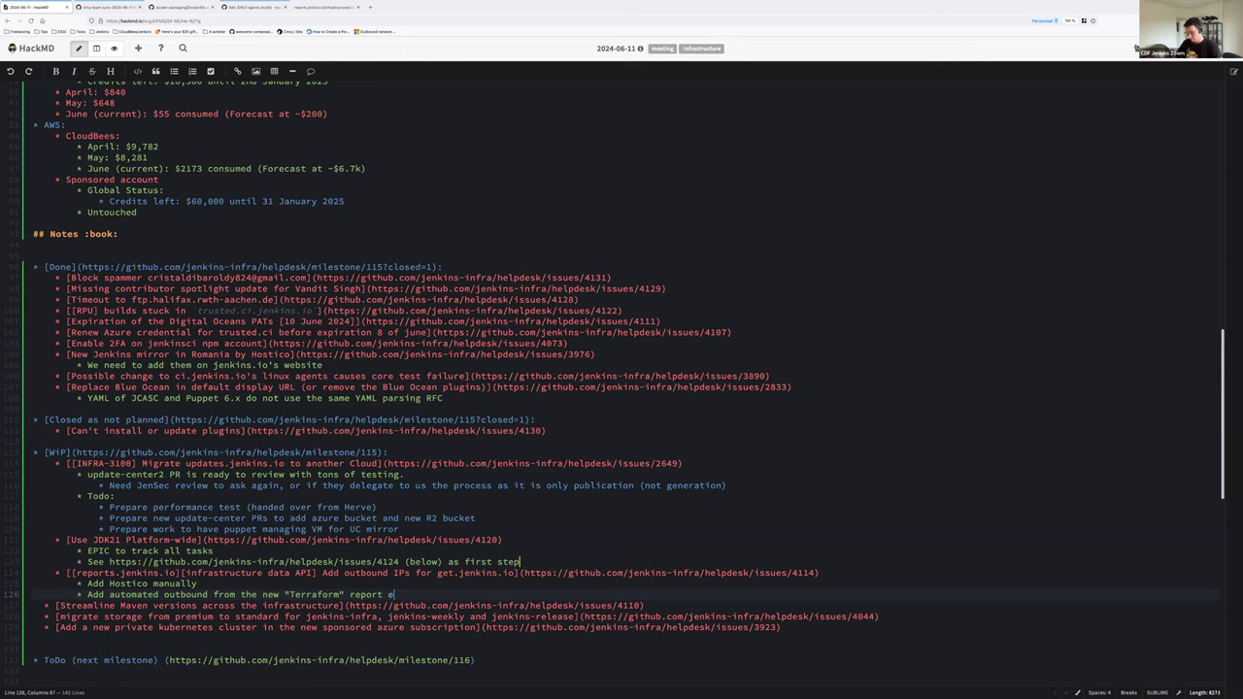
pyautogui.write('xport')
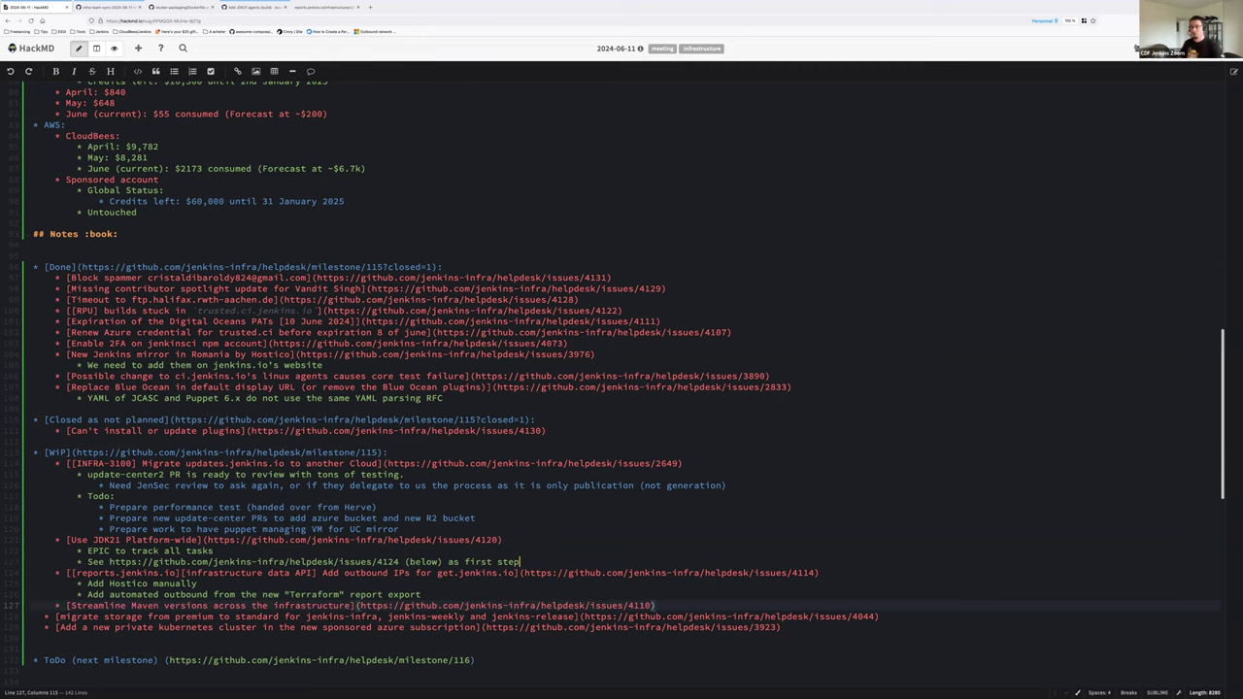
# Write sub-bullets: 'No work done, prioritize JDK upgrade', 'keep Maven 3.x', 'If we have time'.
pyautogui.write('No w')
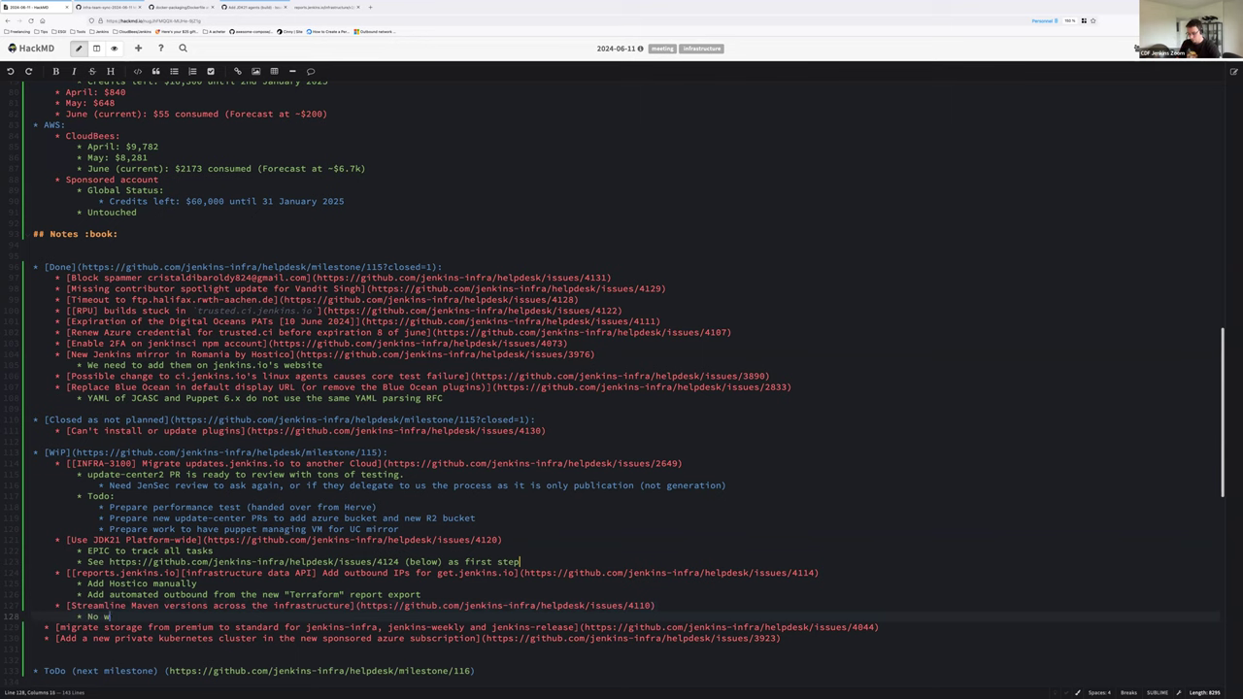
pyautogui.write('ork done,')
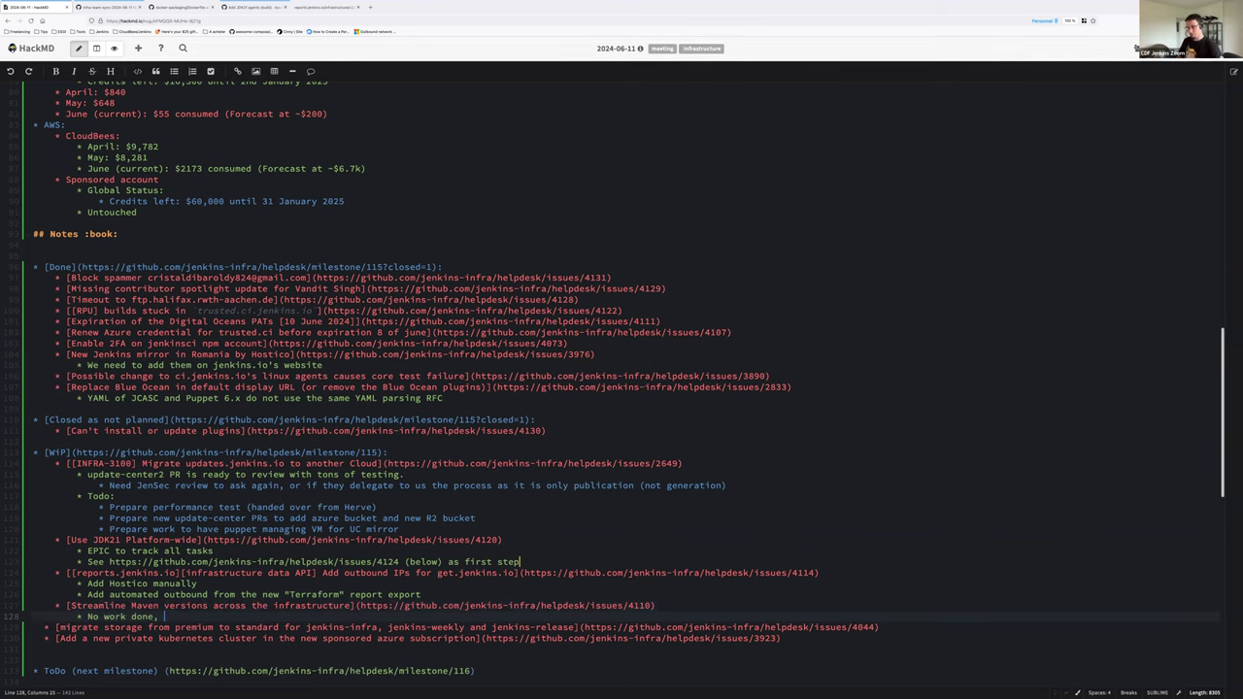
pyautogui.write("let's prioriti")
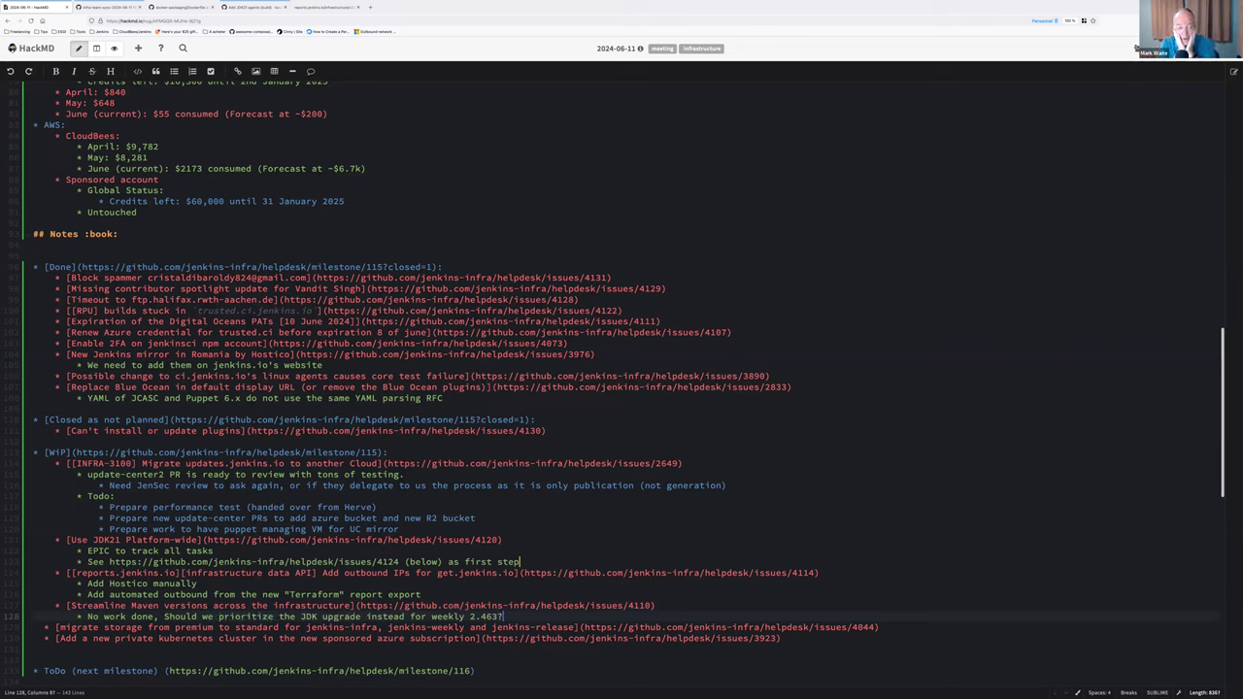
pyautogui.write("Let's")
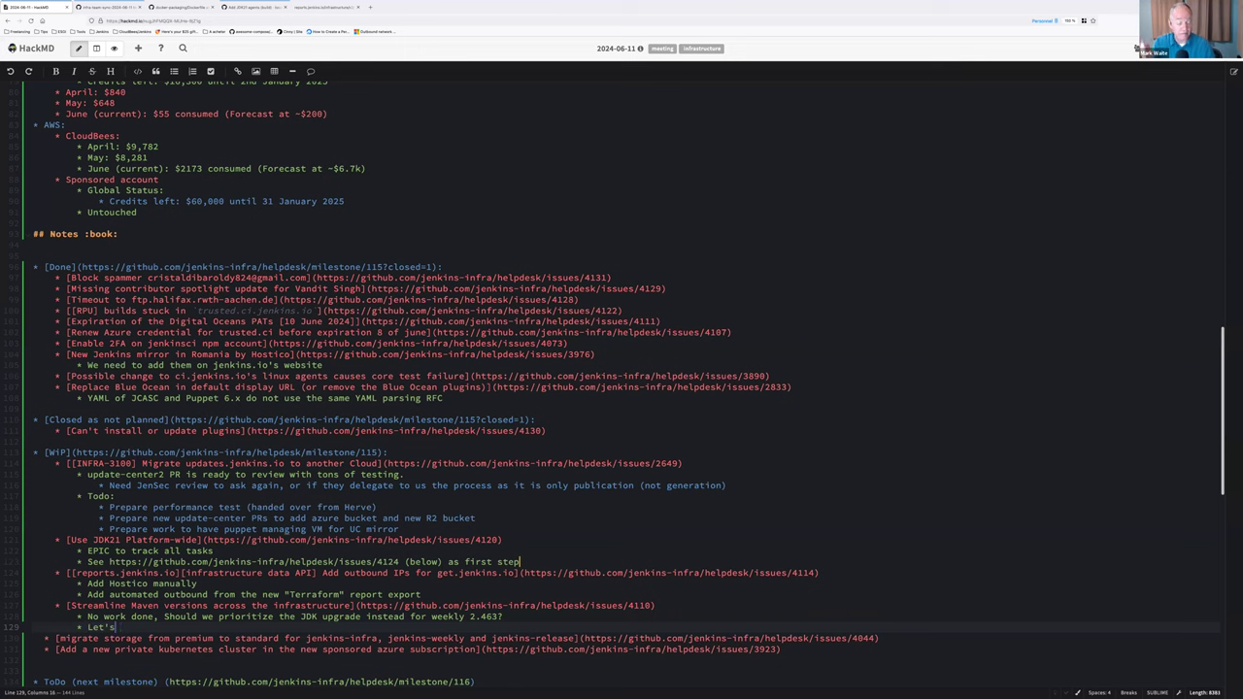
pyautogui.write('keep Maven')
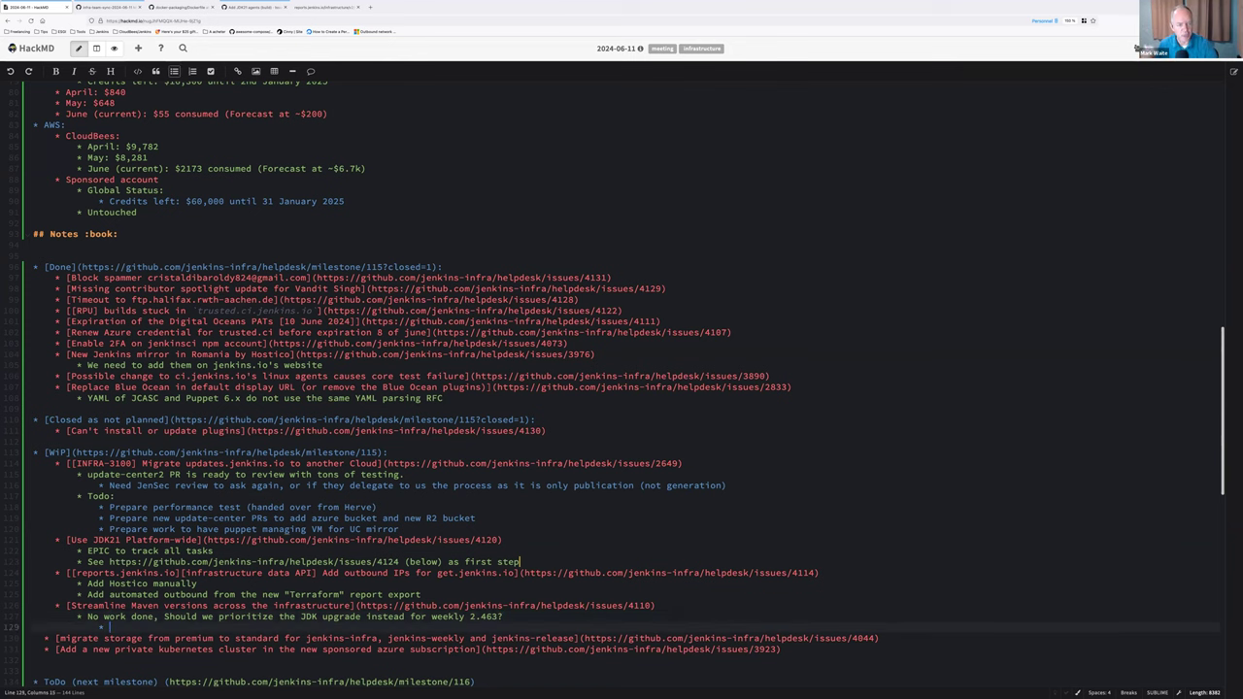
pyautogui.write('Maven 3.8.x good enough?')
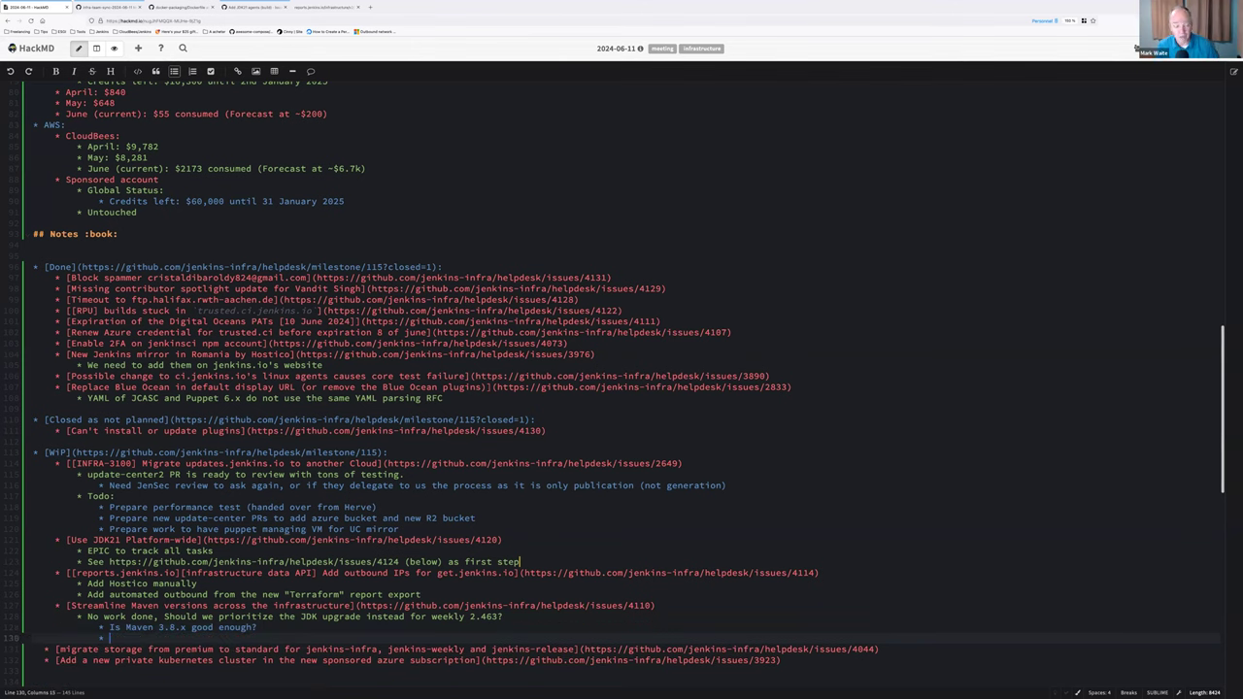
pyautogui.write("If we have time yes, otherwise let's delay")
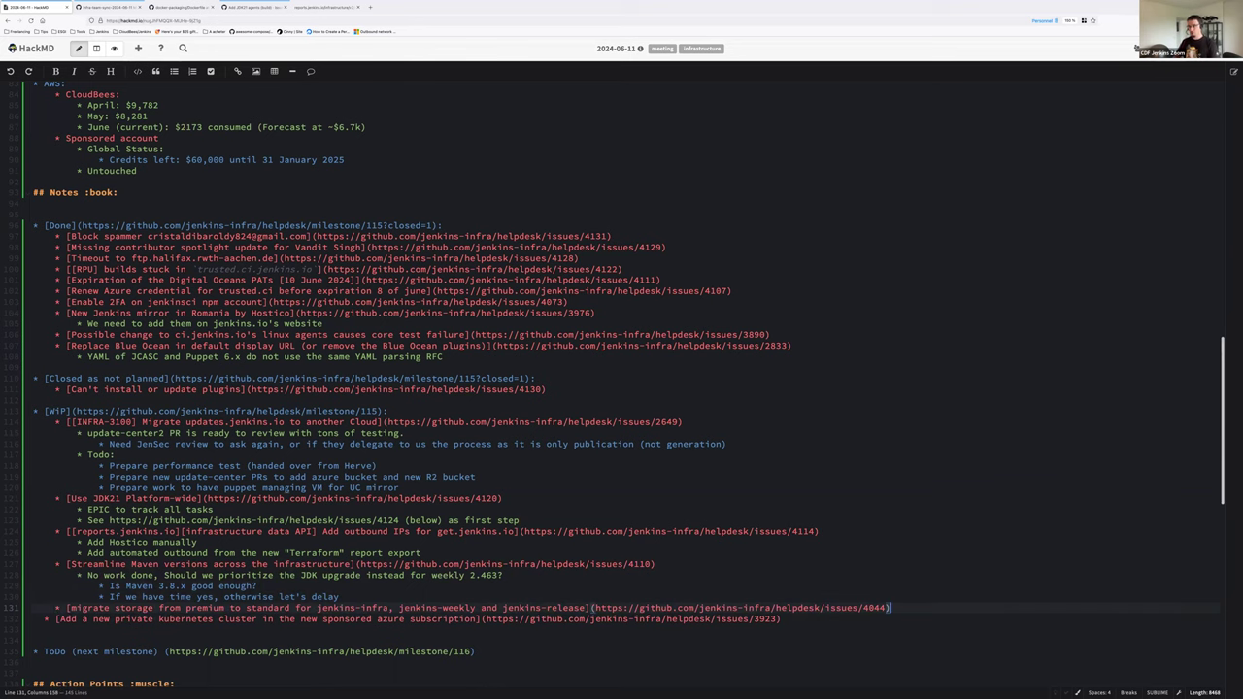
# Add a status sub-bullet 'WiP on testing data migration' under the storage migration item.
pyautogui.press('enter')
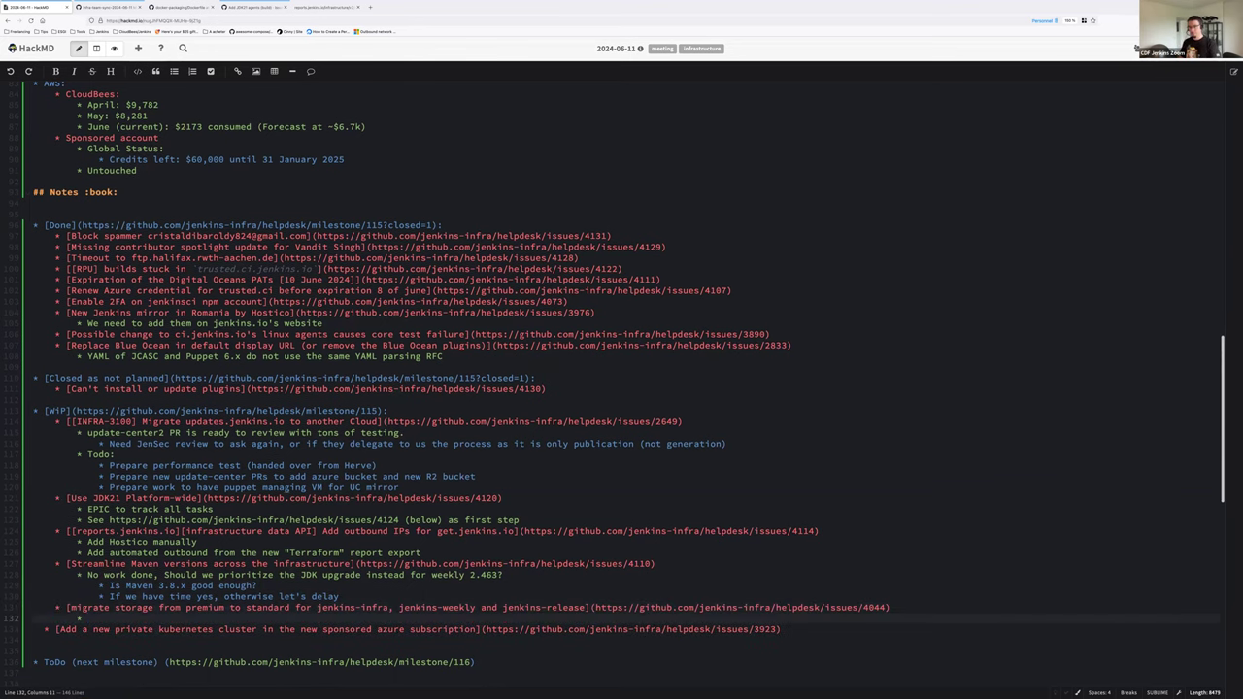
pyautogui.write('Status:')
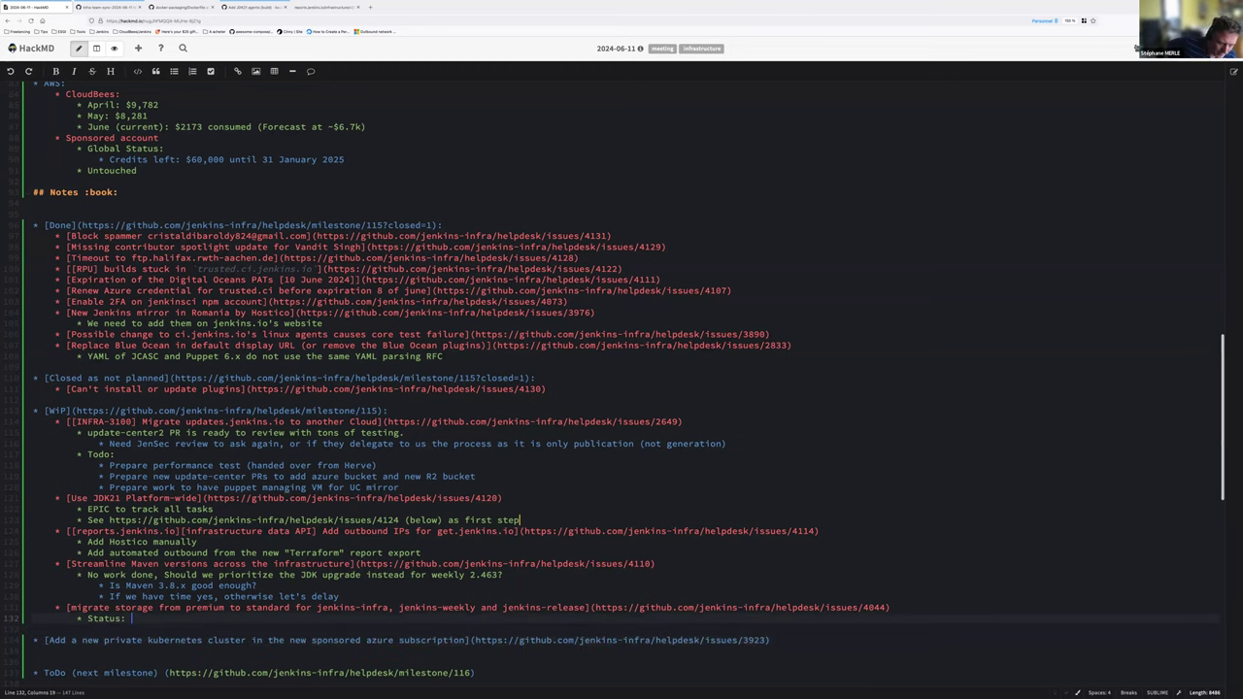
pyautogui.scroll(-3)
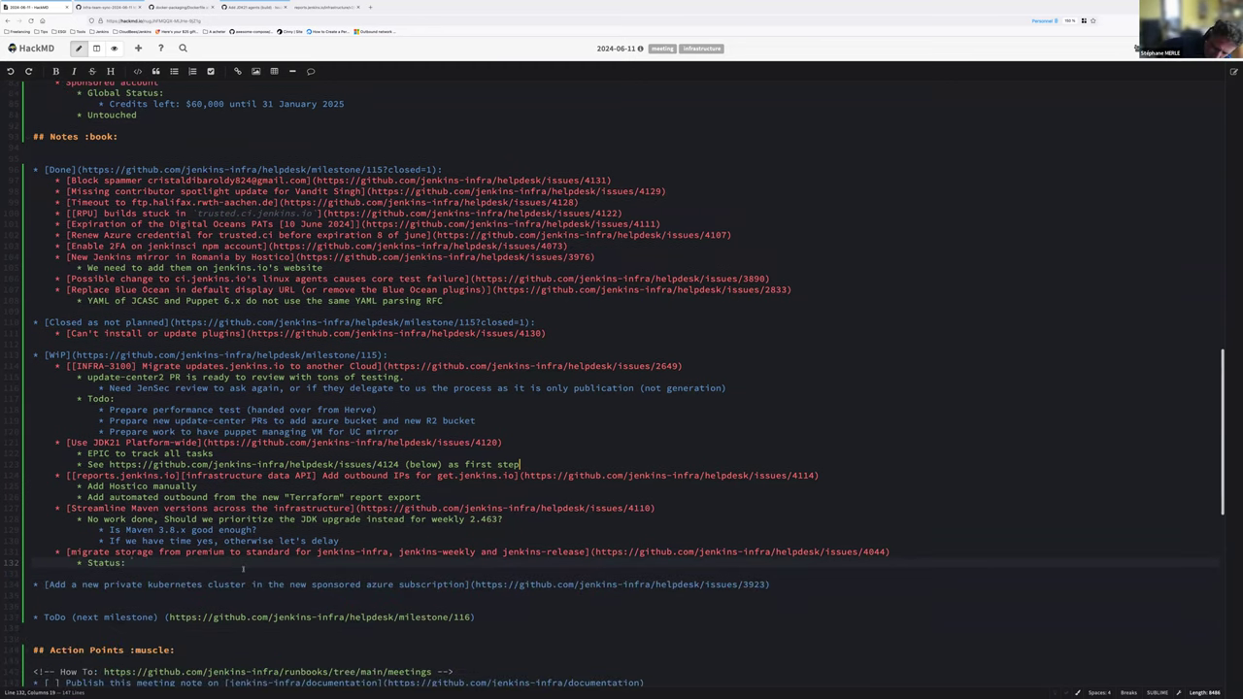
pyautogui.scroll(-3)
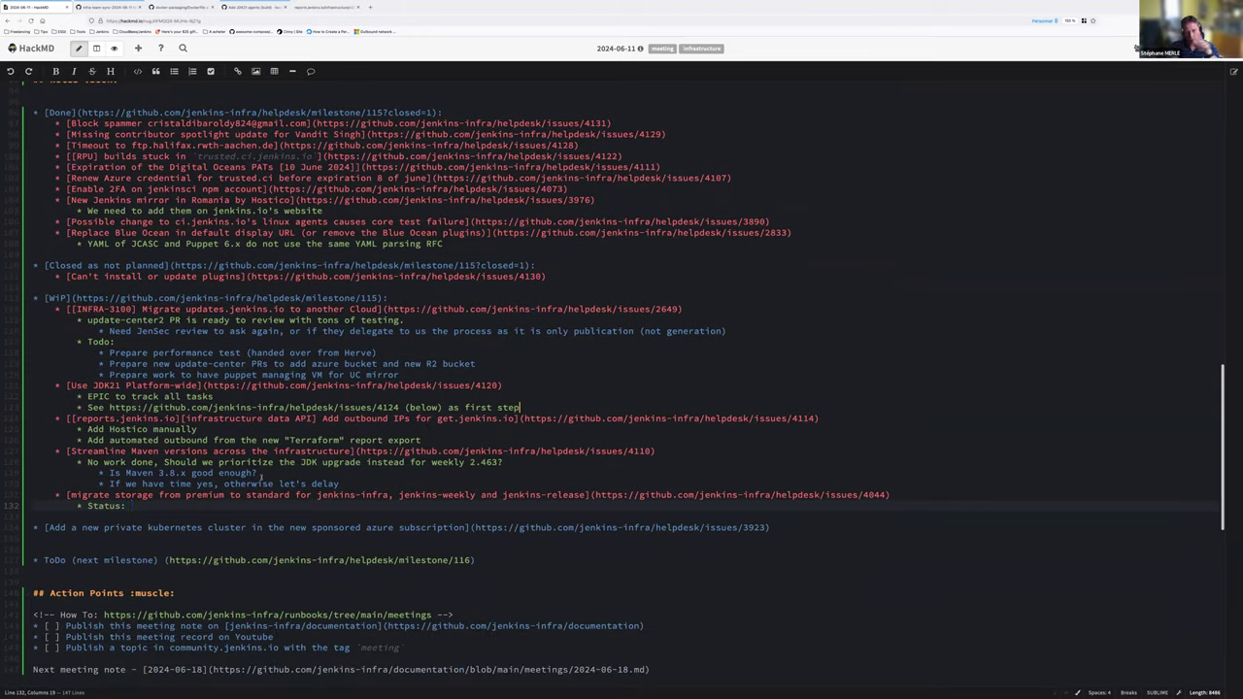
pyautogui.write('w')
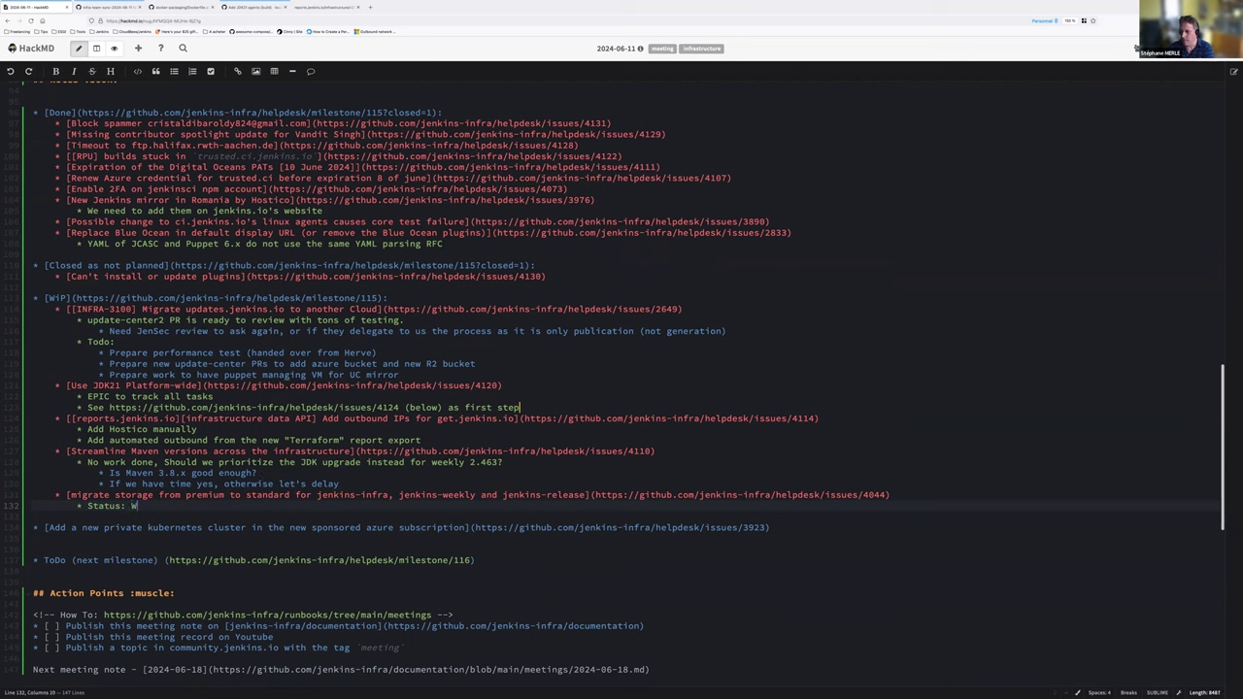
pyautogui.write('iP')
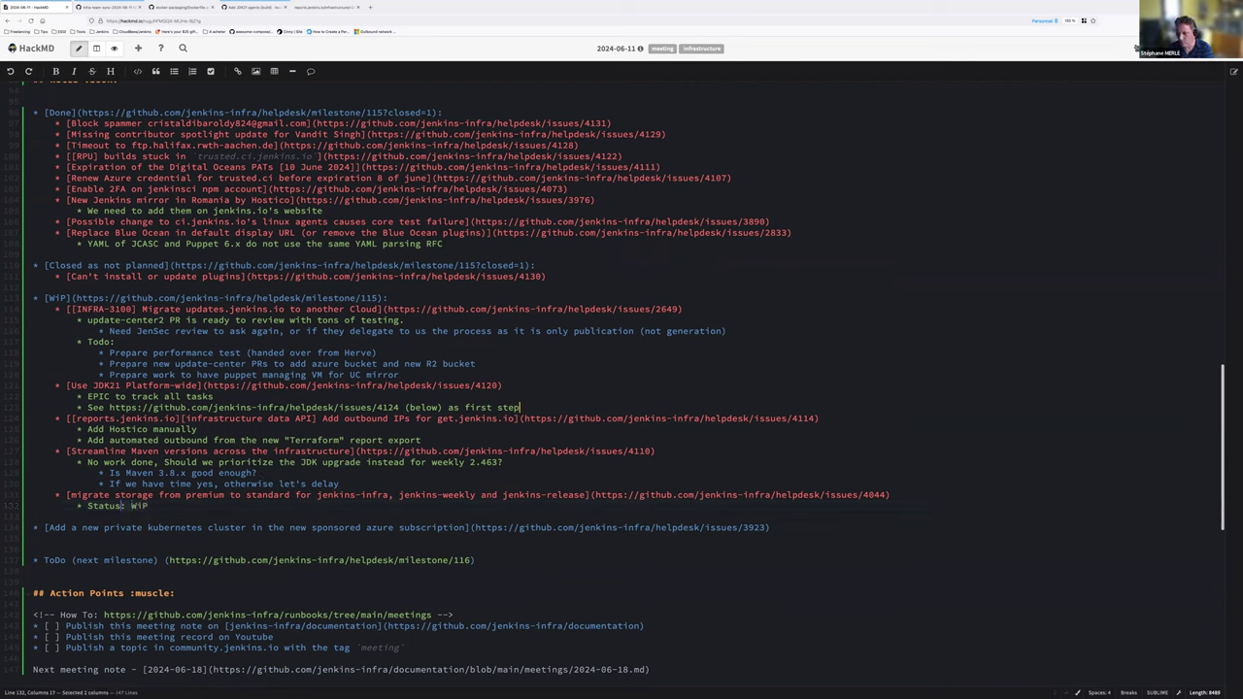
pyautogui.write('WiP on')
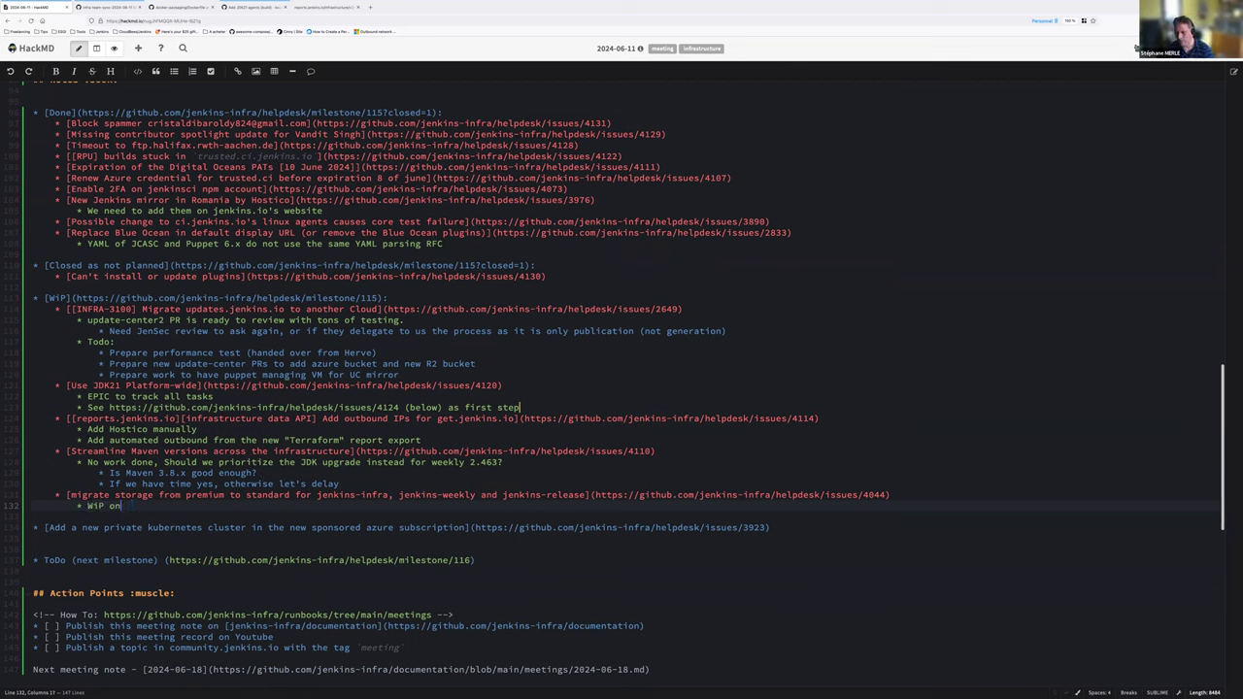
pyautogui.write('testing data')
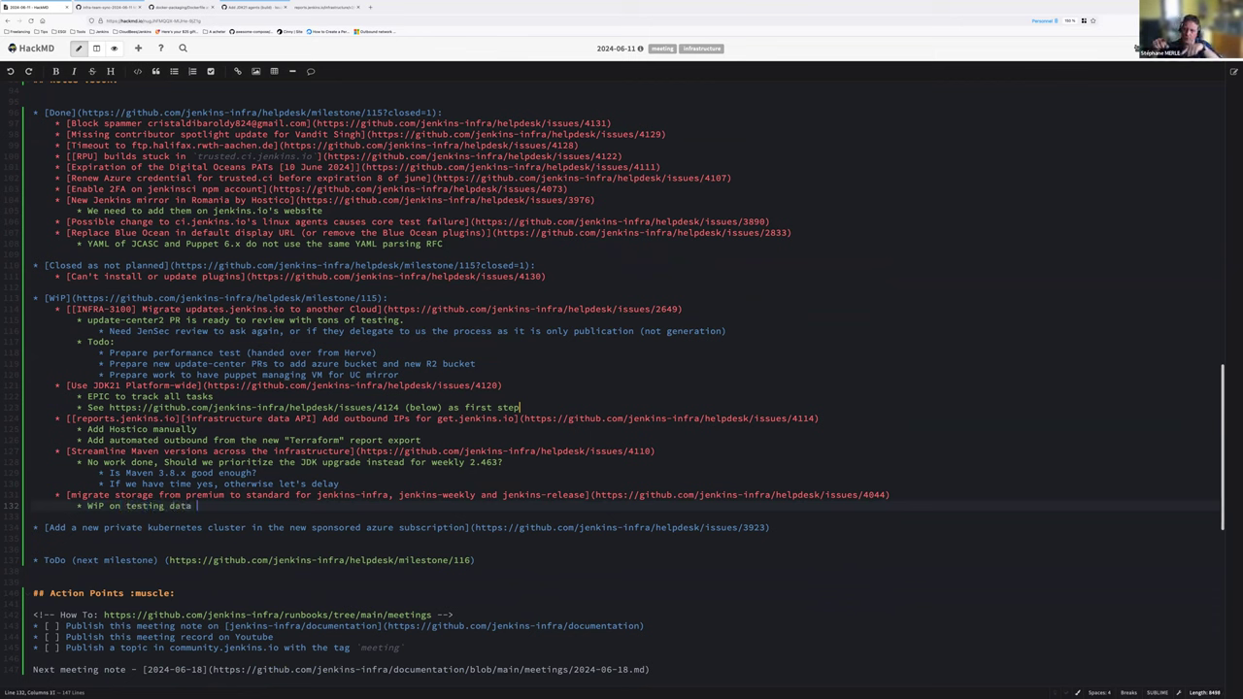
pyautogui.write('migration')
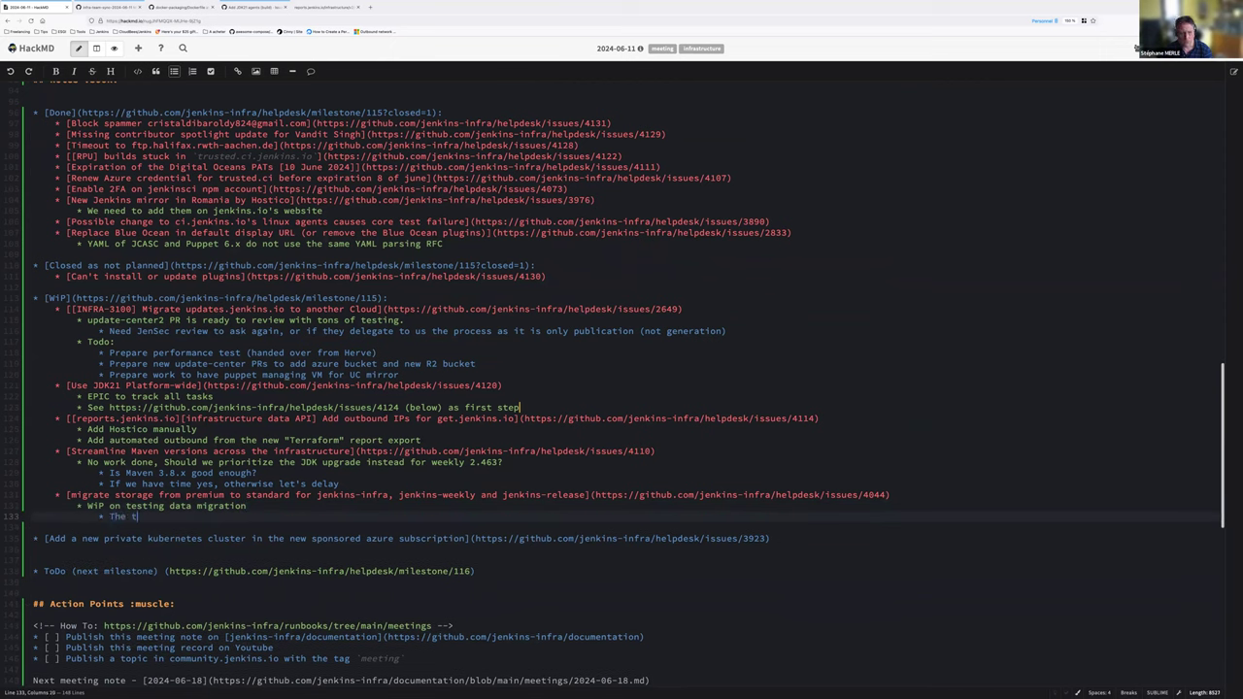
# Note the "temp" pod is not working and the needed affinities/selectors/tolerations work.
pyautogui.write('"temp" pod')
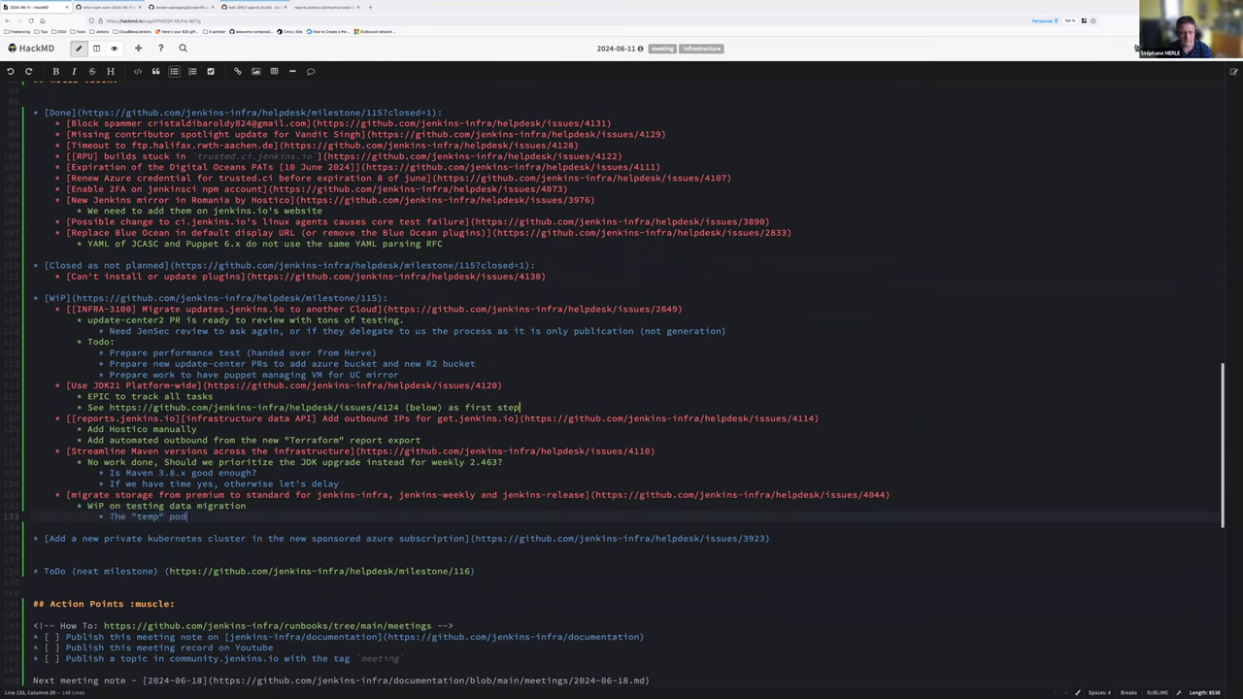
pyautogui.write('is not')
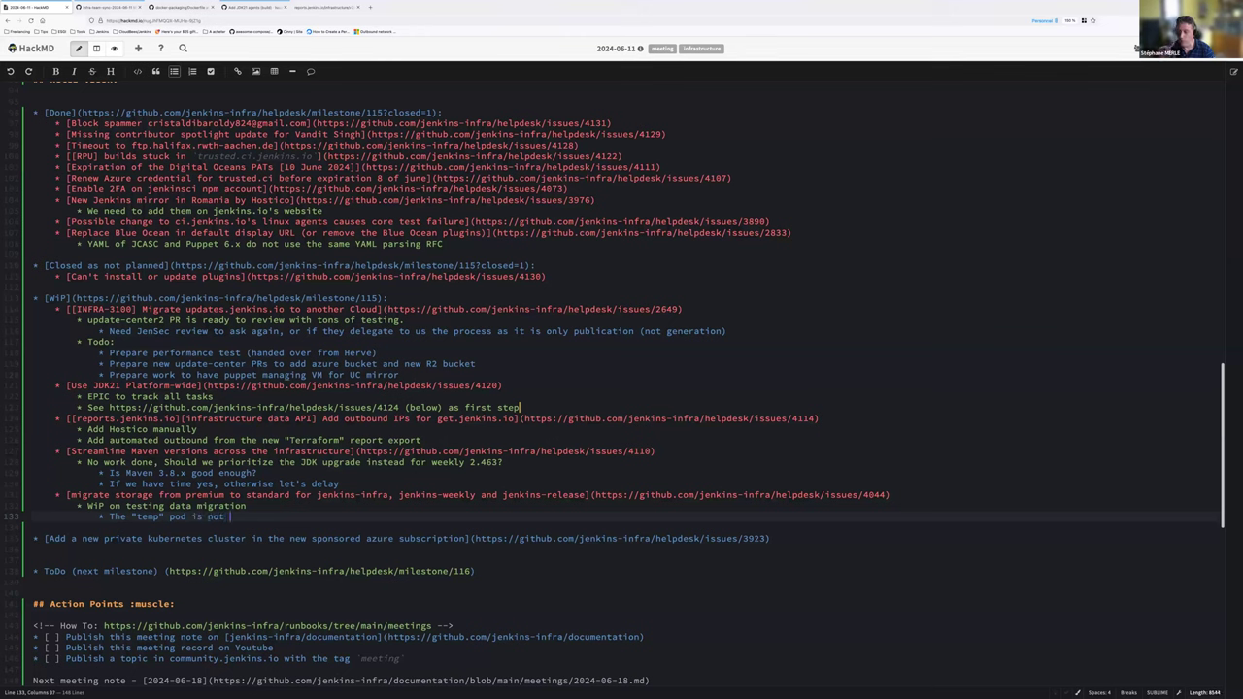
pyautogui.write('workin')
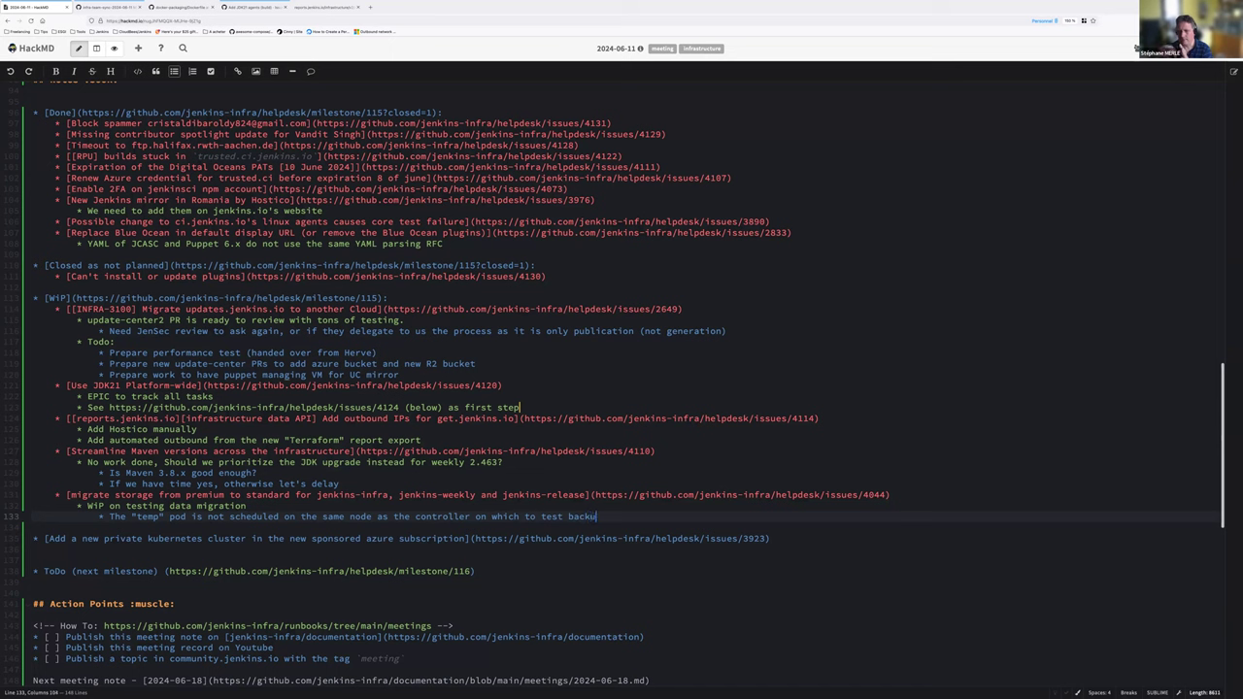
pyautogui.write('./restore.')
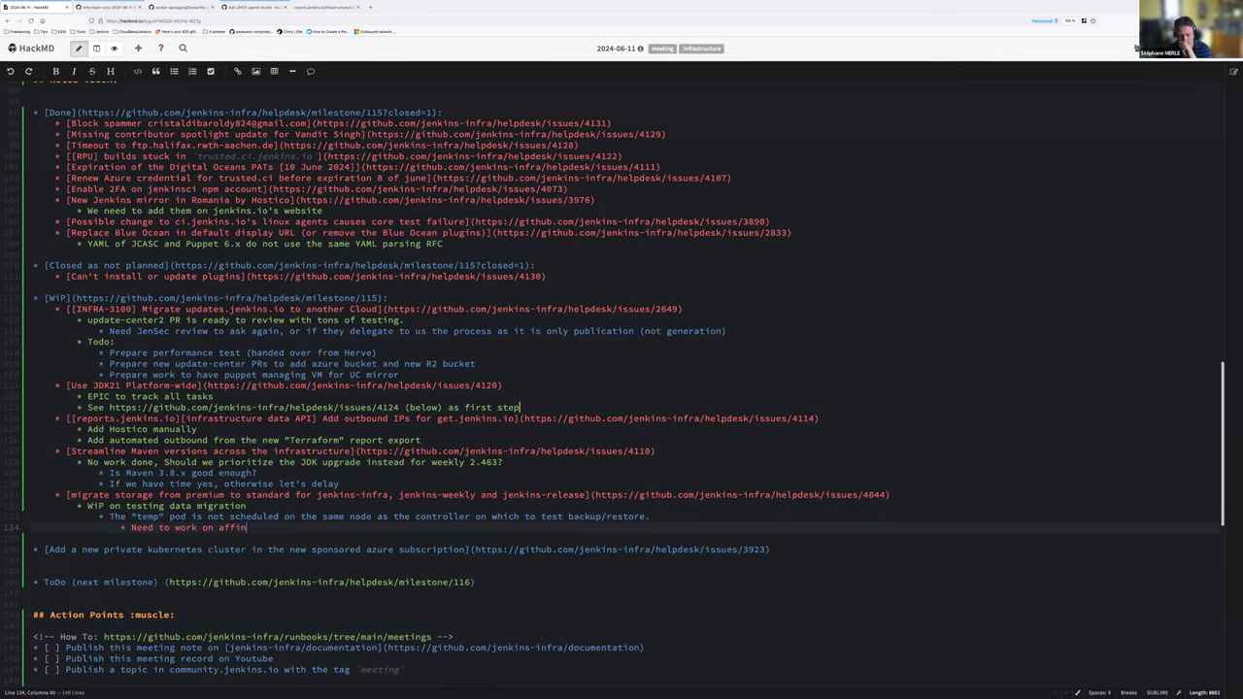
pyautogui.write('ities/')
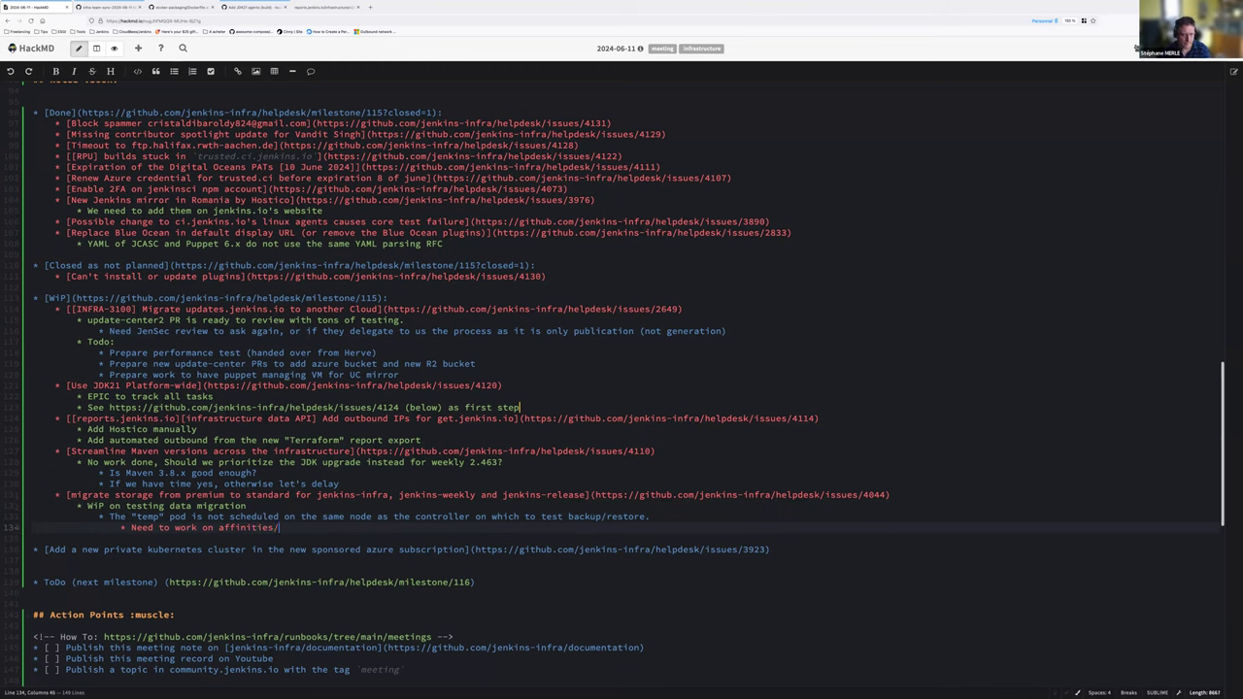
pyautogui.write('selectors/t')
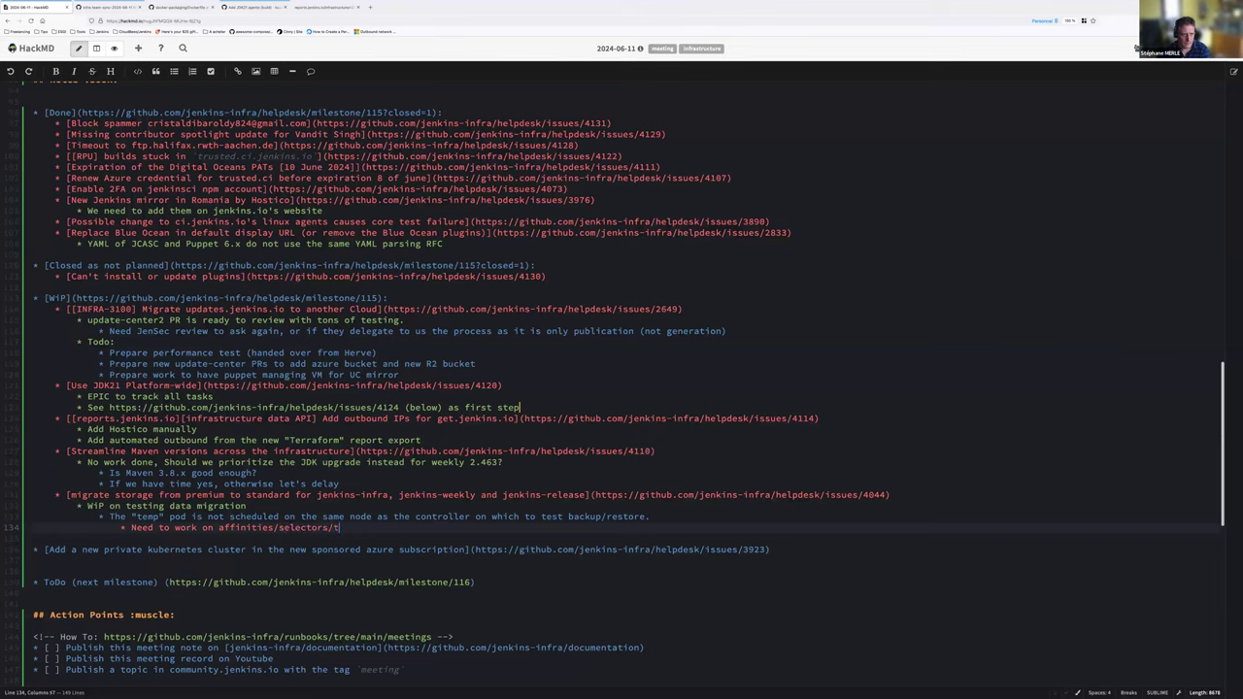
pyautogui.write('olerations')
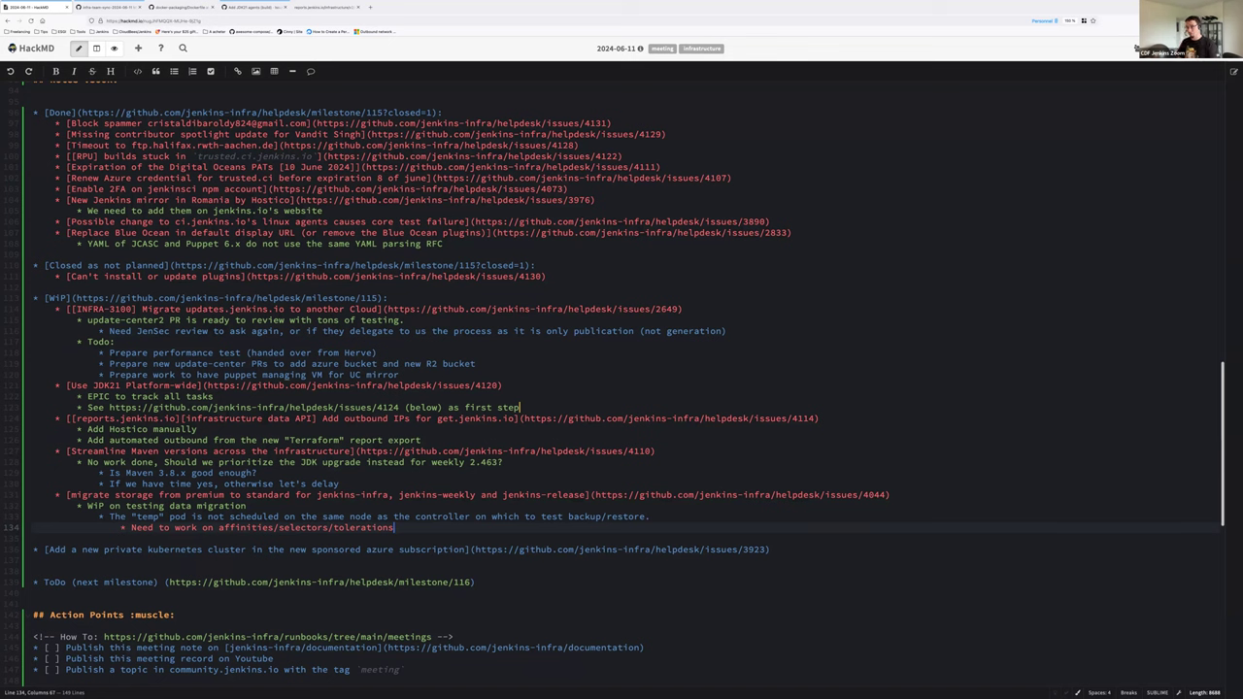
# Select the private Kubernetes cluster bullet wording to move it into the WIP list.
pyautogui.doubleClick(304, 529)
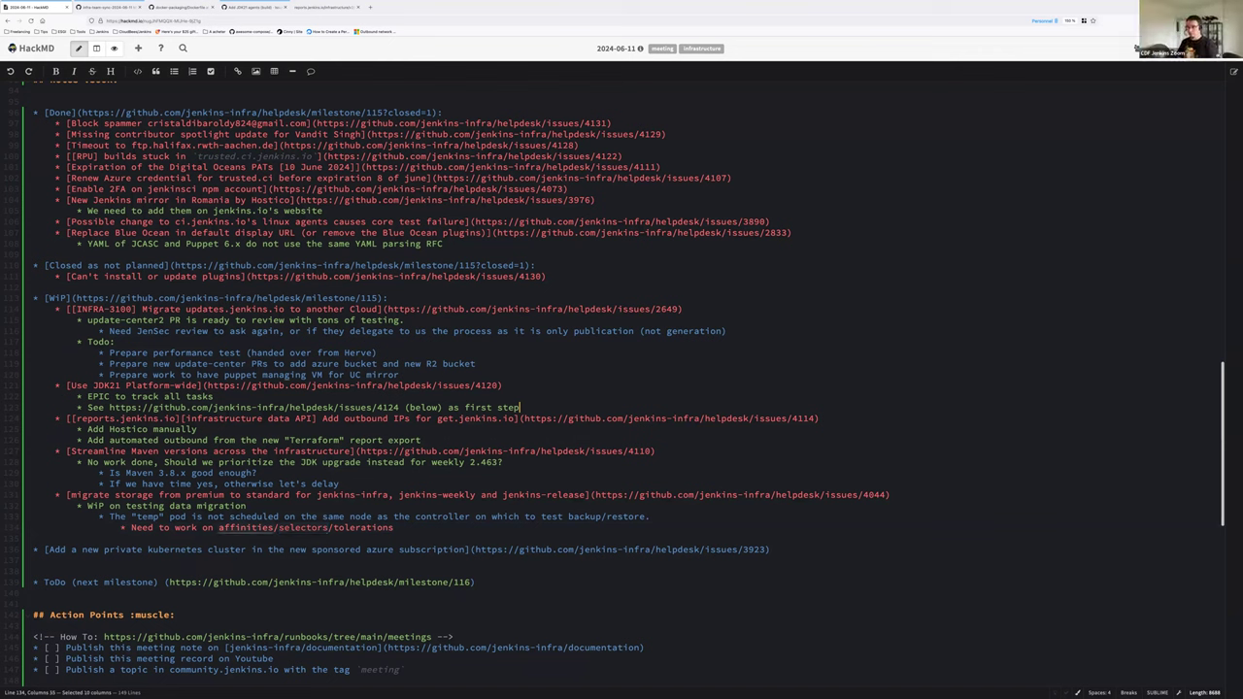
pyautogui.doubleClick(245, 529)
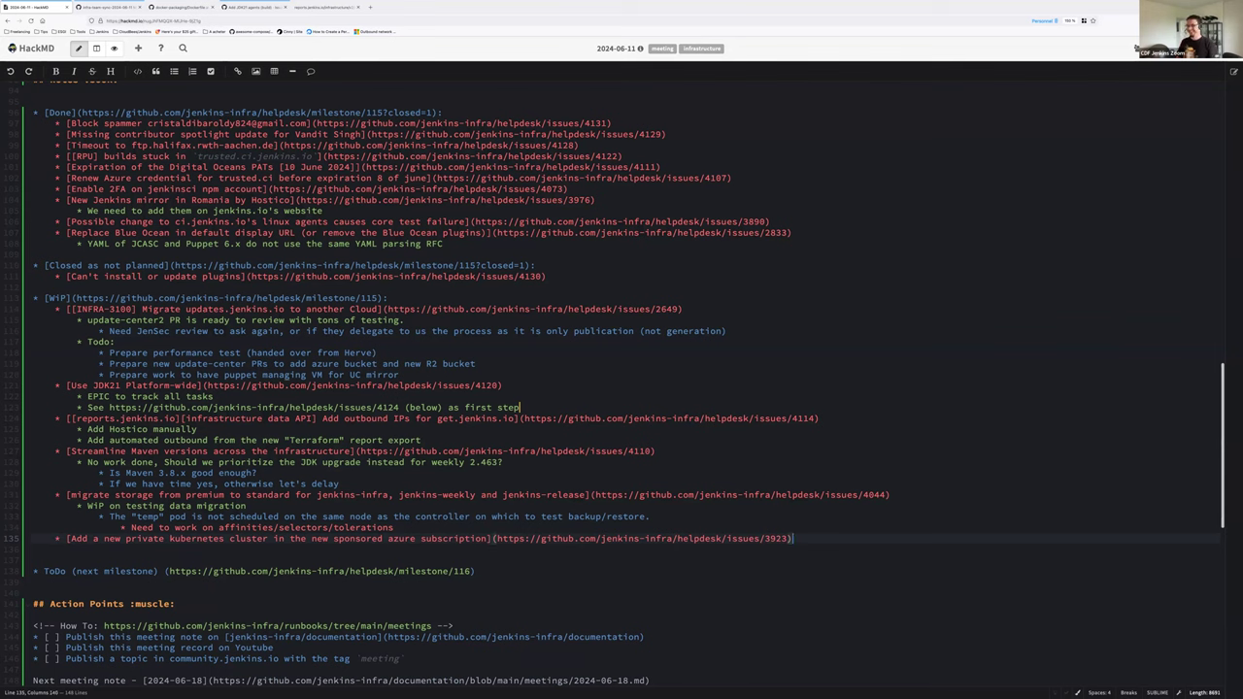
# Write 'WiP' sub-notes on the cluster and node pools in the sponsored subscription.
pyautogui.write('WiP')
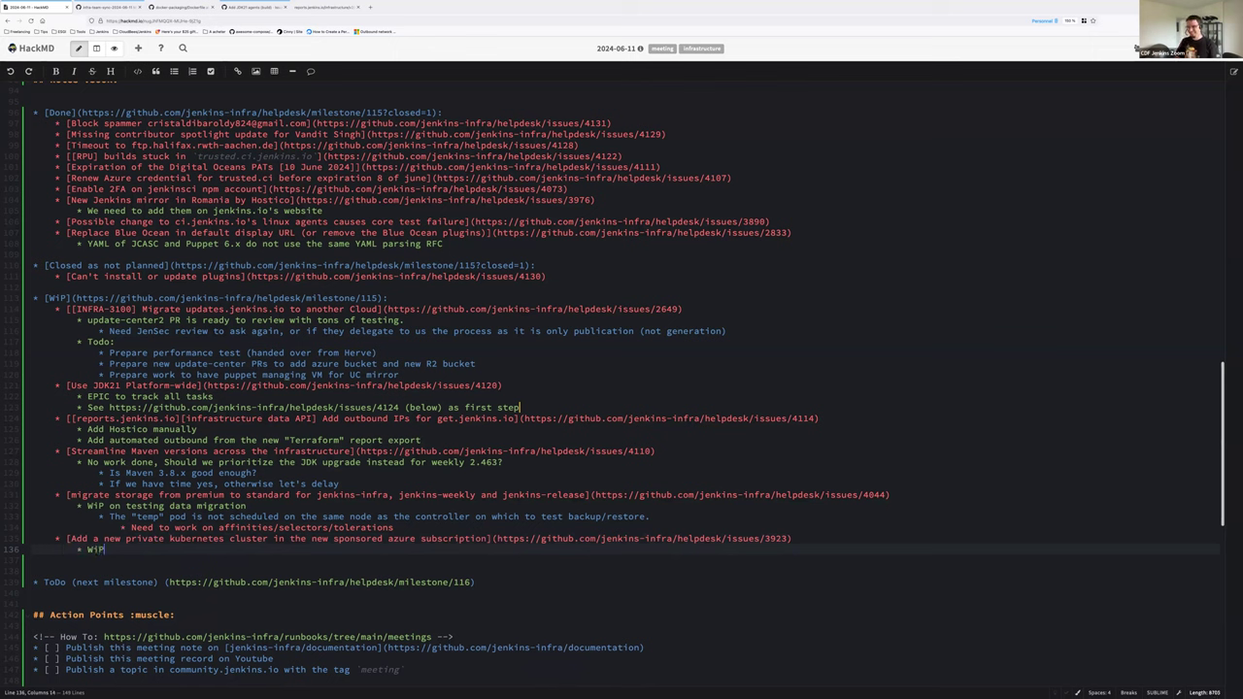
pyautogui.write('on cl')
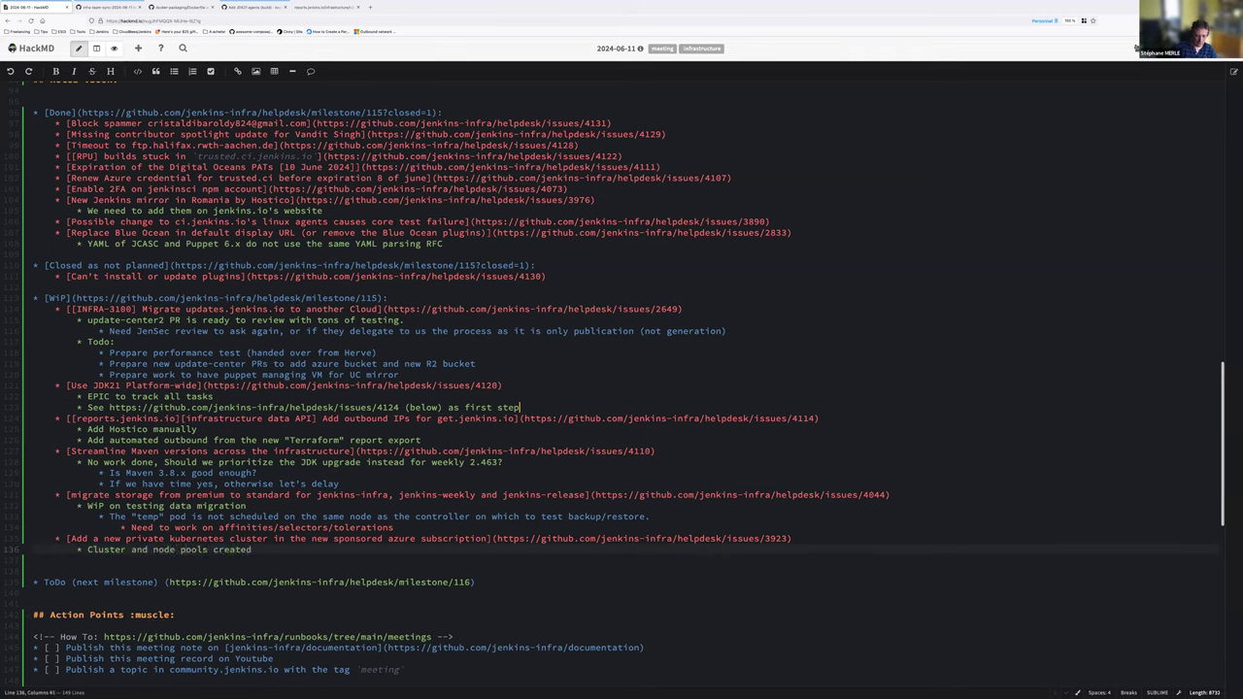
pyautogui.write('WiP:')
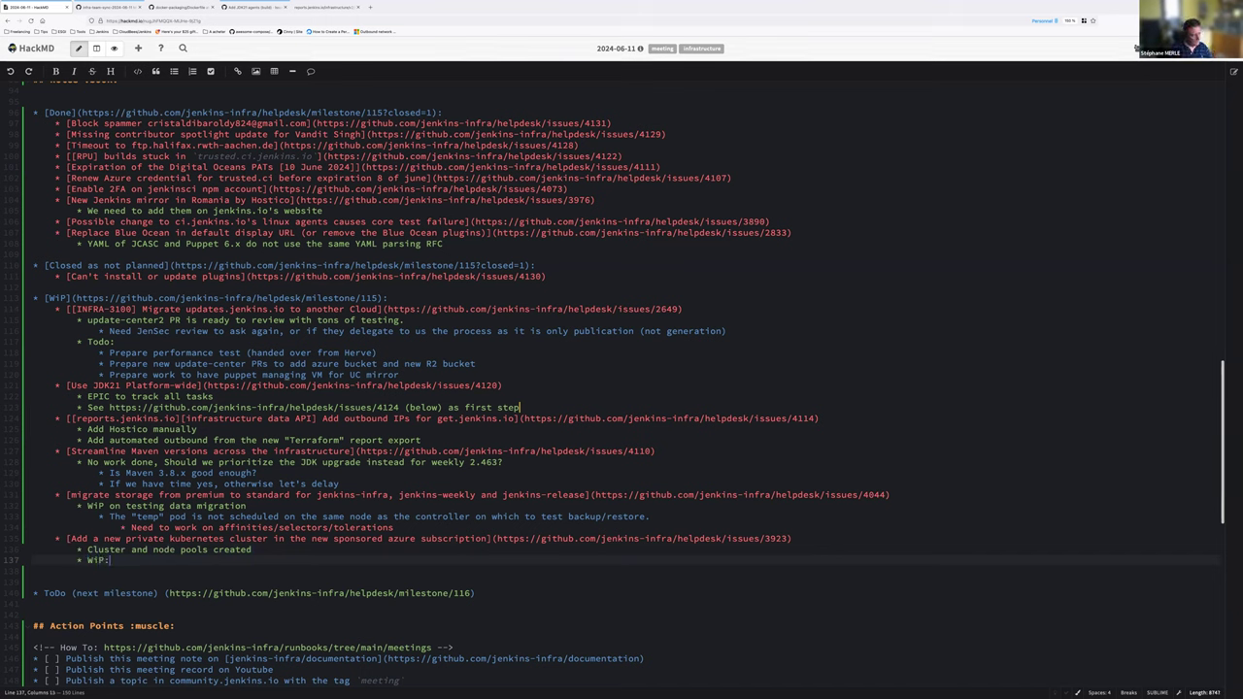
pyautogui.write('adding cluster manag')
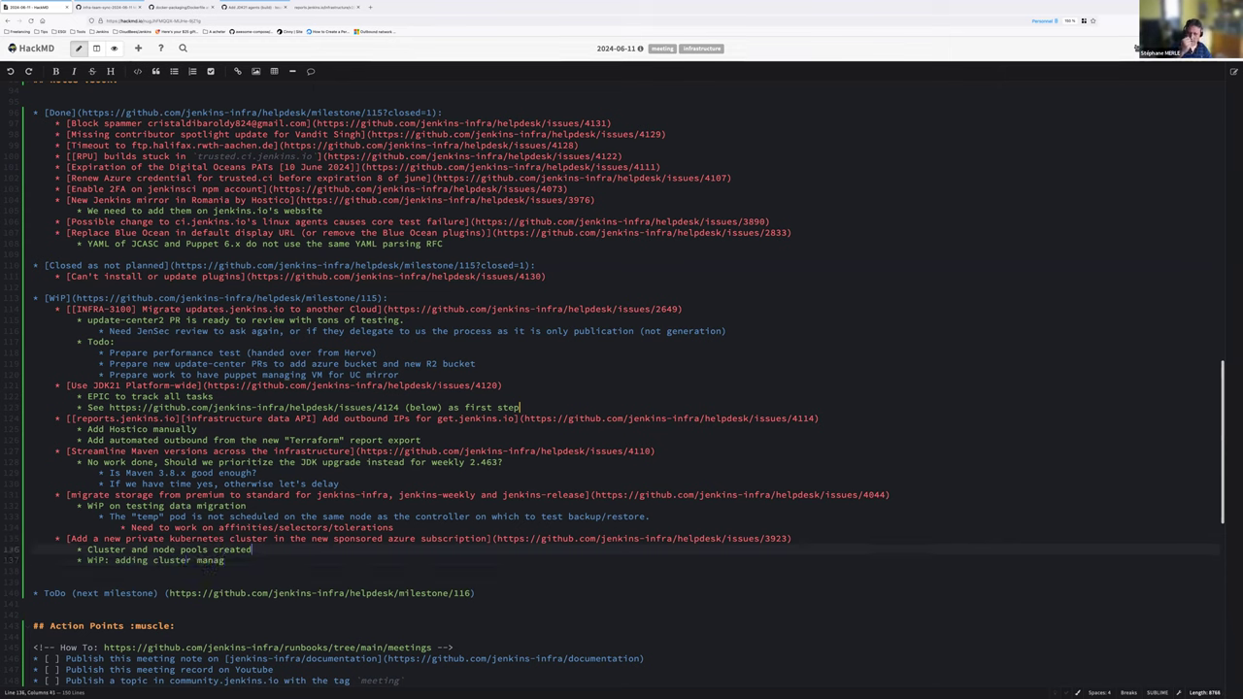
pyautogui.write('on the sponsored')
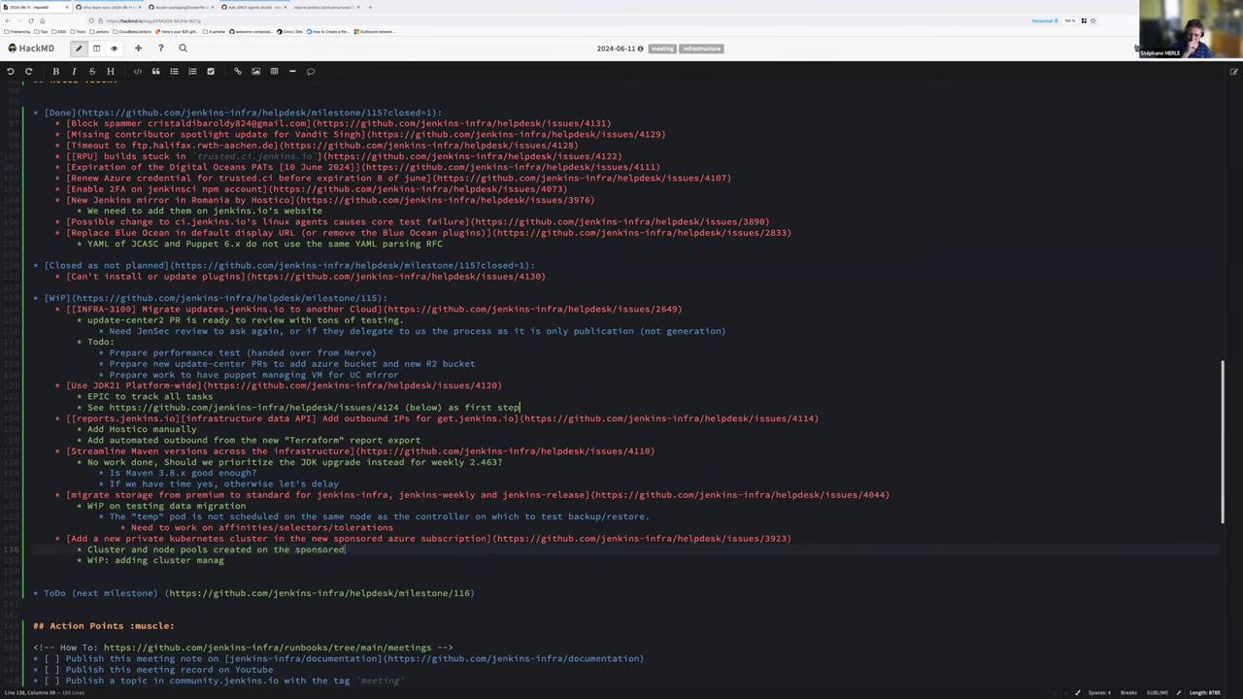
pyautogui.write('sub')
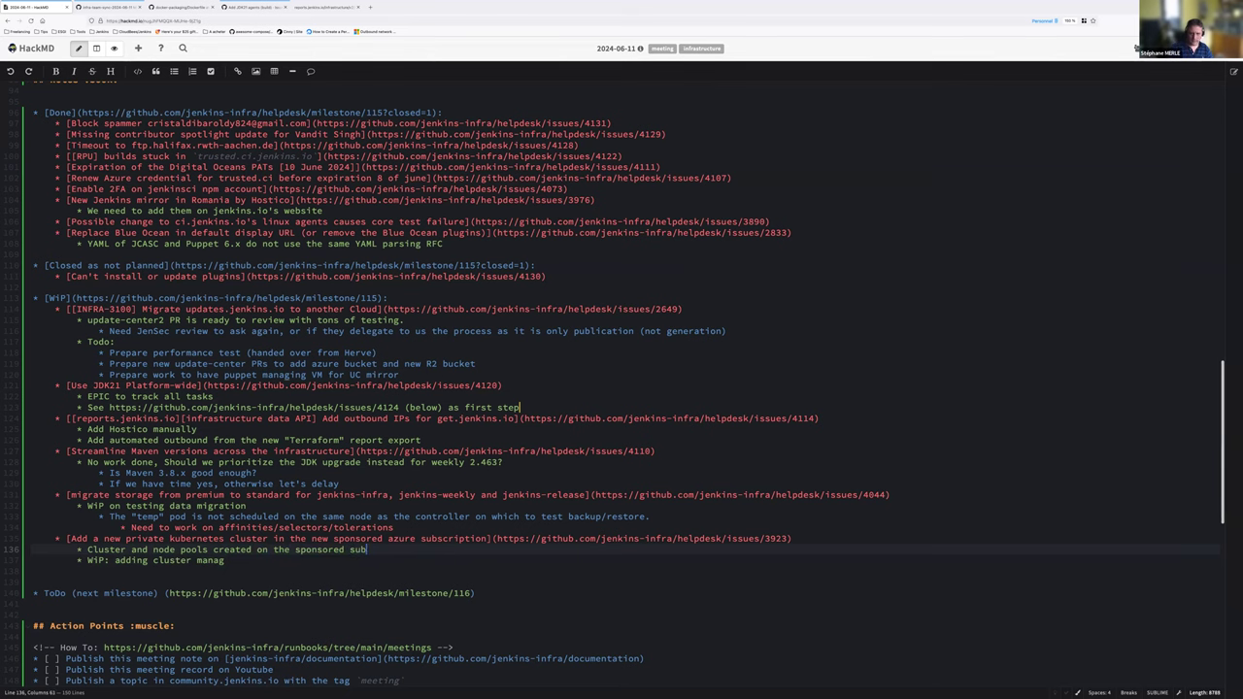
pyautogui.write('scription')
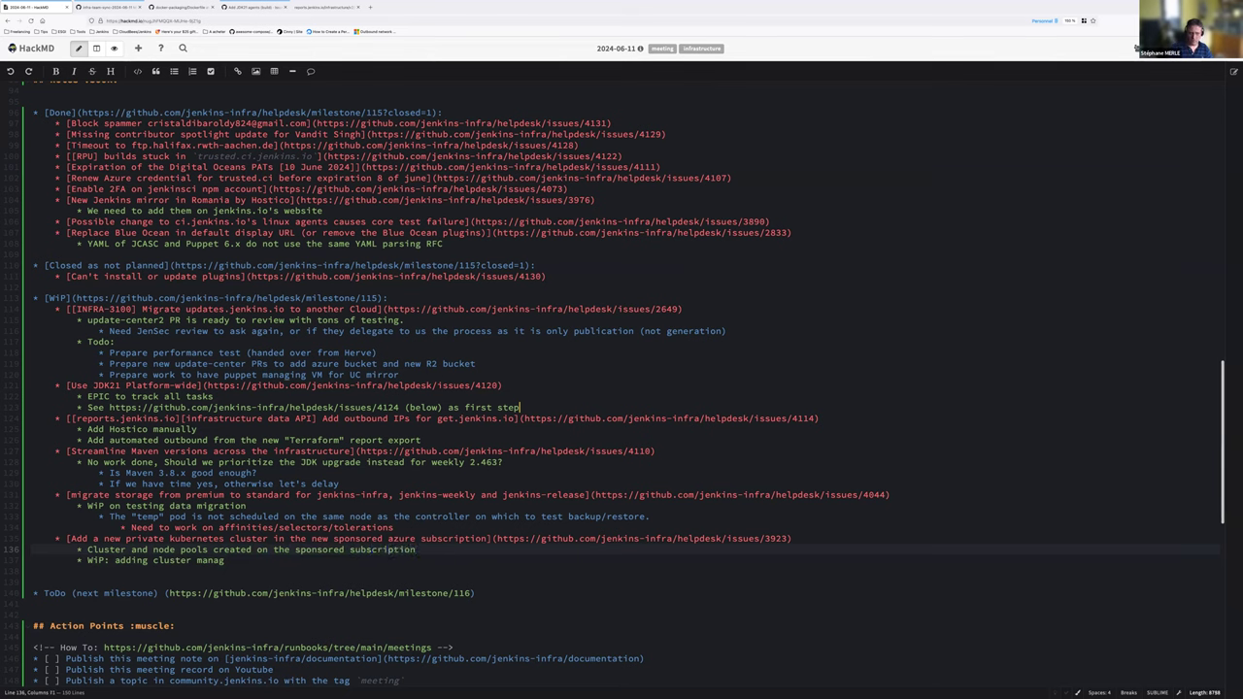
# Complete the kubernetes-management sub-bullet with 'management of agents'.
pyautogui.click(224, 559)
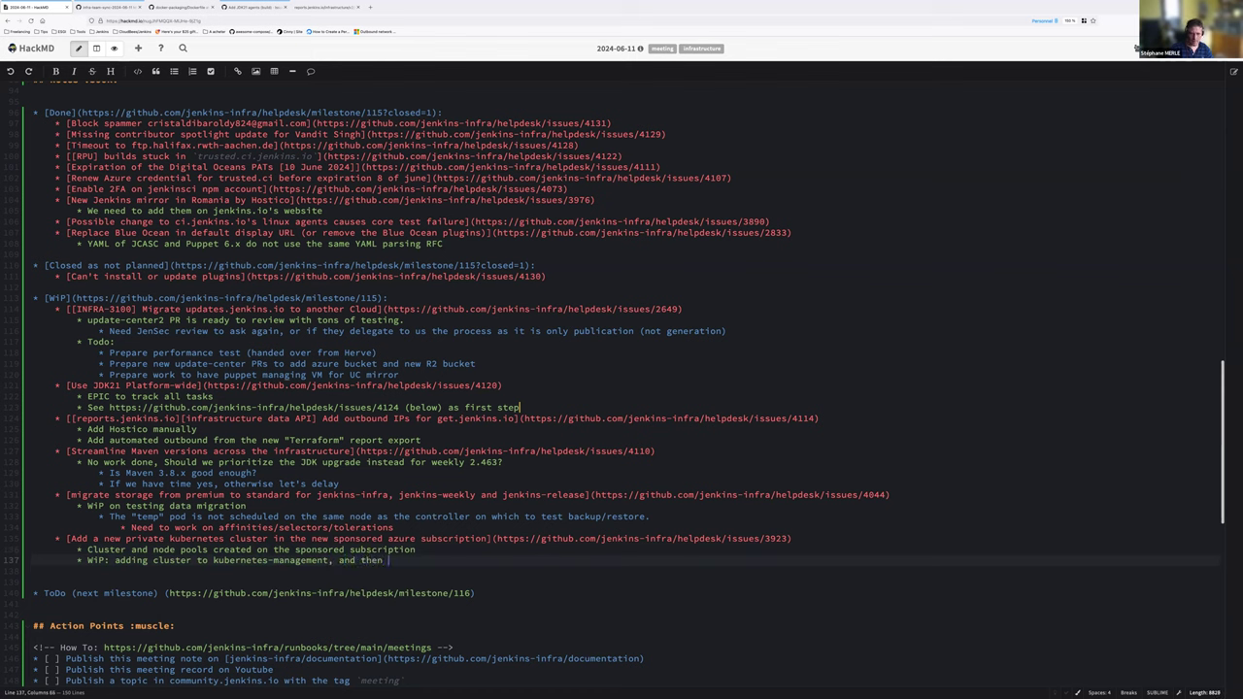
pyautogui.write('a')
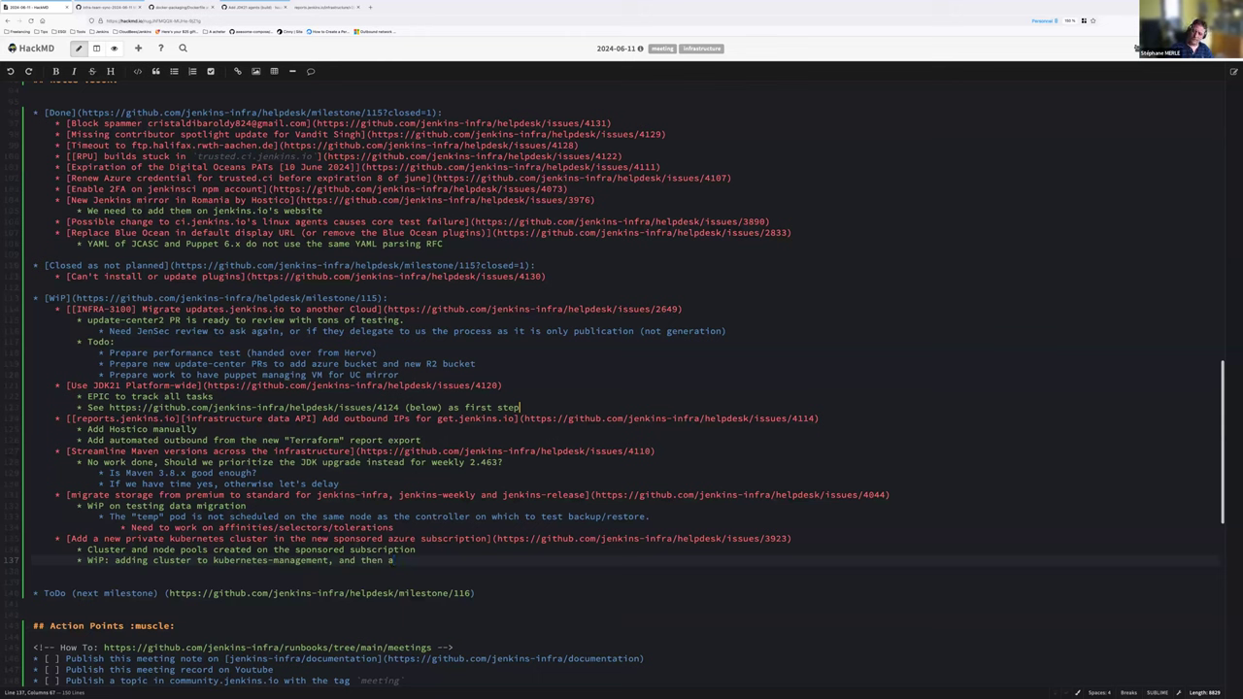
pyautogui.press('Backspace')
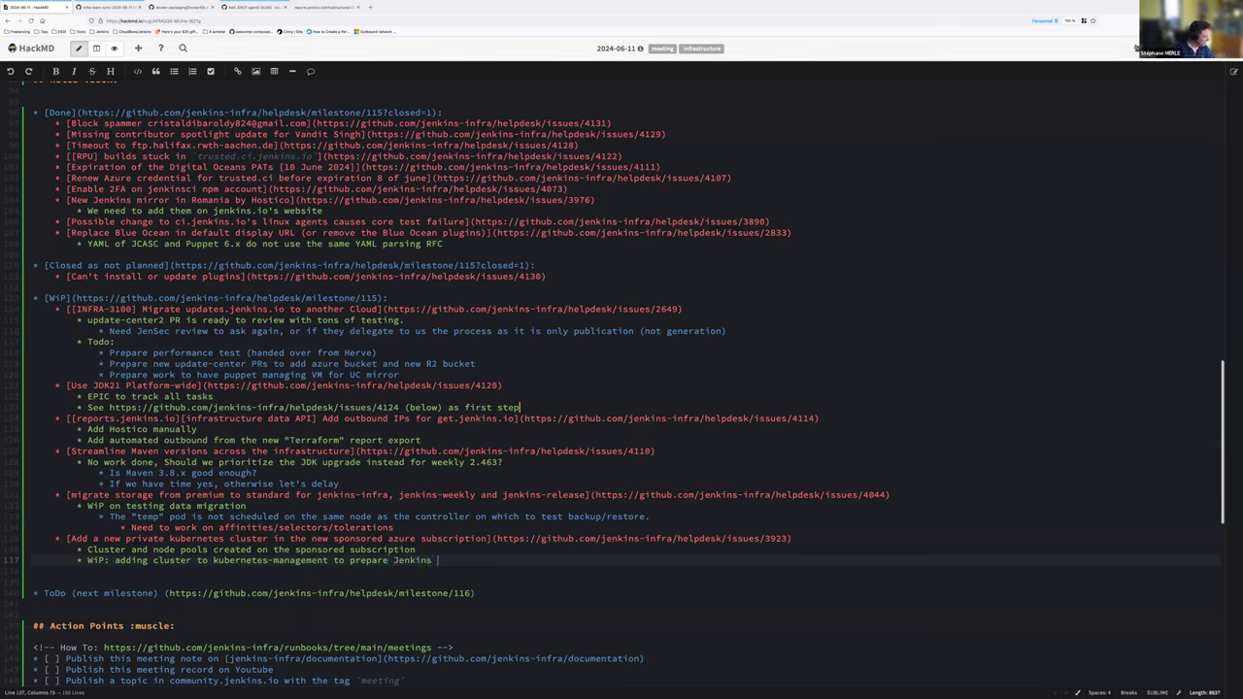
pyautogui.write('management of')
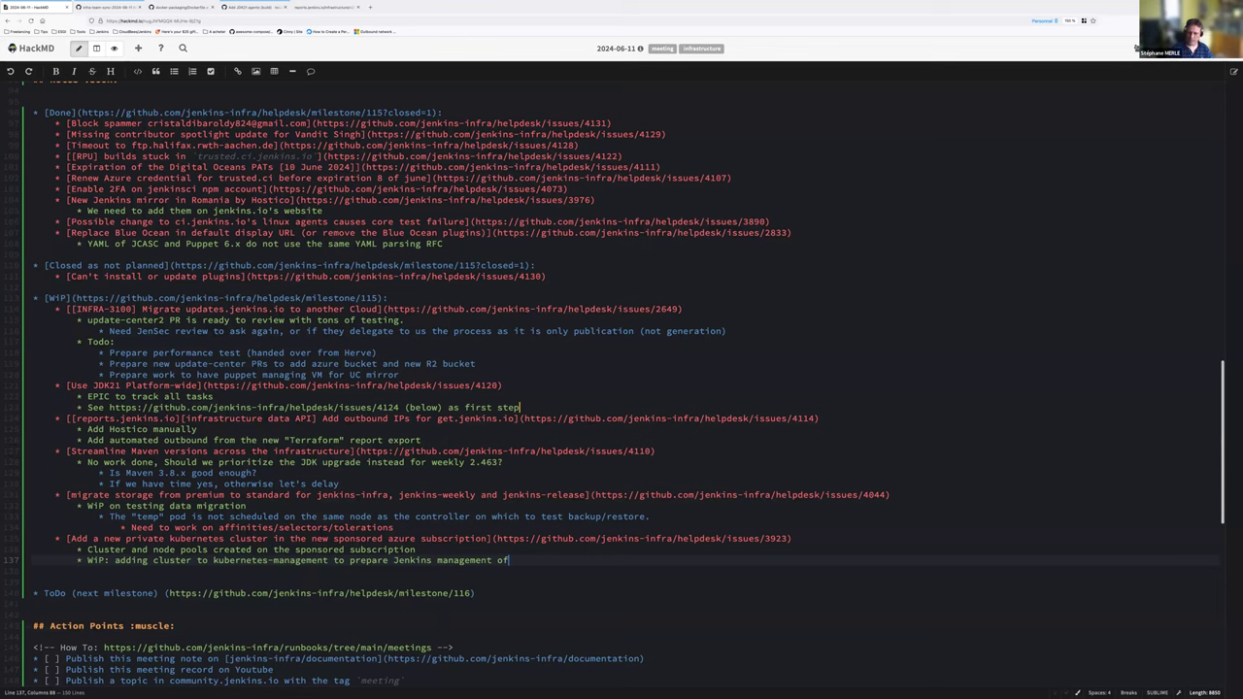
pyautogui.write('agents')
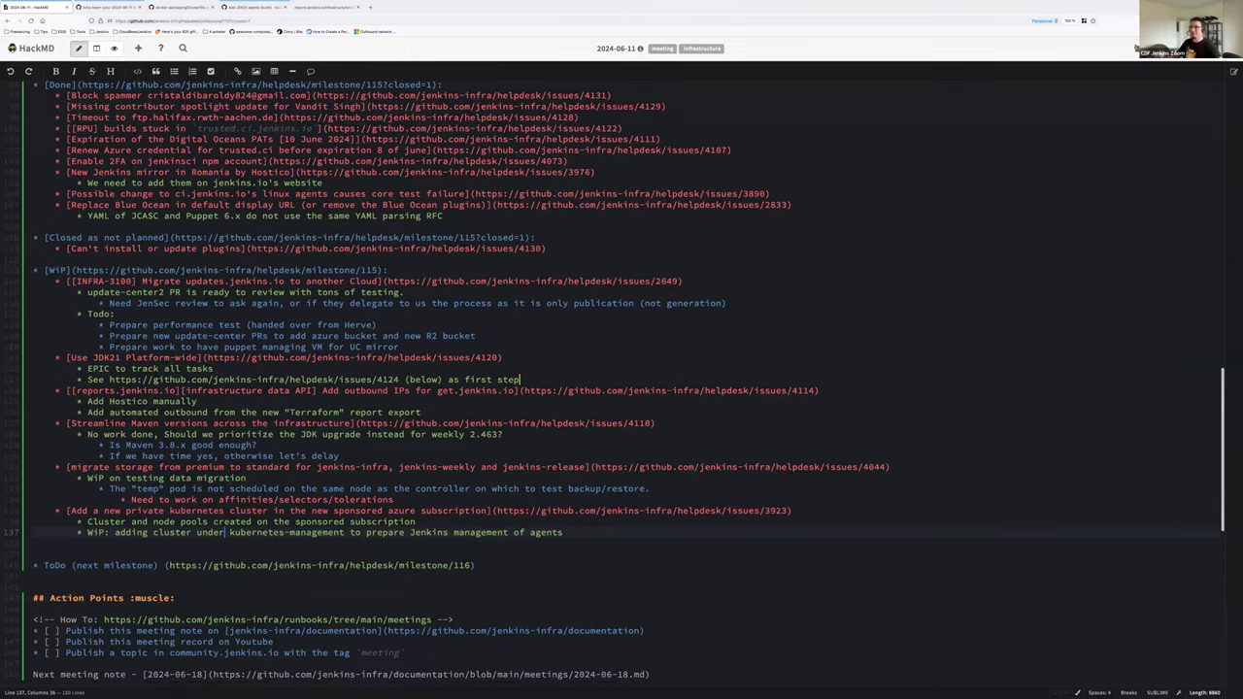
# Link helpdesk issue #4124 (Add JDK21 agents) under ToDo (next milestone) in the notes.
pyautogui.click(106, 8)
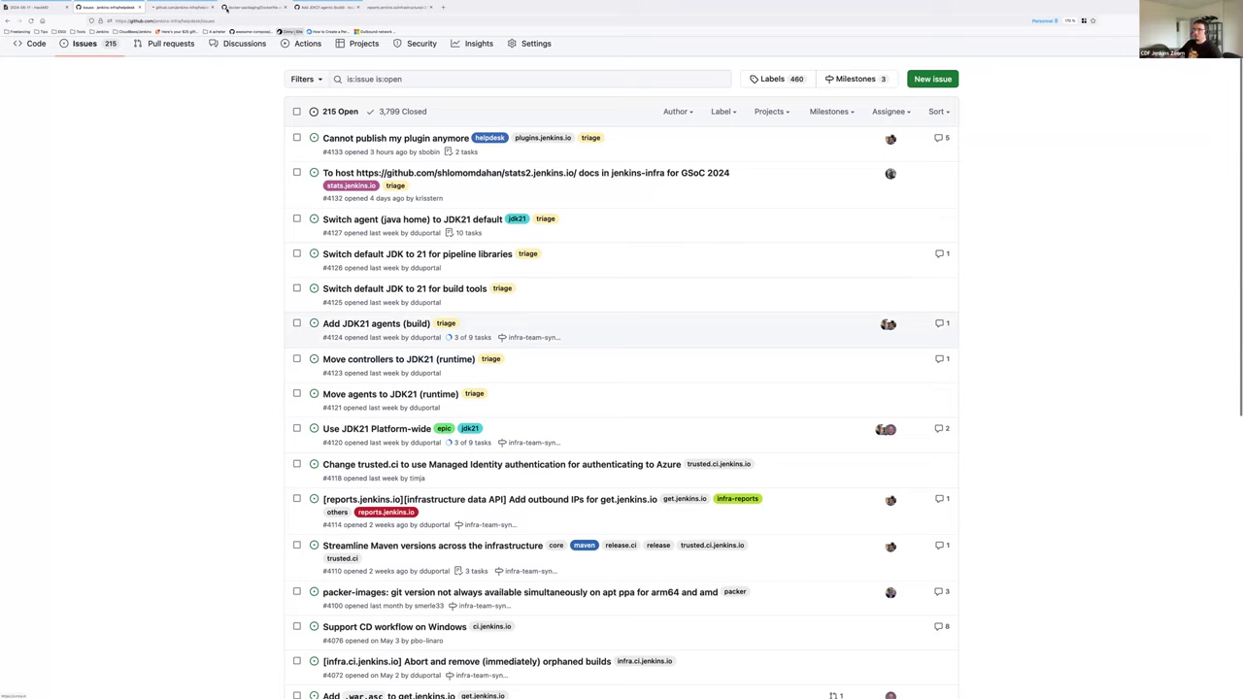
pyautogui.click(377, 429)
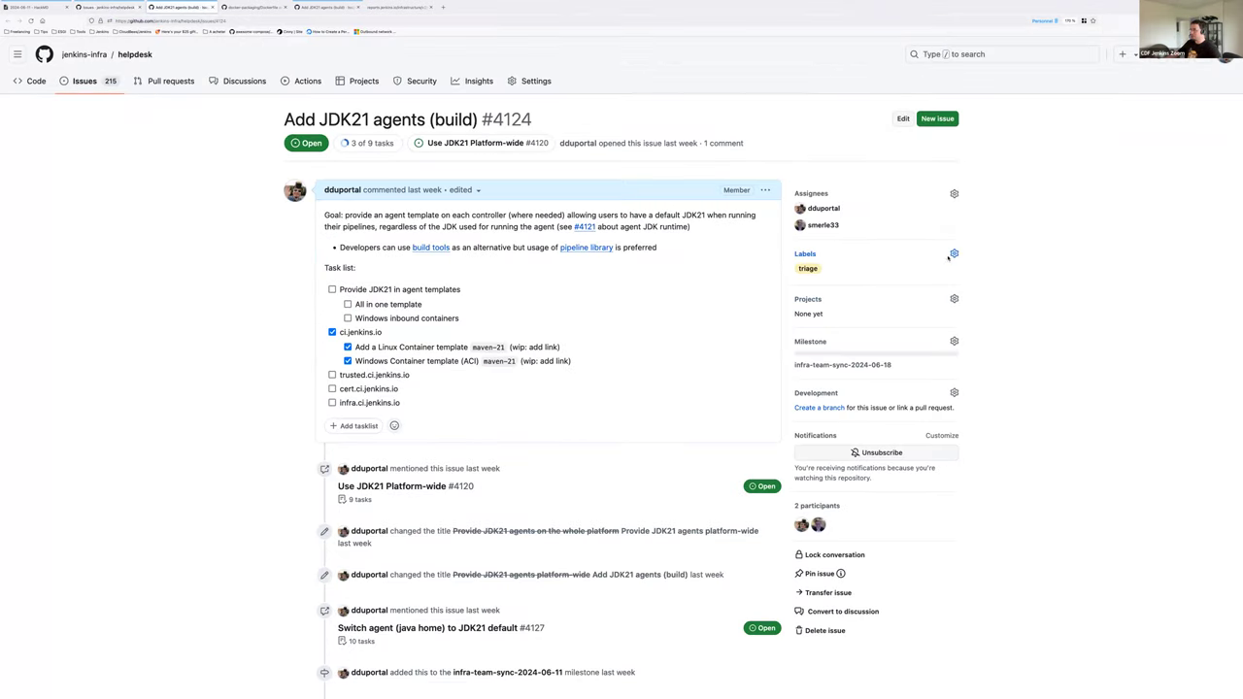
pyautogui.click(954, 253)
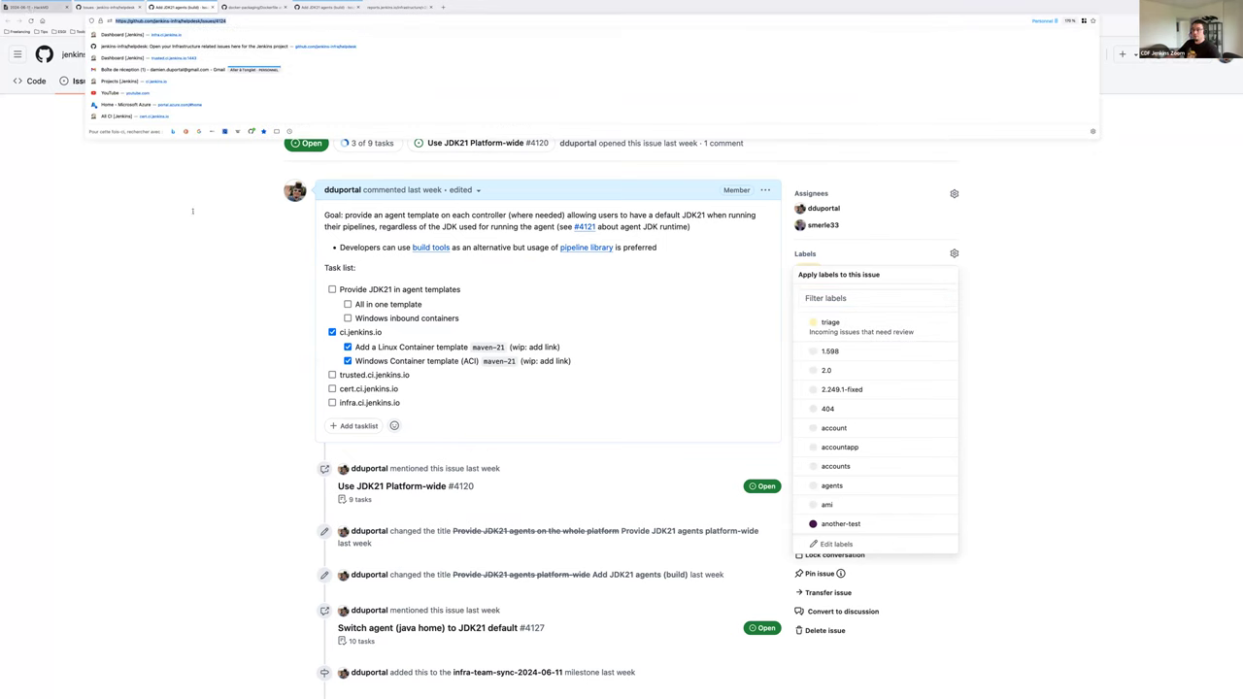
pyautogui.click(127, 8)
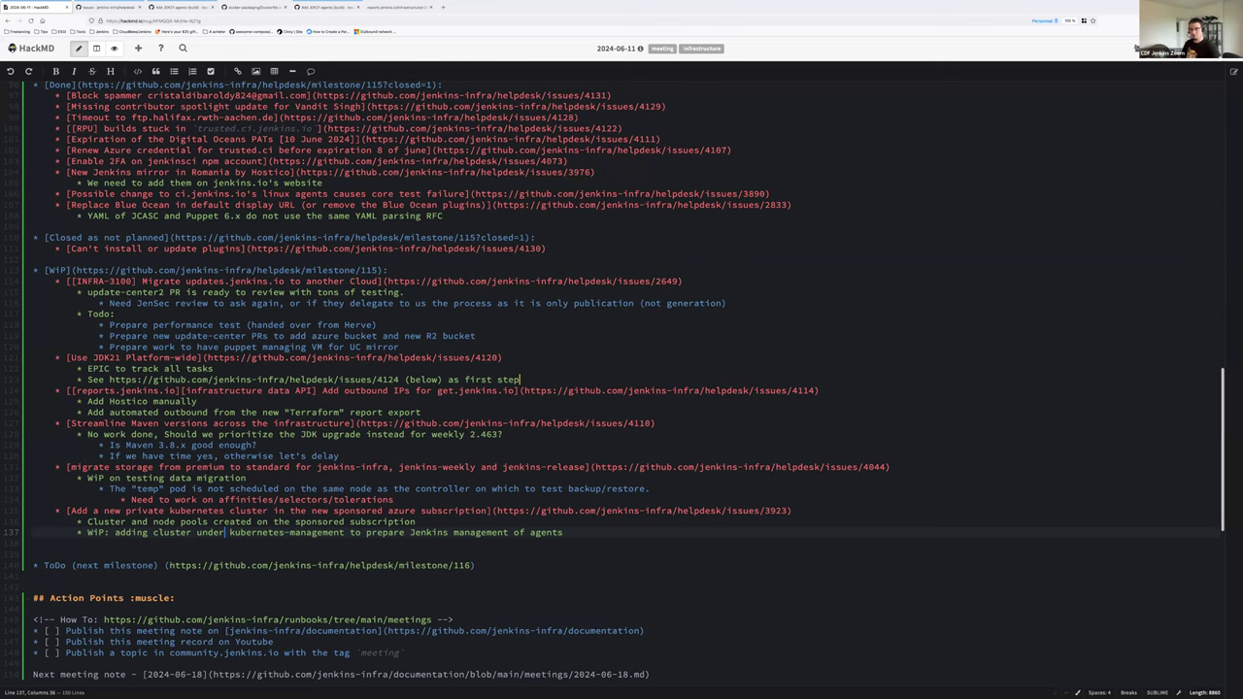
pyautogui.write('https://github.com/jenkins-infra/helpdesk/issues/4124')
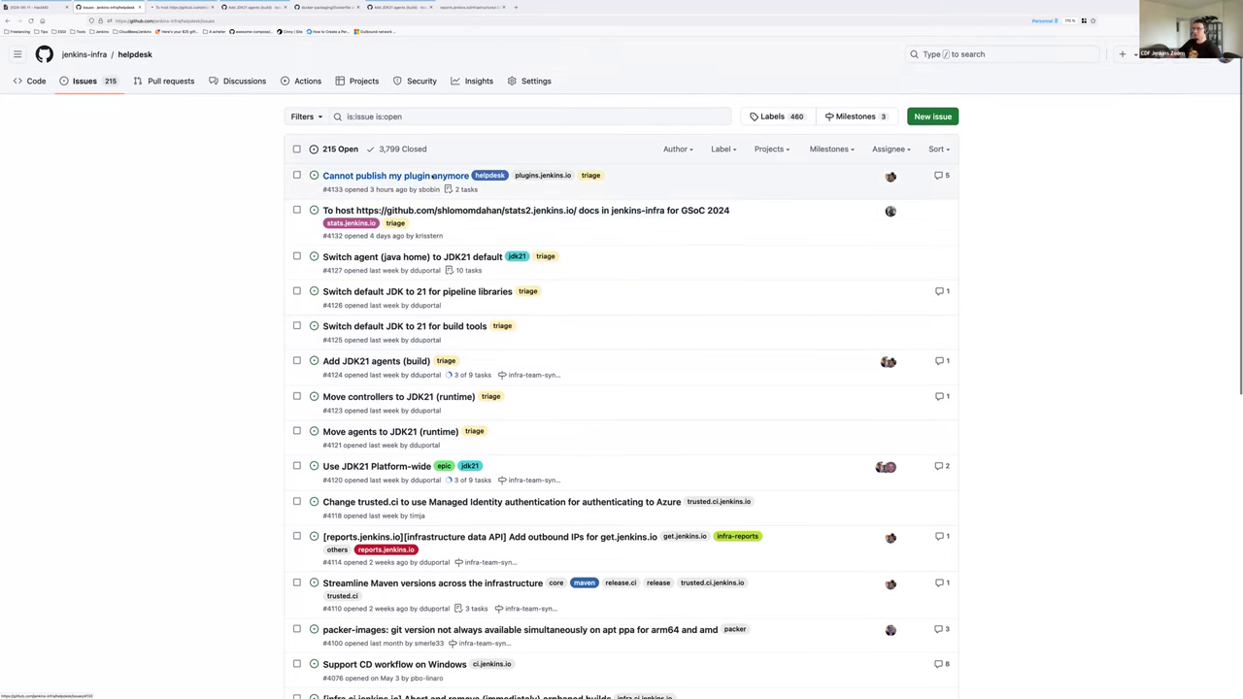
# Set issue #4132's milestone to infra-team-sync-2024-06-18 and remove its triage label.
pyautogui.click(524, 210)
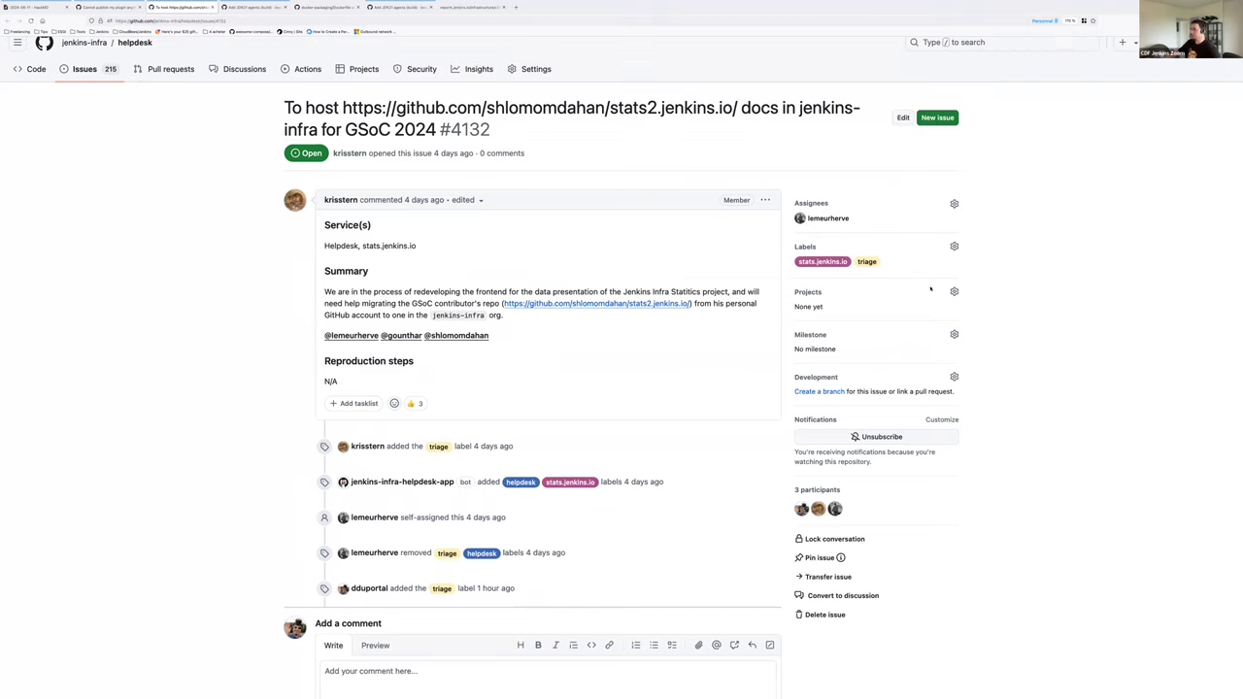
pyautogui.click(954, 334)
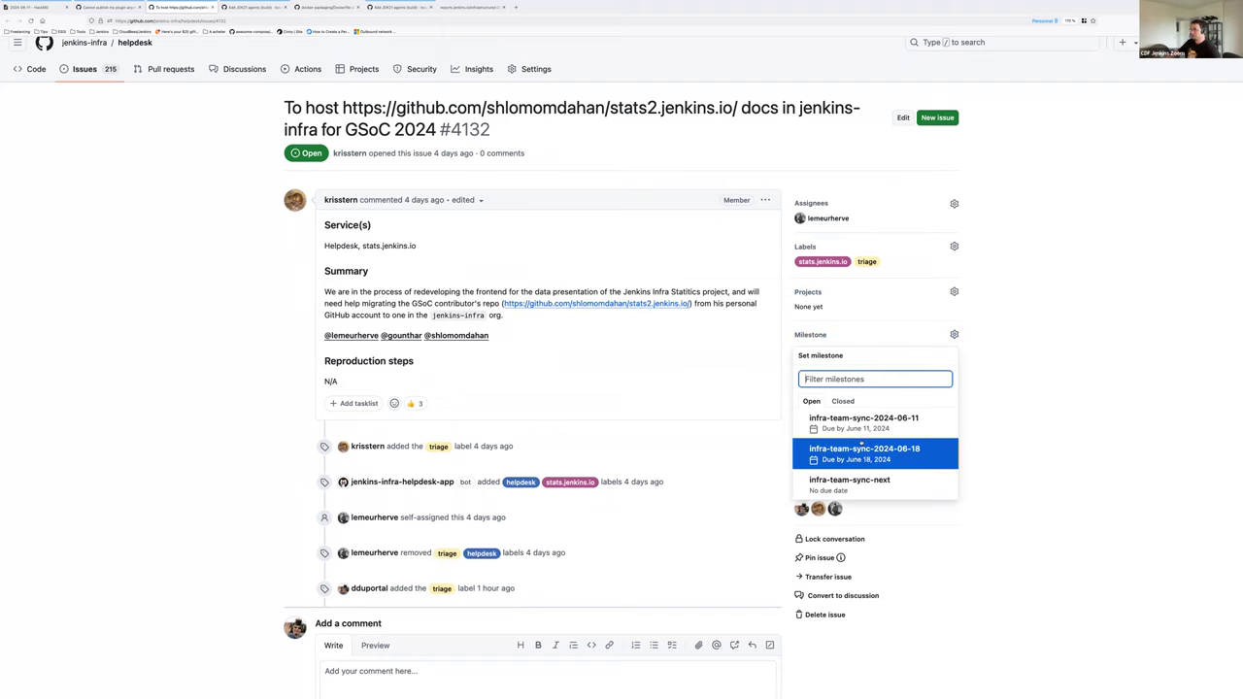
pyautogui.click(954, 245)
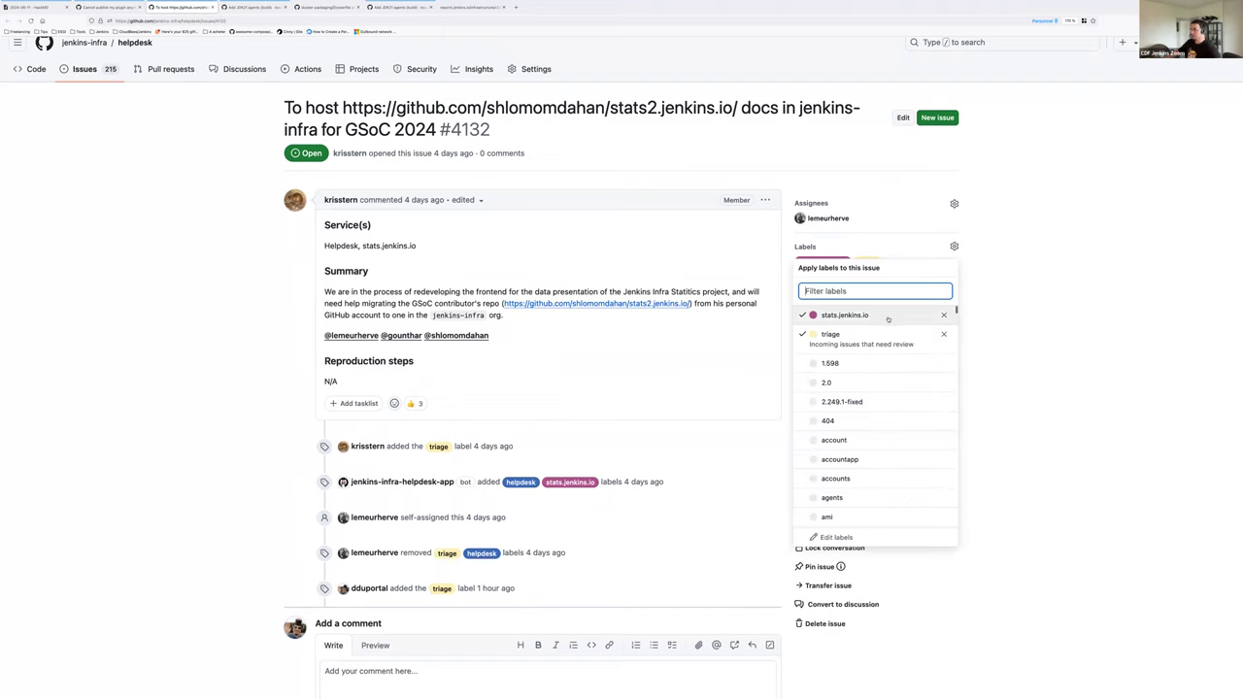
pyautogui.click(233, 311)
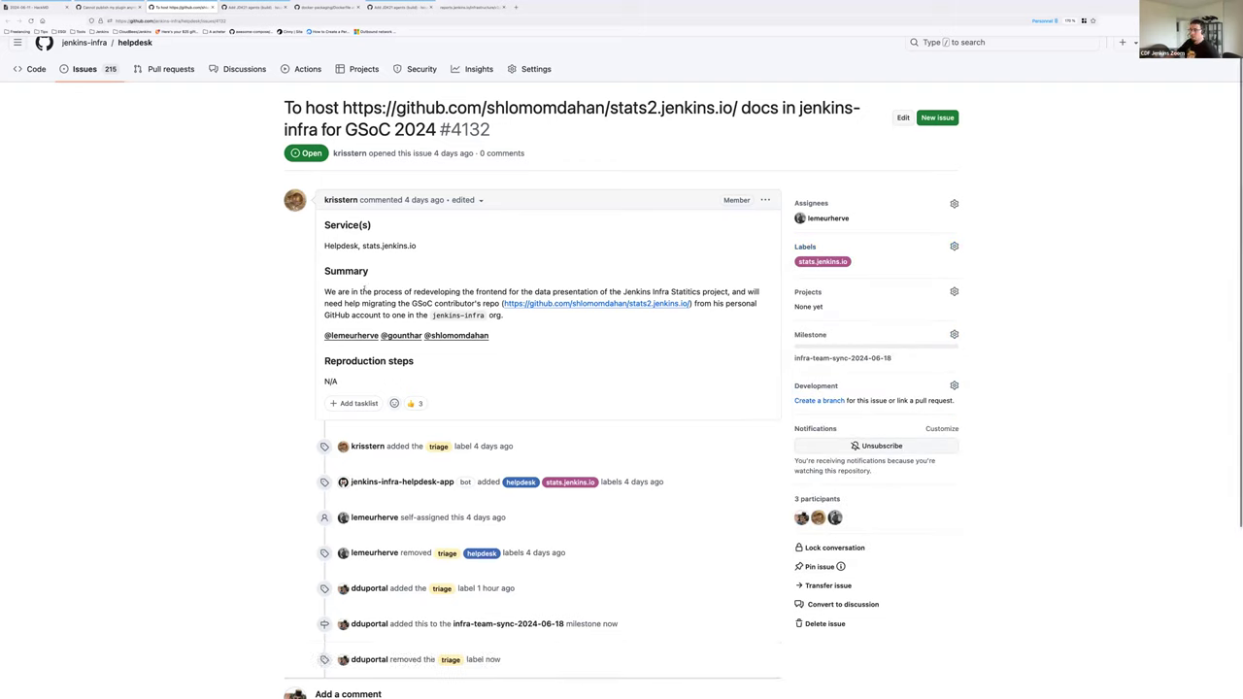
pyautogui.moveTo(365, 291); pyautogui.dragTo(496, 314)
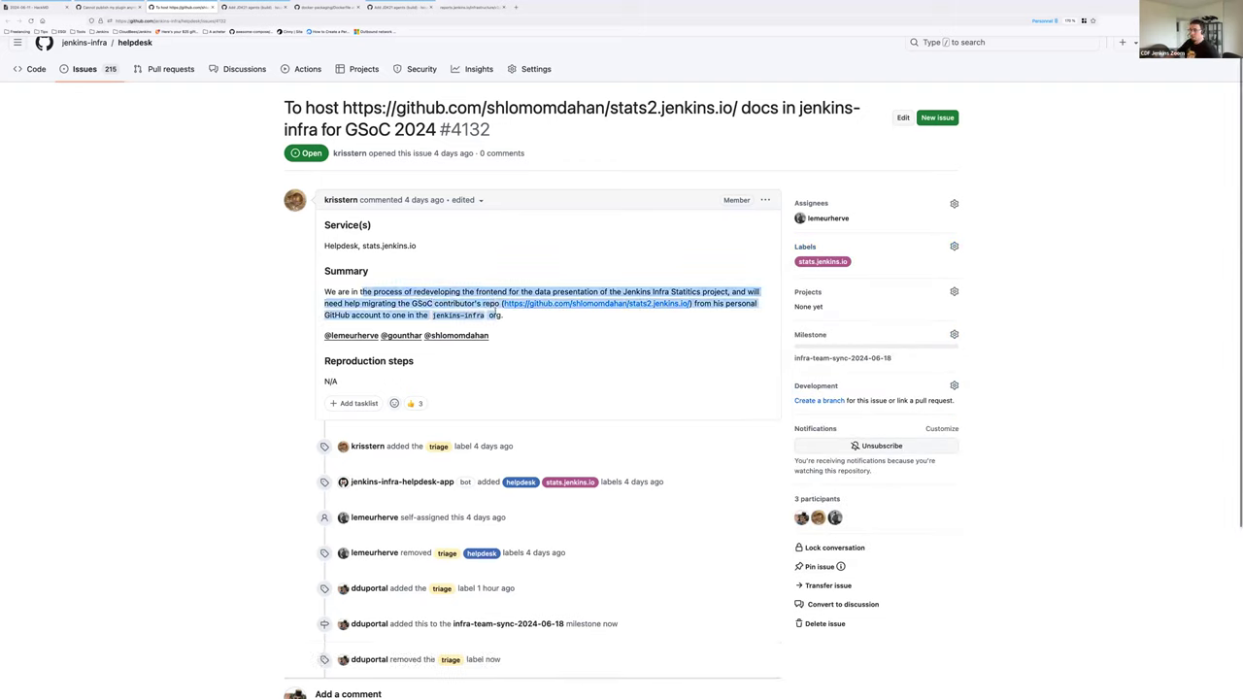
pyautogui.click(280, 330)
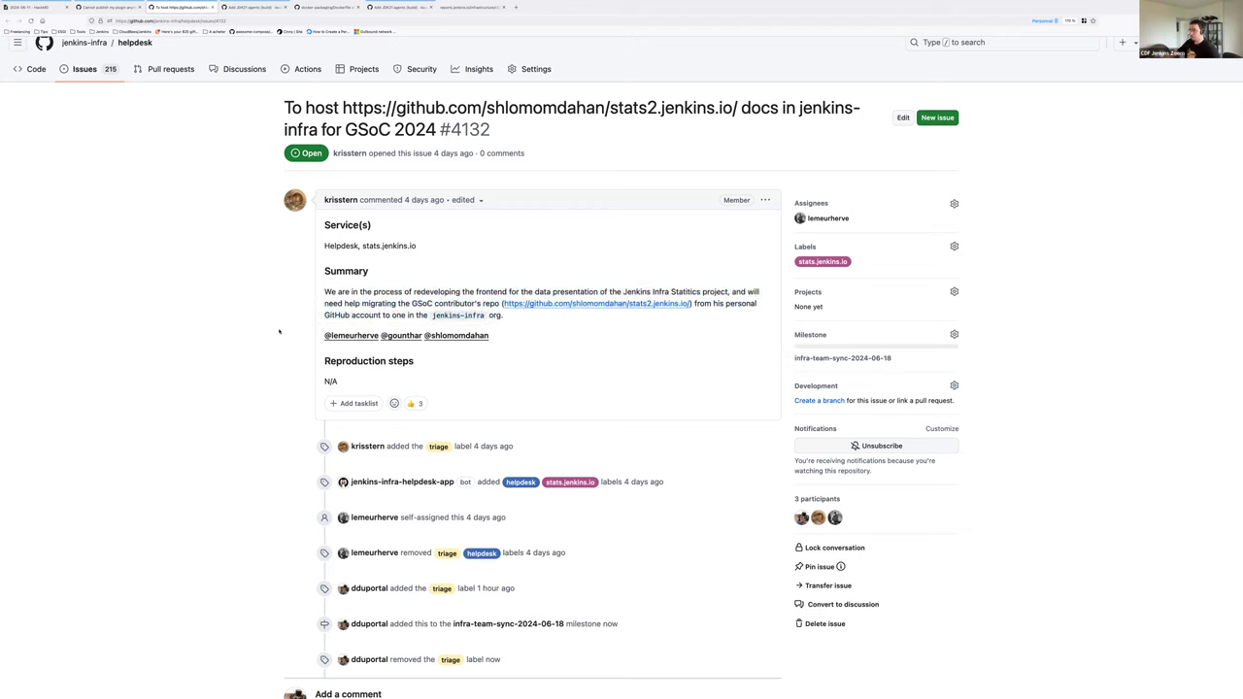
pyautogui.moveTo(249, 346)
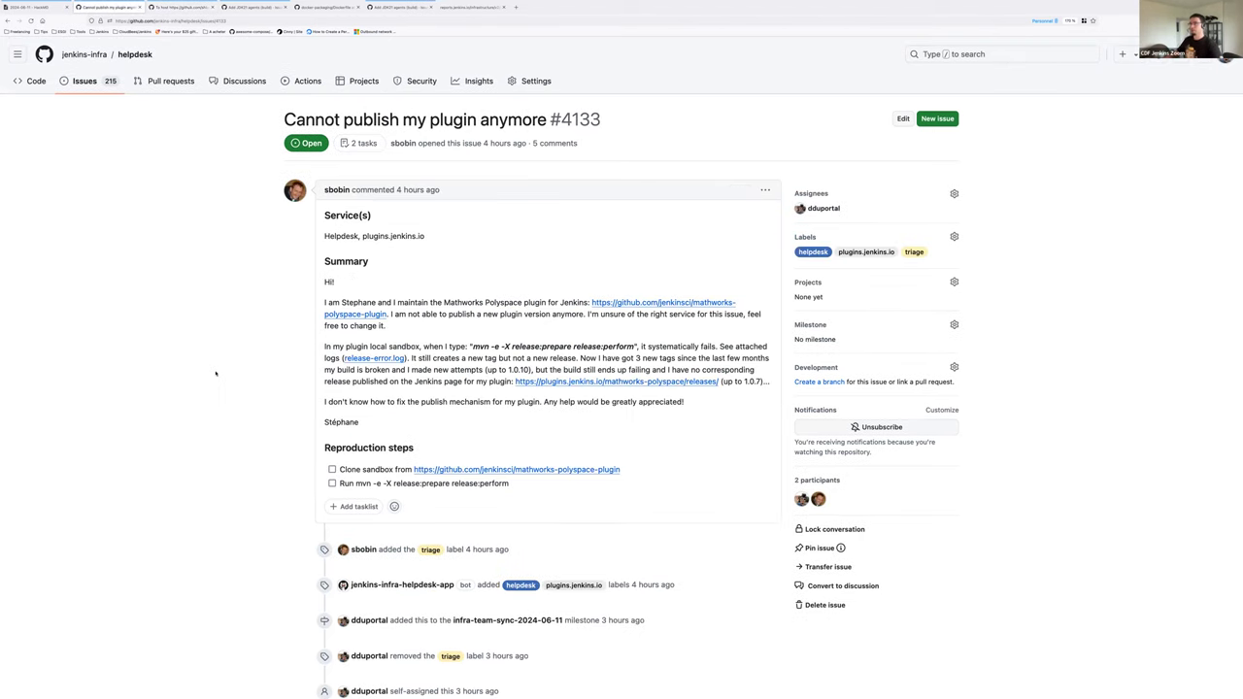
pyautogui.click(113, 7)
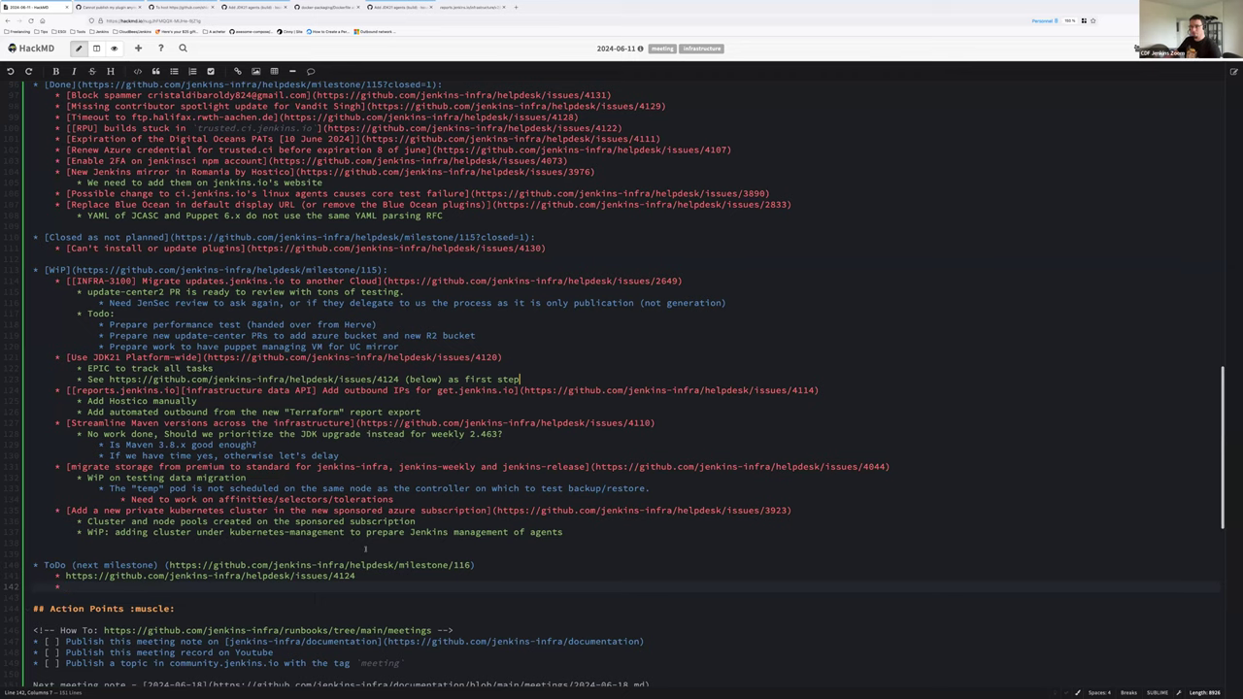
pyautogui.write('https://github.com/jenkins-infra/helpdesk/issues/4132 =>')
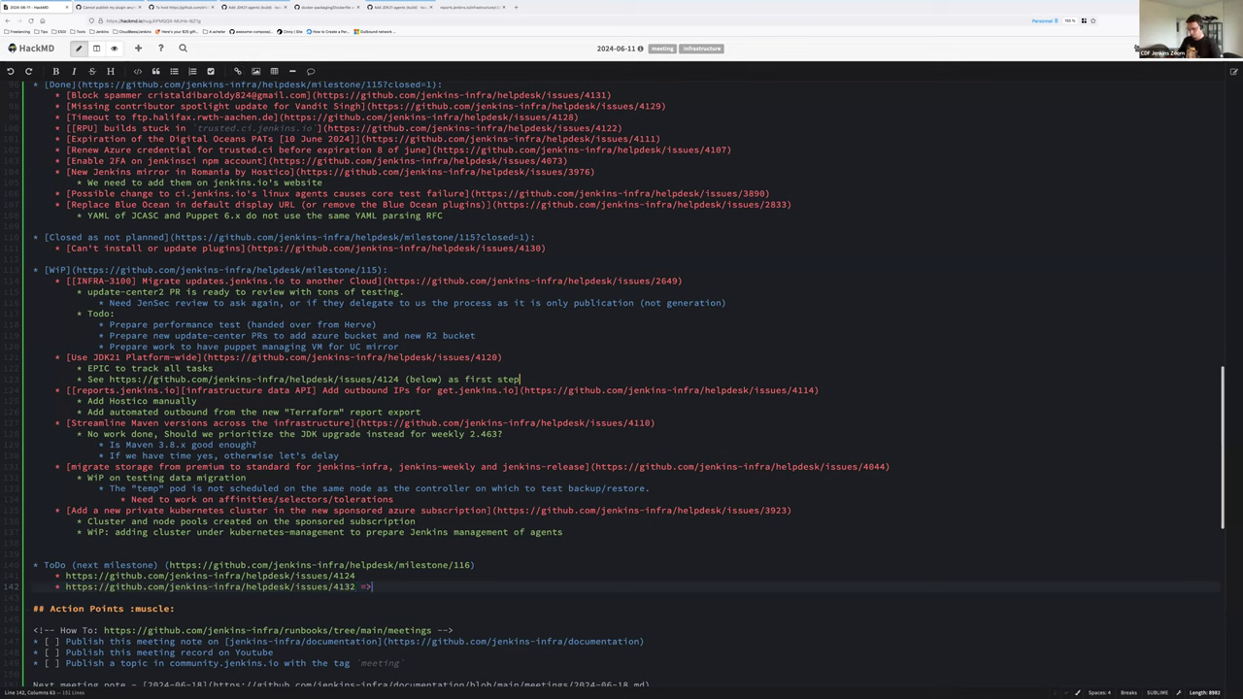
pyautogui.write('@lemeurherve')
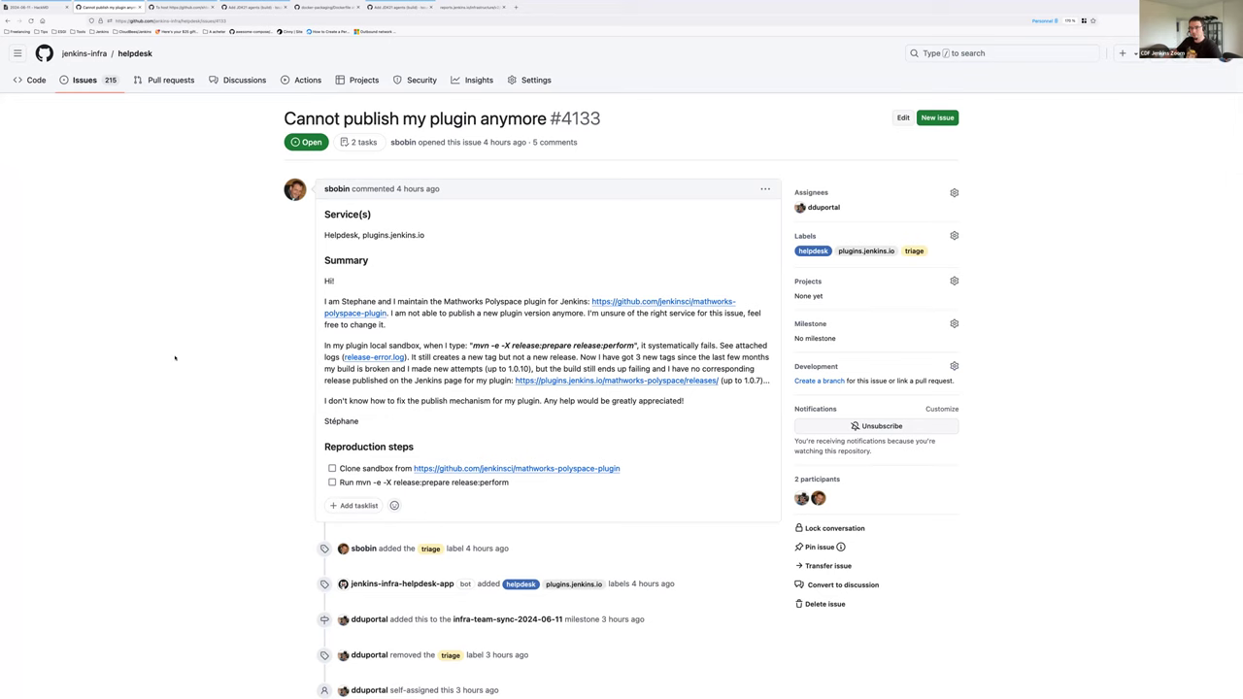
pyautogui.scroll(-3)
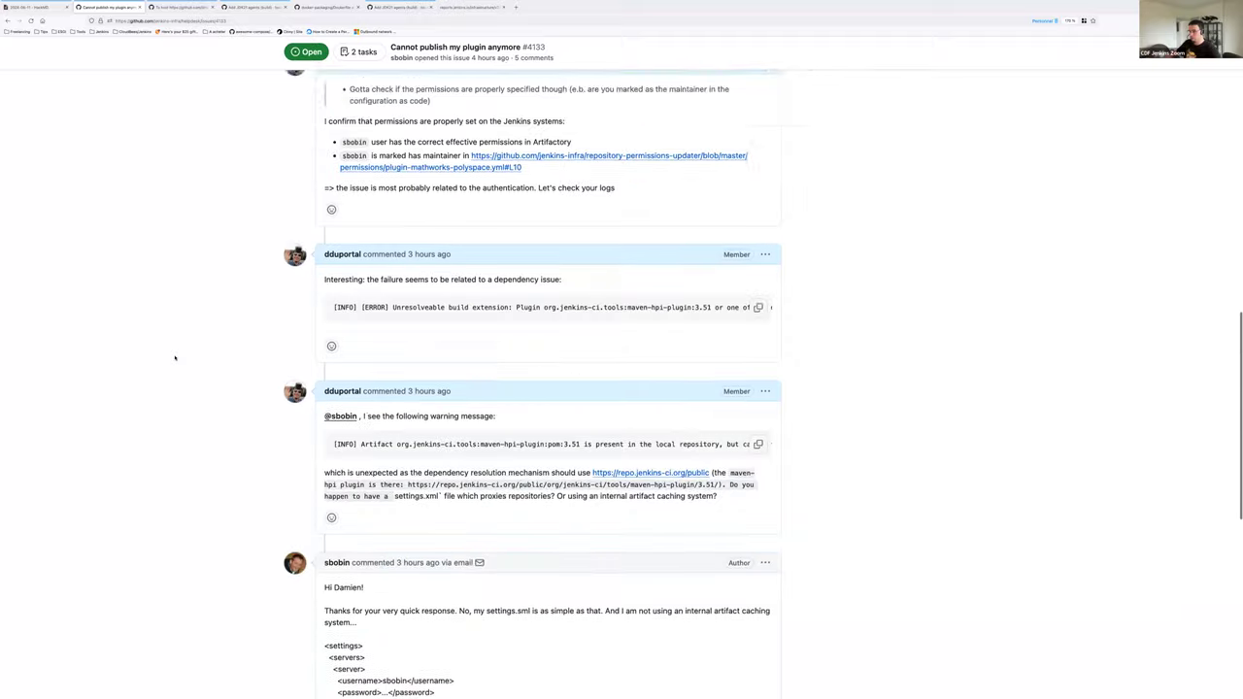
pyautogui.scroll(-3)
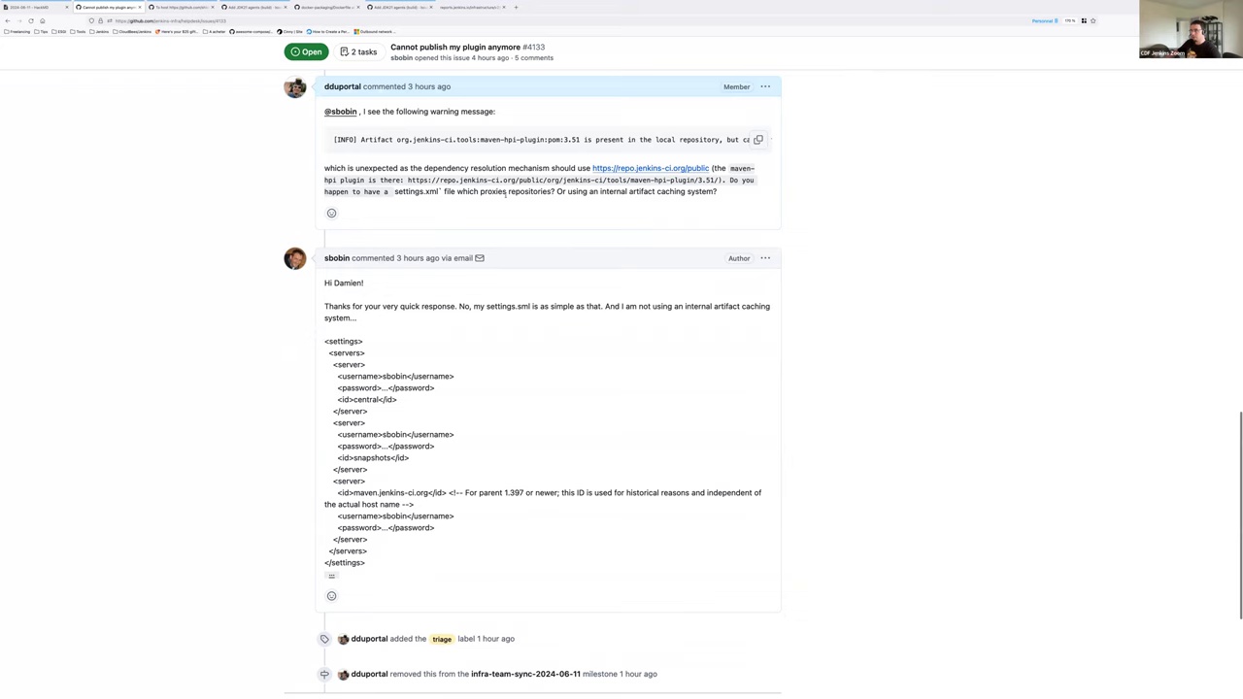
pyautogui.scroll(-3)
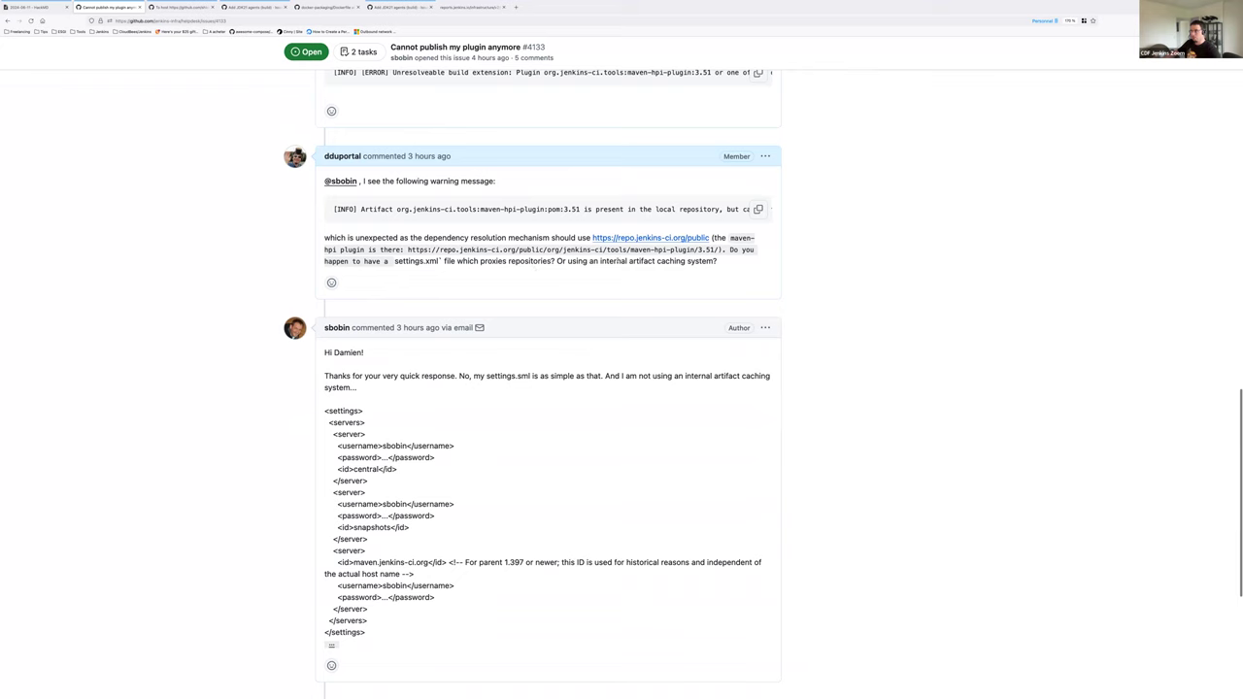
pyautogui.doubleClick(665, 248)
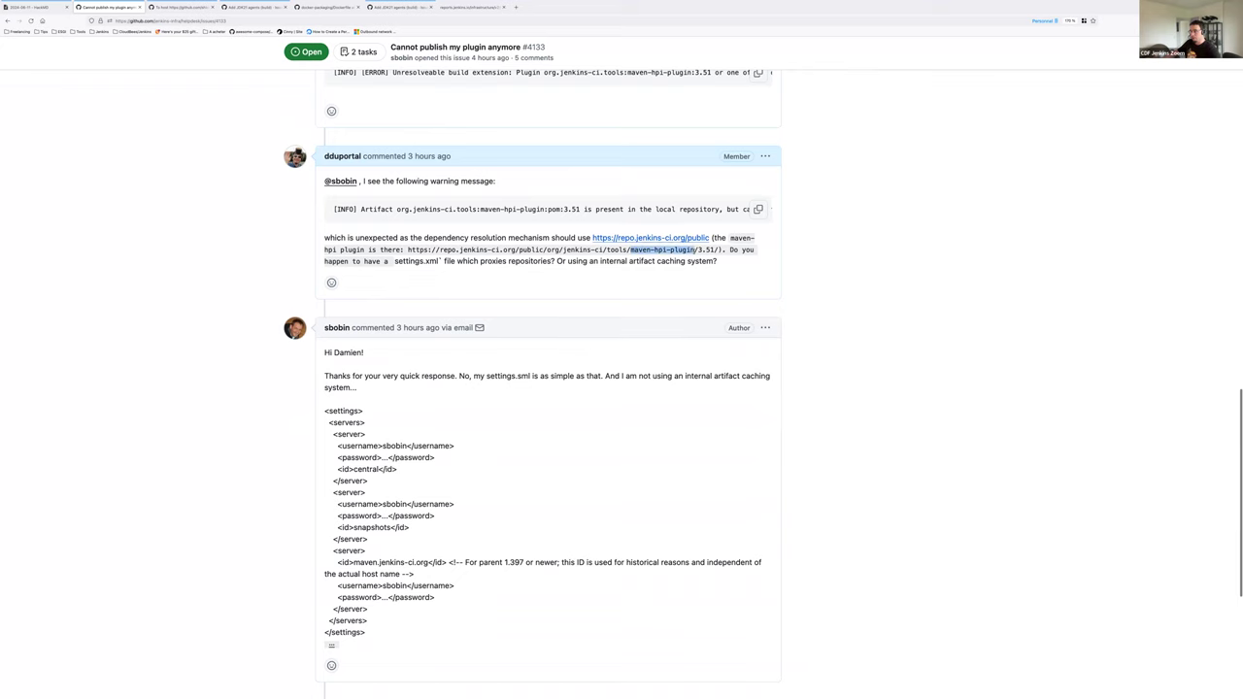
pyautogui.scroll(-3)
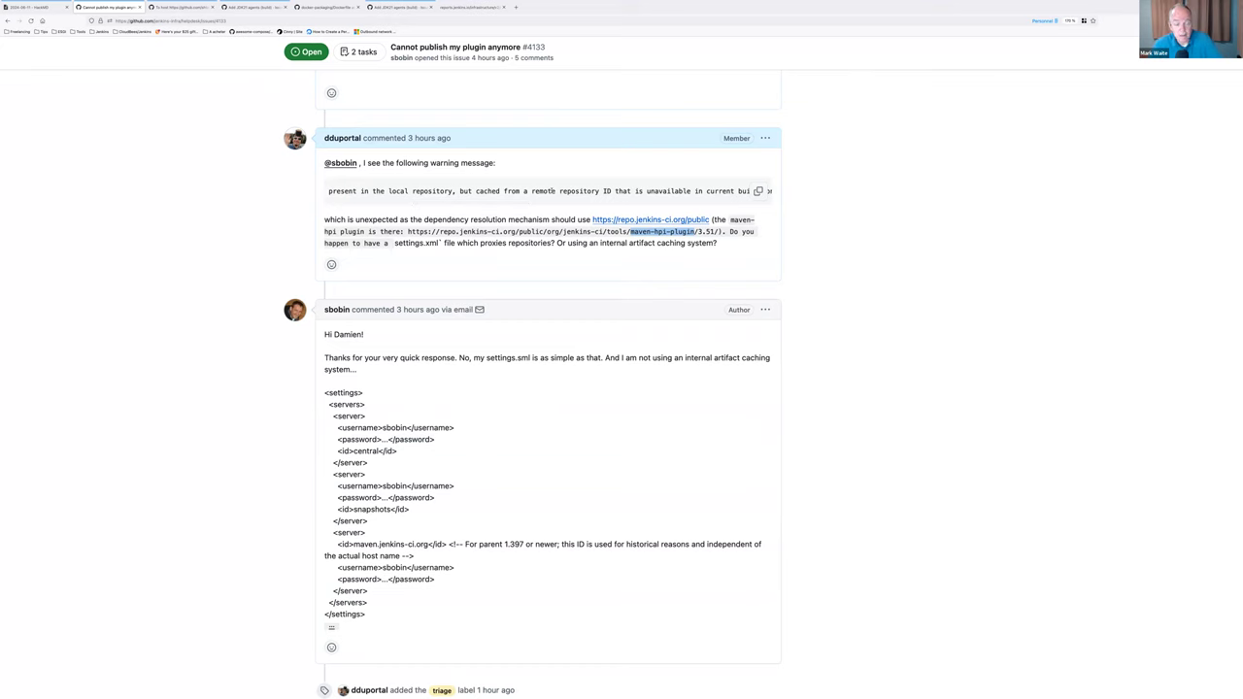
pyautogui.hscroll(3)
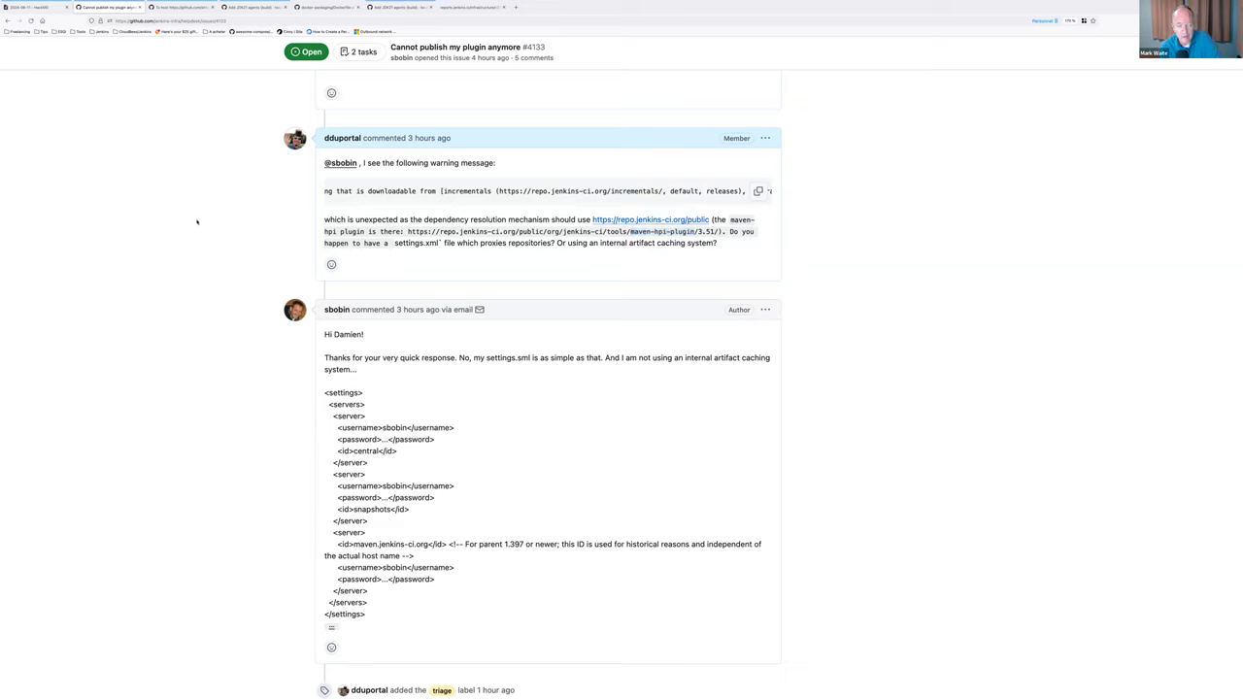
pyautogui.moveTo(179, 257)
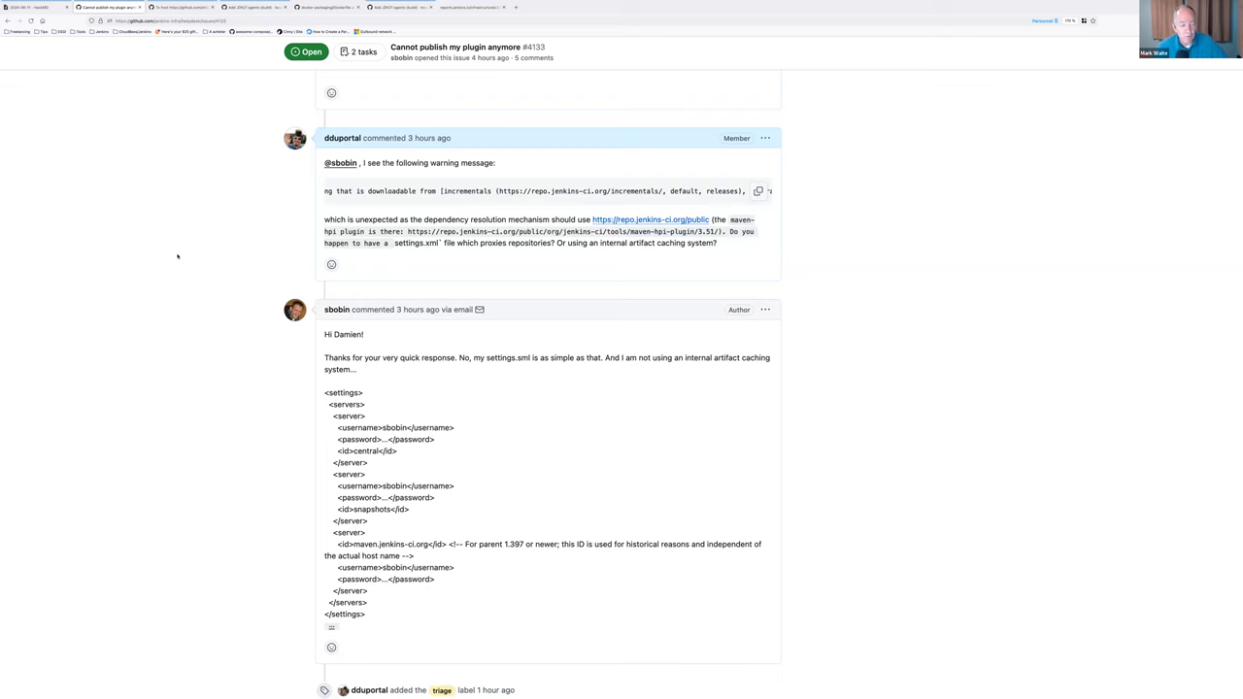
pyautogui.scroll(-3)
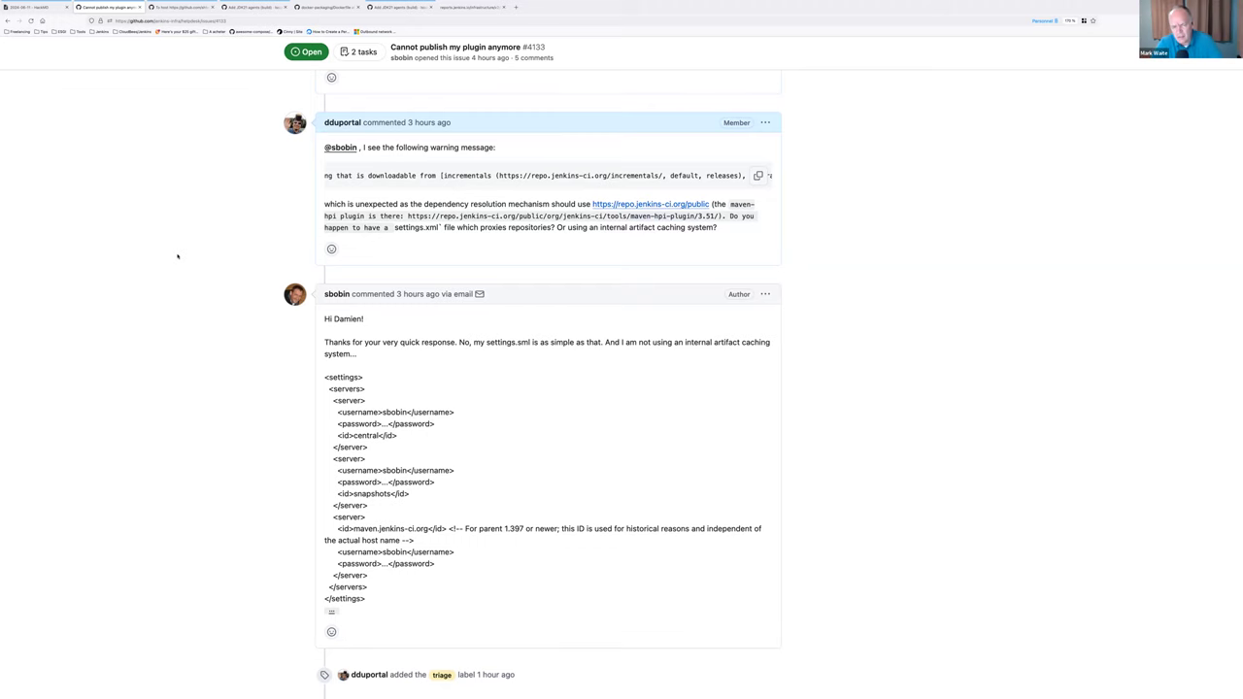
pyautogui.scroll(-3)
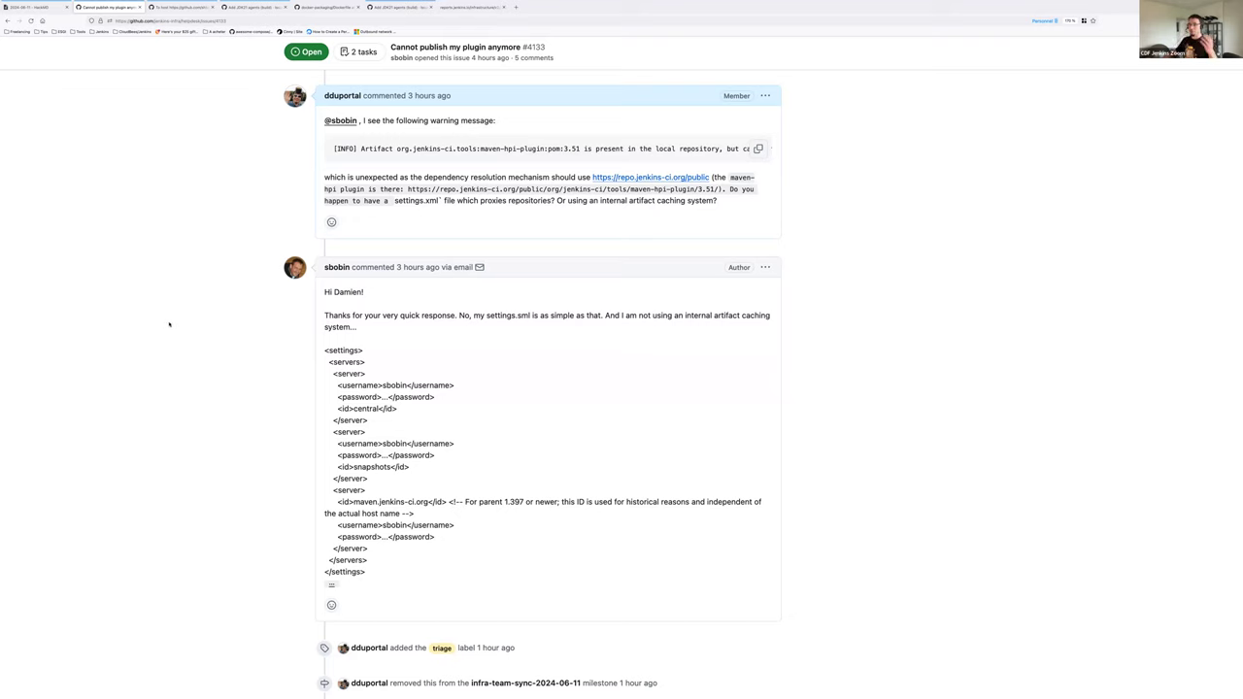
pyautogui.moveTo(161, 354)
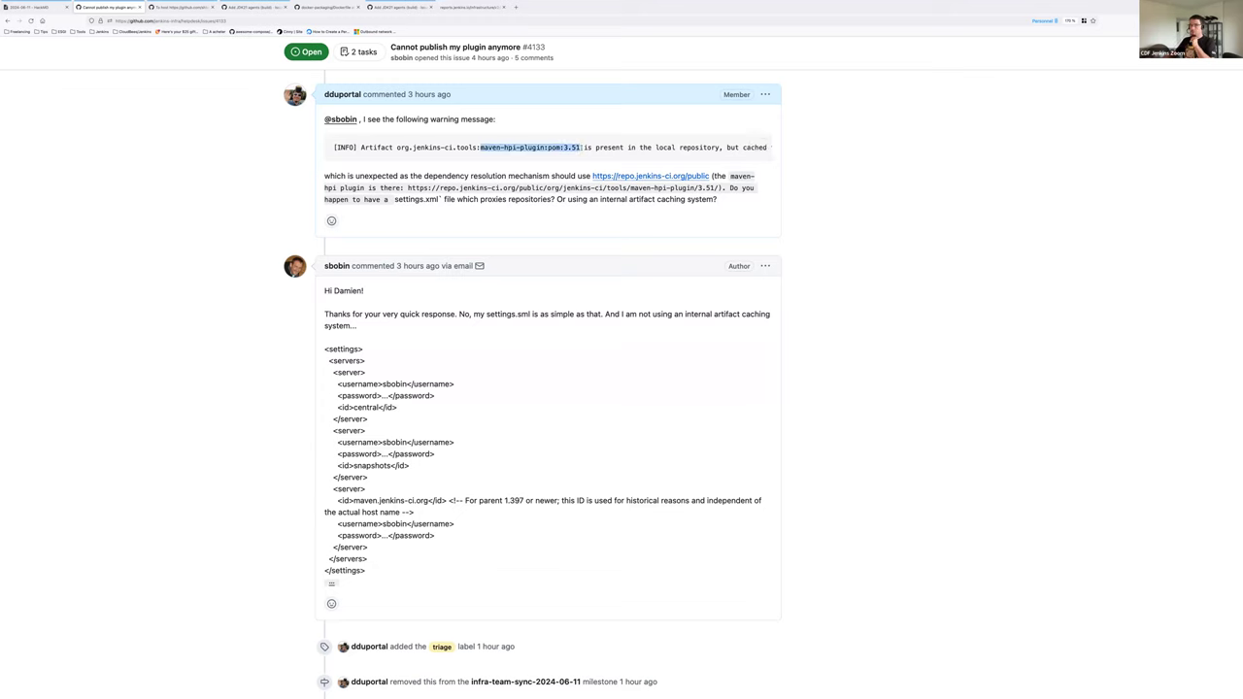
pyautogui.moveTo(222, 257)
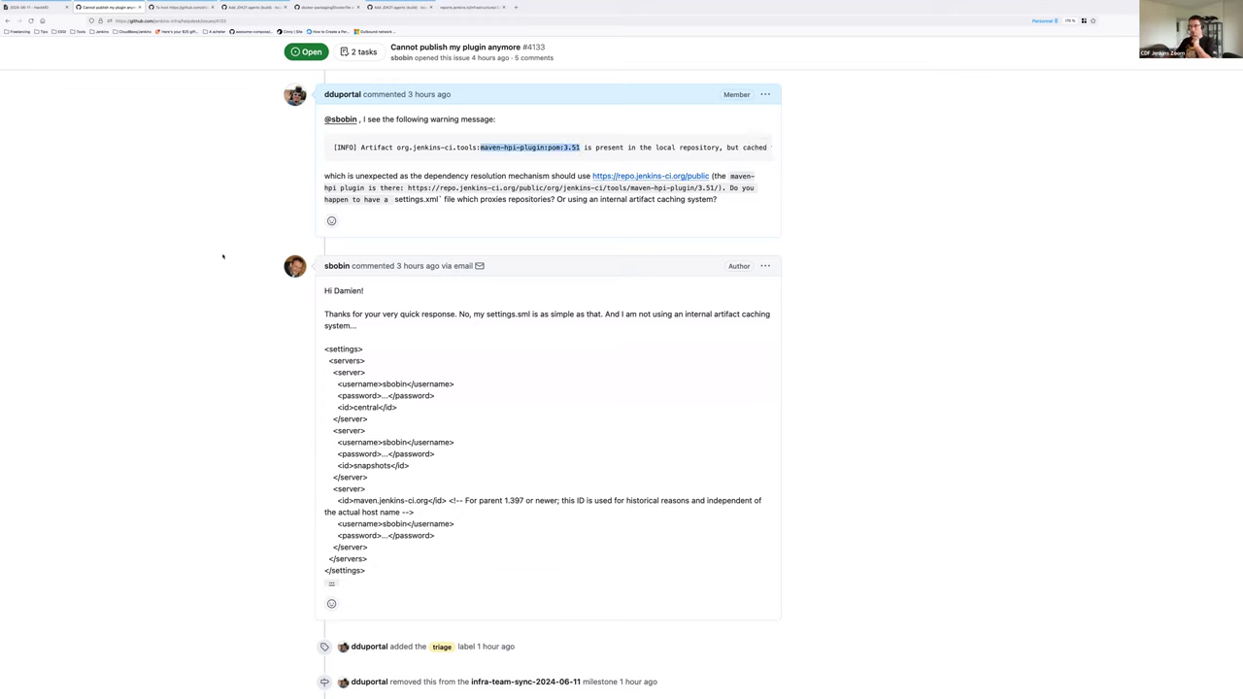
pyautogui.moveTo(175, 299)
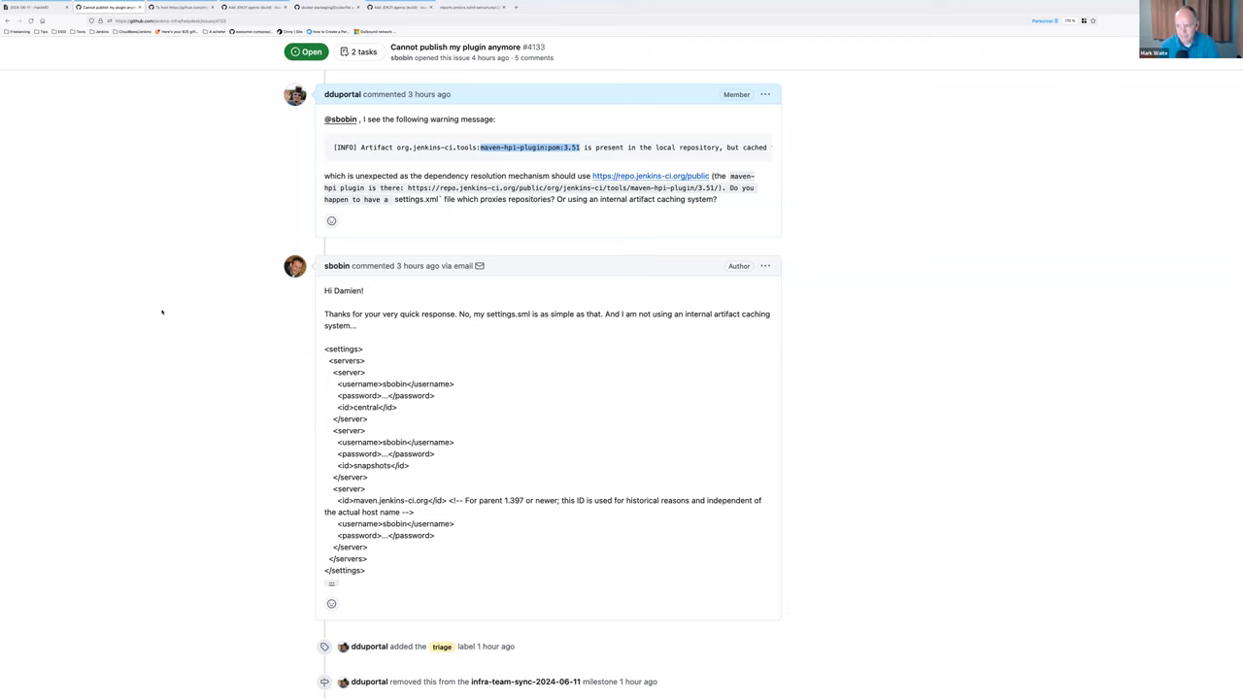
pyautogui.scroll(-3)
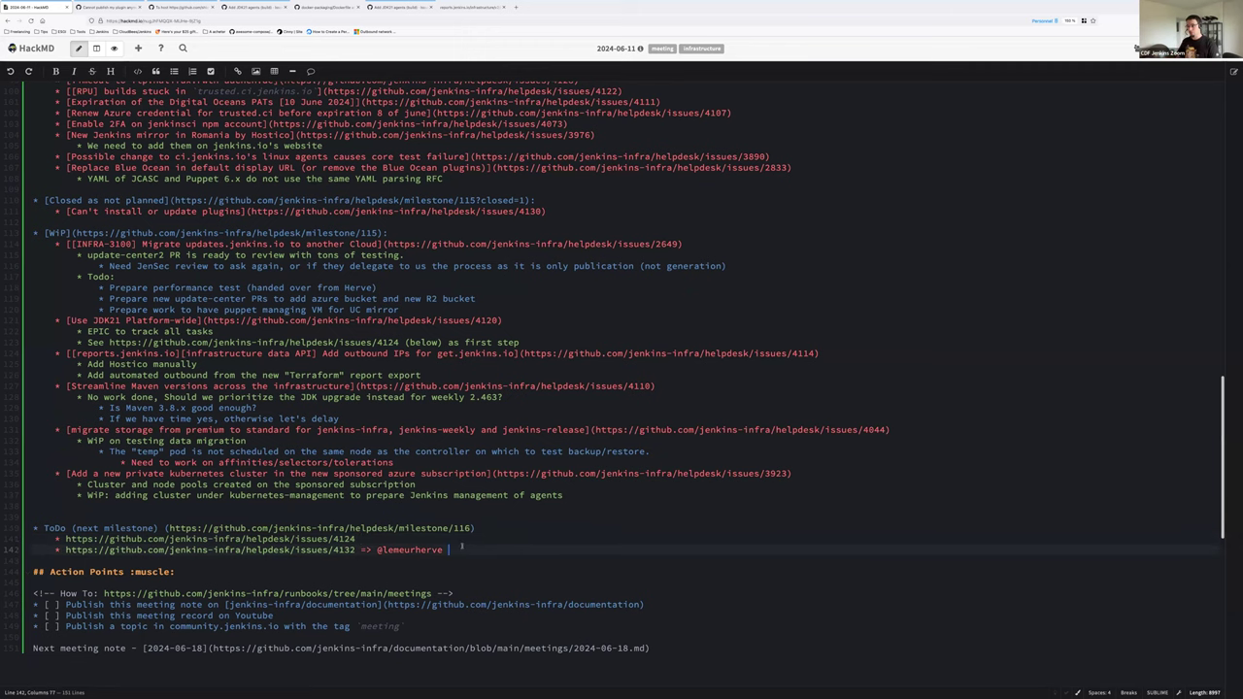
pyautogui.write('https://github.com/jenkins-infra/helpdesk/issues/4133')
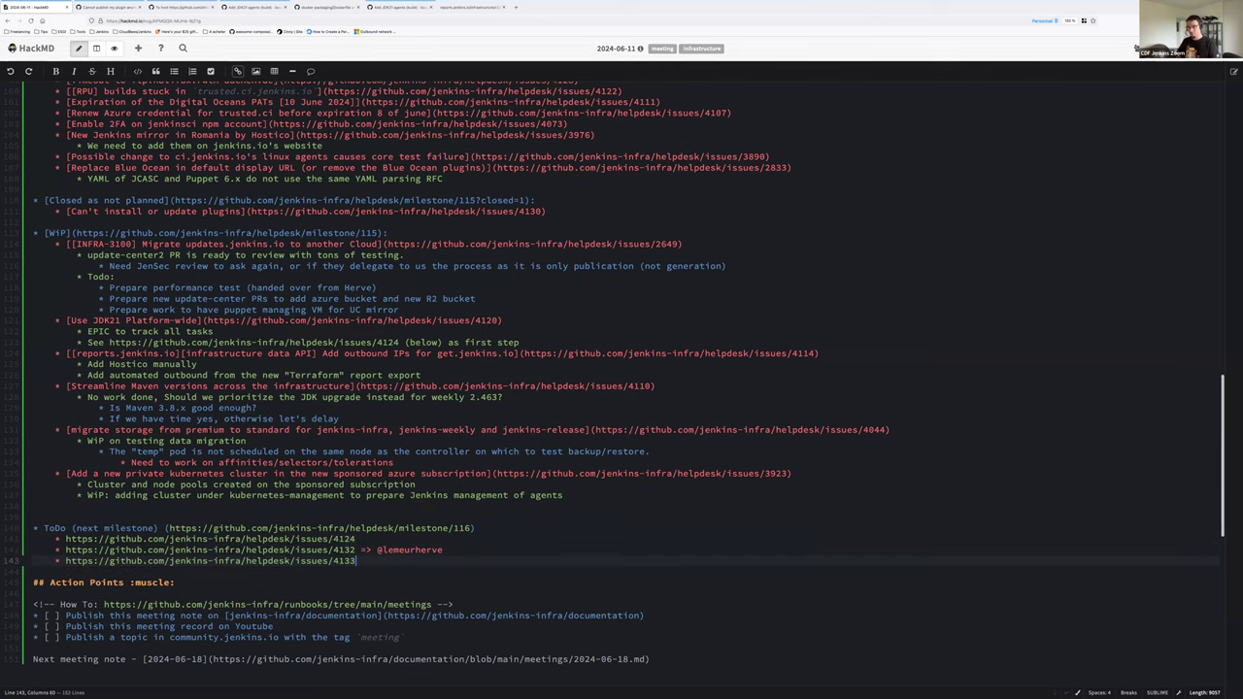
pyautogui.write('=> @dduportal')
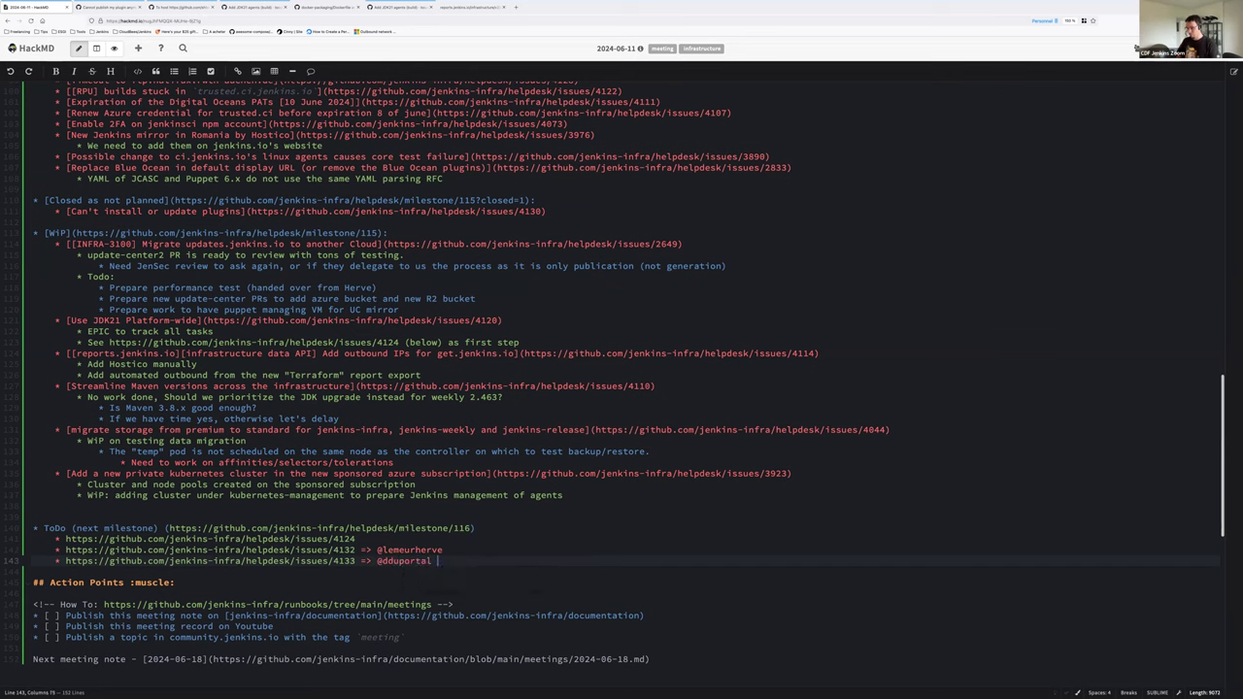
pyautogui.write('one last try and')
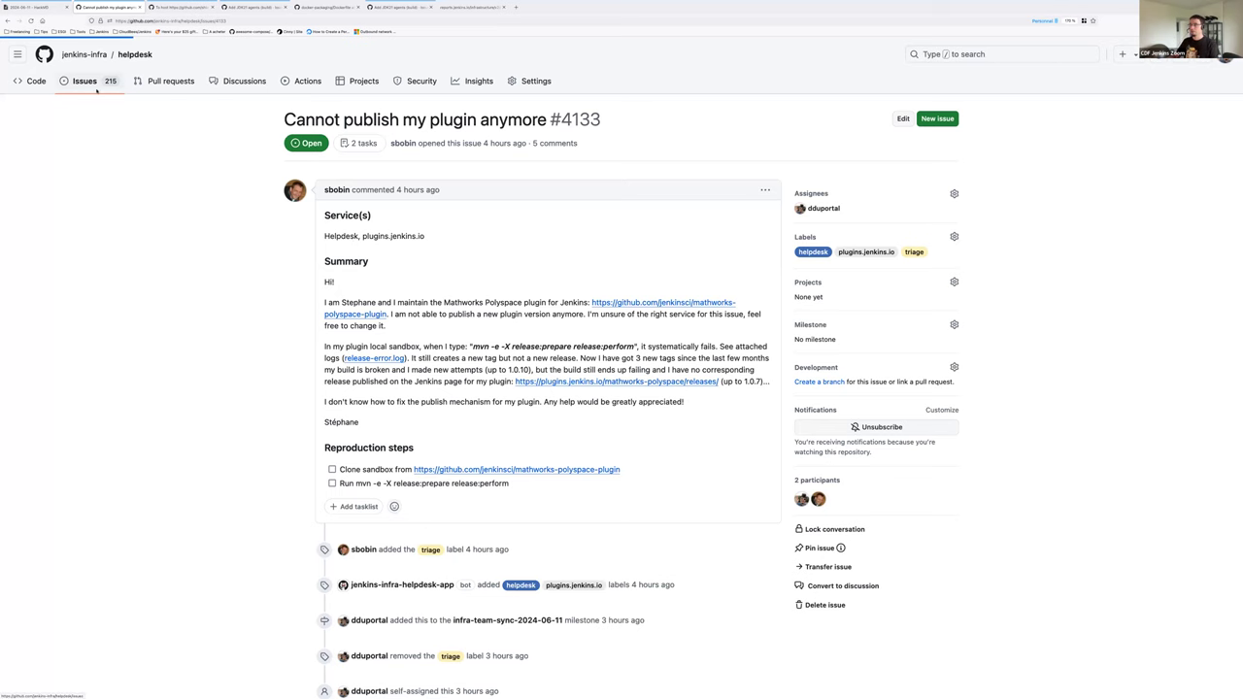
# Search Google for 'jenkins roadmap' and open the Jenkins Roadmap result.
pyautogui.click(84, 81)
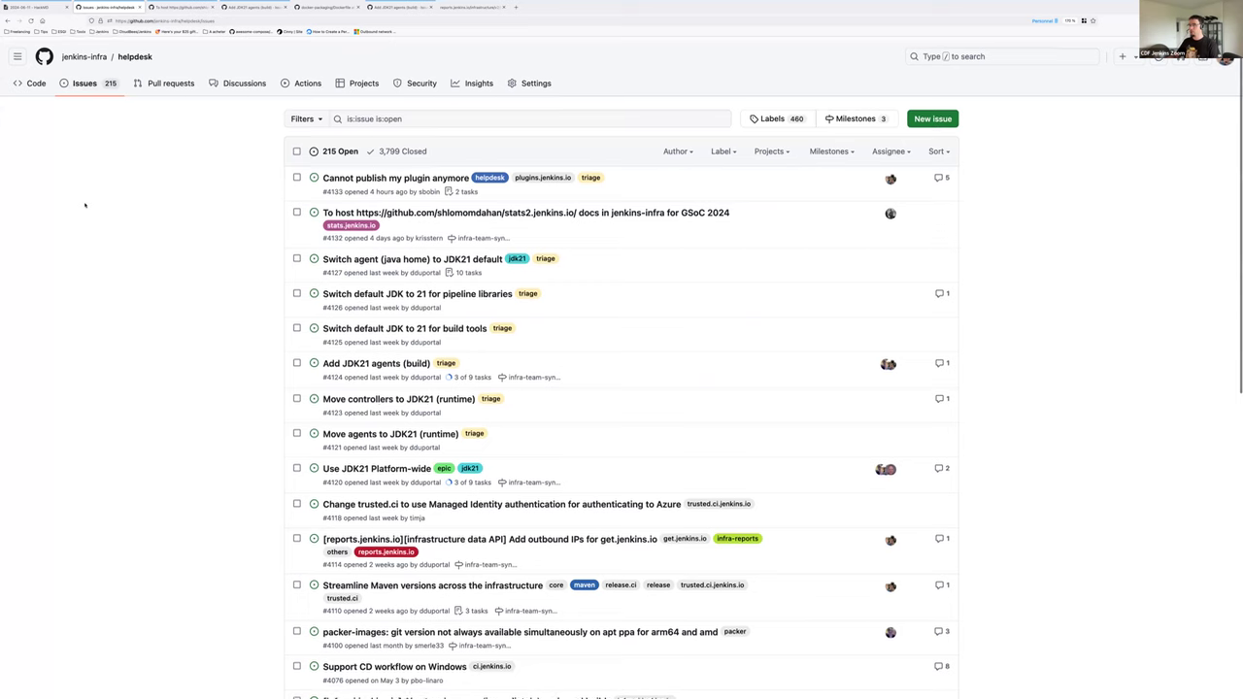
pyautogui.click(165, 19)
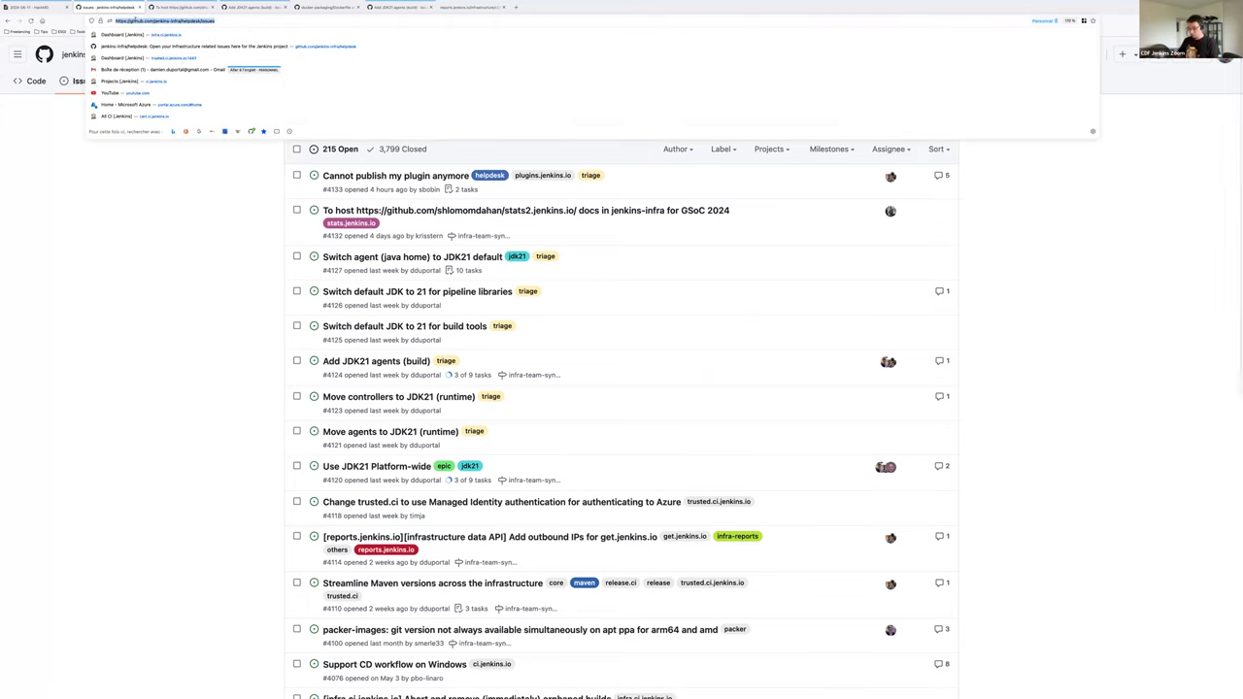
pyautogui.write('jenkins.datadoghq.com/')
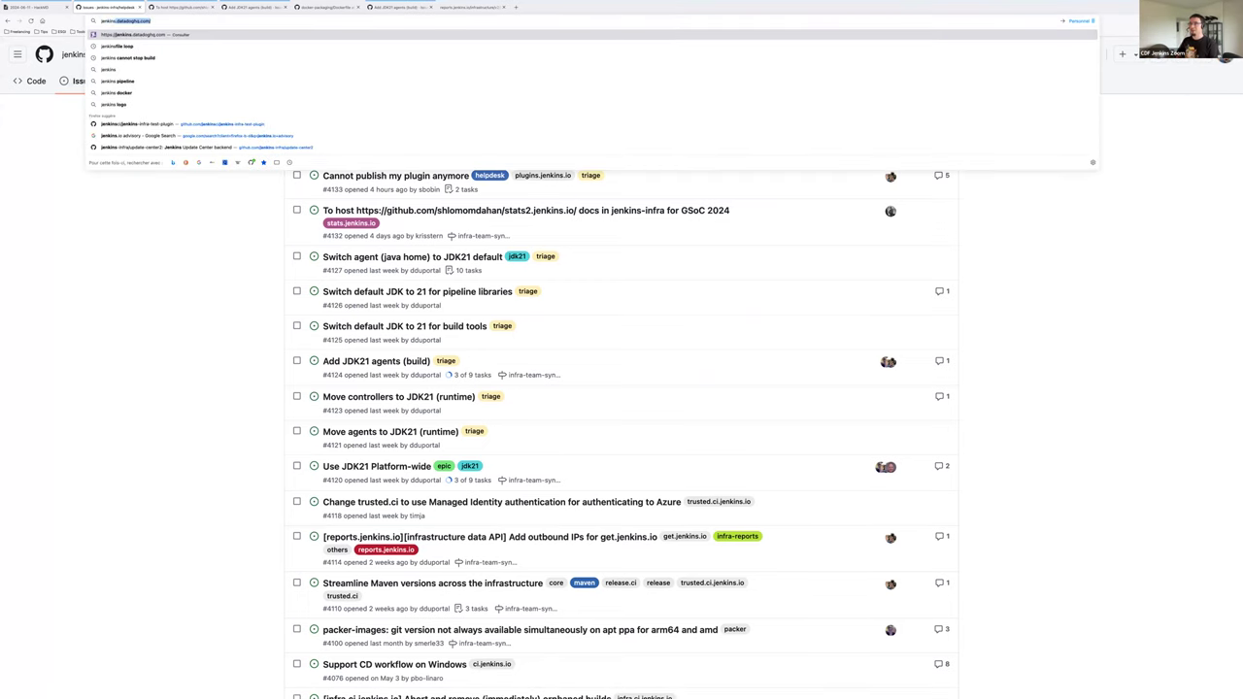
pyautogui.write('jenkins roadmap')
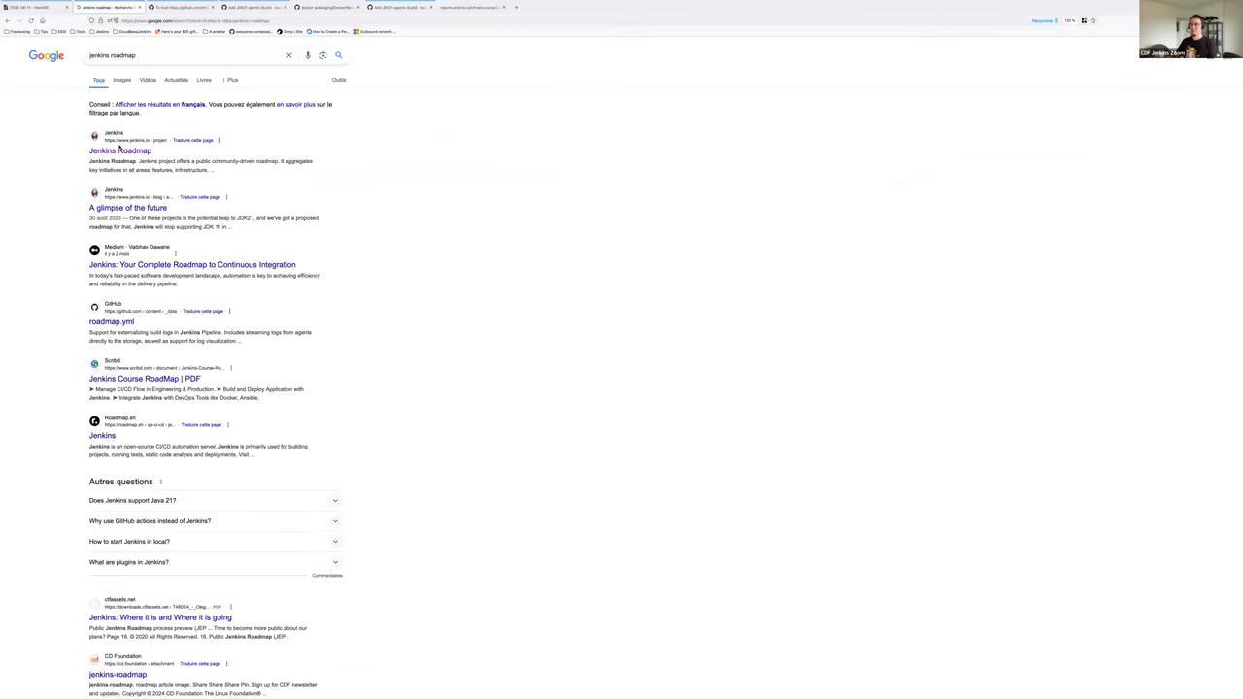
pyautogui.click(120, 151)
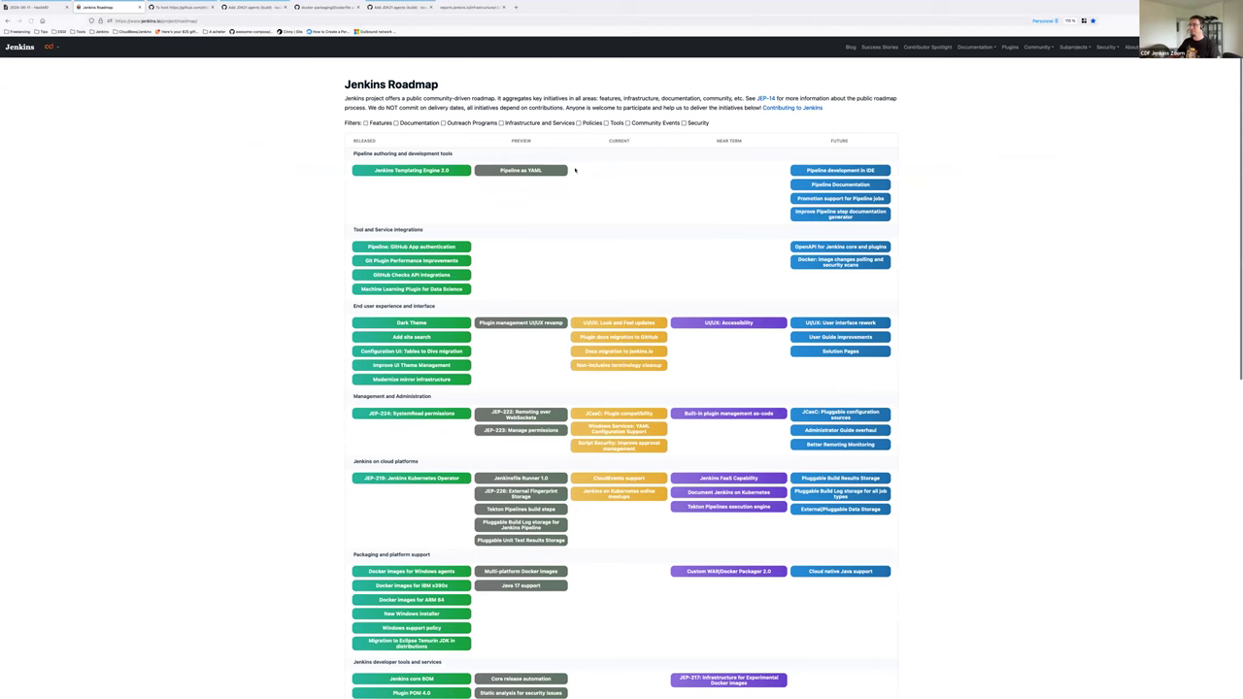
# Filter the roadmap to Infrastructure and Services initiatives only.
pyautogui.click(501, 123)
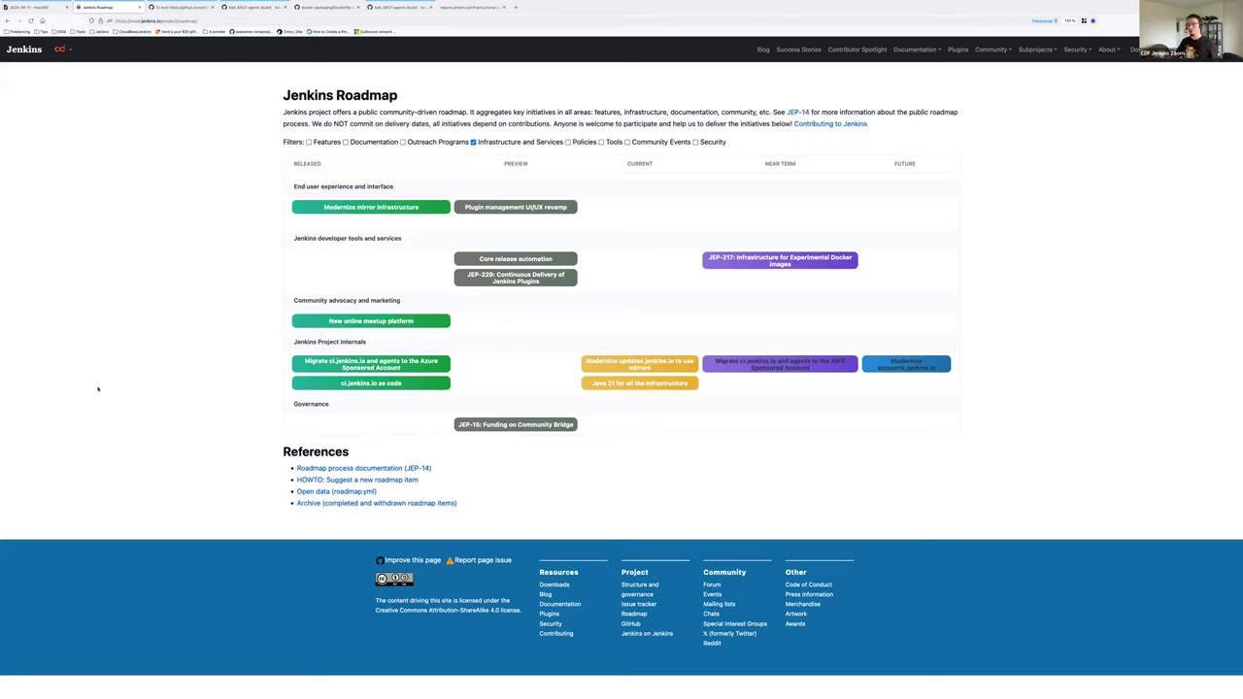
pyautogui.moveTo(639, 382)
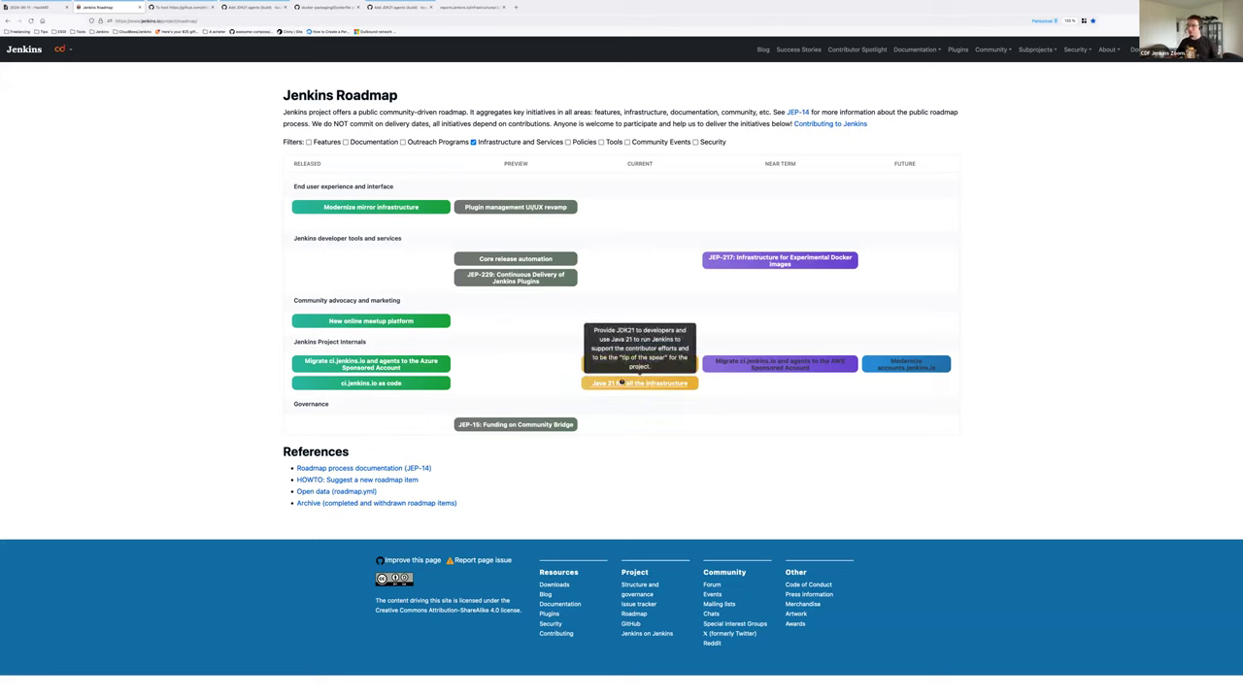